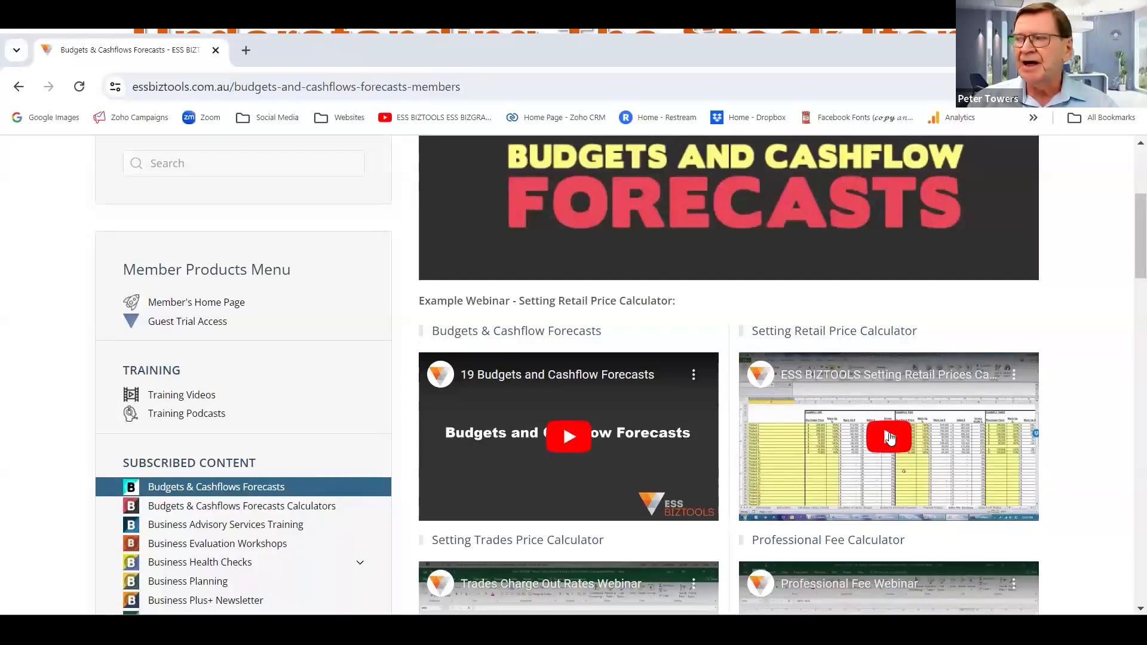
Start the Setting Retail Price Calculator webinar and expand it to full screen
click(887, 437)
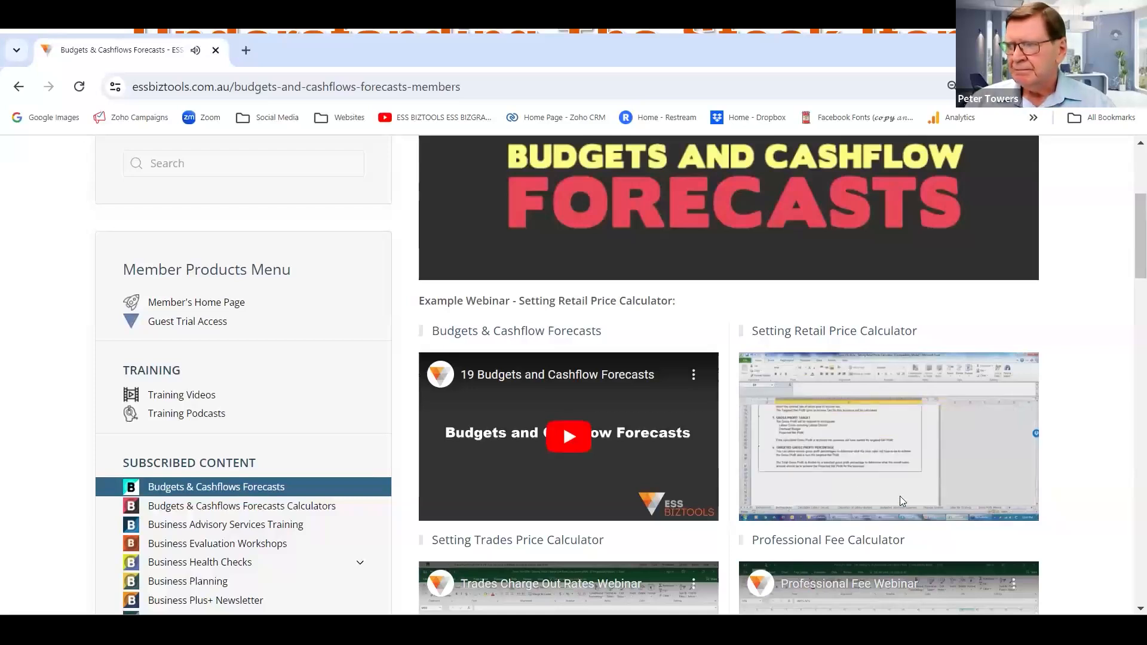
click(887, 436)
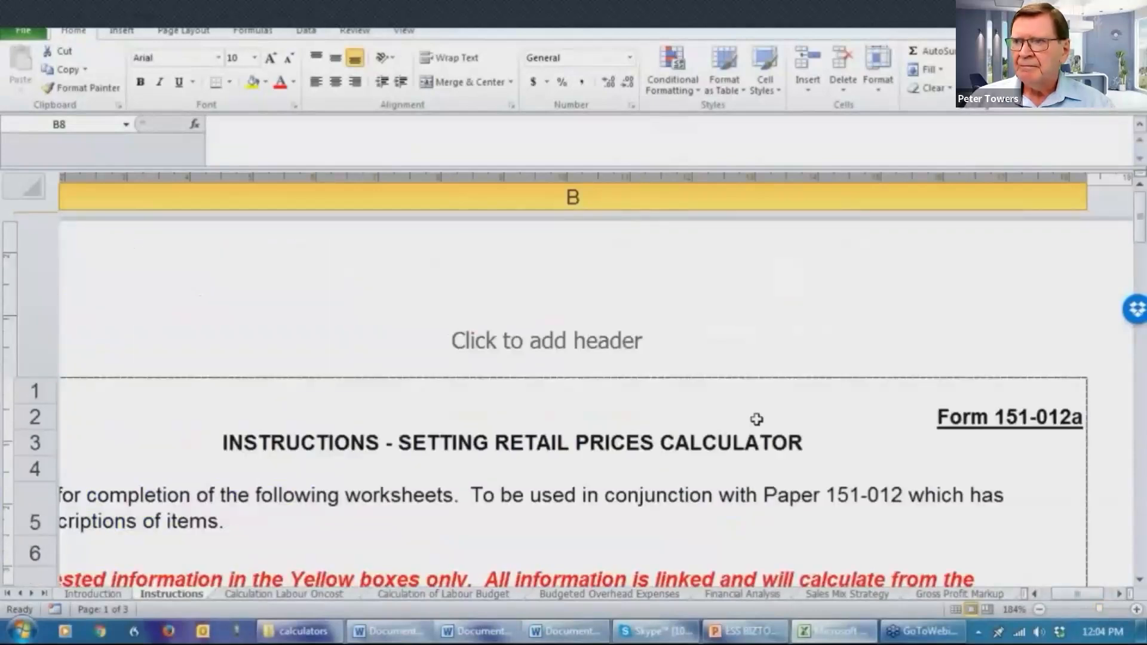
scroll(down, 3)
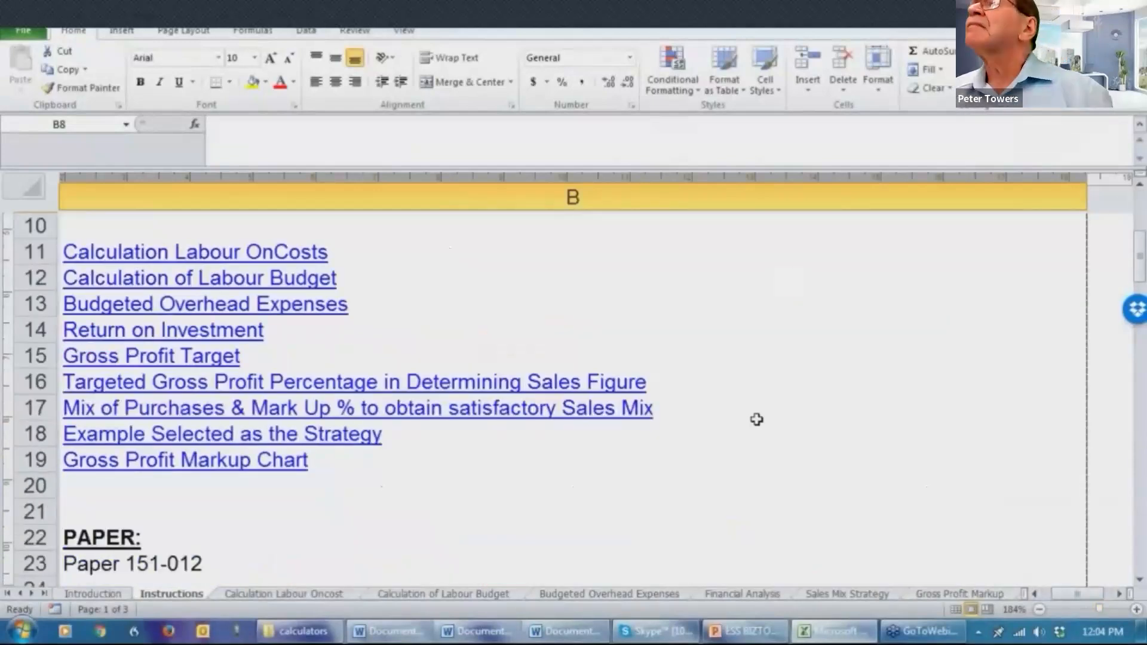
scroll(down, 3)
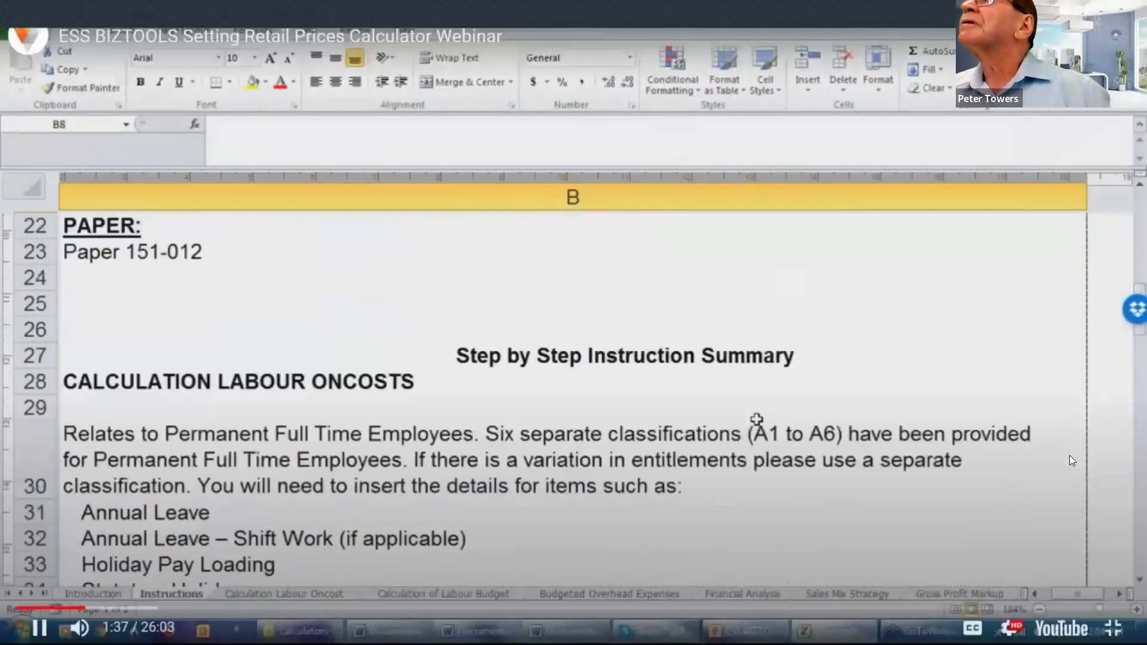
scroll(down, 3)
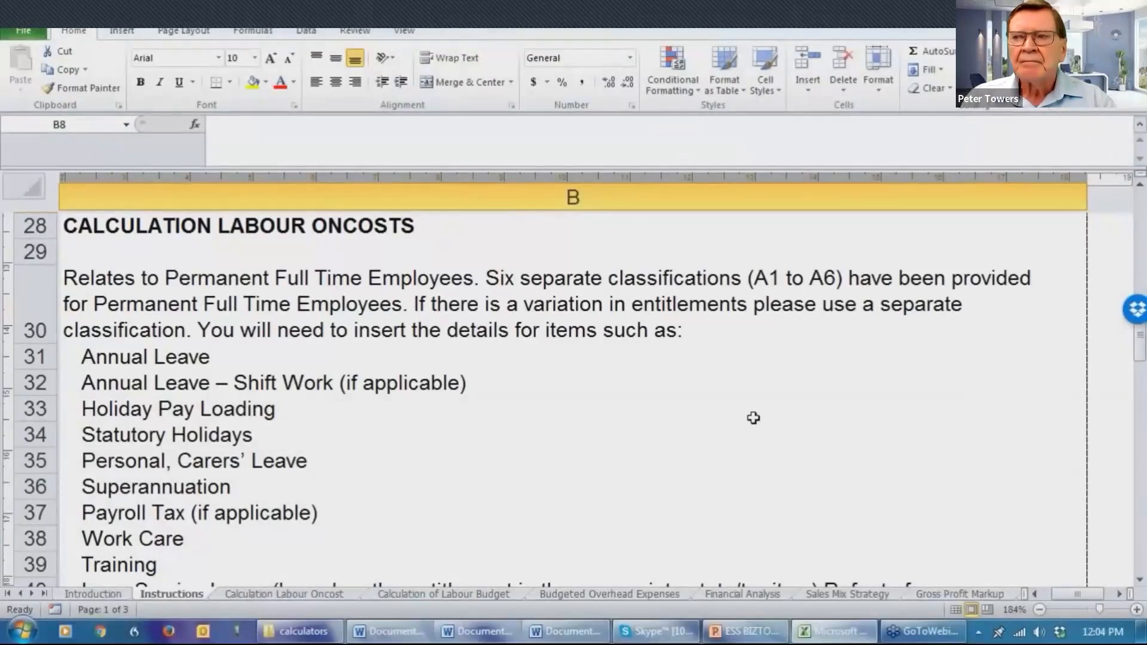
scroll(down, 3)
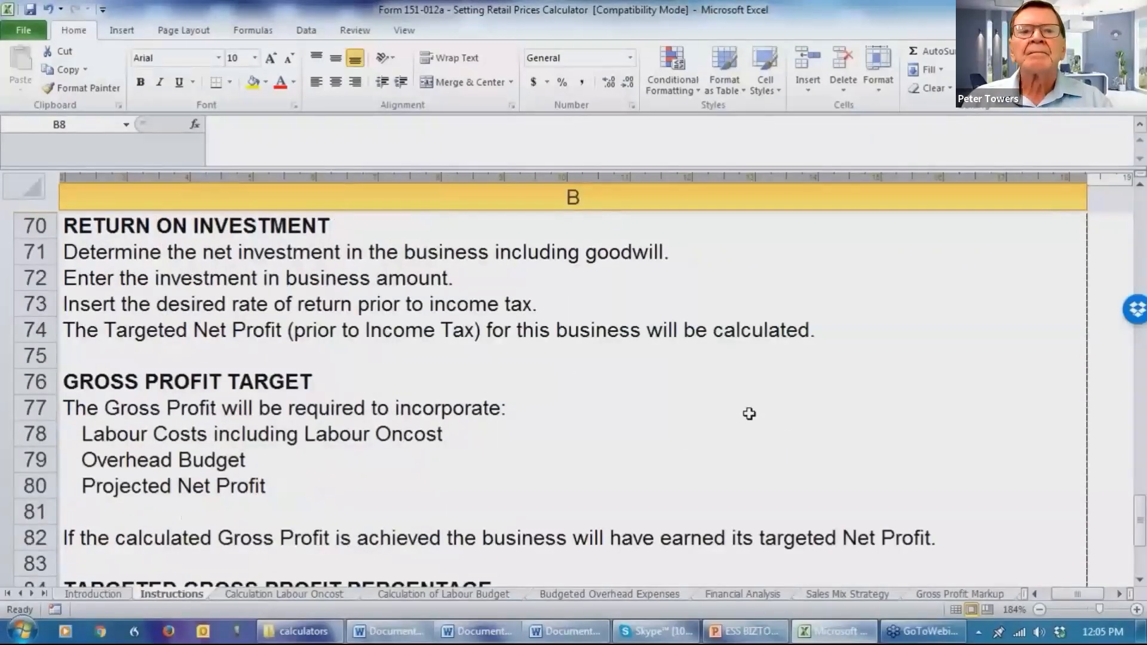
scroll(down, 3)
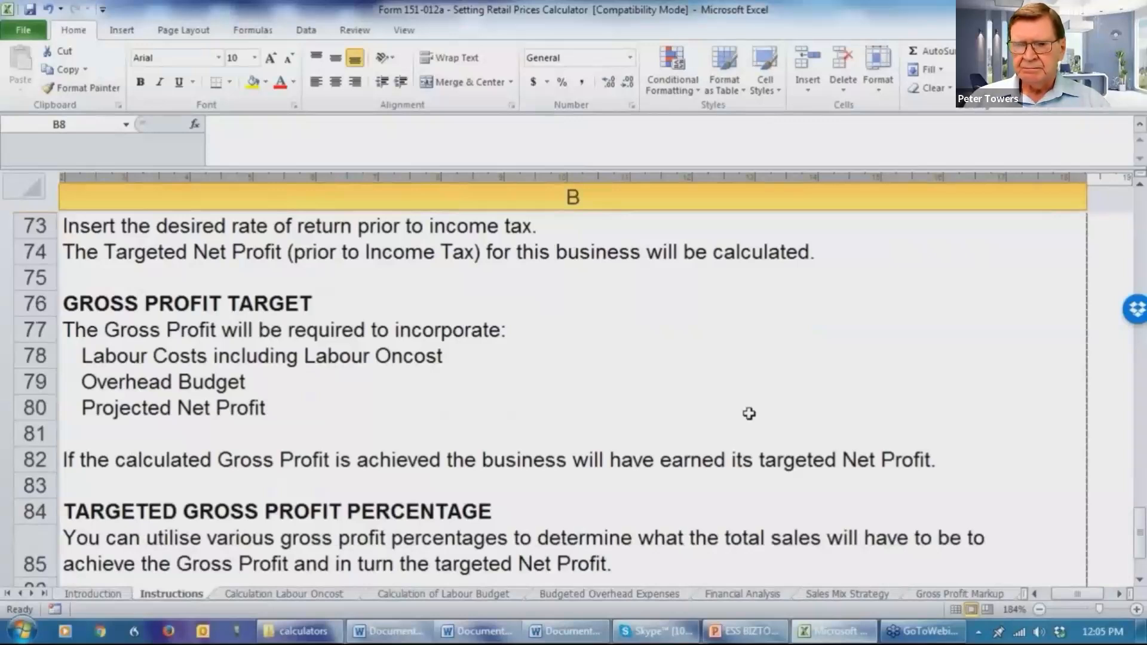
scroll(down, 3)
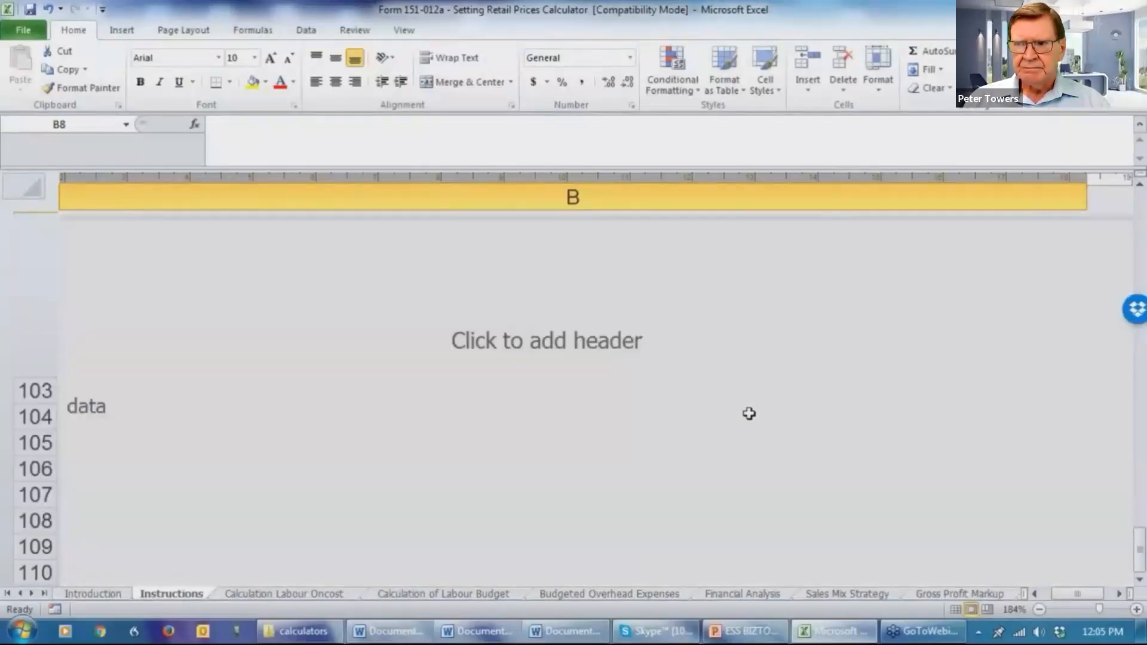
scroll(up, 3)
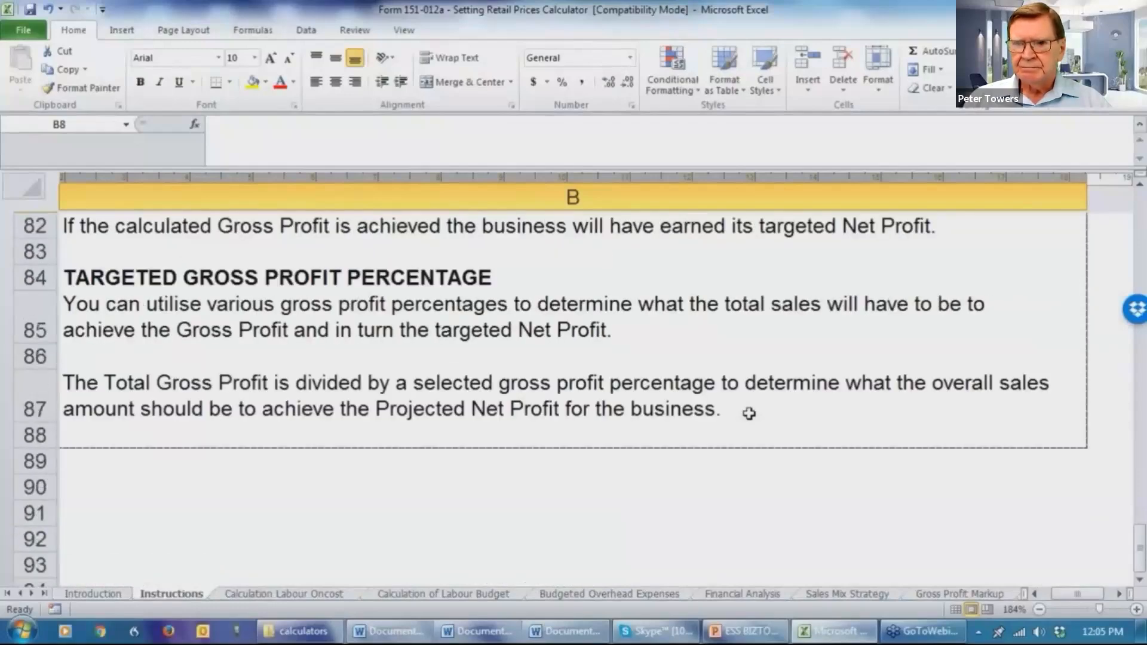
mouse_move(736, 476)
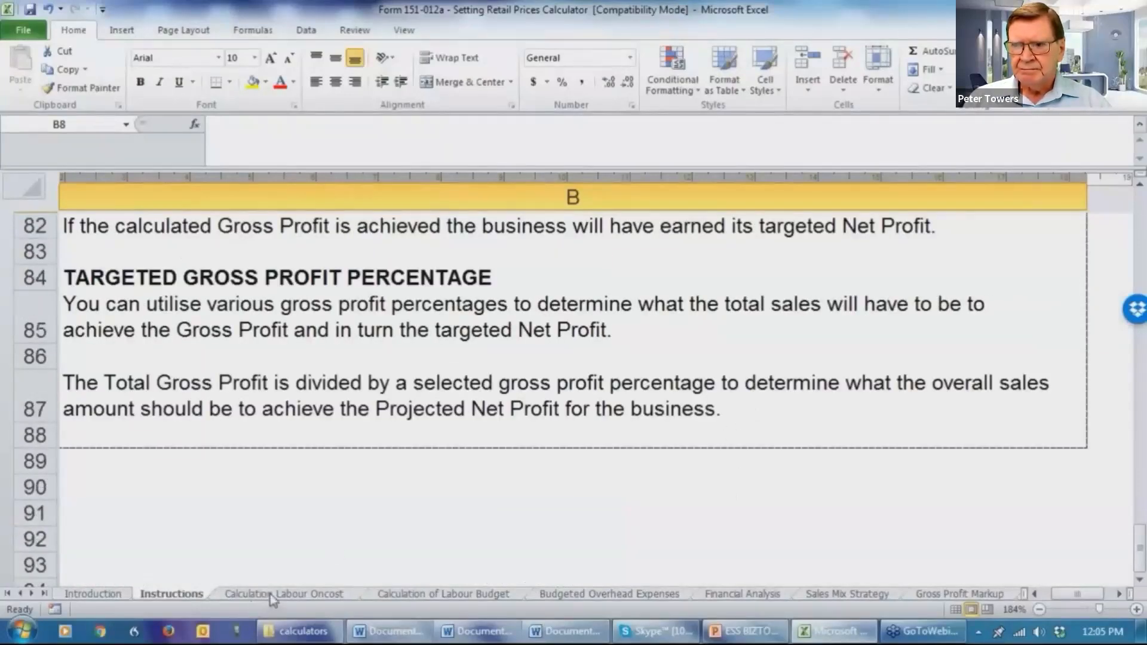
Open Calculation Labour Oncost and scroll to the A1 and A2 Total Oncosts rows
click(284, 593)
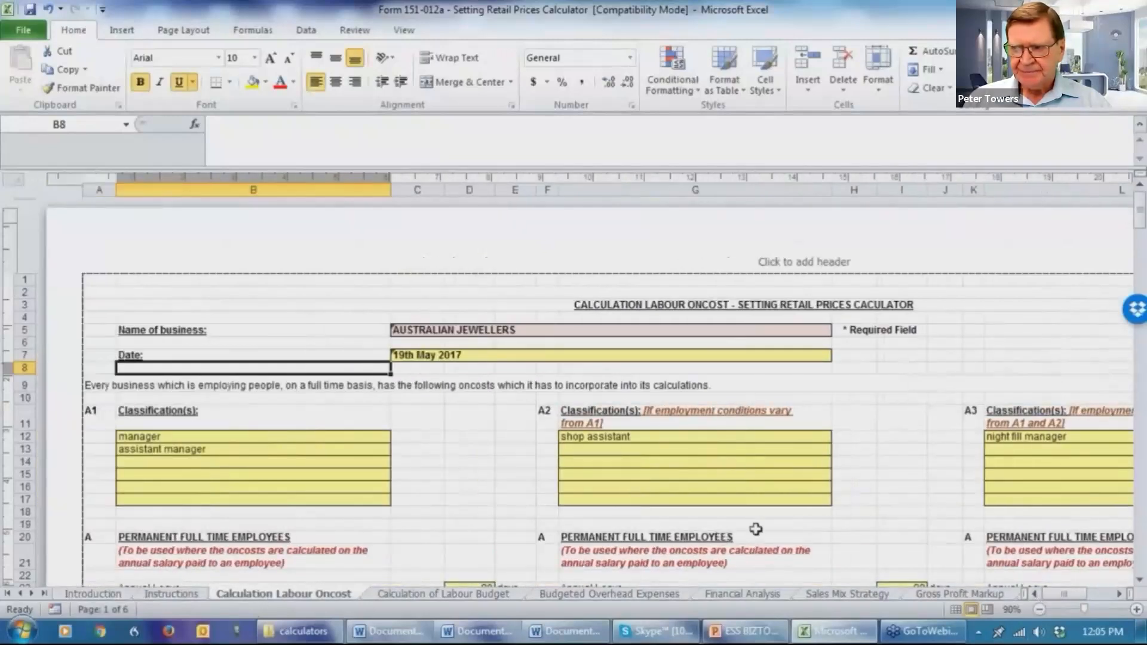
scroll(down, 3)
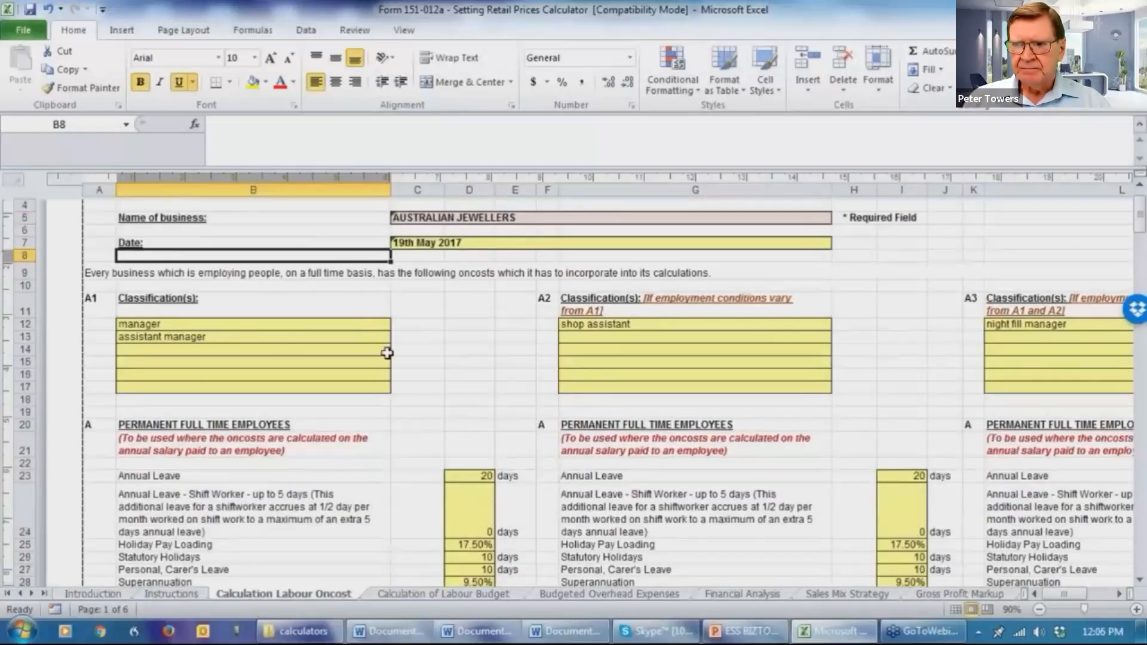
mouse_move(263, 319)
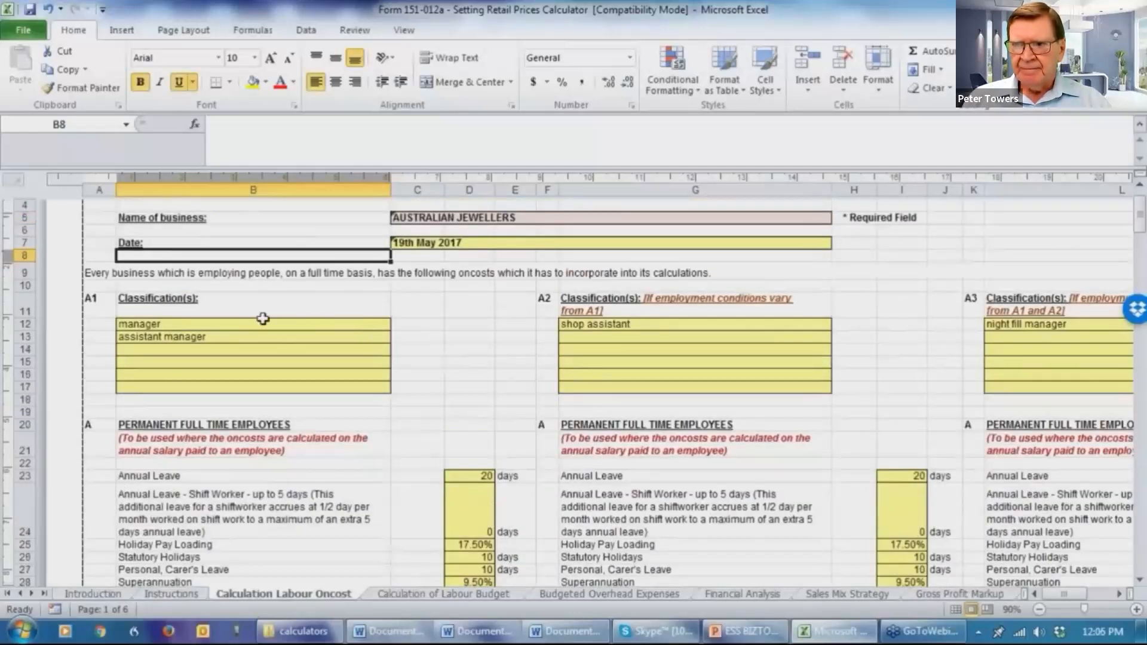
mouse_move(407, 346)
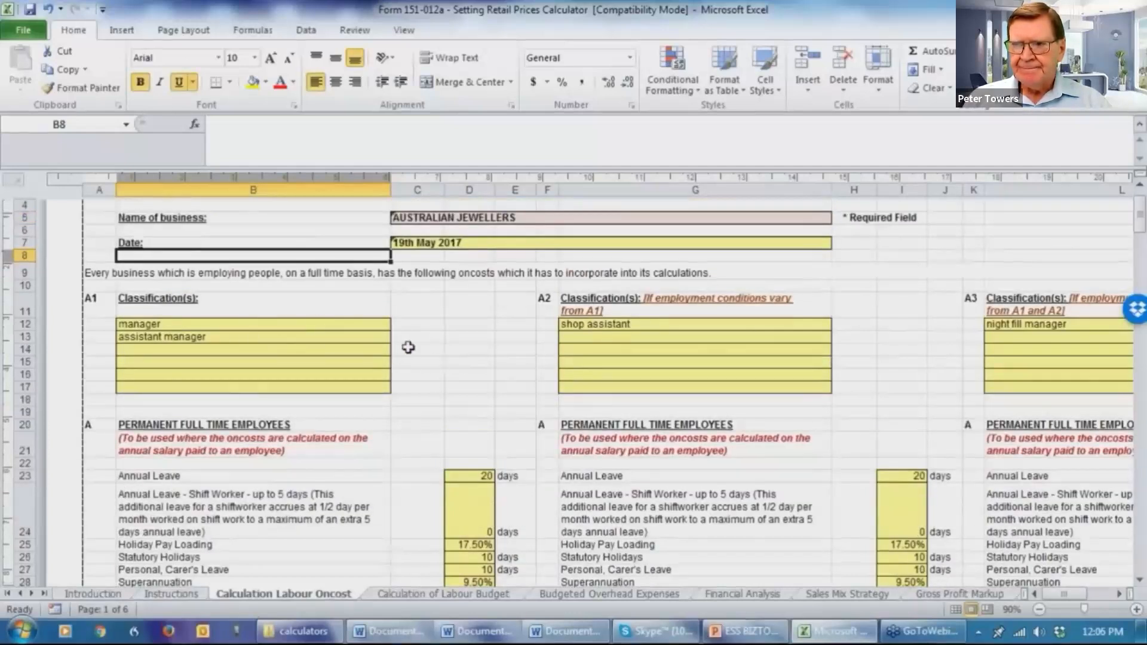
scroll(down, 3)
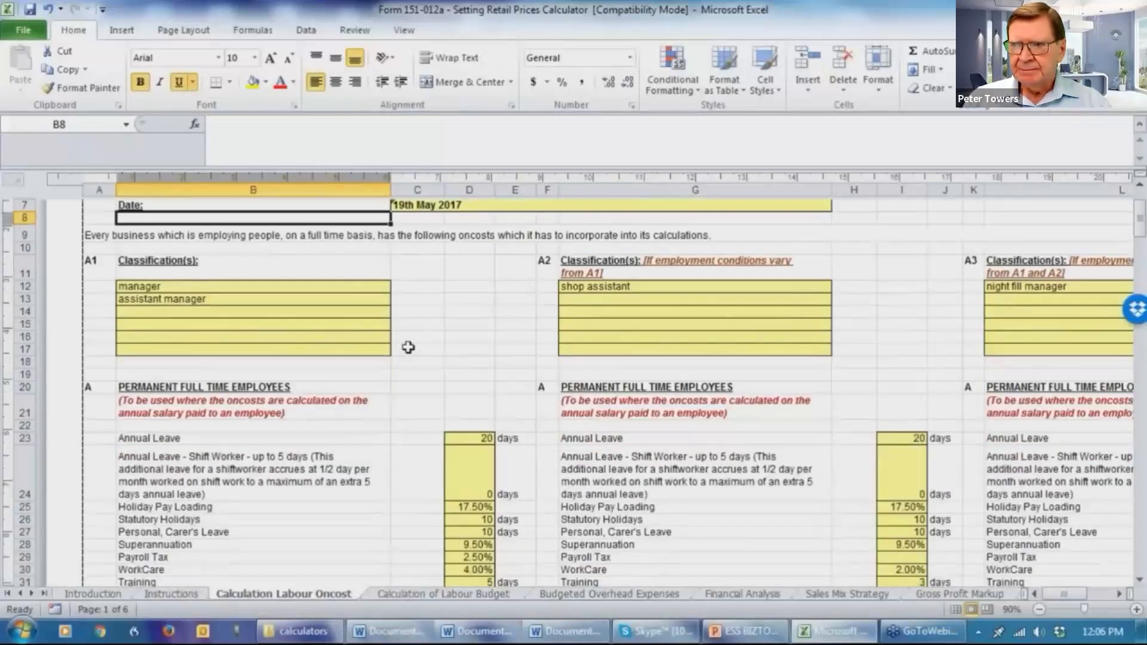
scroll(down, 3)
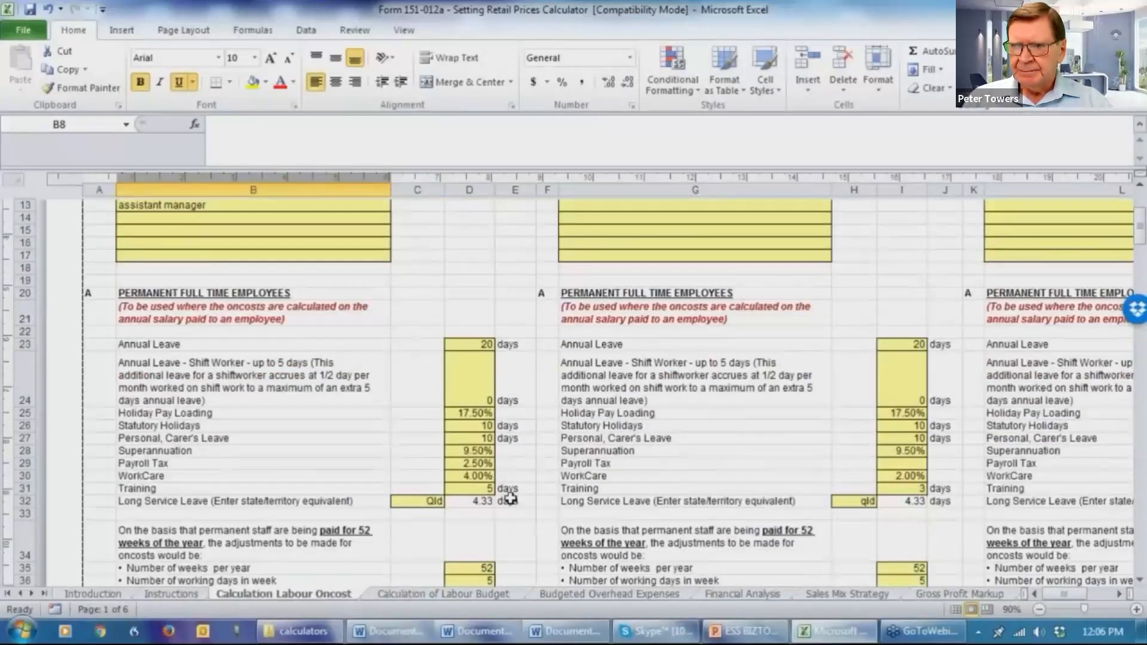
scroll(down, 3)
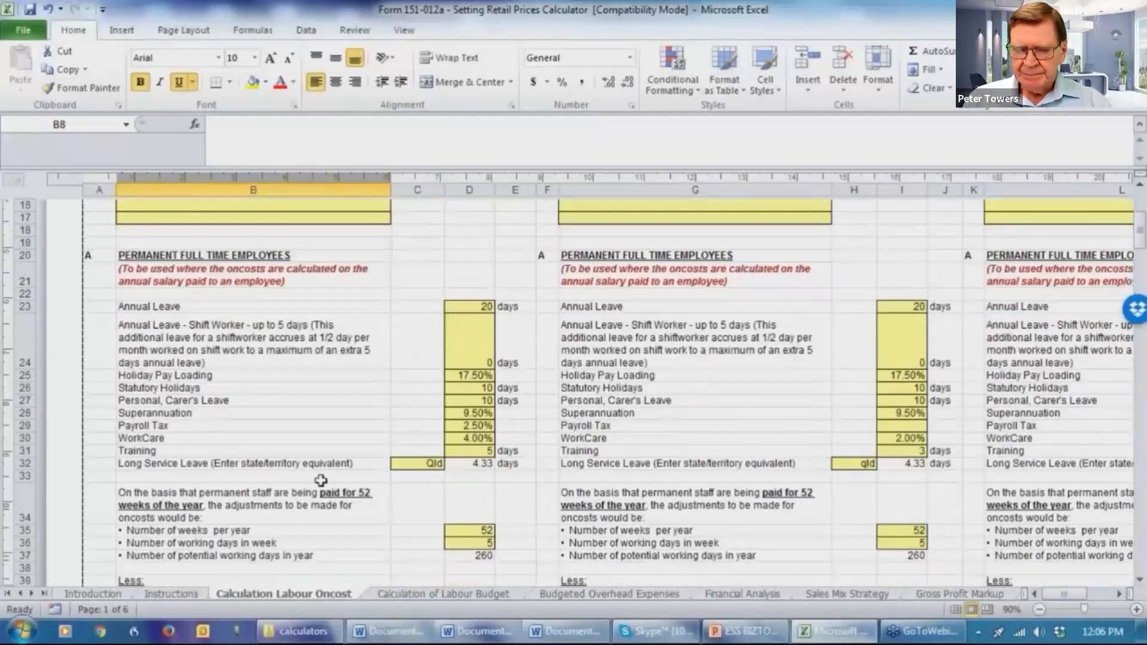
mouse_move(455, 466)
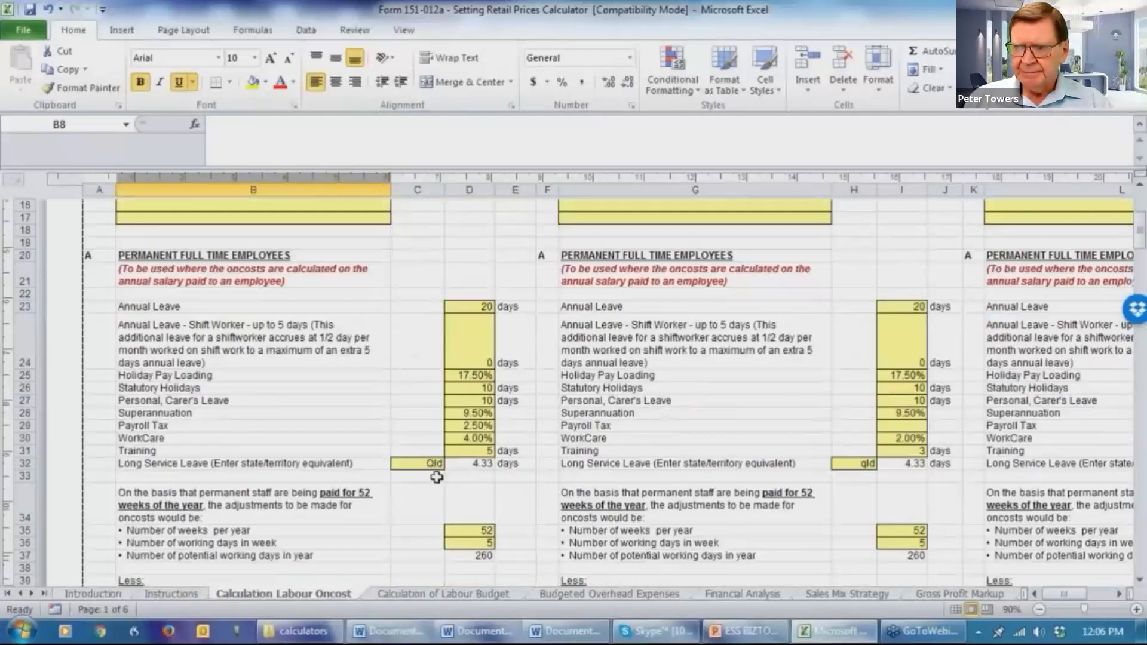
mouse_move(475, 481)
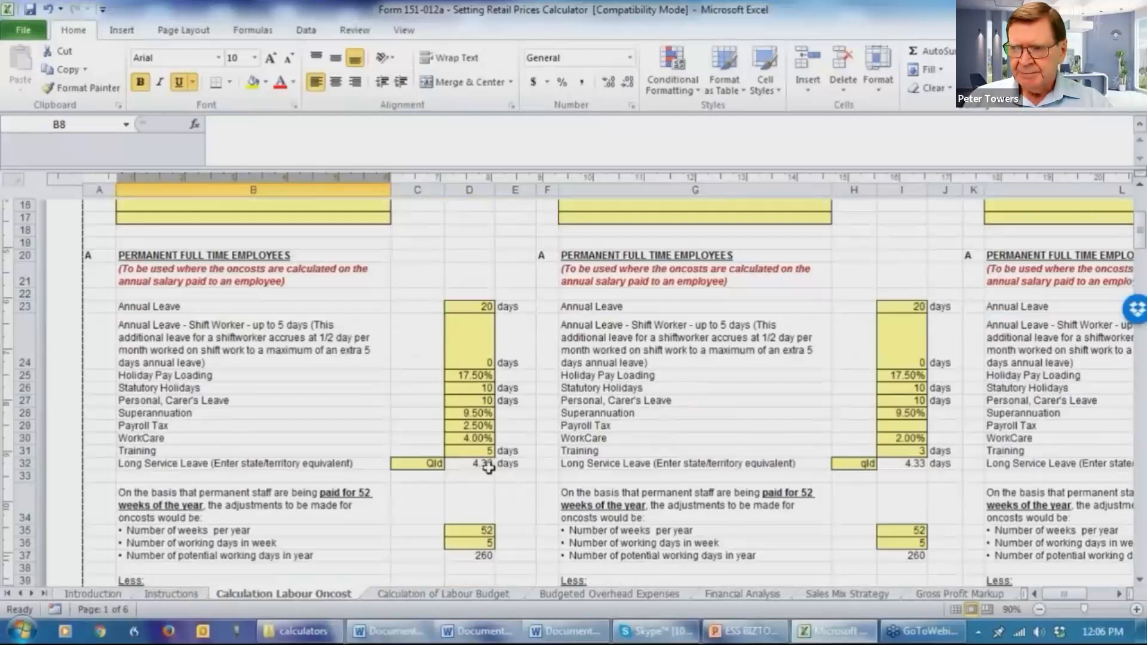
mouse_move(513, 491)
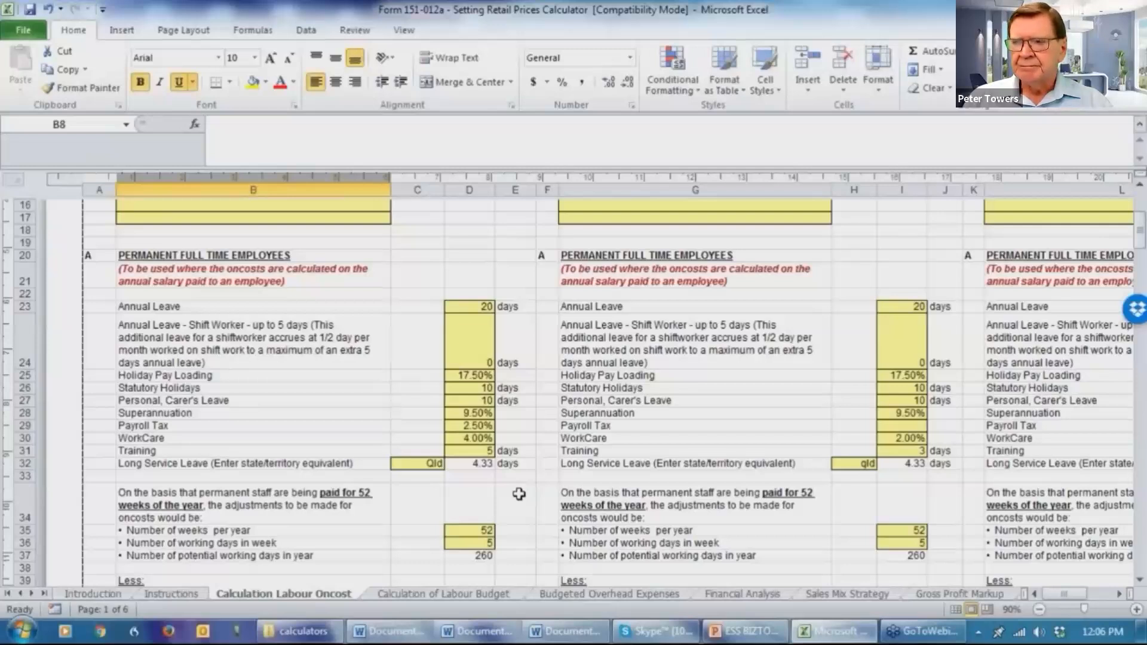
scroll(down, 3)
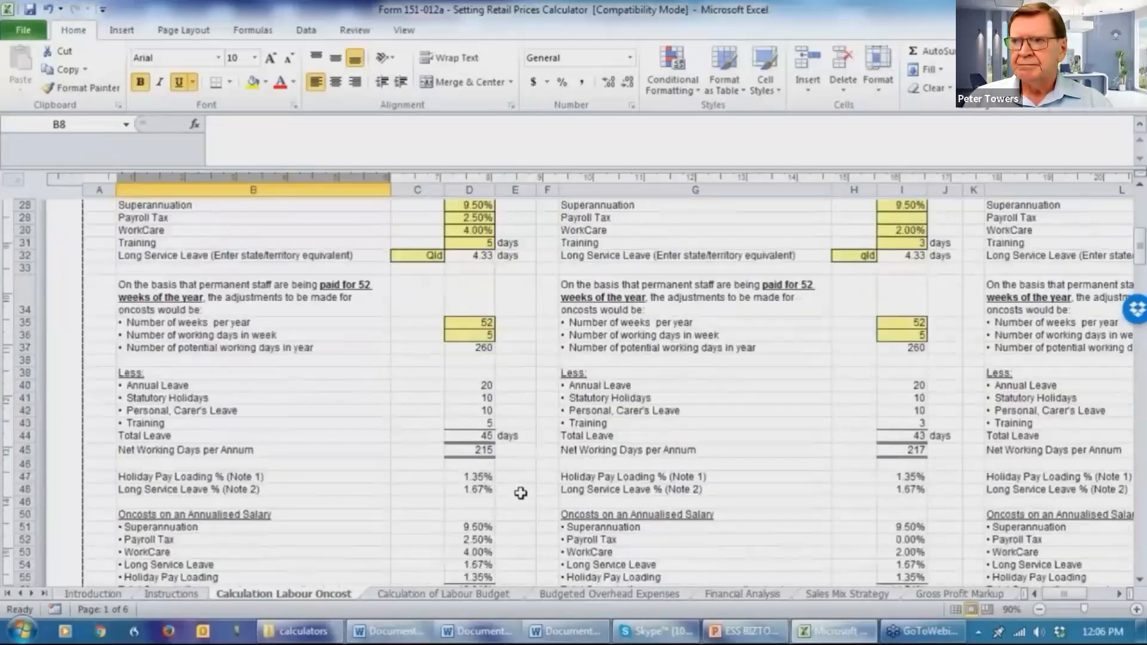
scroll(down, 3)
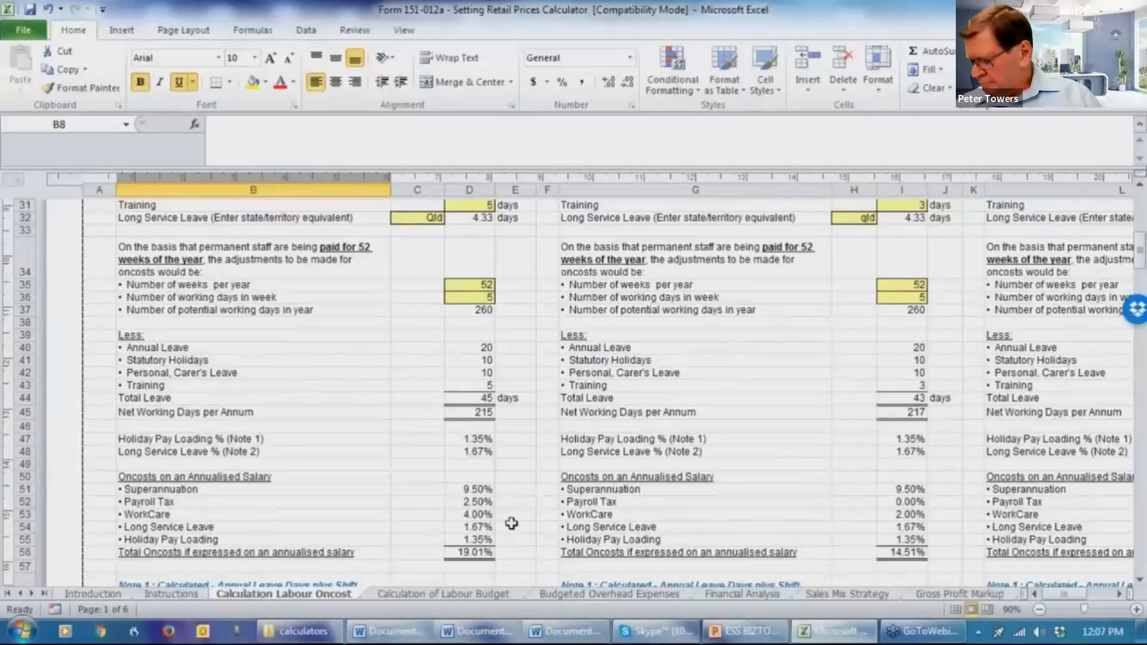
scroll(down, 3)
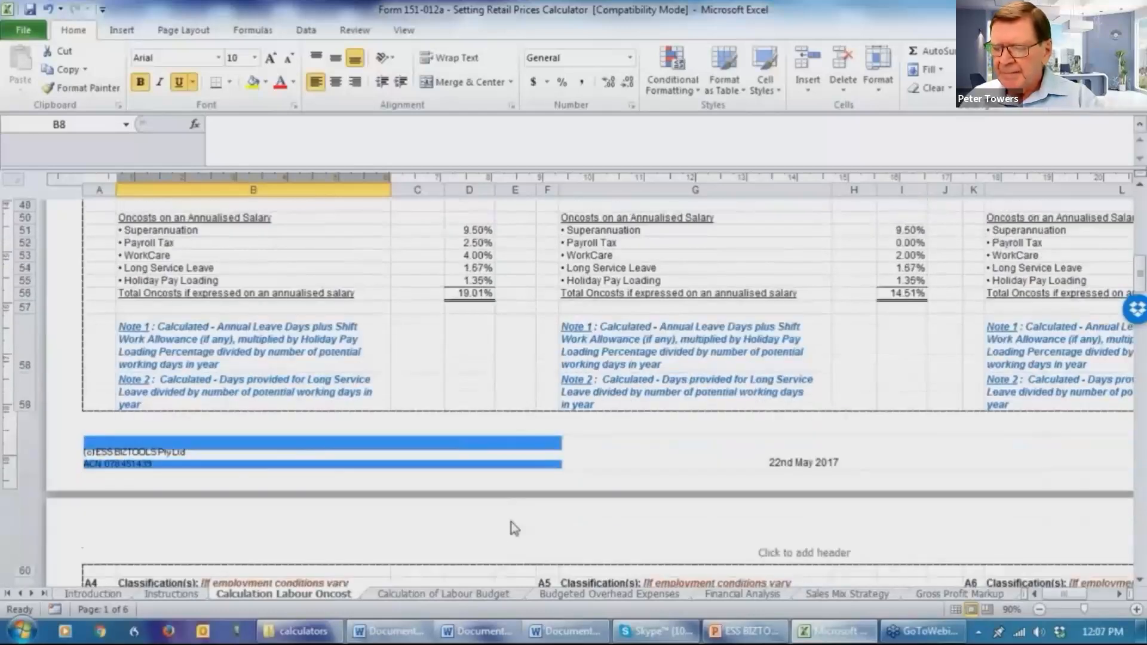
scroll(down, 3)
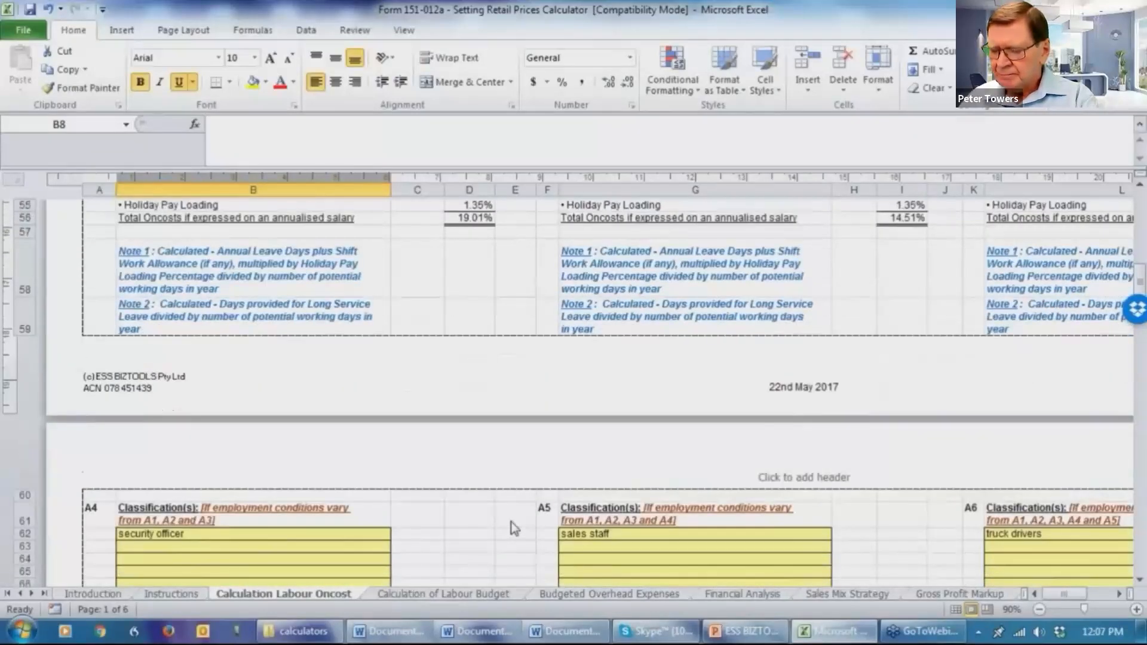
scroll(down, 3)
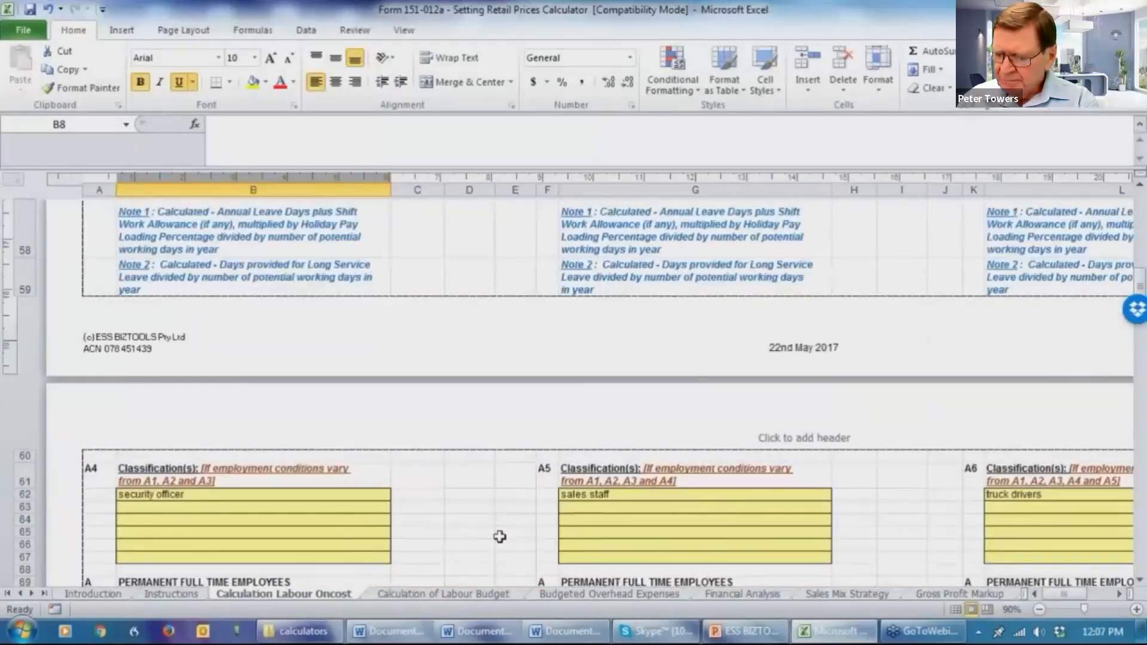
mouse_move(544, 538)
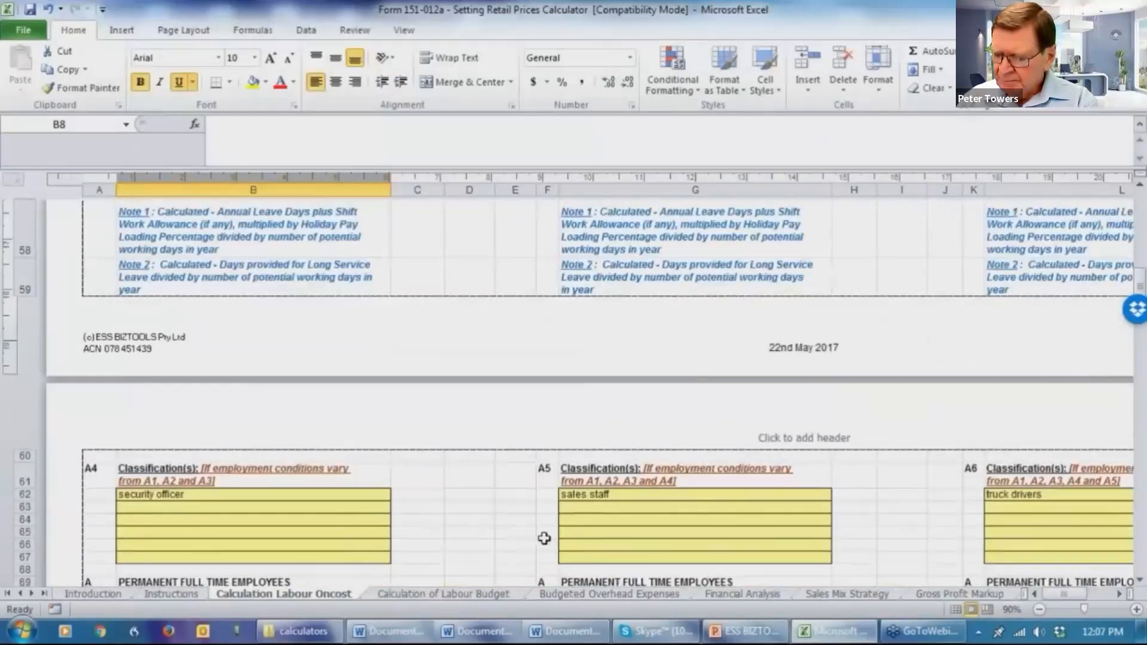
scroll(down, 3)
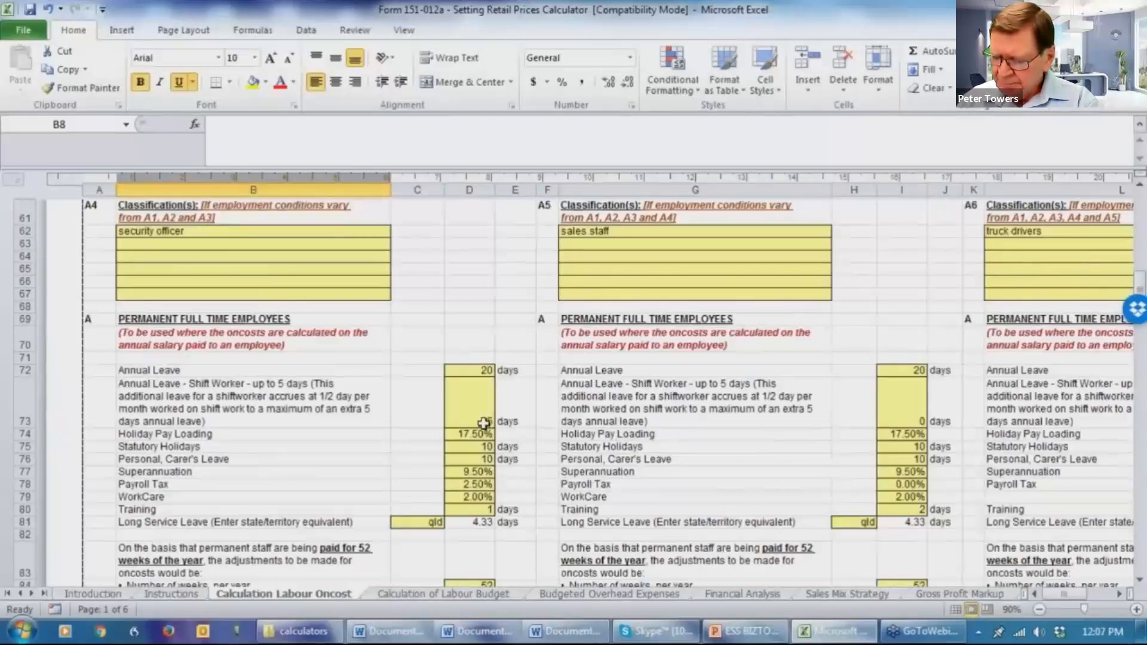
text(5)
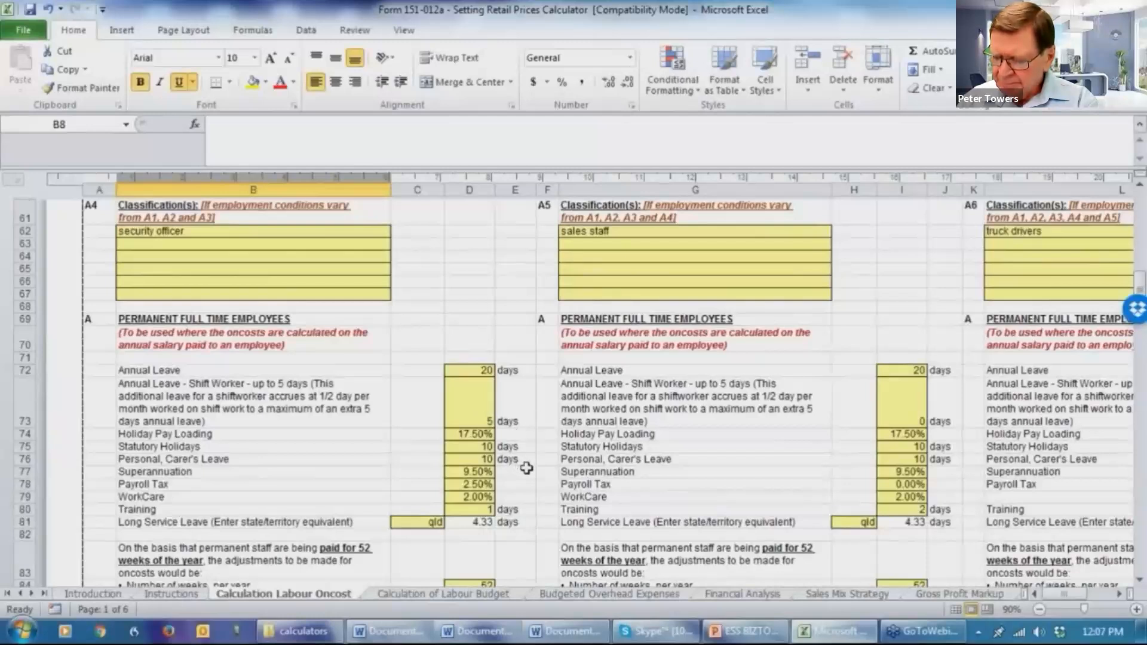
scroll(down, 3)
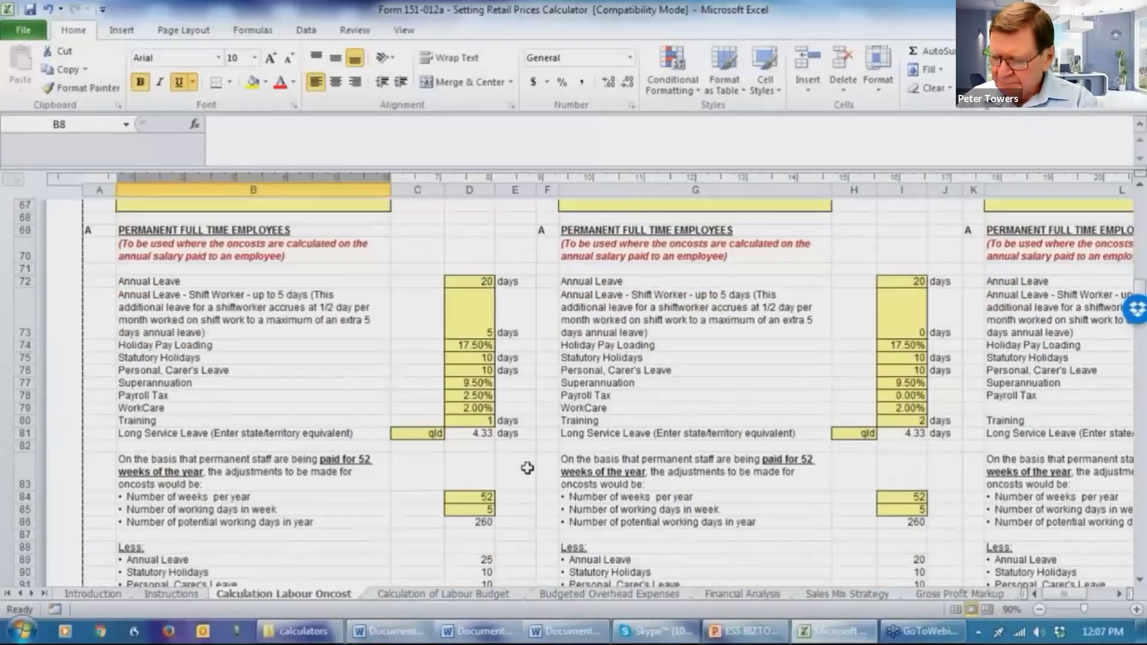
scroll(down, 3)
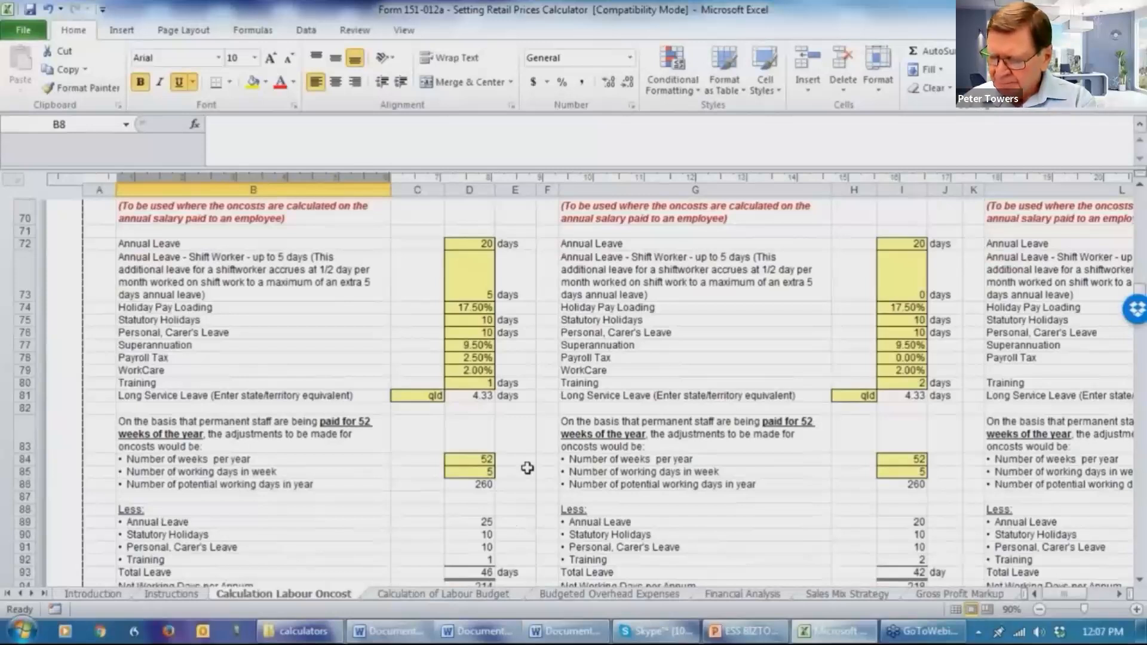
scroll(down, 3)
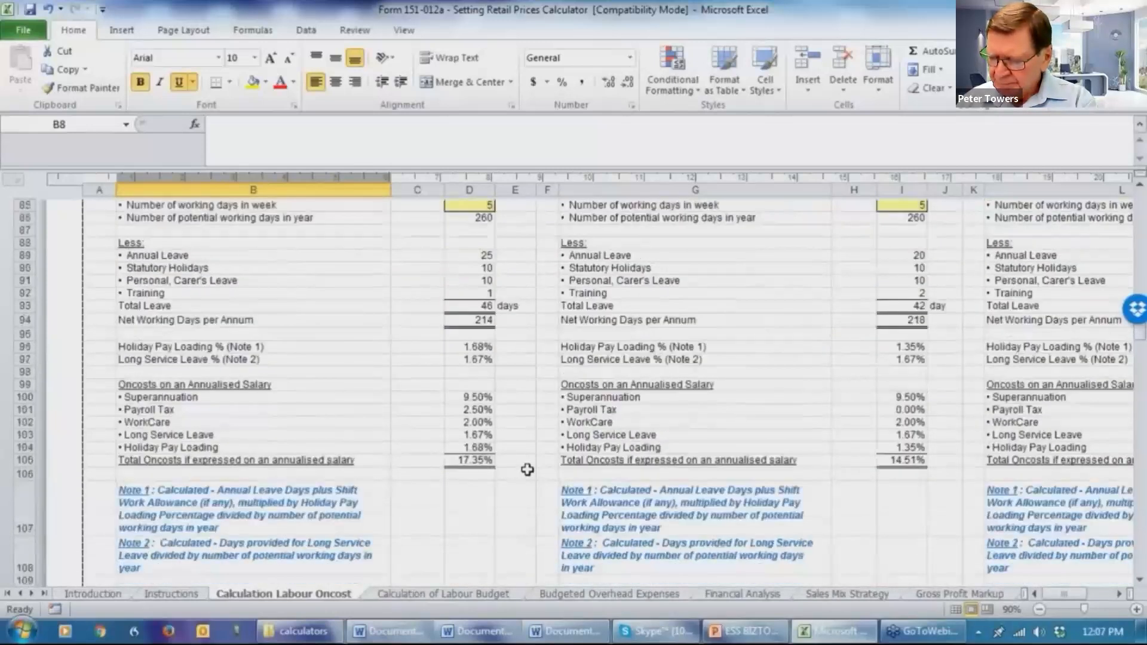
scroll(down, 3)
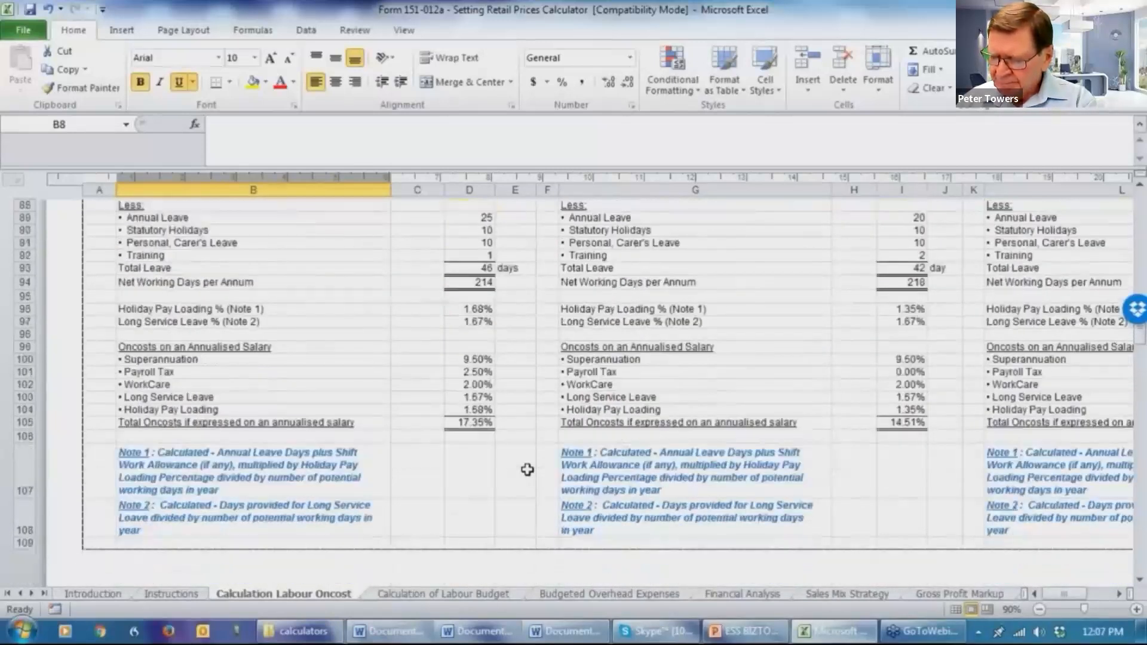
scroll(down, 3)
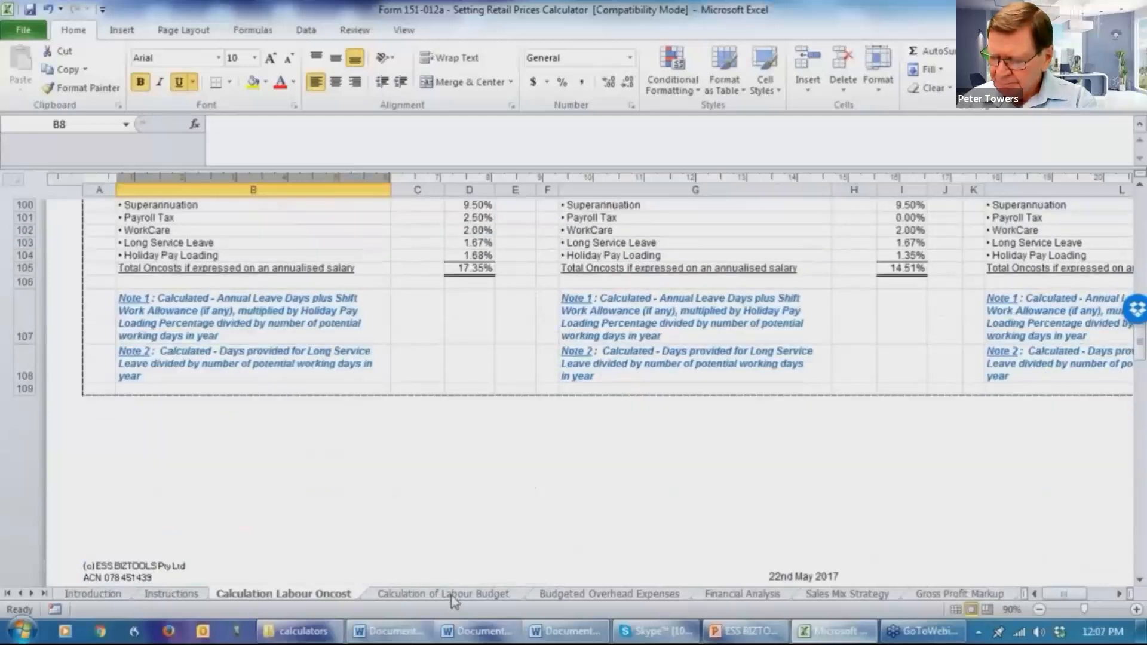
Switch to the Calculation of Labour Budget sheet listing permanent staff salaries
click(443, 593)
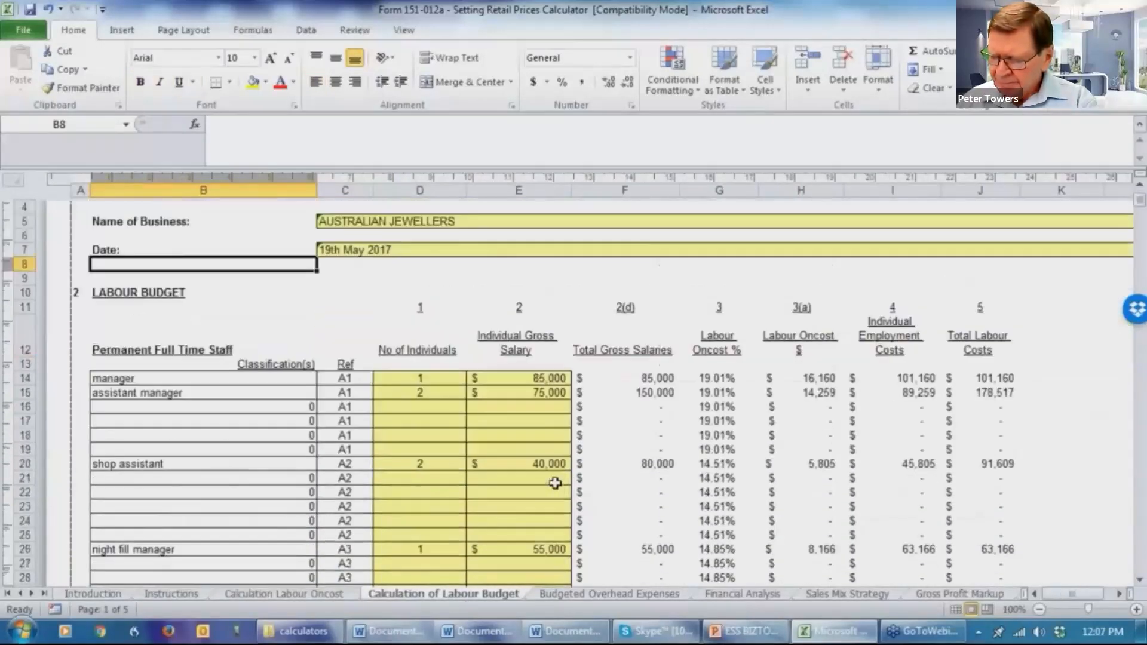
mouse_move(345, 407)
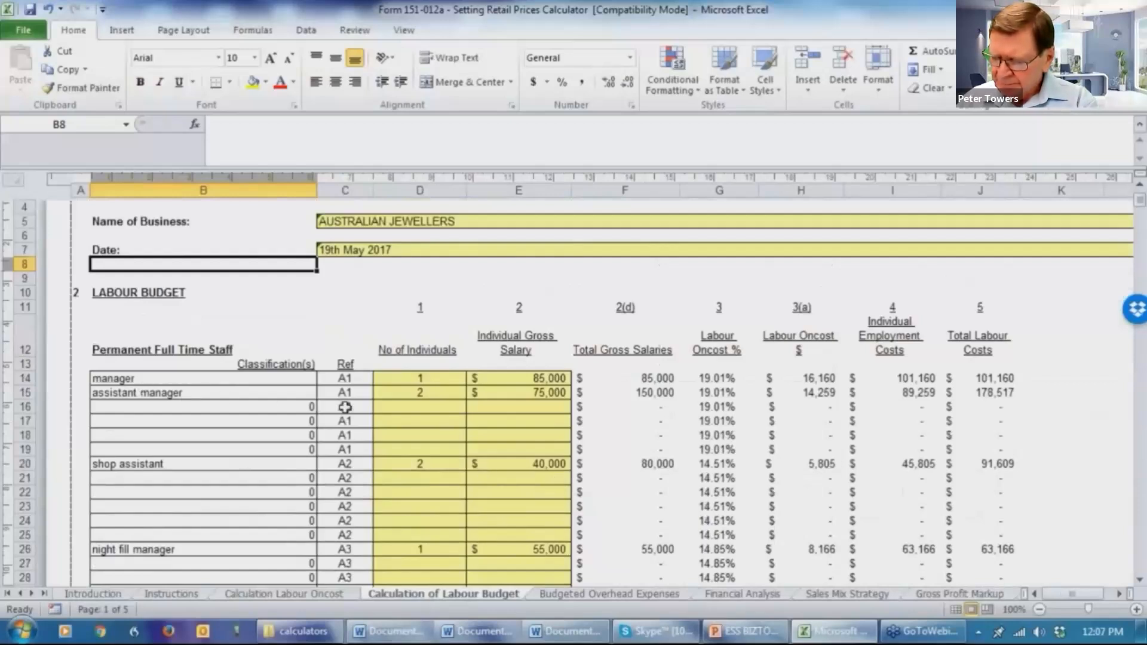
mouse_move(153, 384)
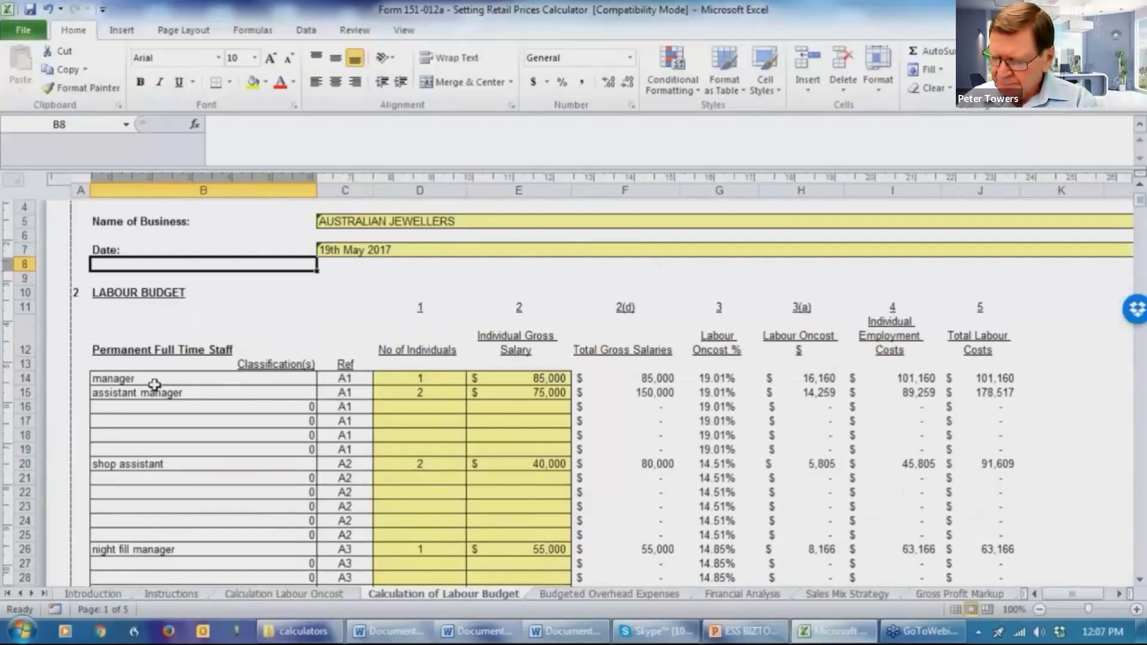
mouse_move(229, 410)
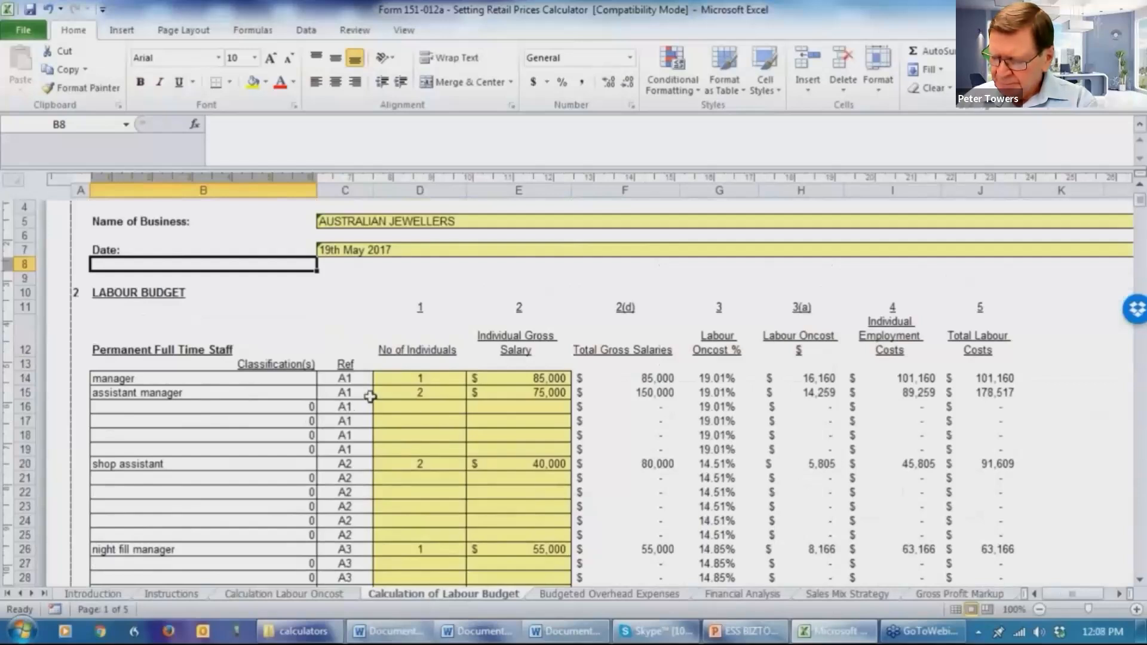
mouse_move(468, 405)
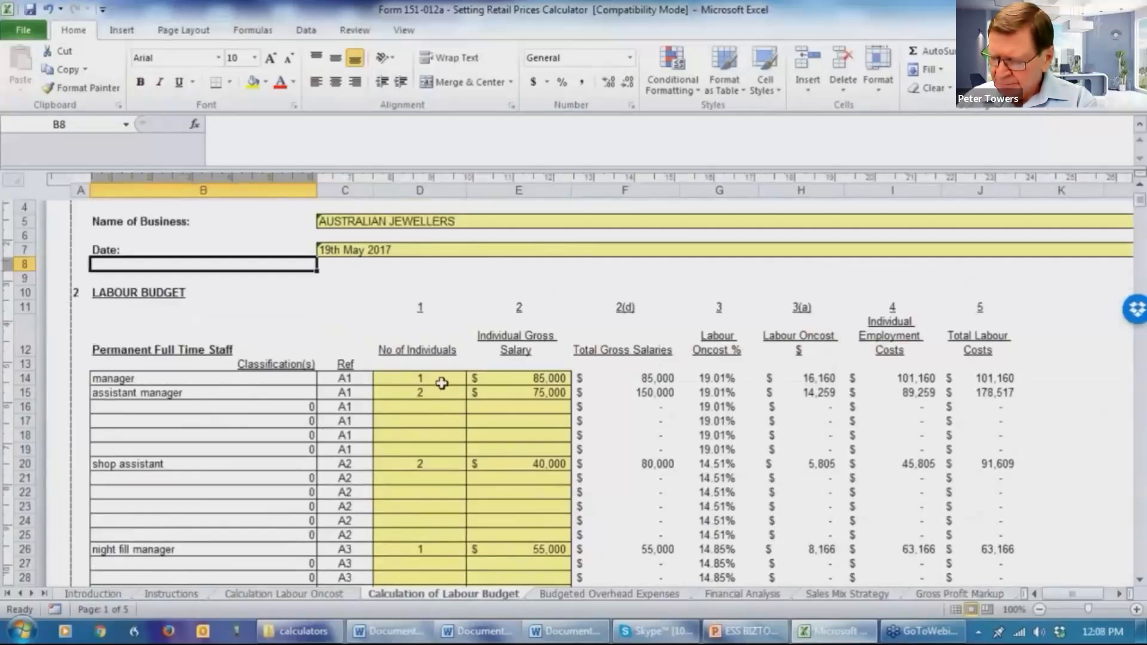
mouse_move(439, 421)
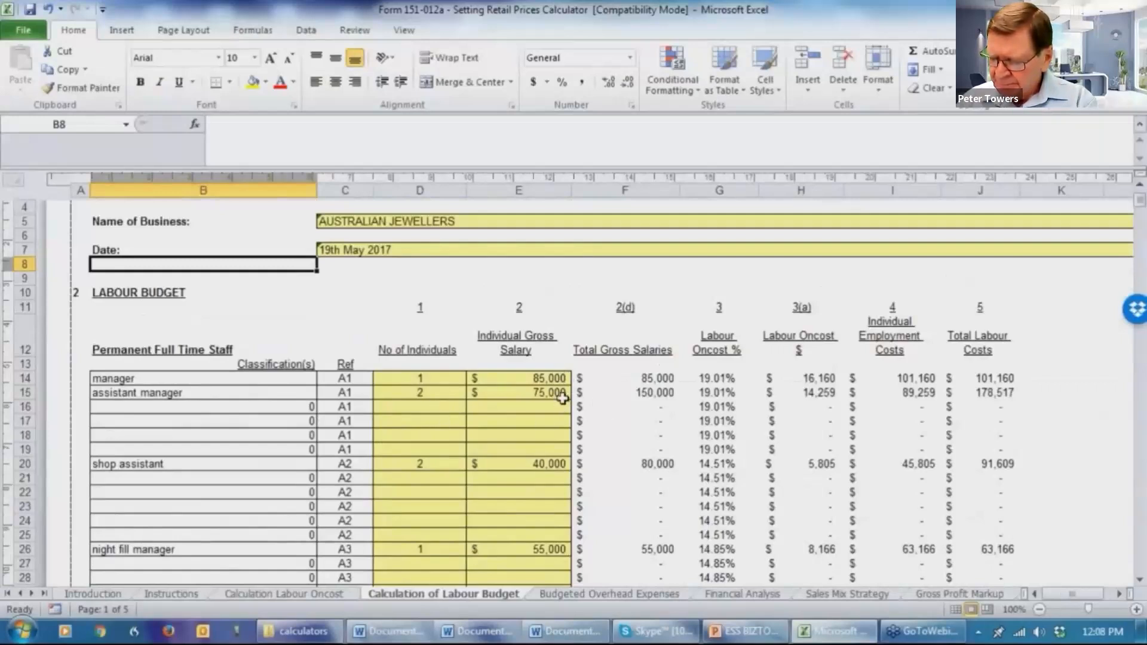
mouse_move(568, 408)
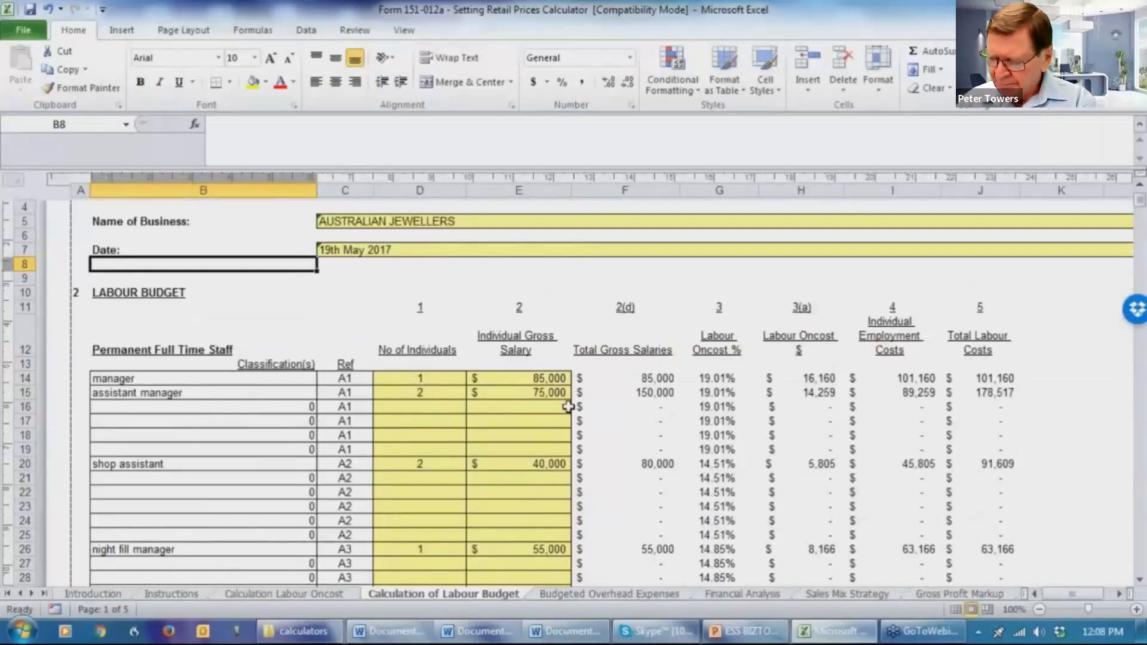
mouse_move(701, 417)
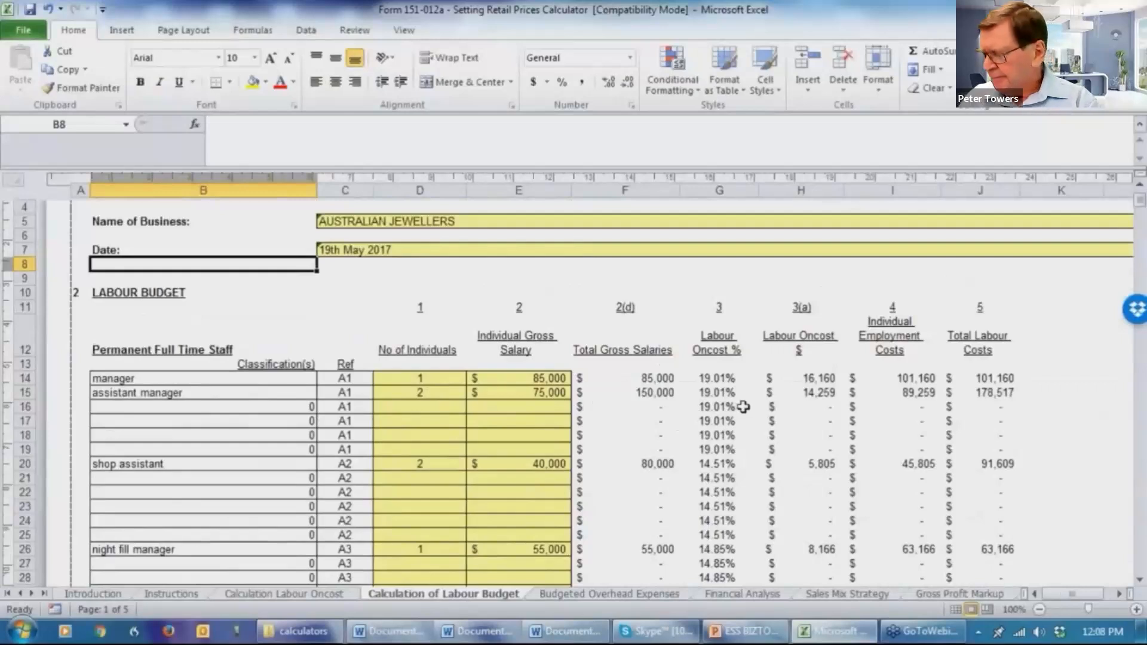
mouse_move(862, 386)
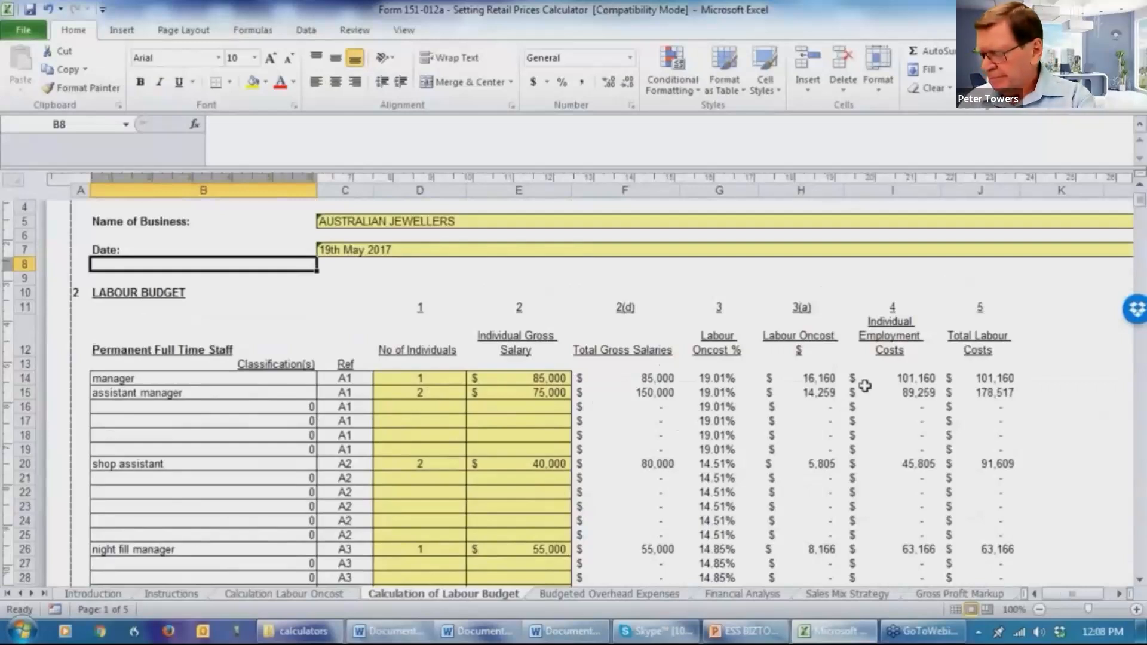
mouse_move(842, 405)
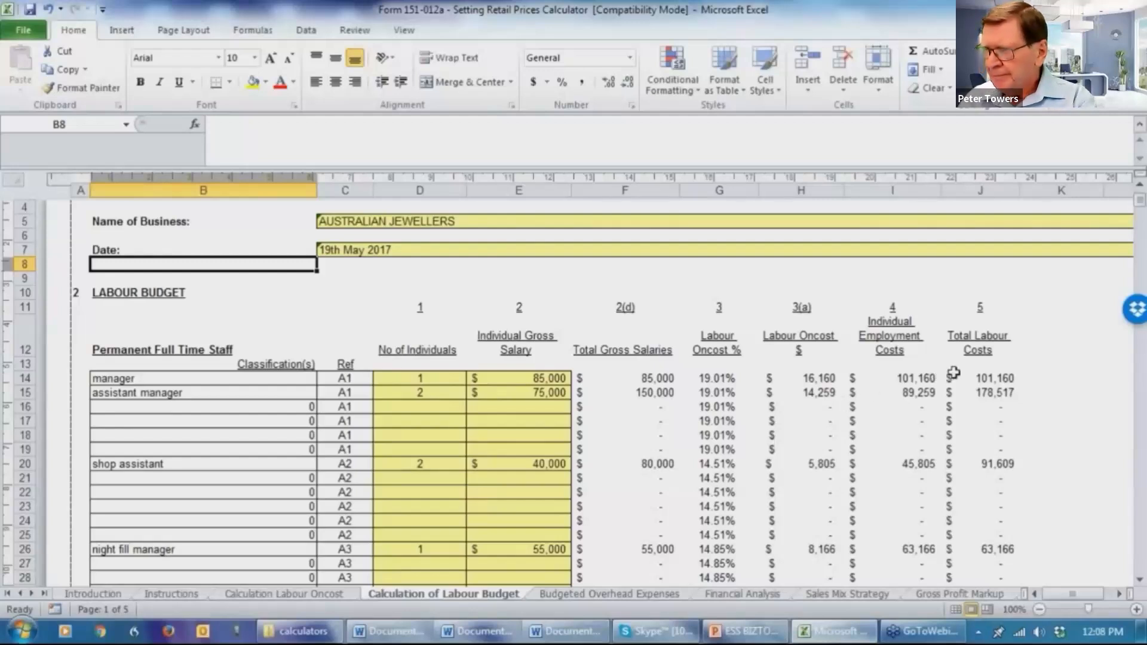
mouse_move(944, 371)
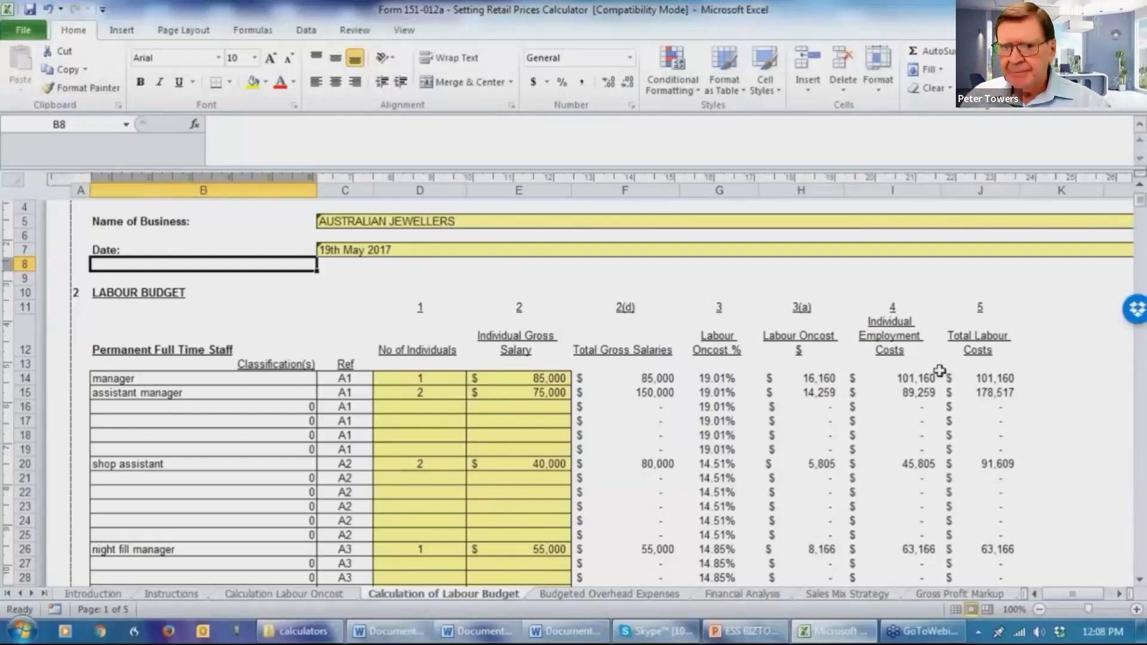
mouse_move(1035, 395)
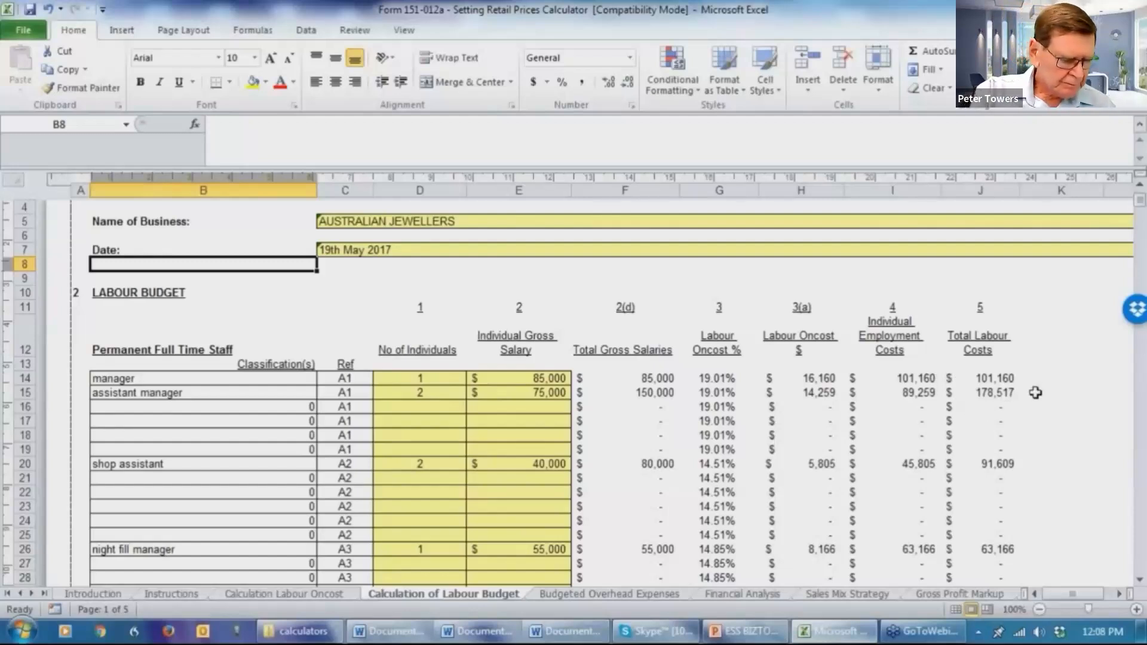
Scroll through part-time and casual staff down to the $96,766 Total Labour Costs
scroll(down, 3)
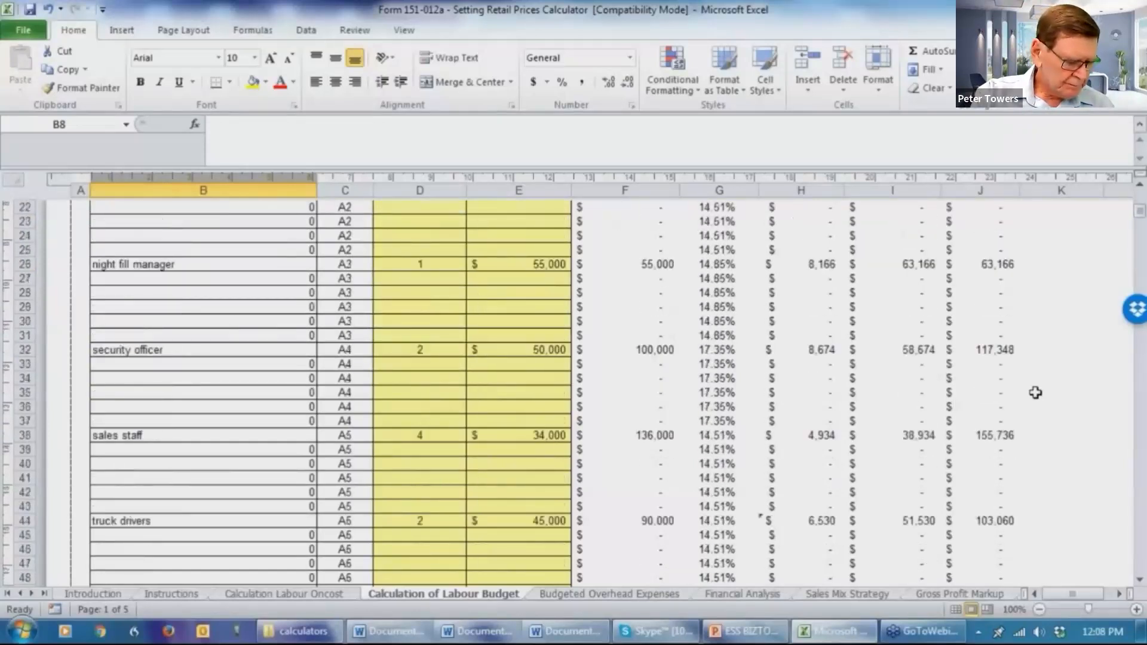
scroll(down, 3)
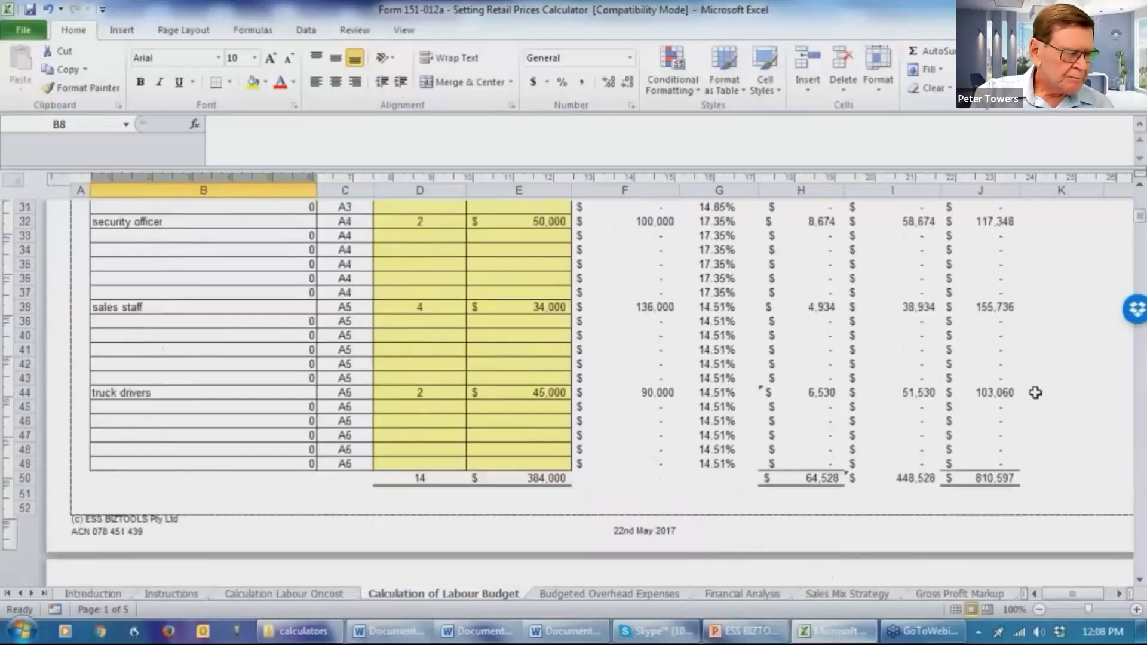
scroll(down, 3)
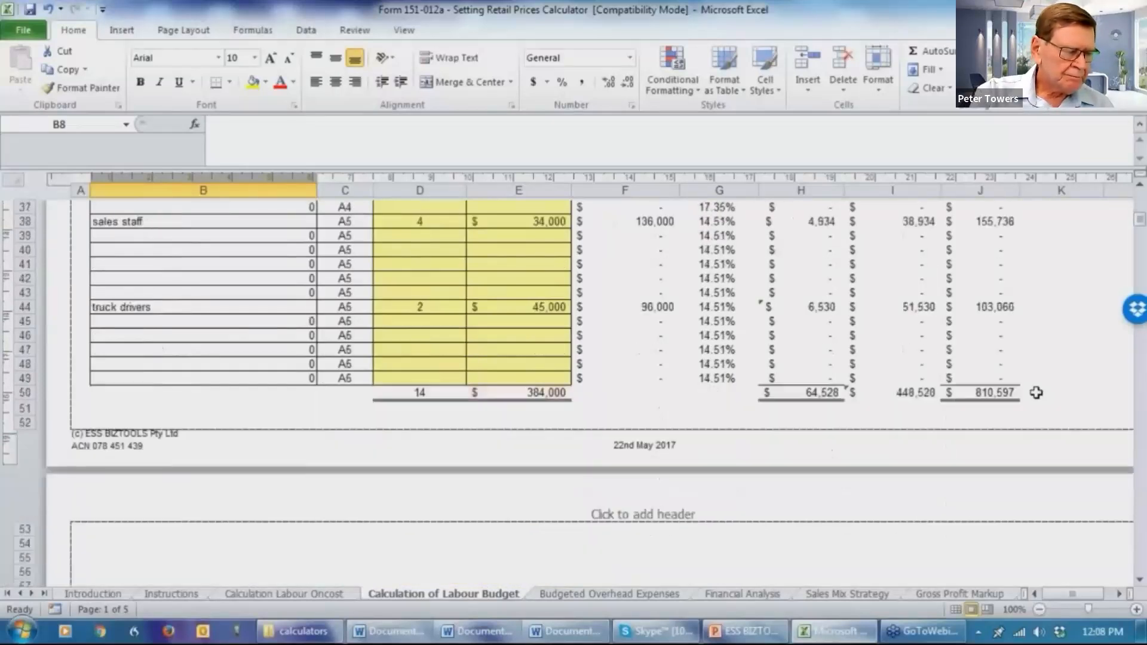
scroll(down, 3)
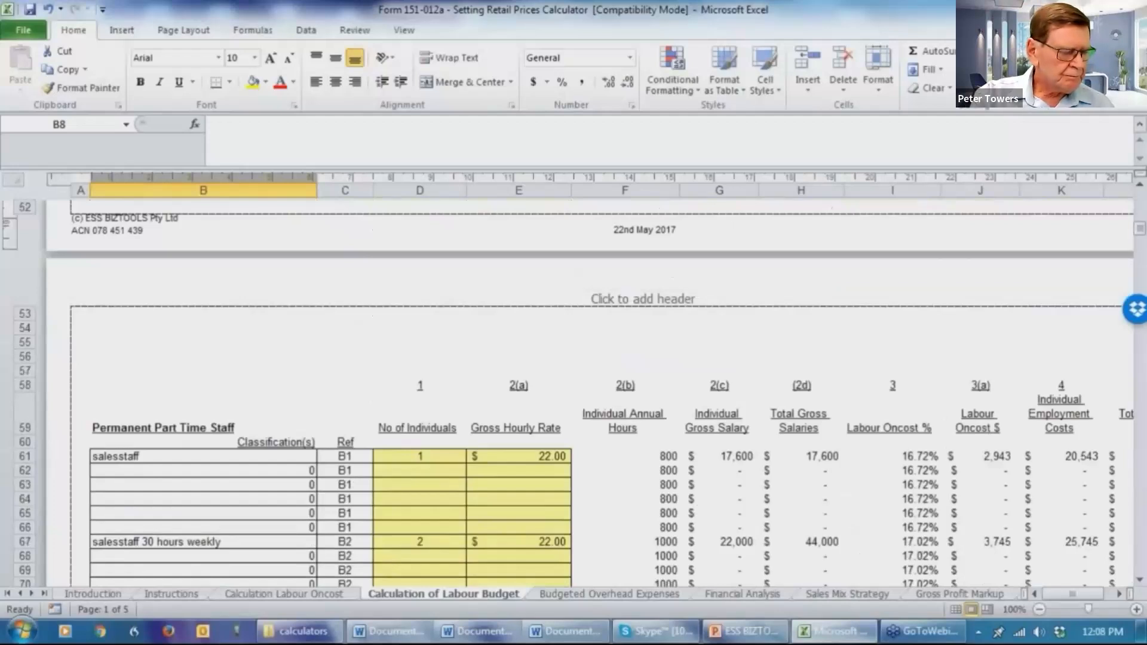
scroll(down, 3)
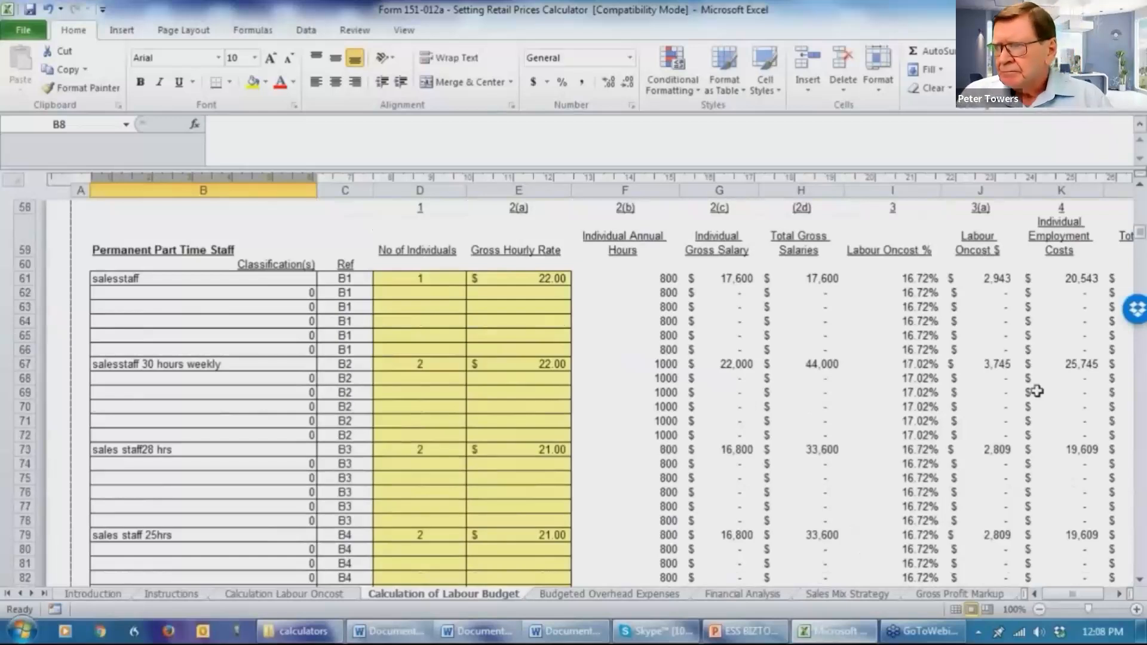
scroll(down, 3)
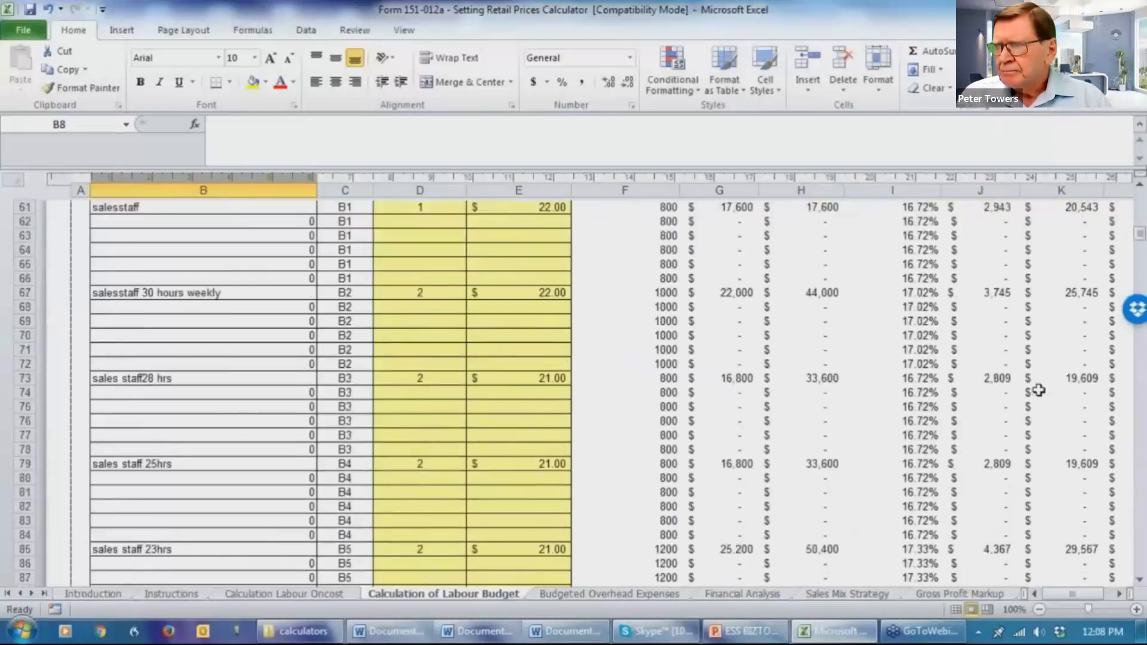
scroll(down, 3)
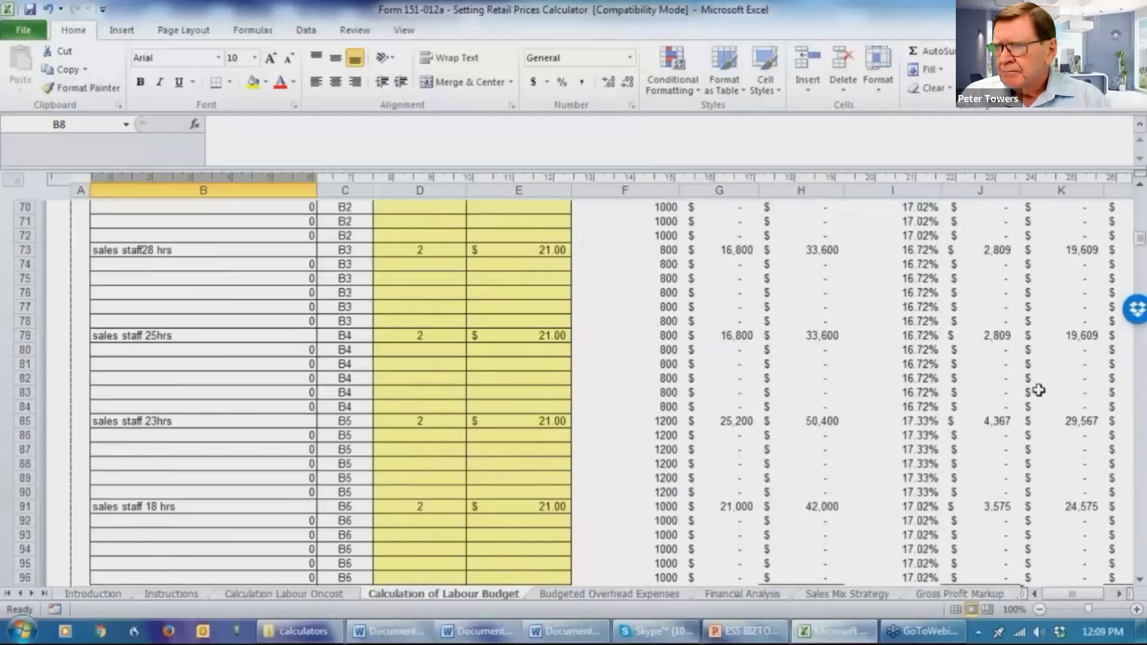
scroll(down, 3)
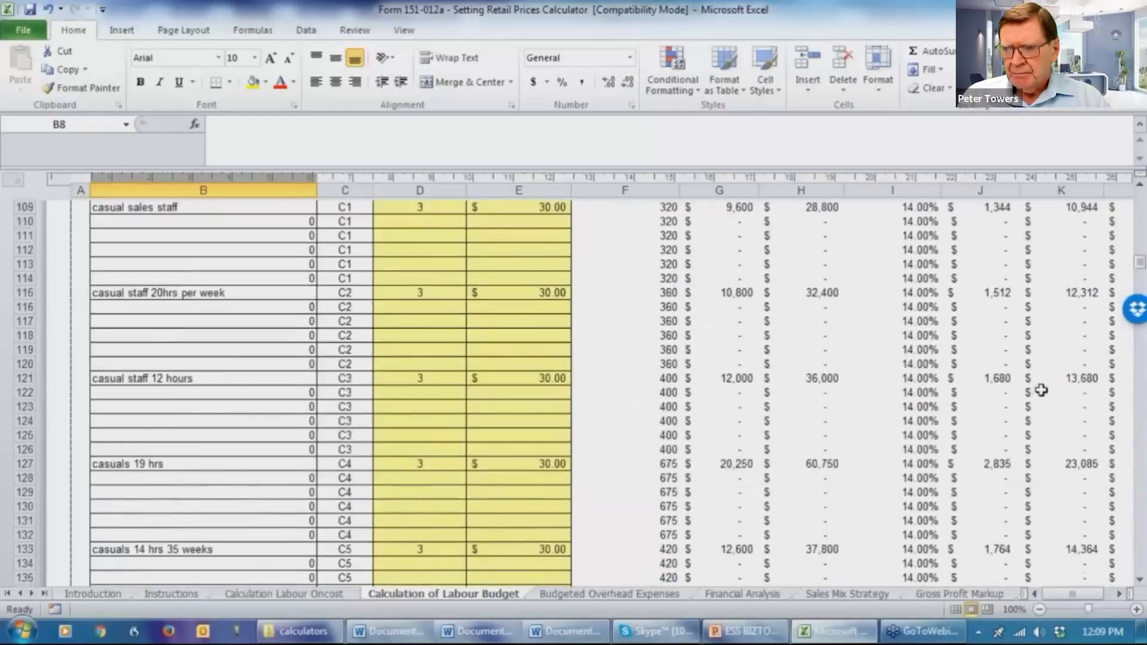
scroll(down, 3)
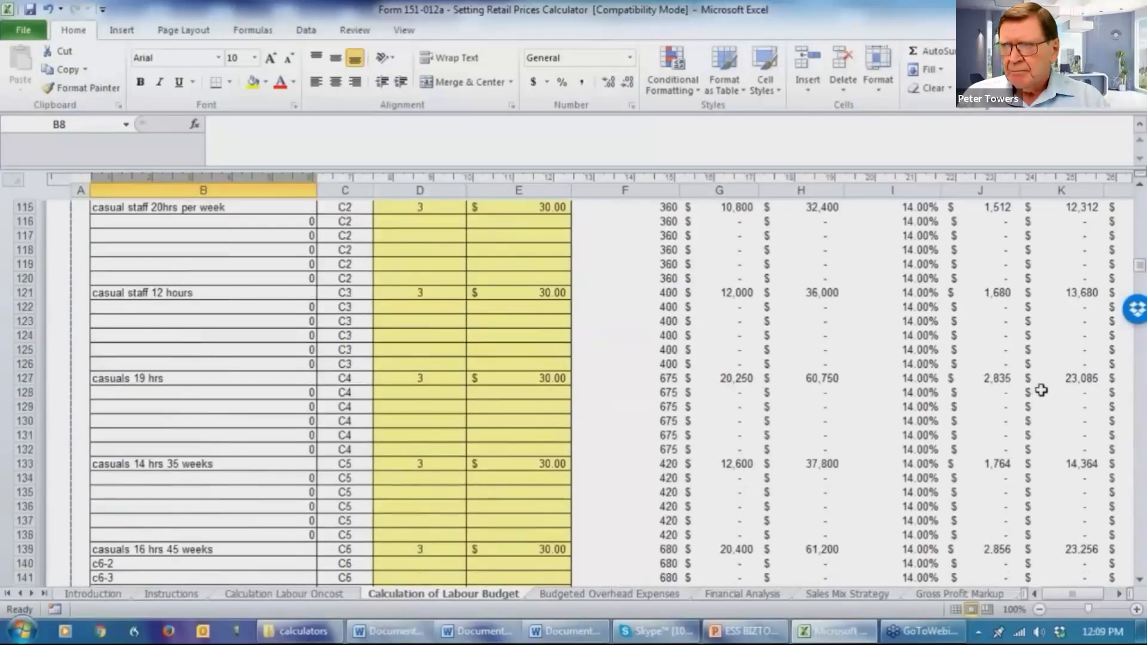
scroll(down, 3)
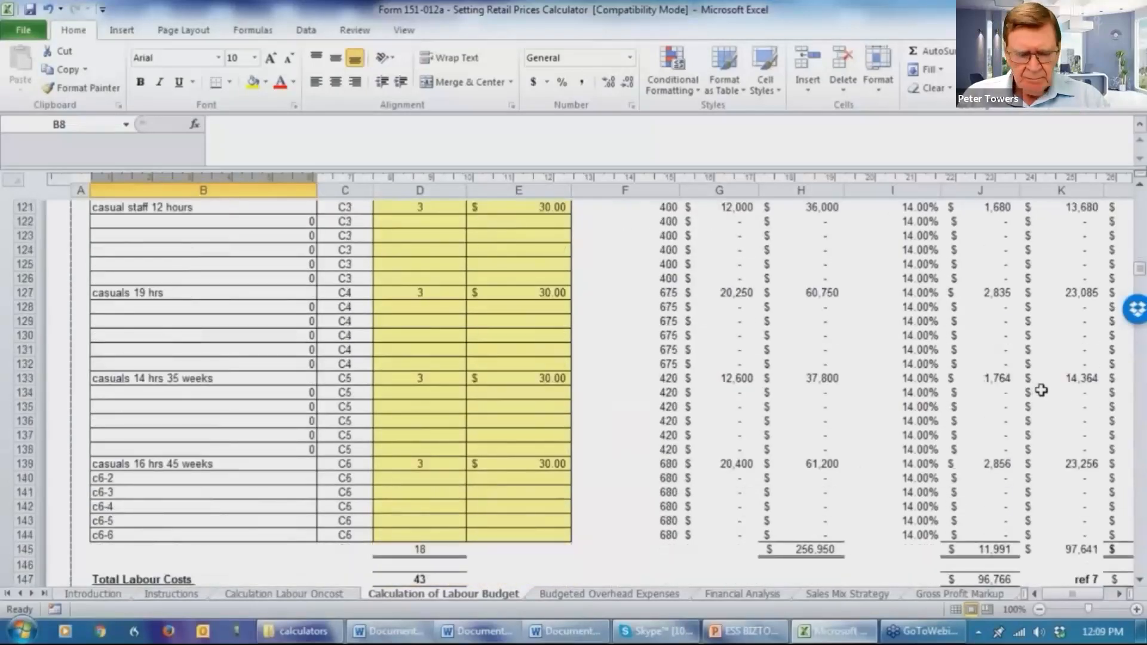
scroll(down, 3)
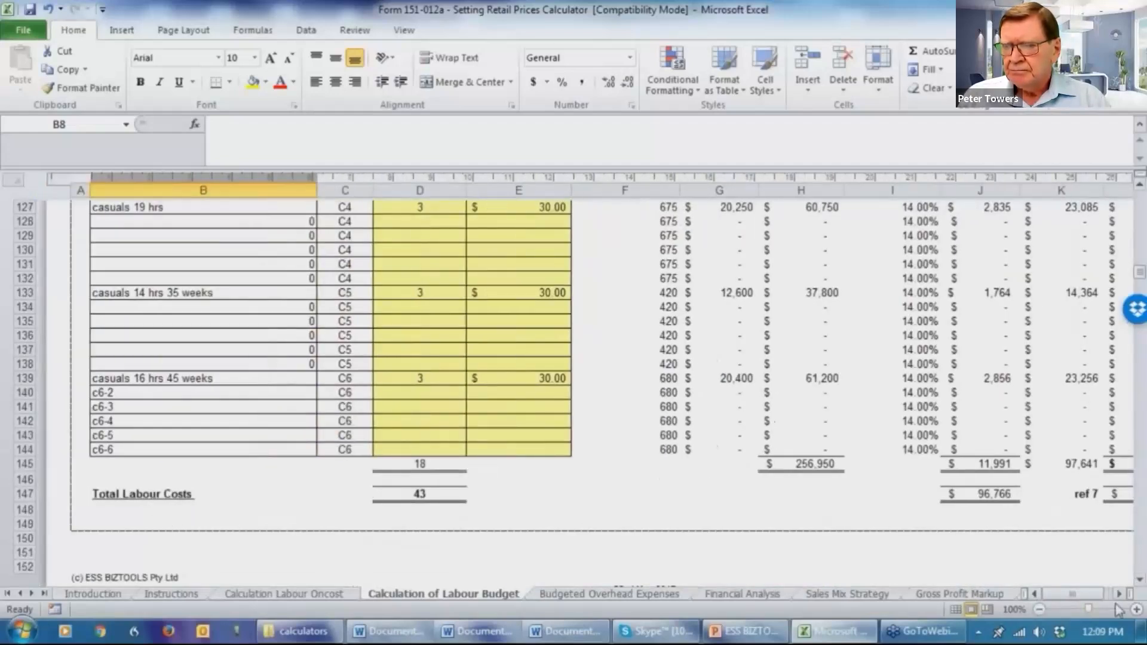
Review the $1,362,272 labour budget total, then show Budgeted Overhead Expenses
scroll(right, 3)
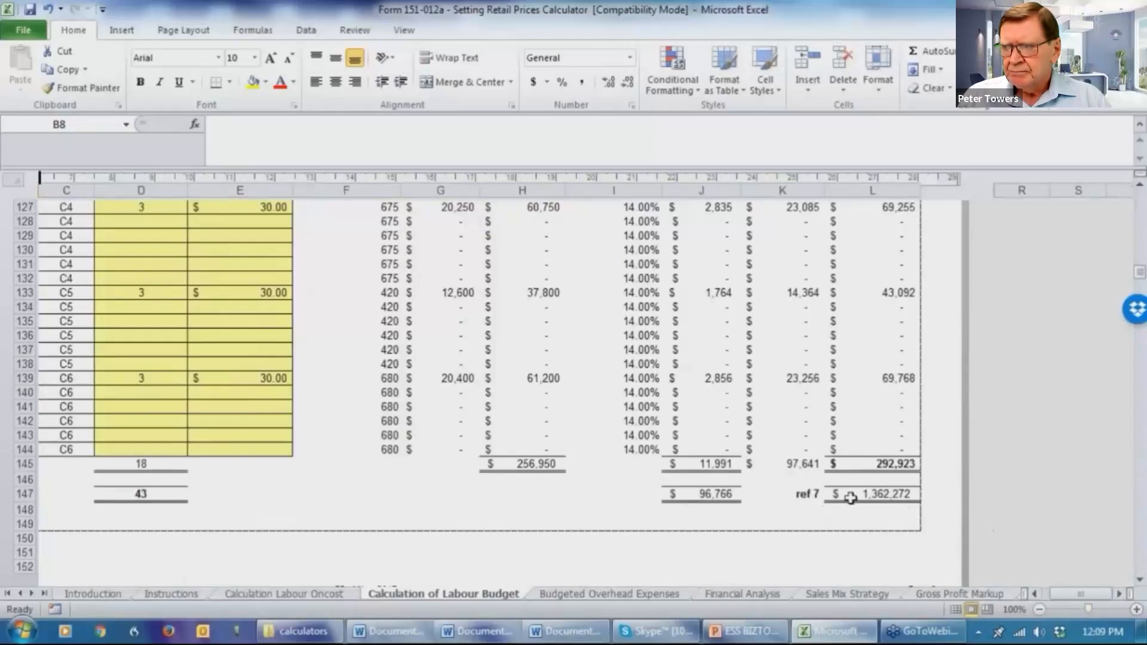
mouse_move(896, 503)
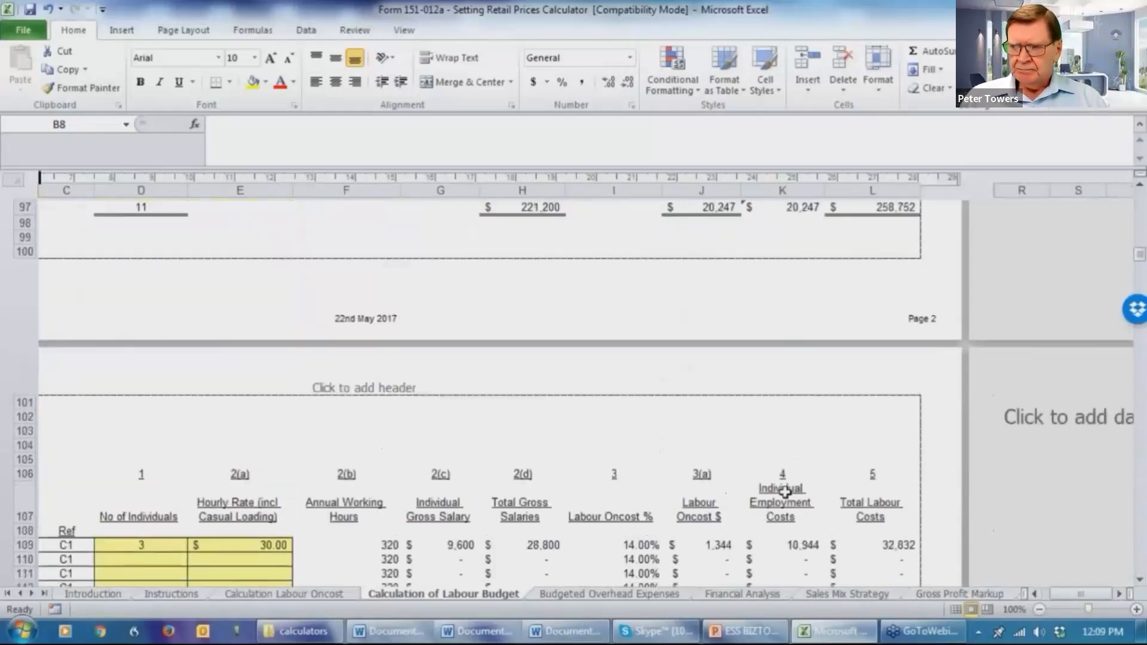
scroll(down, 3)
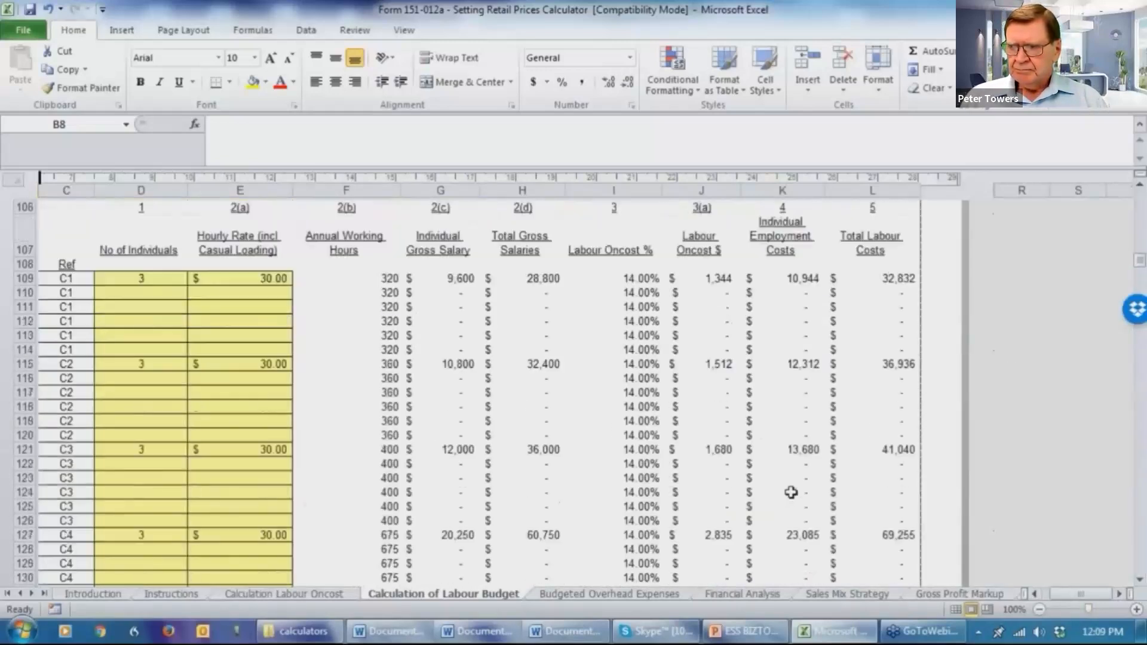
scroll(down, 3)
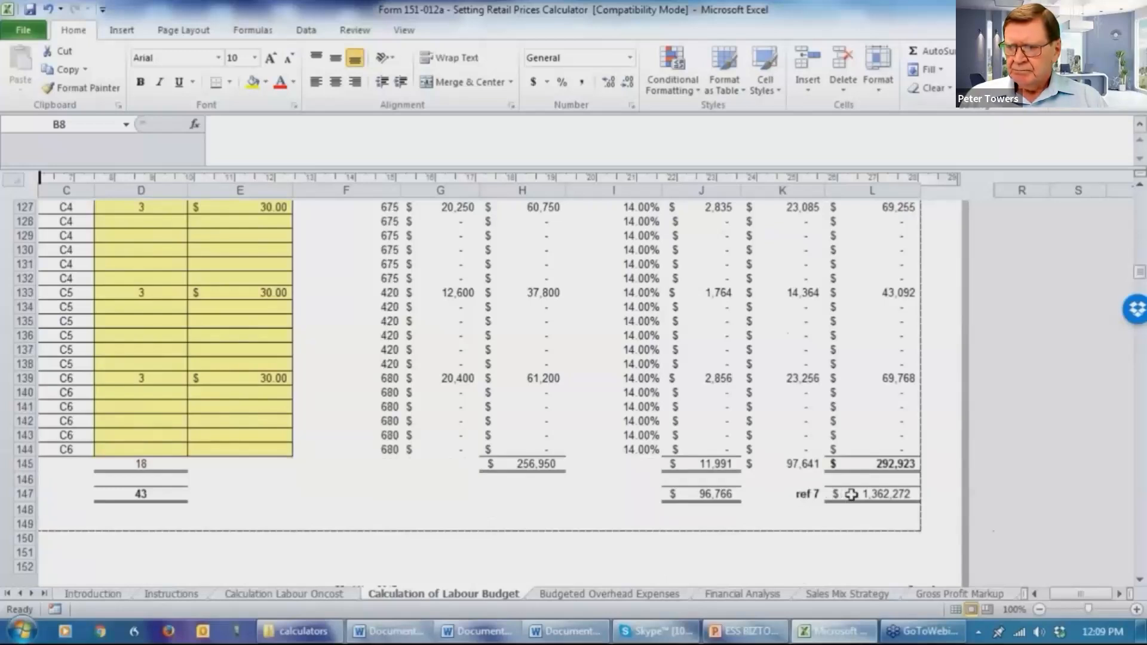
mouse_move(817, 539)
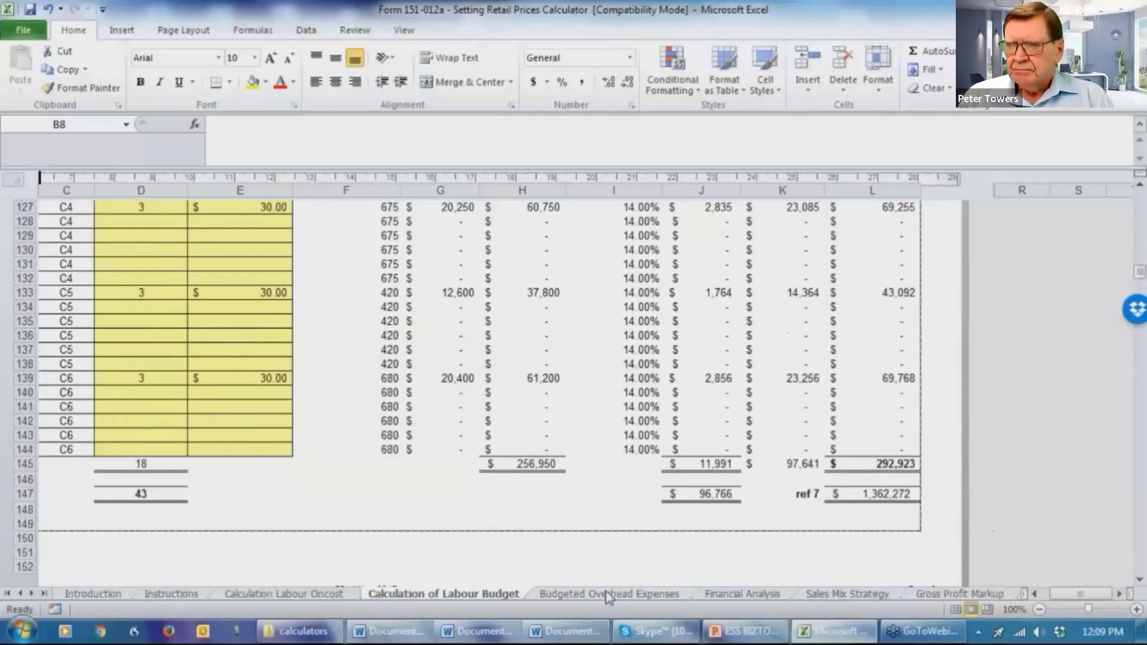
scroll(down, 3)
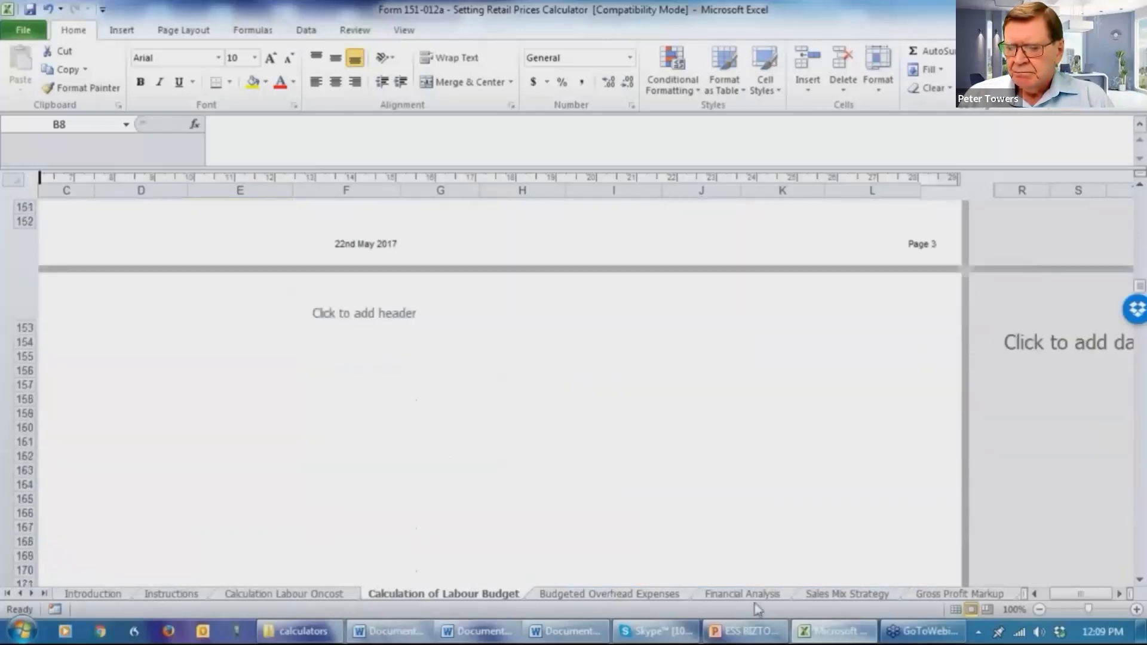
click(609, 594)
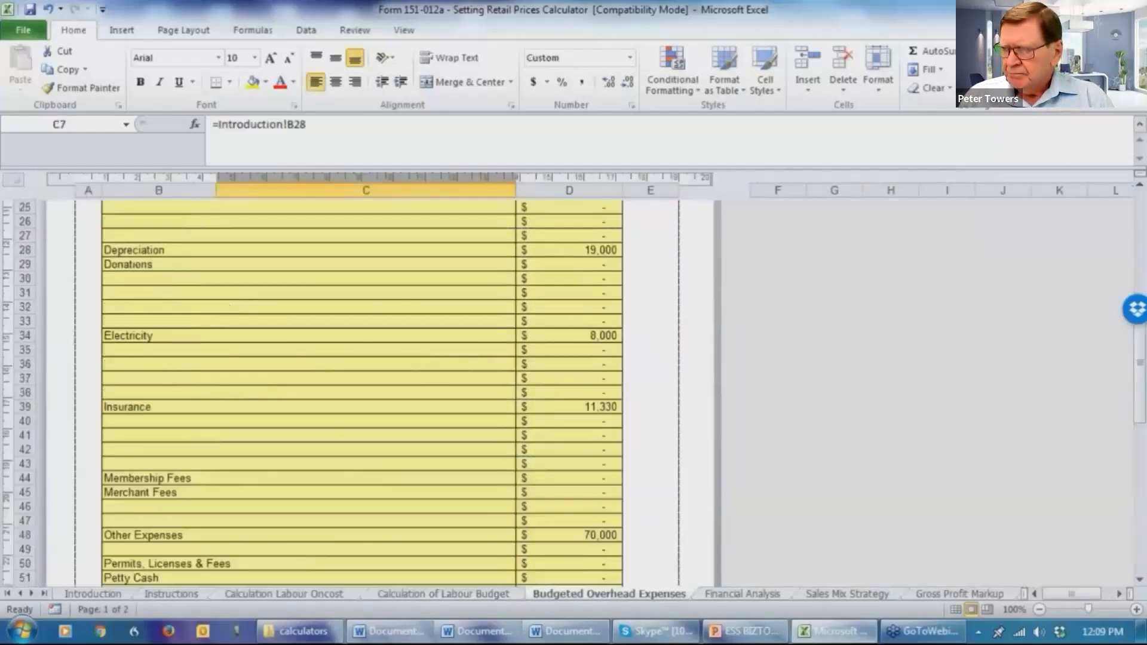
Scroll to the $306,330 overhead total, then show the Financial Analysis sheet
scroll(up, 3)
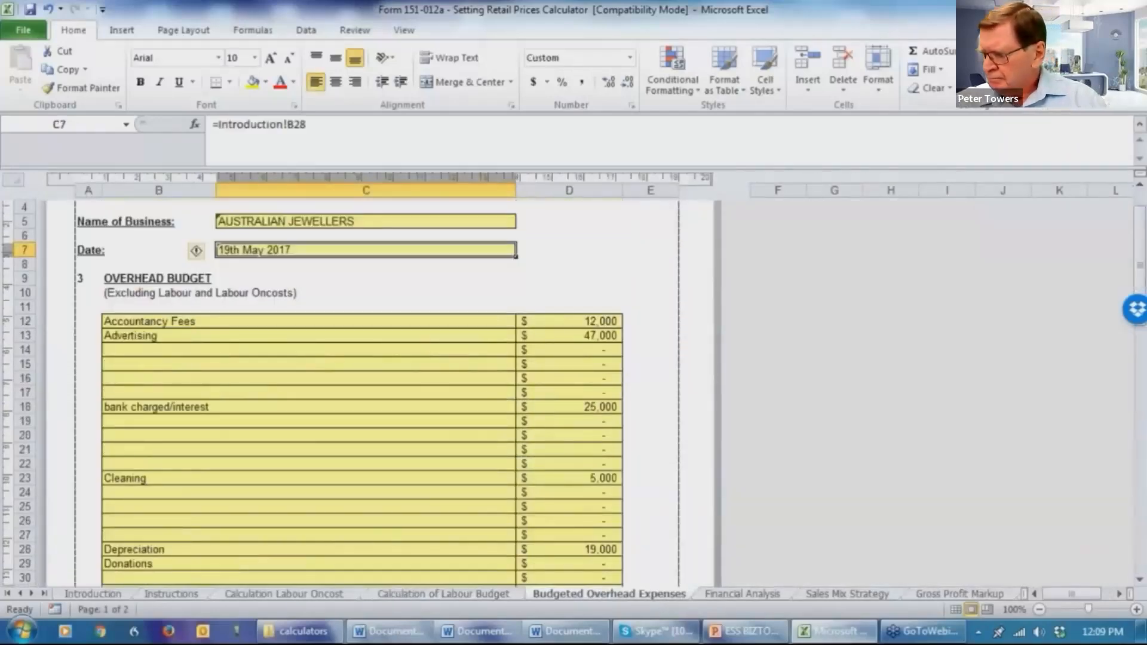
scroll(down, 3)
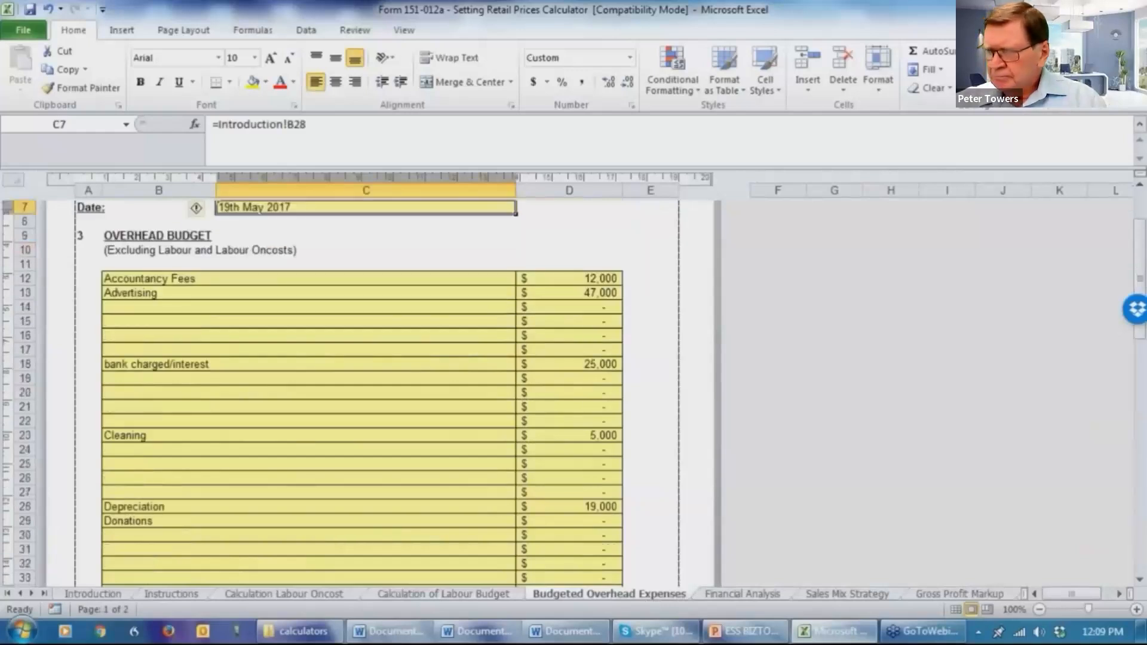
scroll(down, 3)
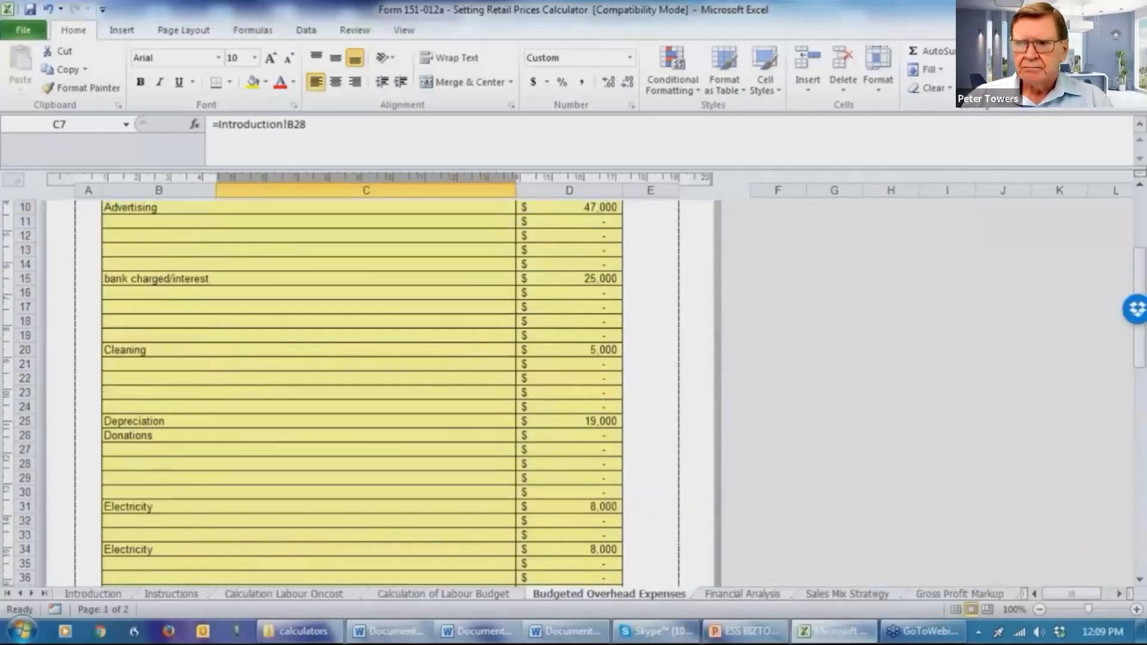
scroll(down, 3)
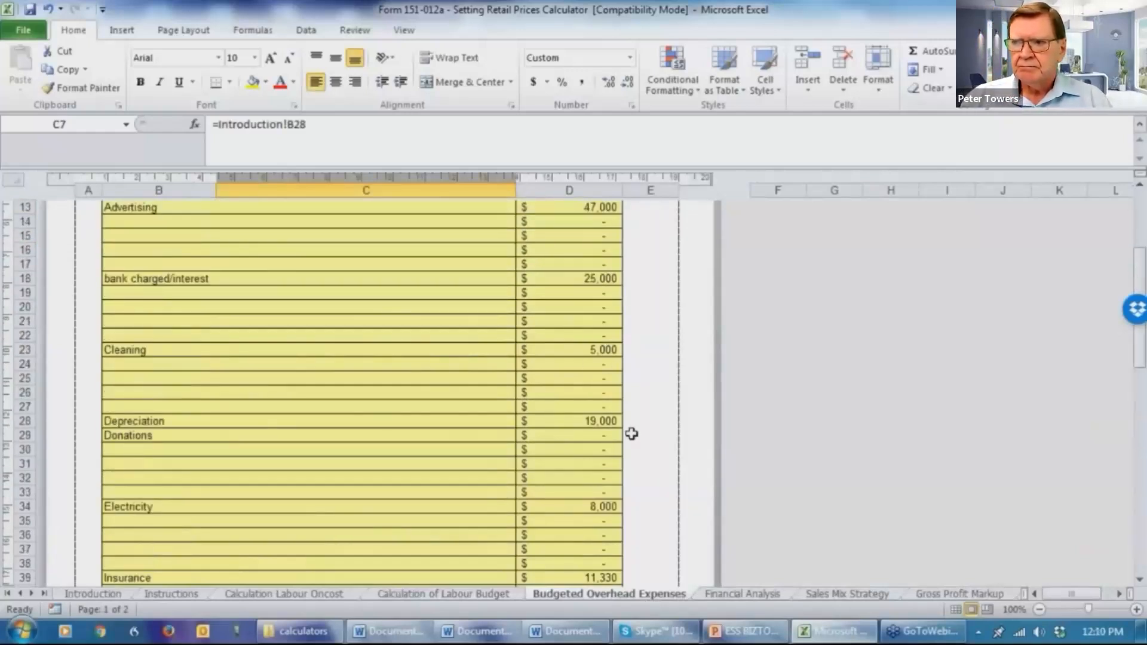
scroll(down, 3)
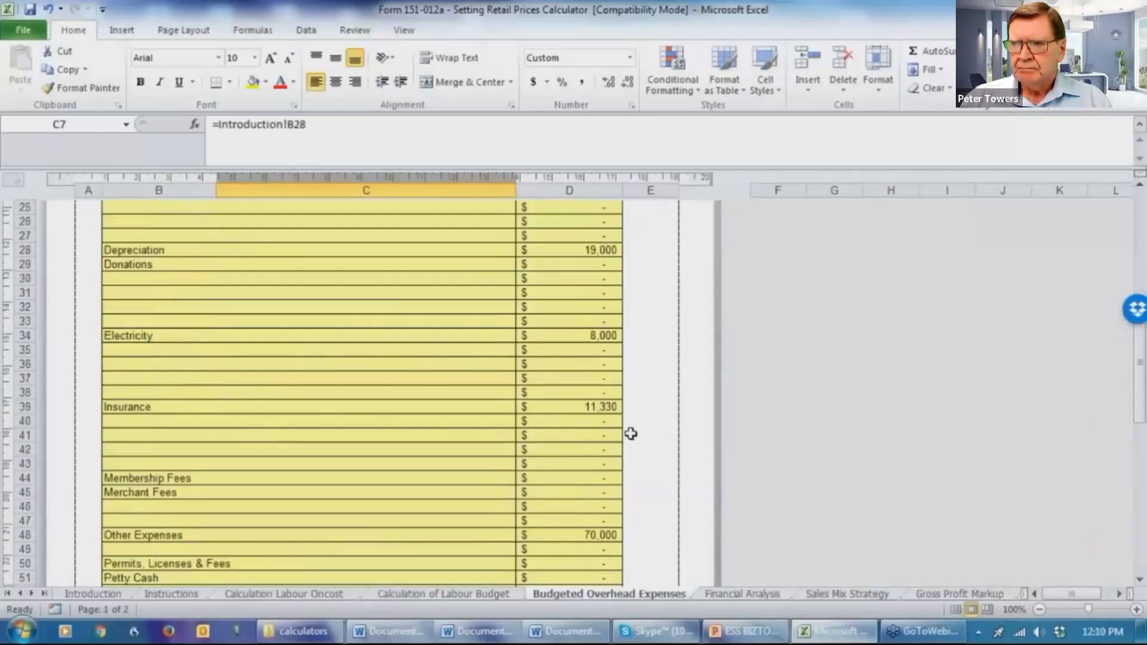
scroll(down, 3)
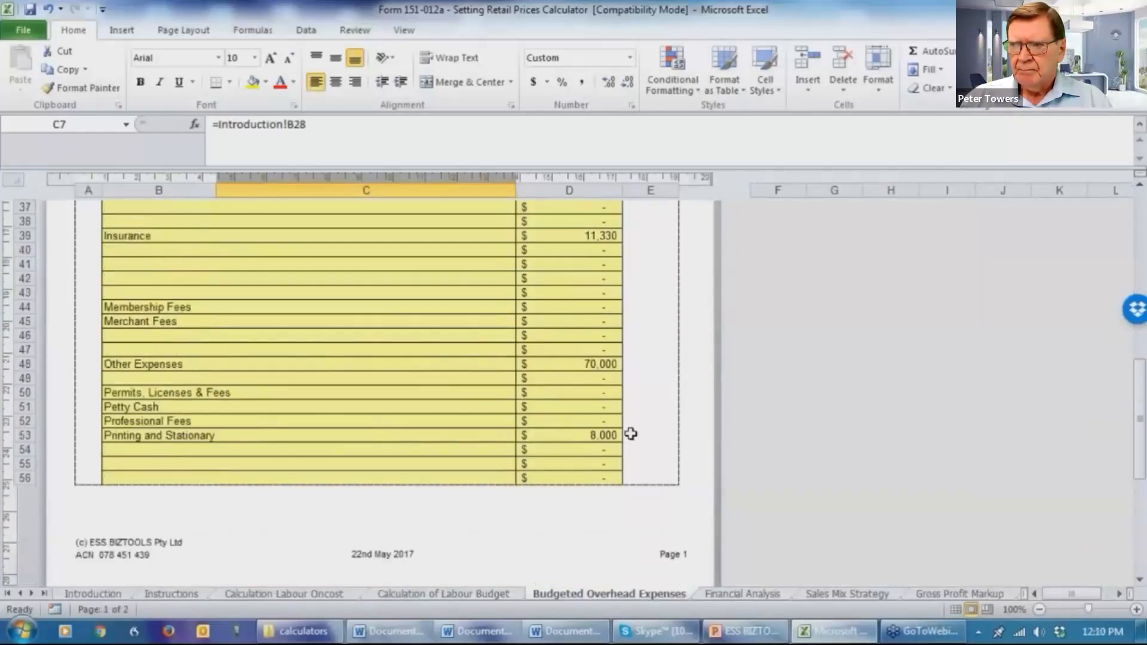
scroll(down, 3)
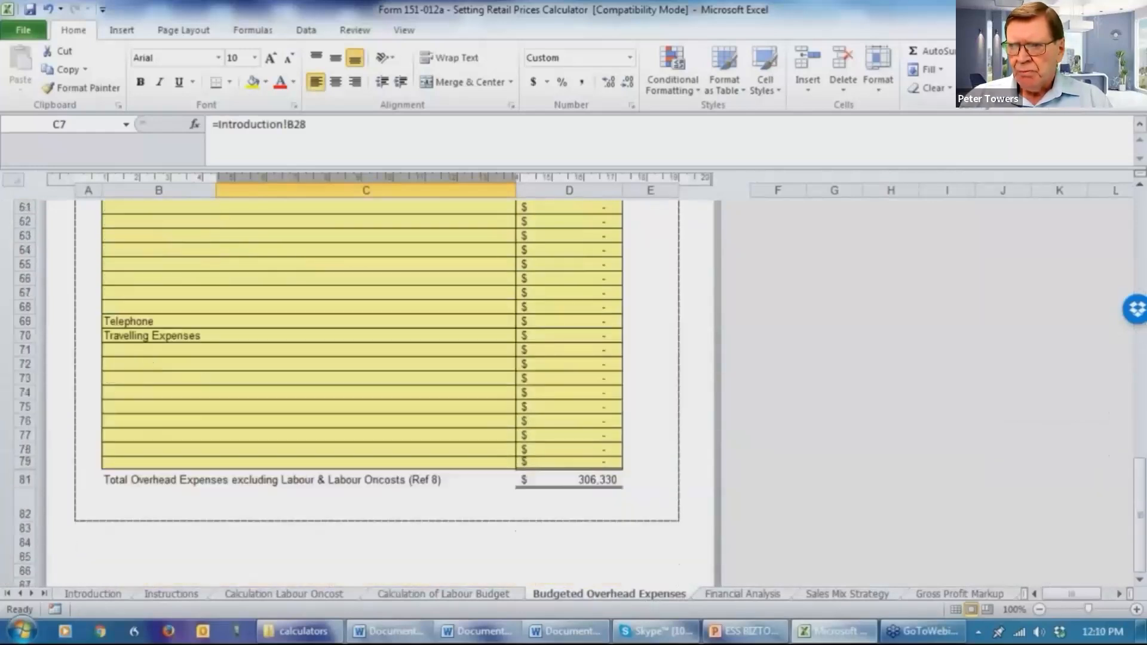
scroll(down, 3)
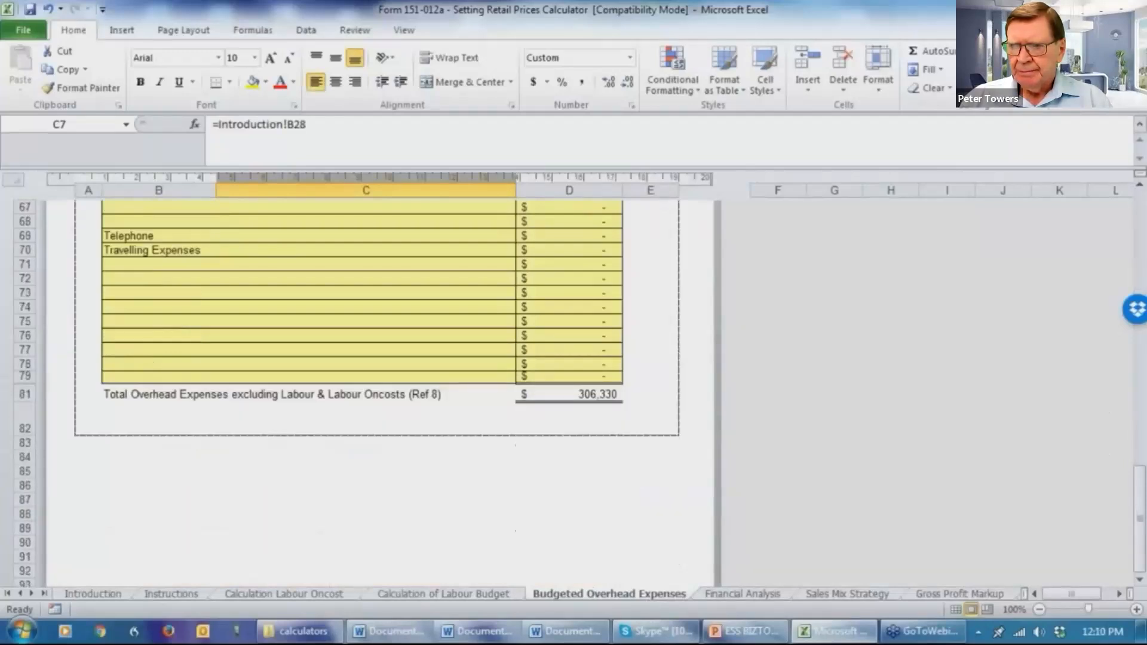
scroll(down, 3)
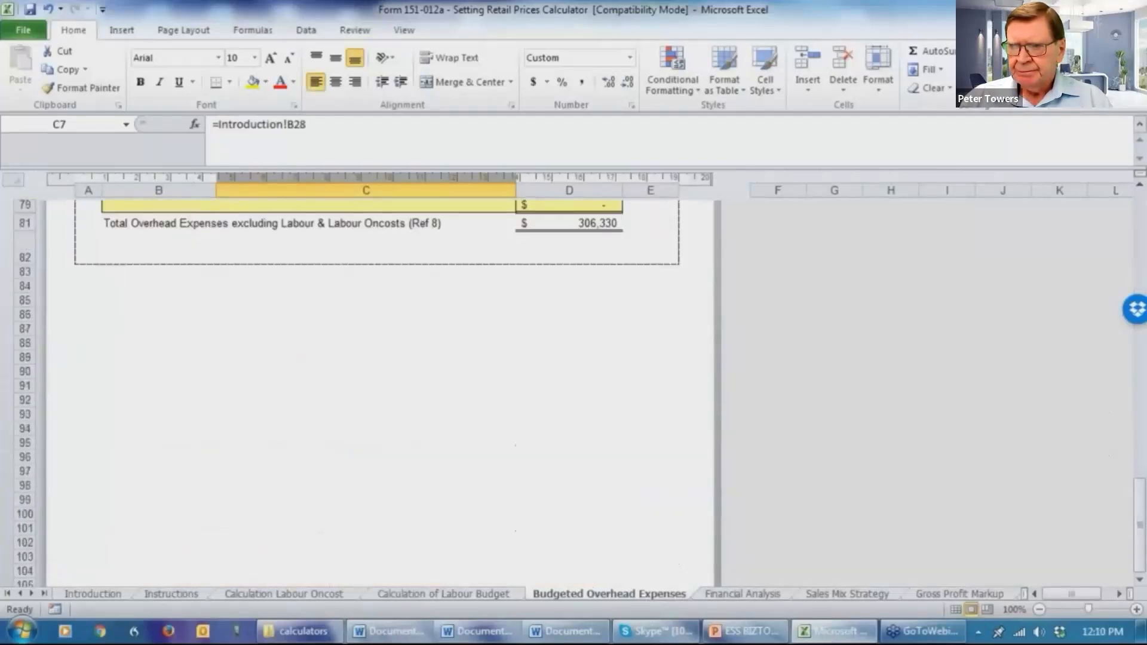
scroll(down, 3)
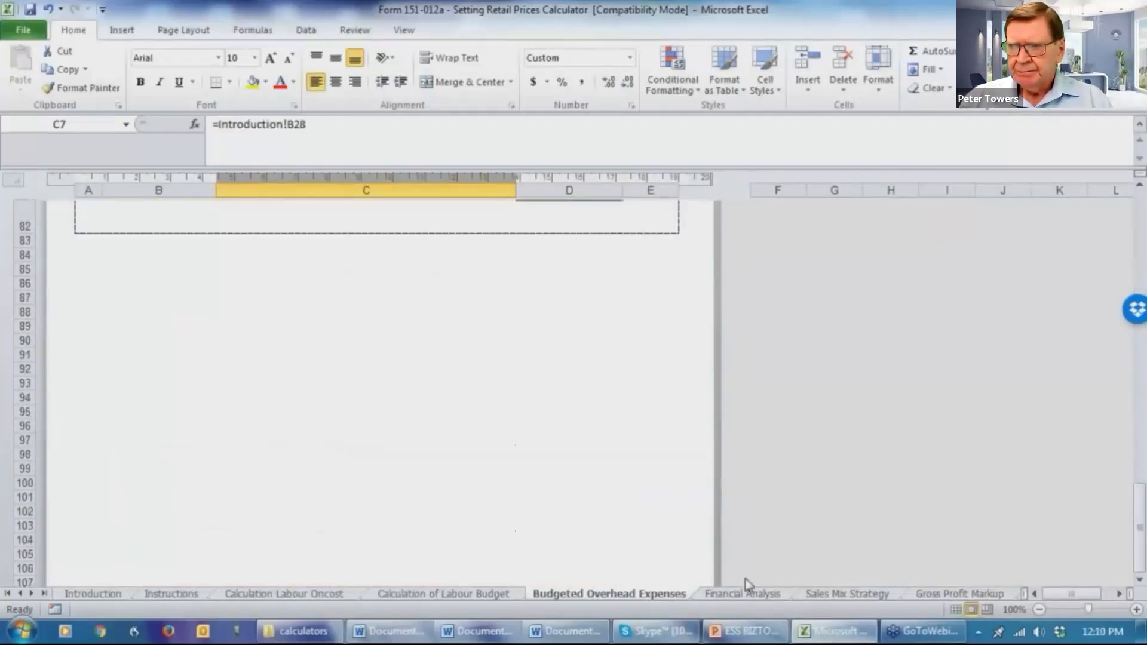
click(741, 593)
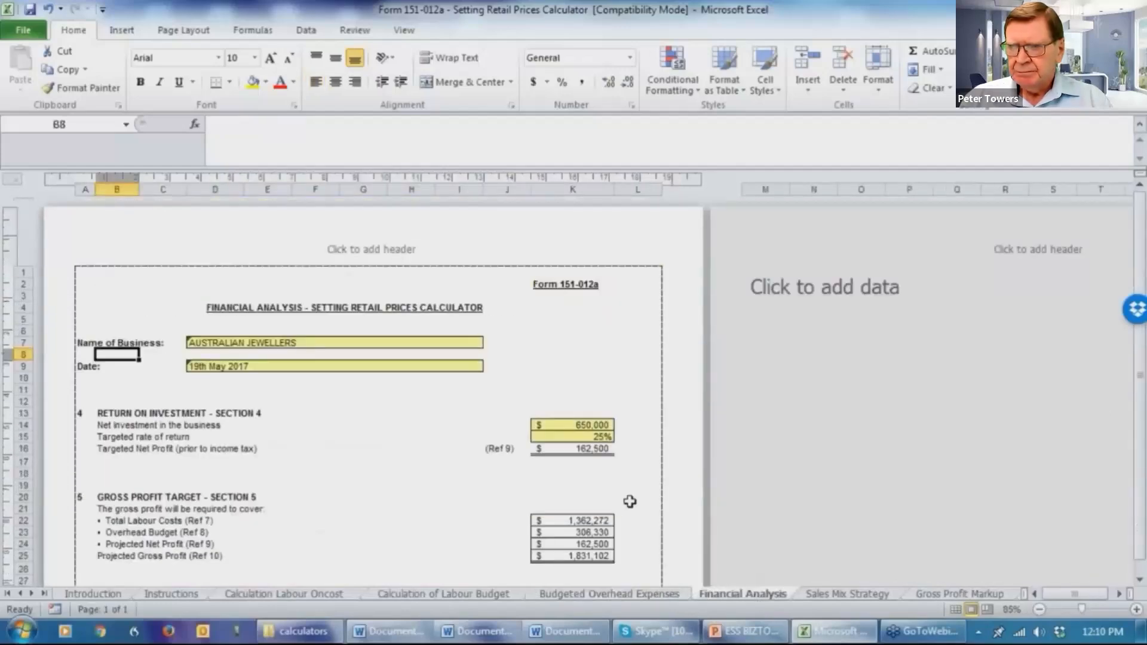
mouse_move(368, 430)
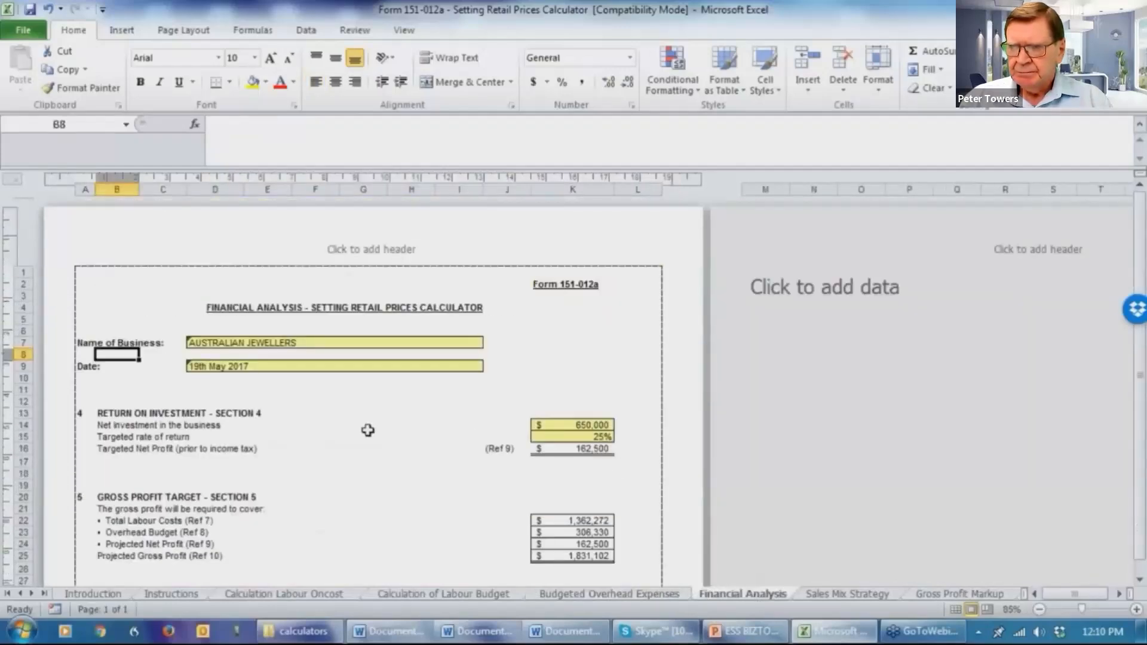
Review the Financial Analysis figures, then show the Sales Mix Strategy sheet
scroll(down, 3)
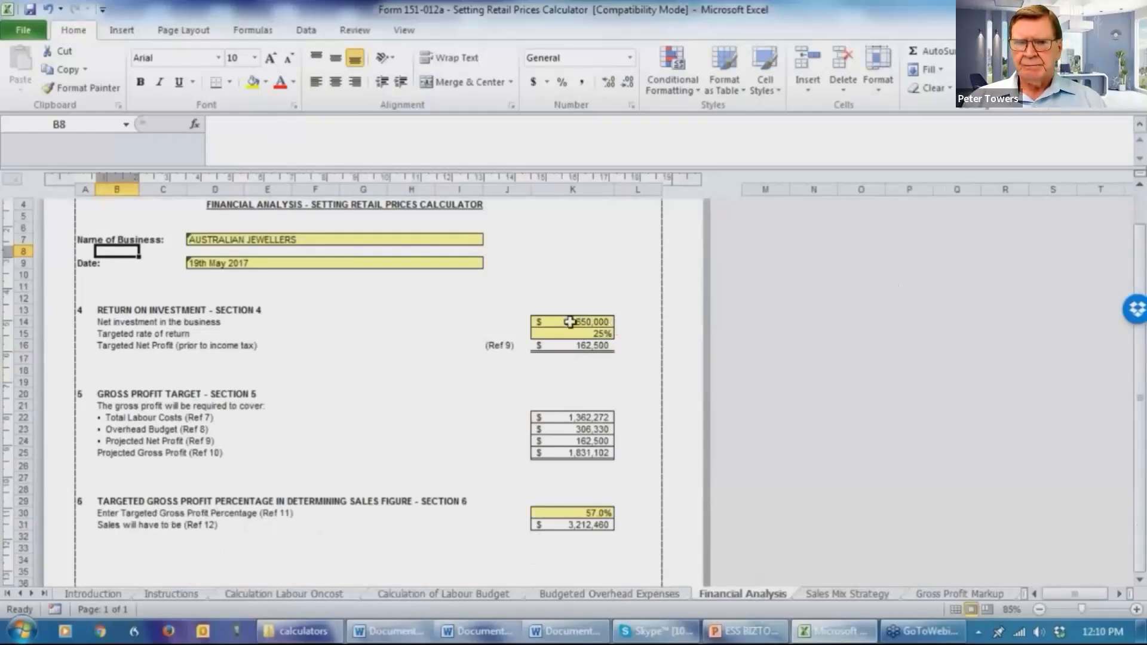
mouse_move(227, 342)
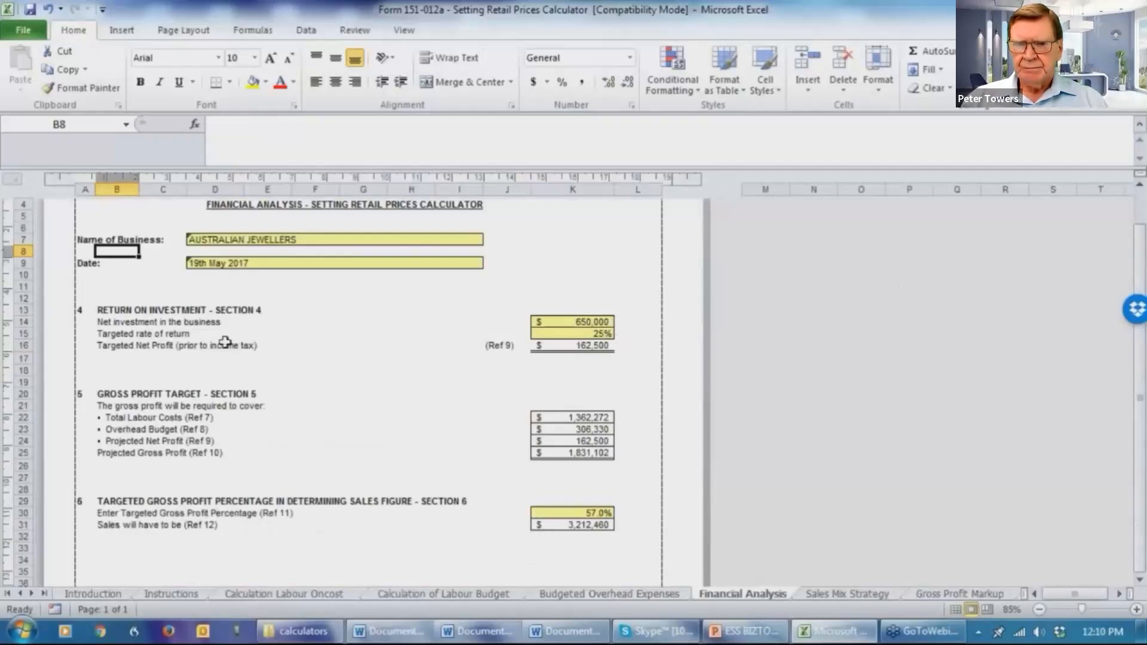
mouse_move(645, 340)
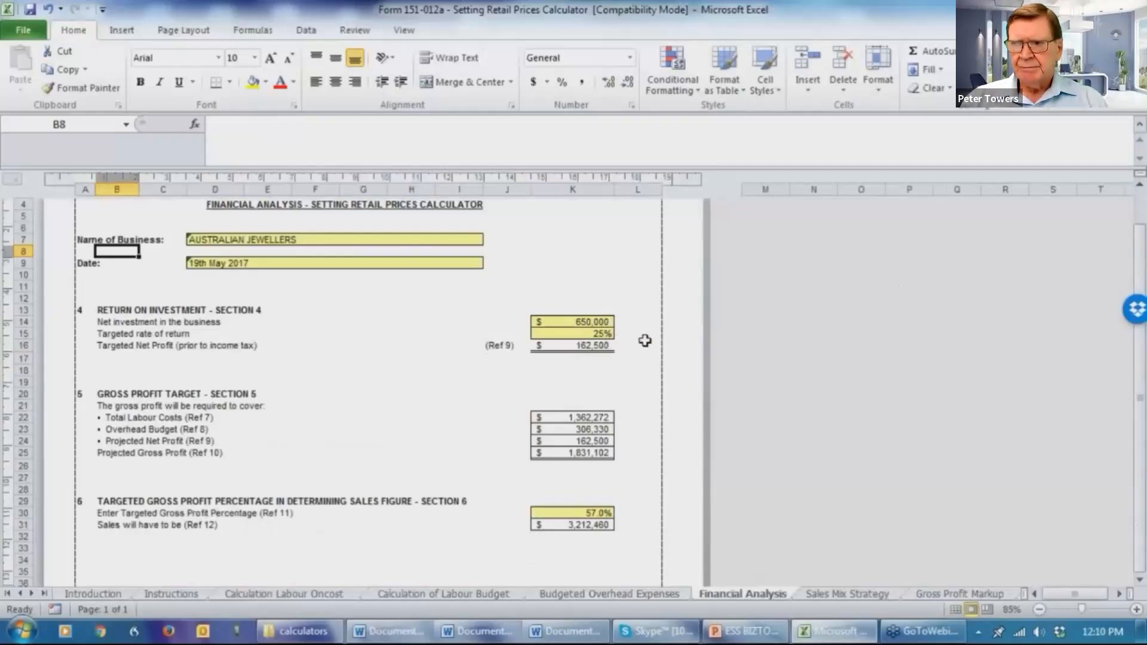
mouse_move(563, 364)
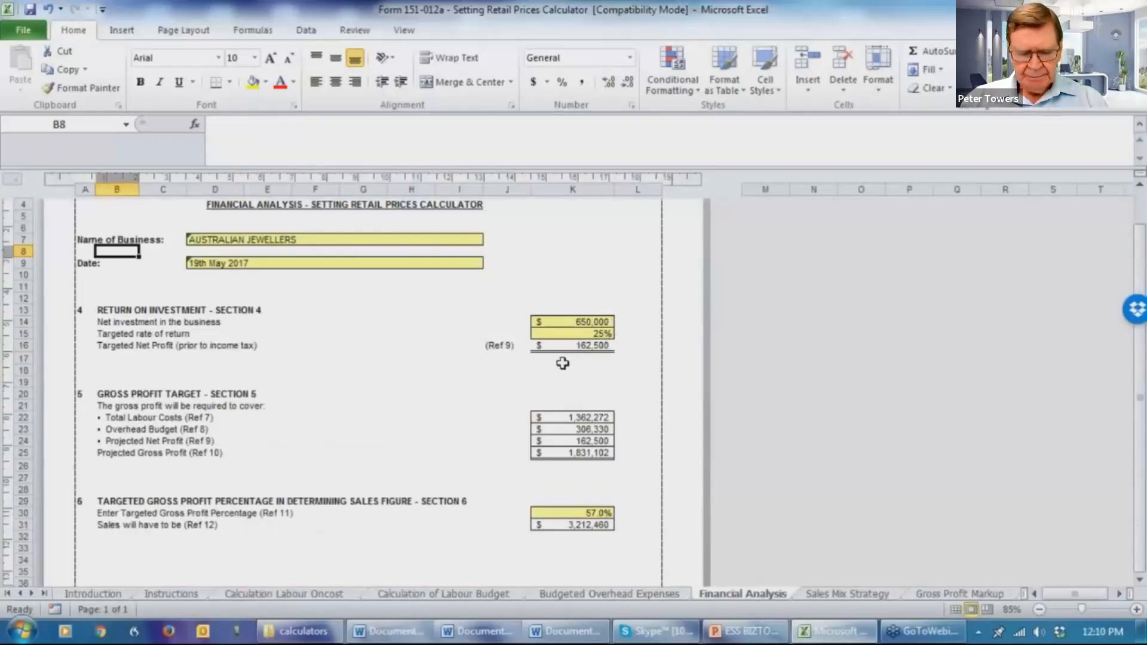
mouse_move(616, 374)
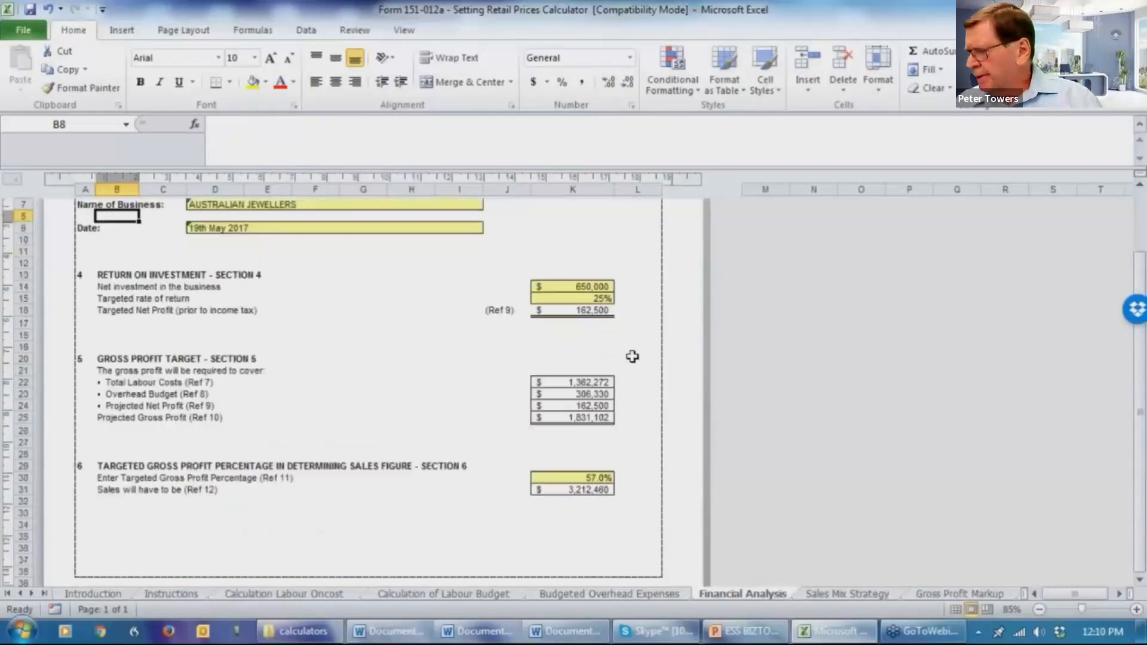
scroll(down, 3)
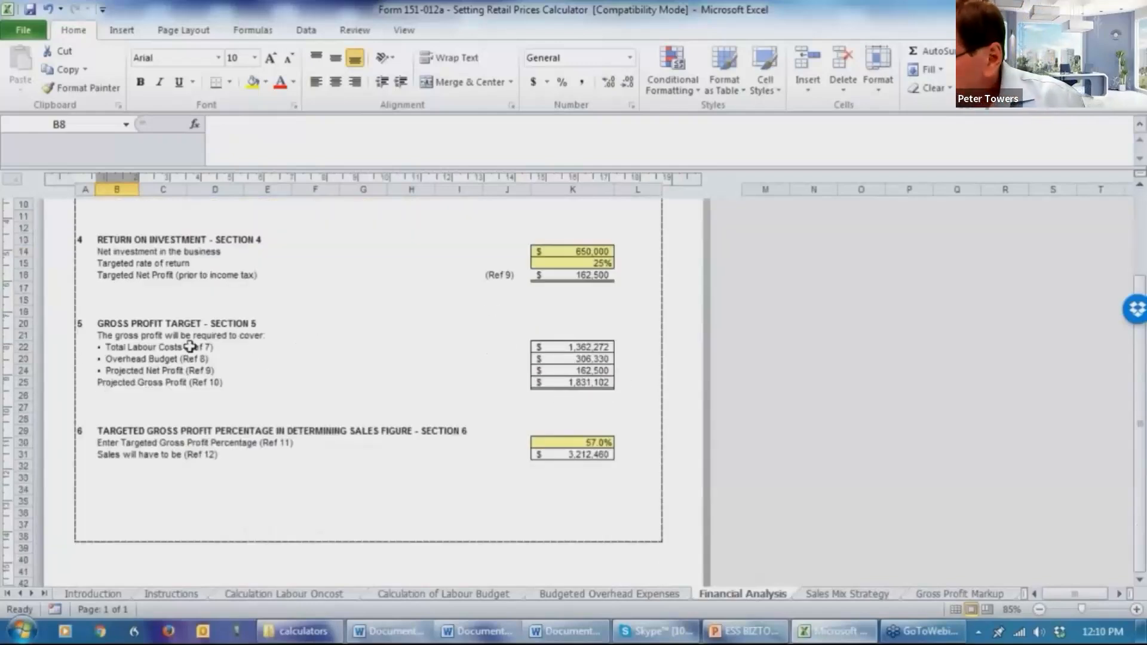
mouse_move(297, 373)
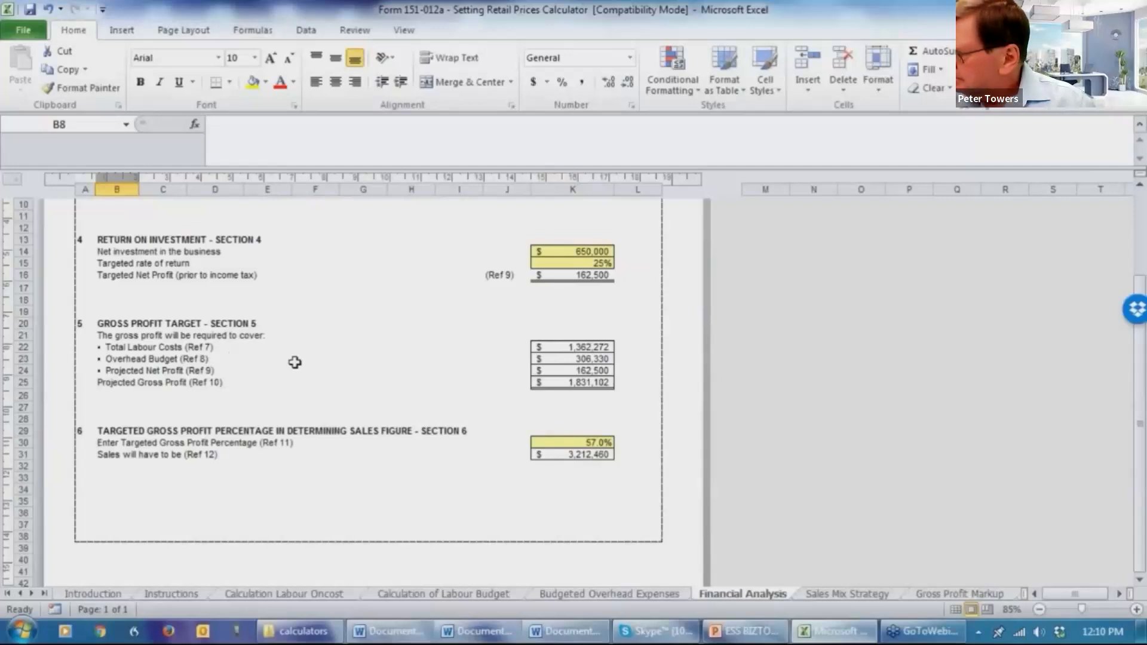
mouse_move(321, 352)
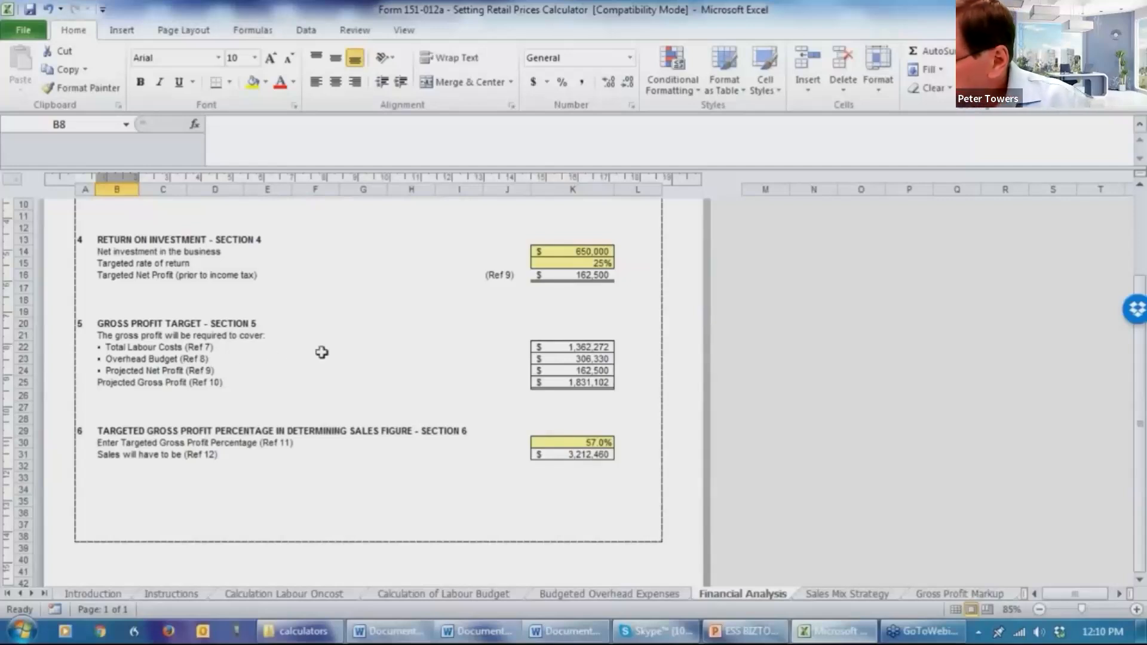
mouse_move(547, 348)
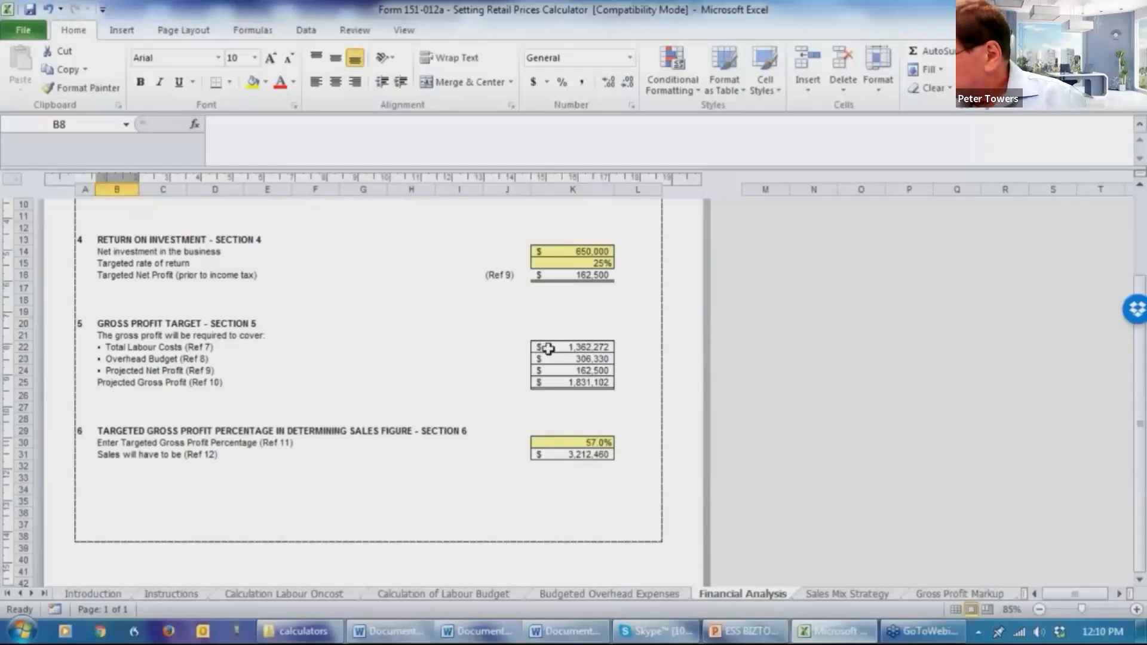
mouse_move(498, 360)
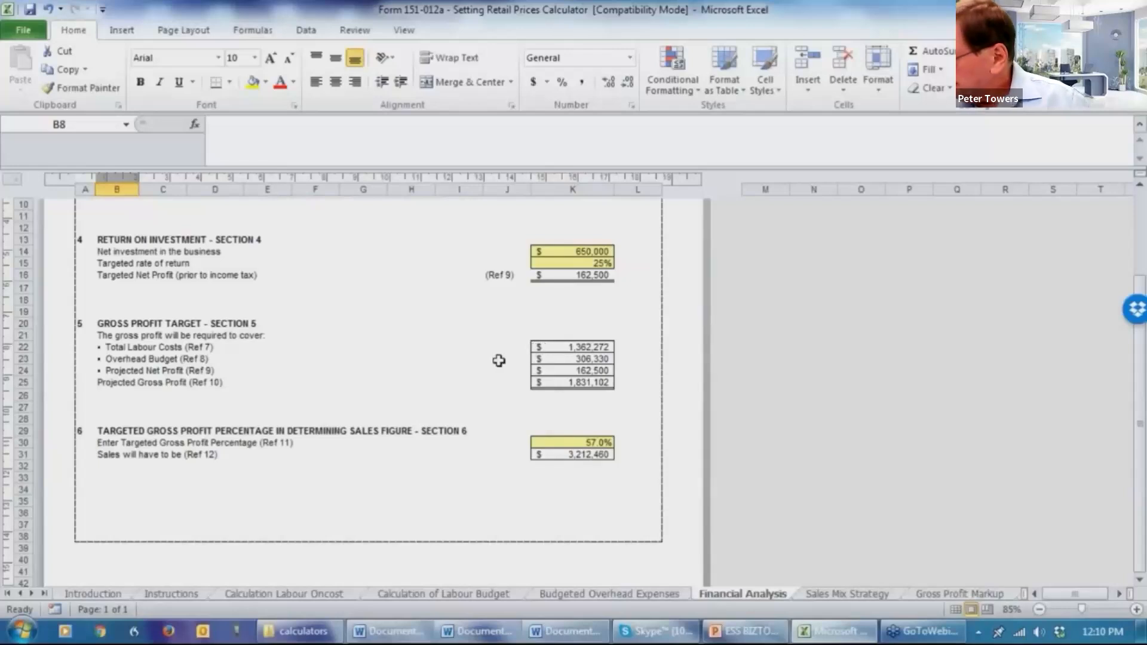
mouse_move(627, 365)
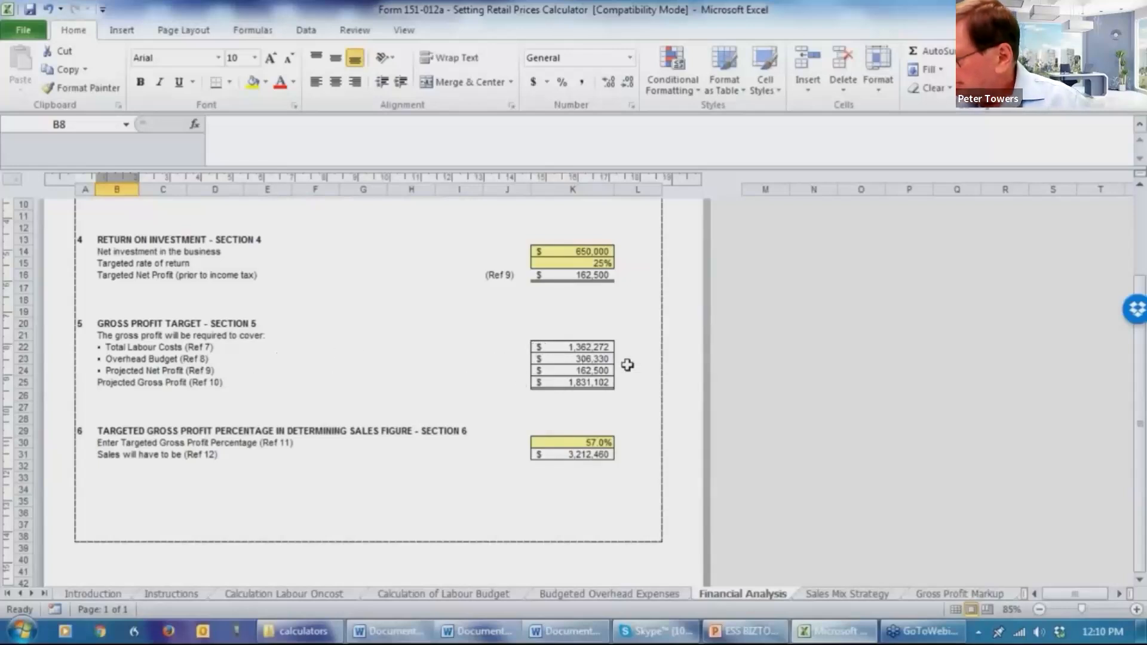
mouse_move(407, 382)
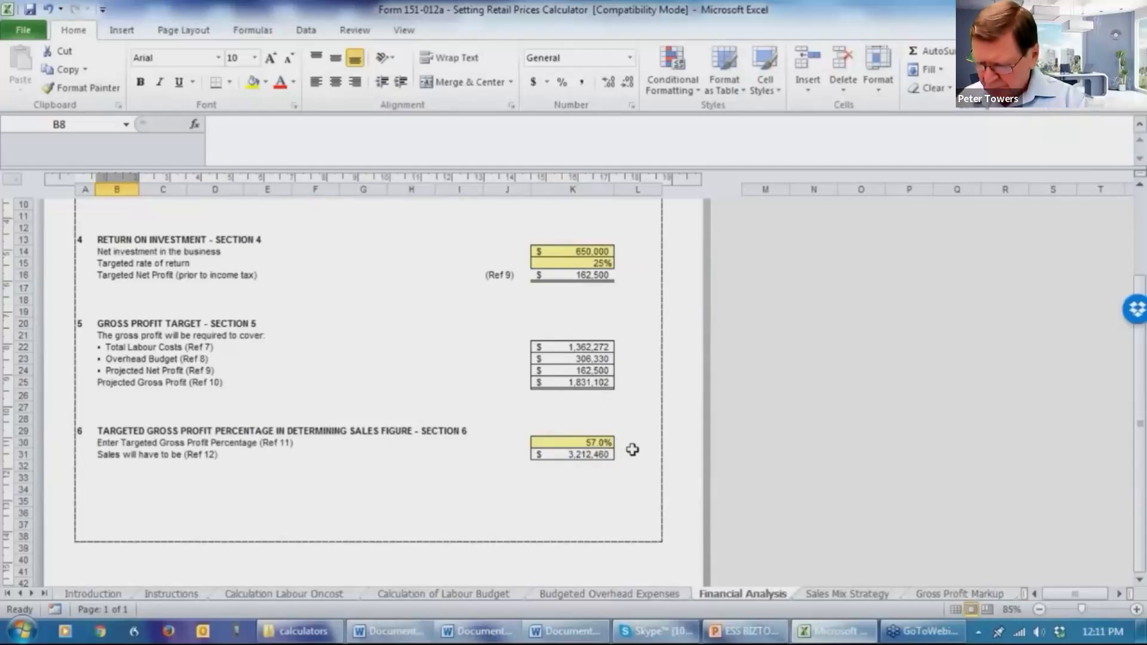
mouse_move(542, 456)
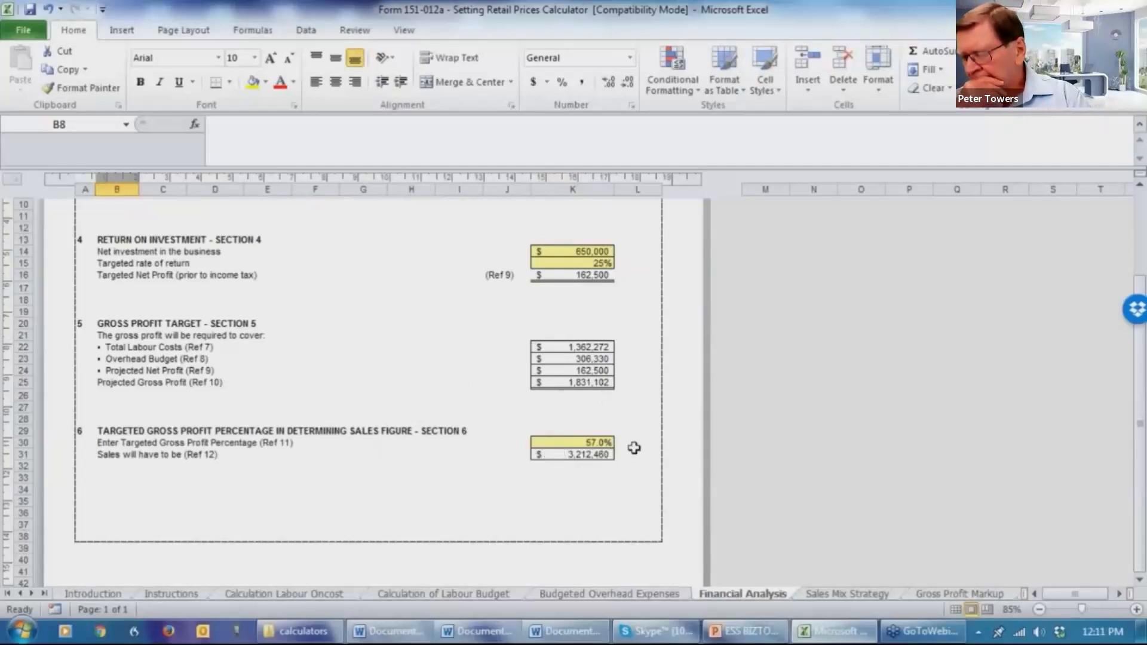
mouse_move(638, 443)
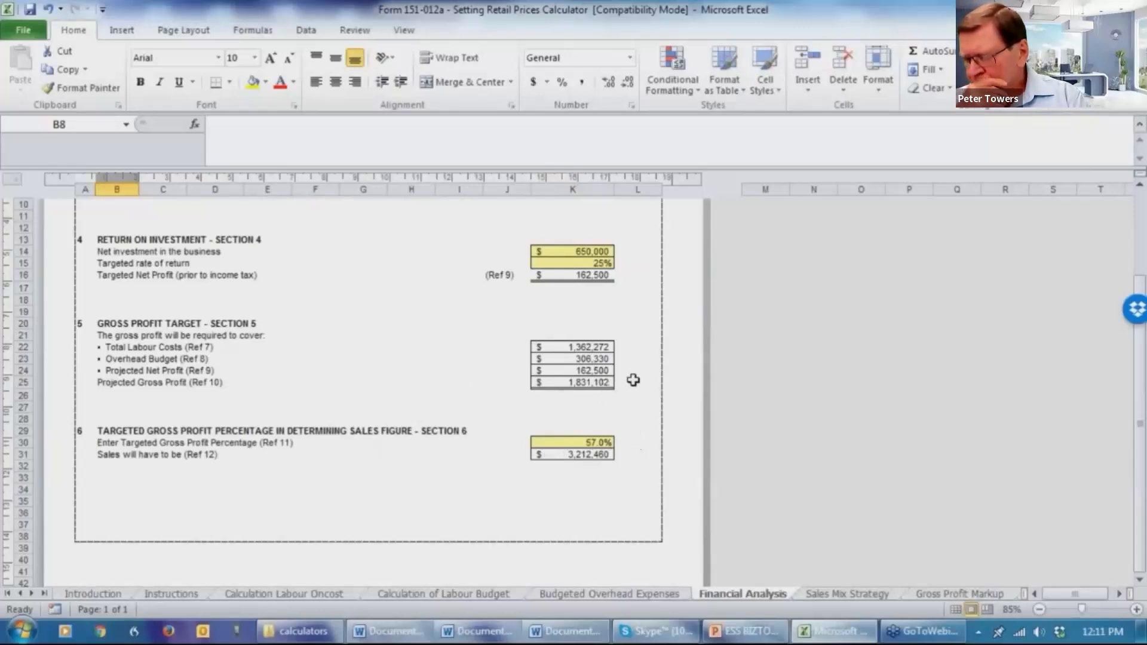
mouse_move(214, 442)
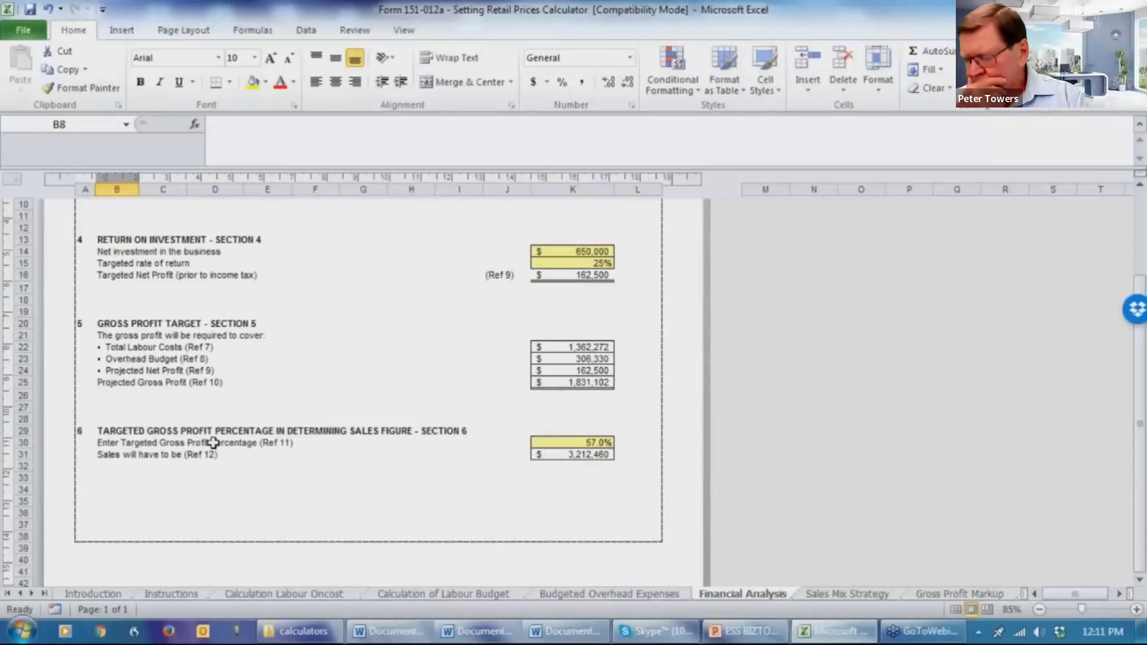
mouse_move(635, 460)
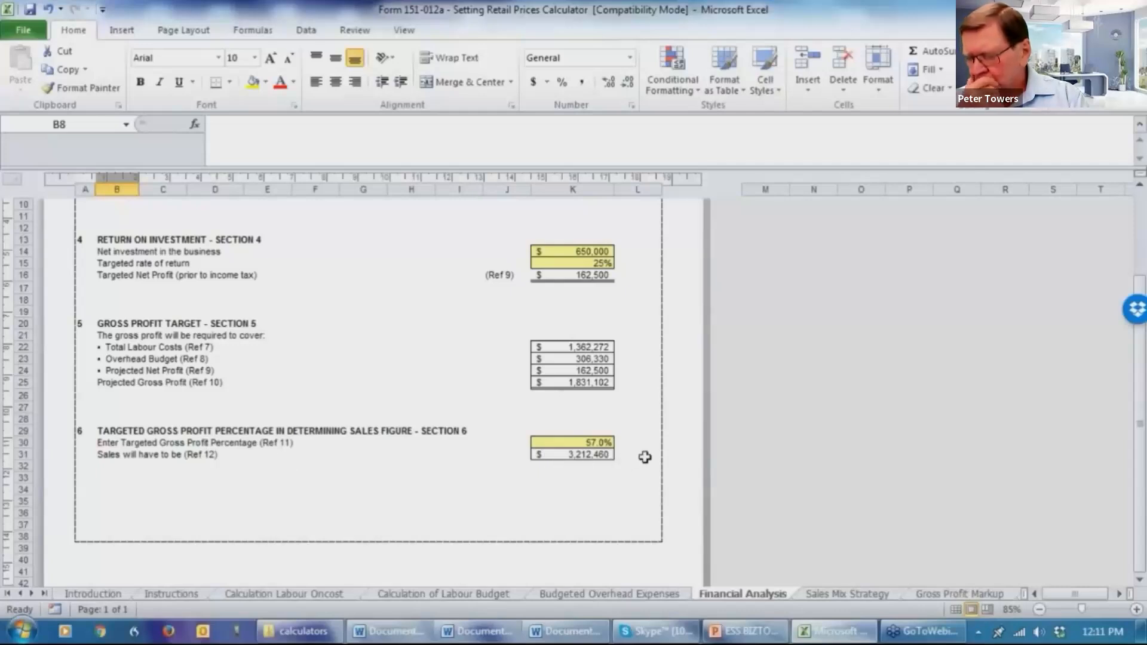
mouse_move(631, 445)
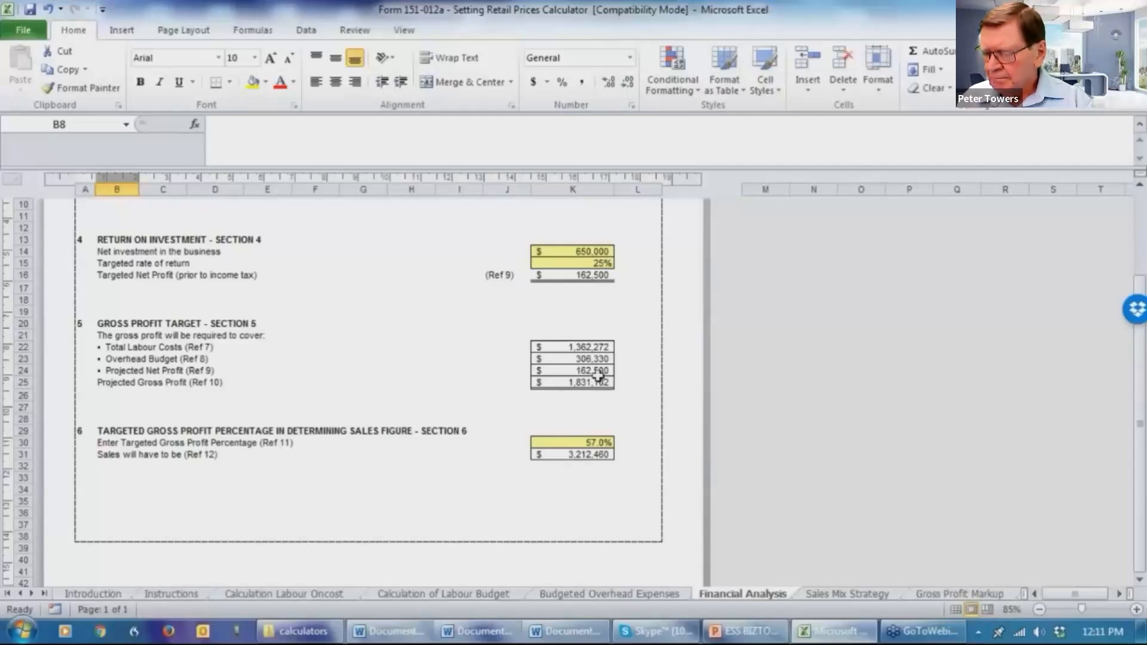
mouse_move(673, 425)
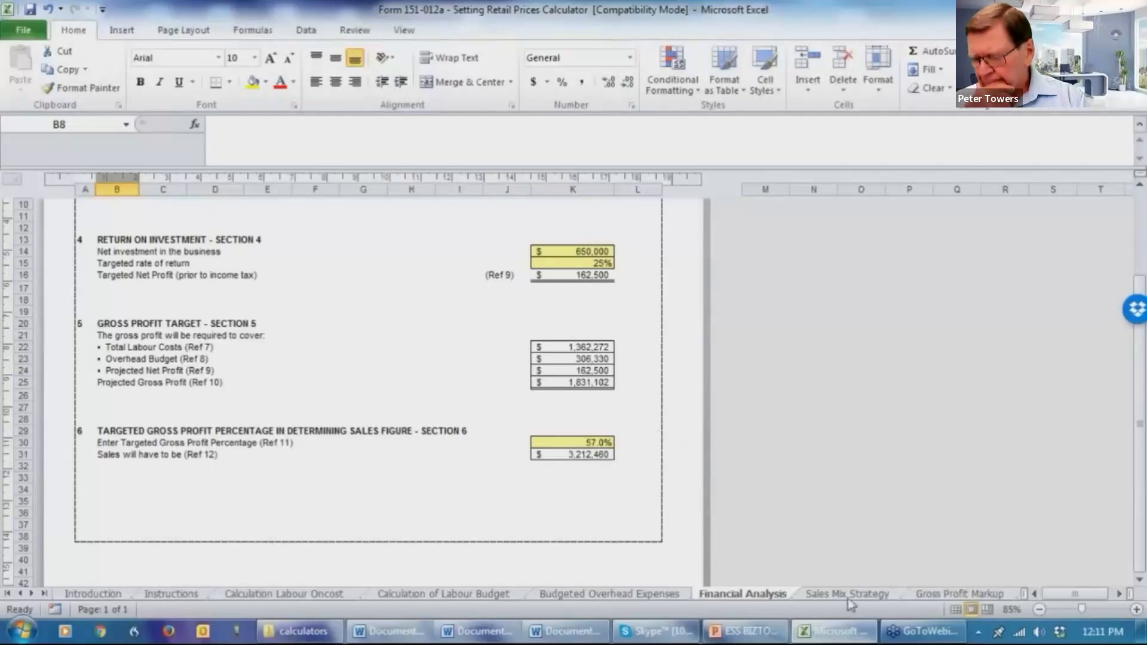
click(848, 593)
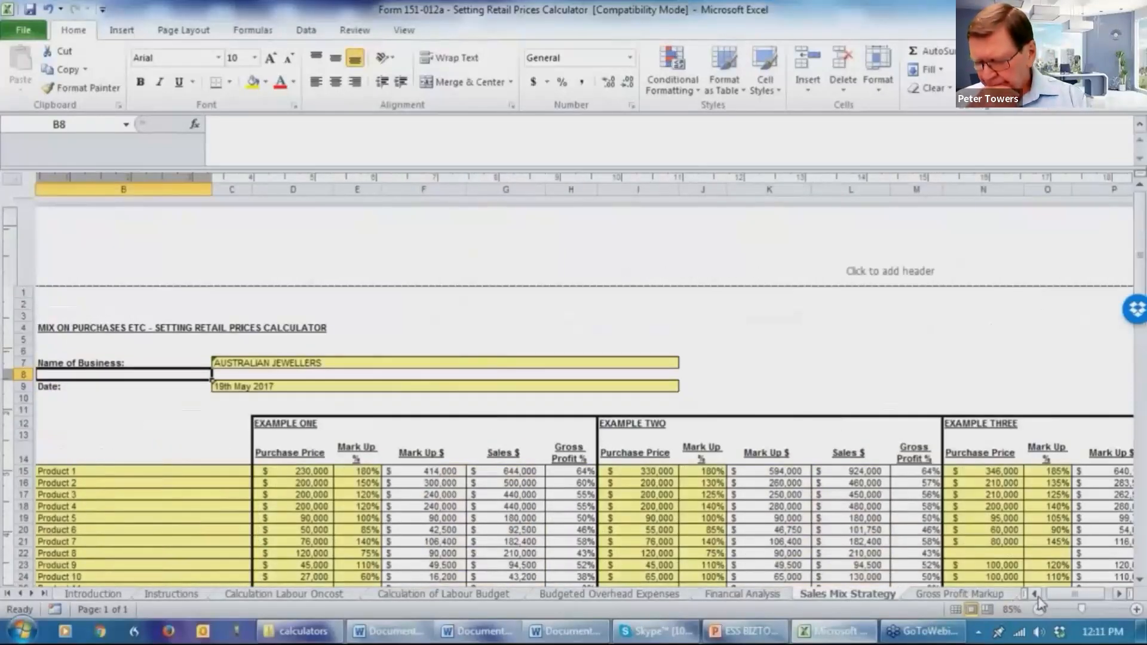
Scroll to Example One's totals: $2,826,600 sales and 56.20% gross profit
scroll(down, 3)
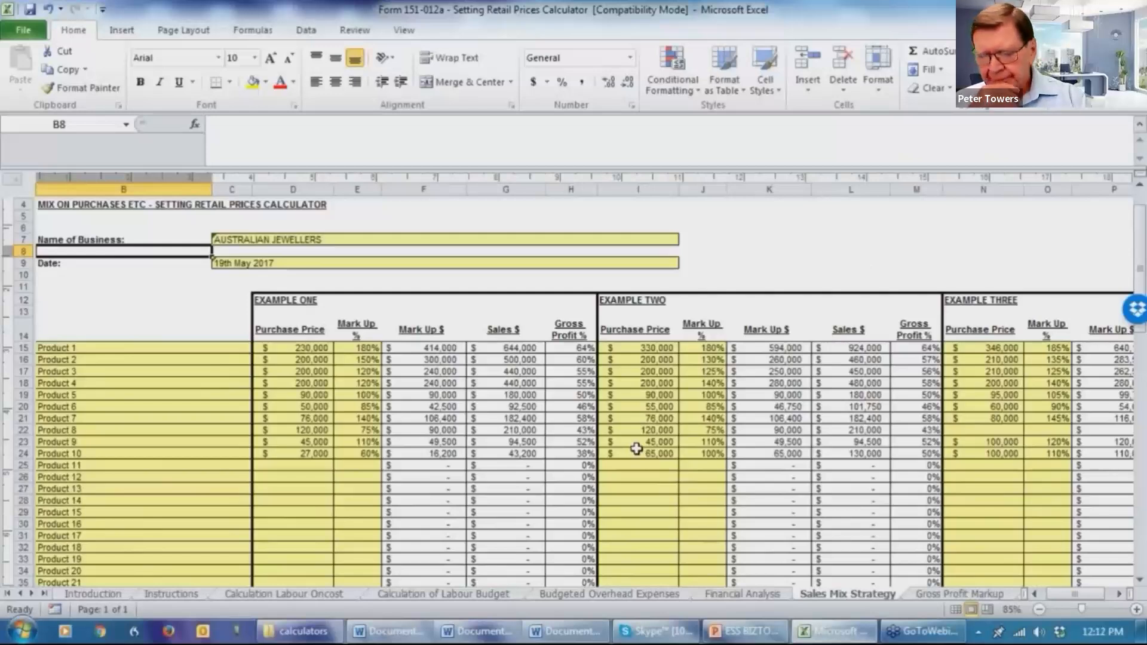
scroll(down, 3)
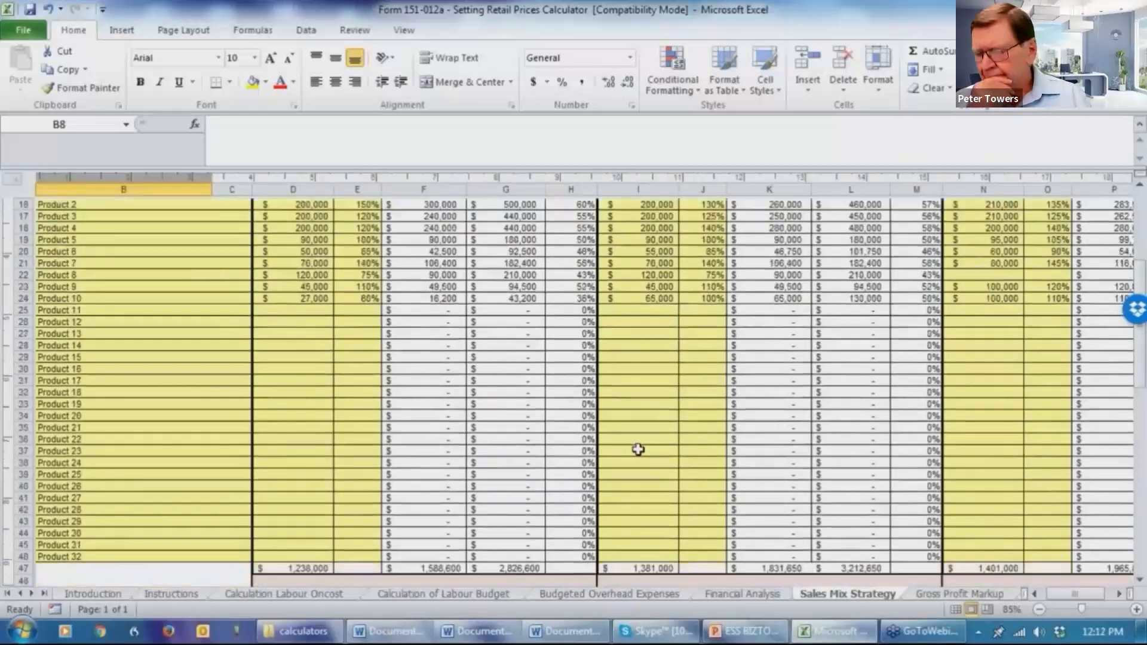
mouse_move(626, 452)
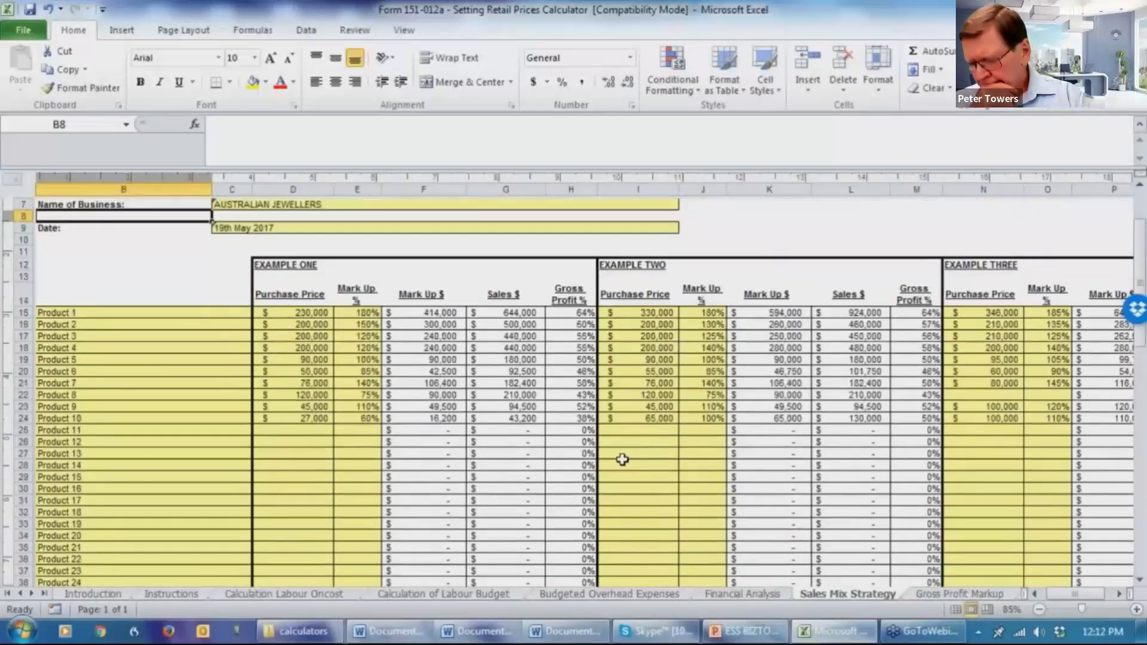
mouse_move(325, 300)
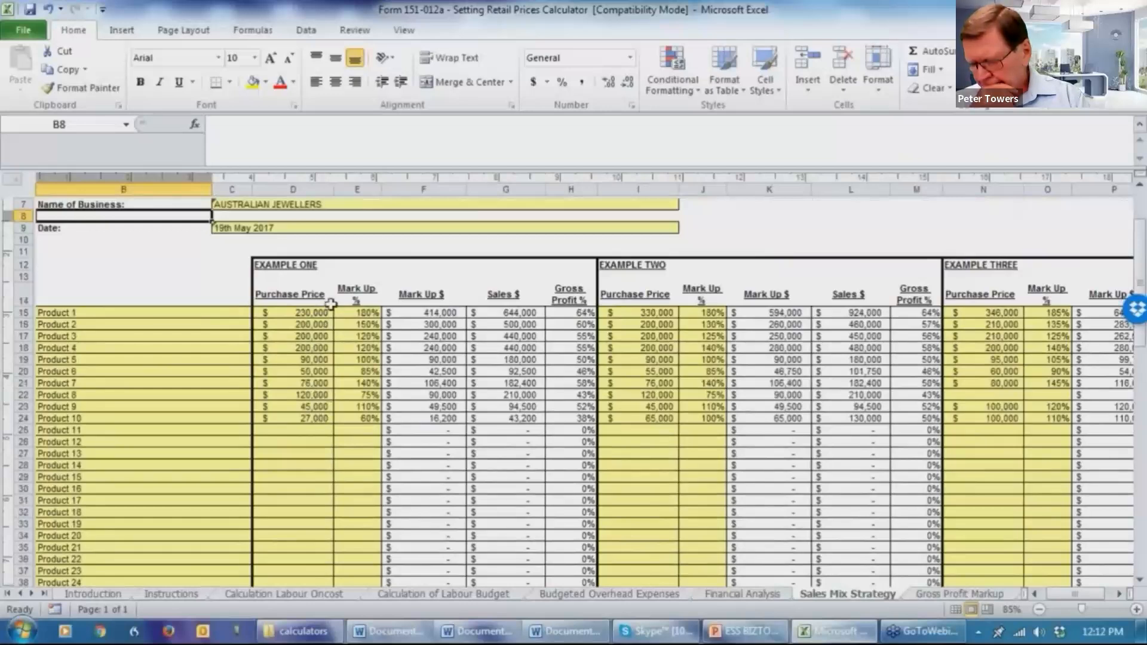
mouse_move(339, 432)
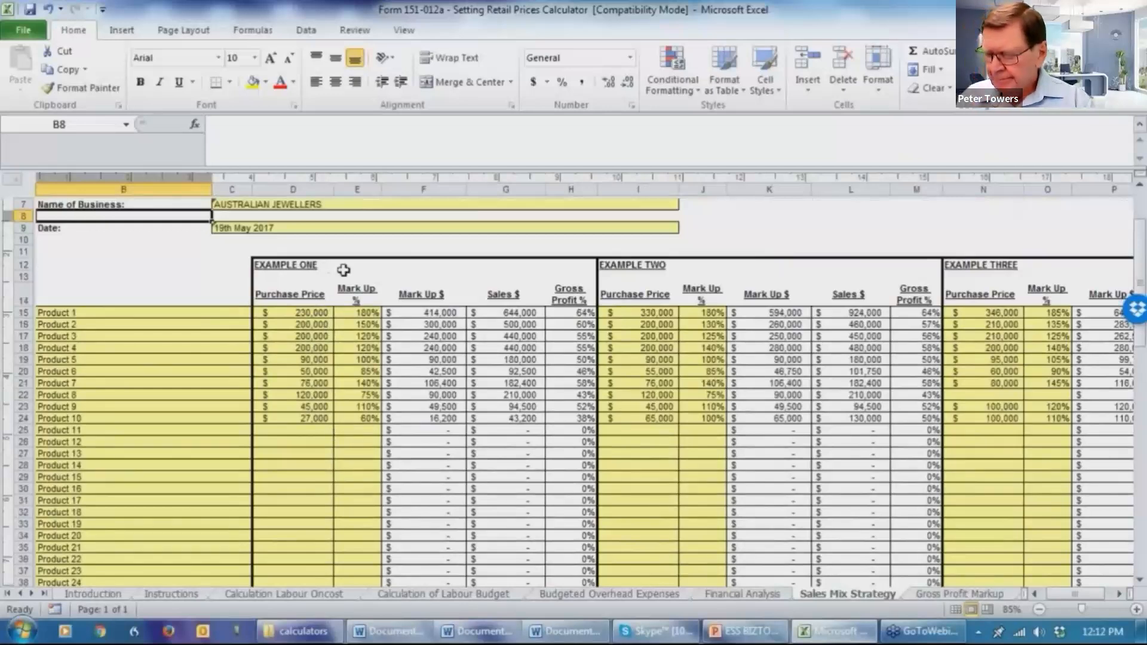
mouse_move(1131, 221)
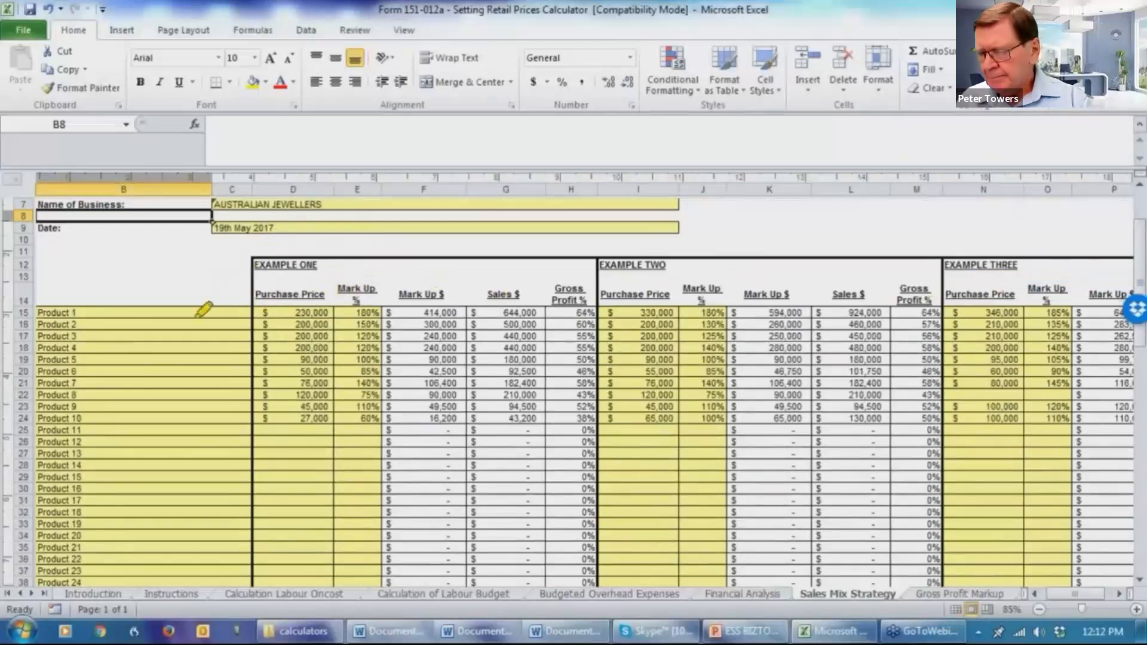
mouse_move(281, 437)
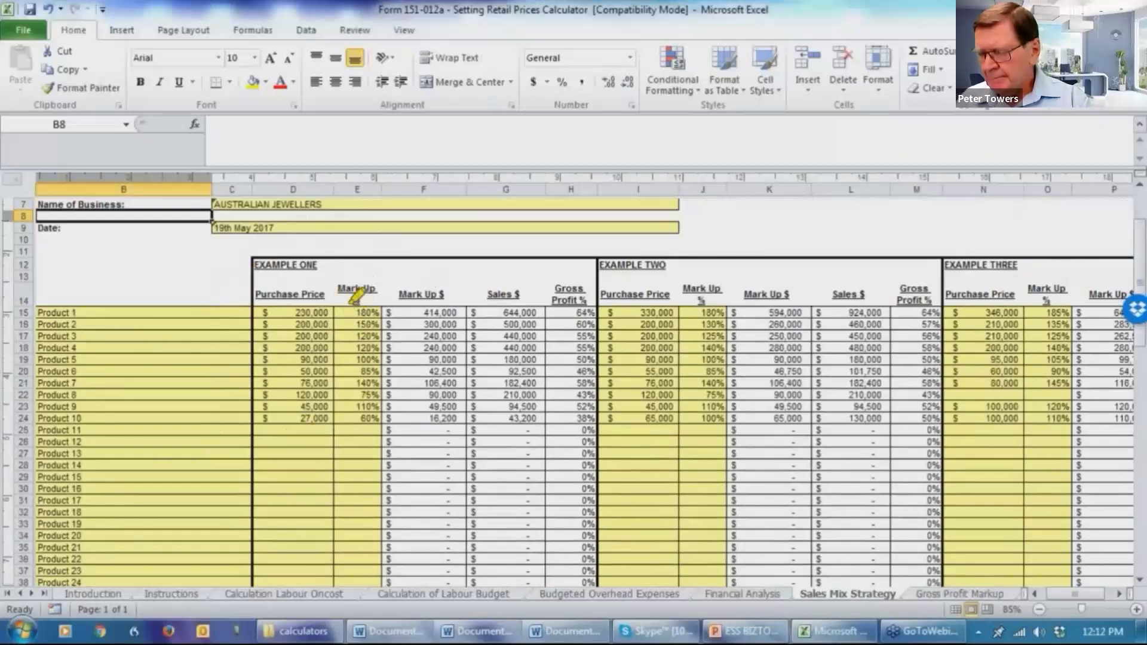
mouse_move(377, 436)
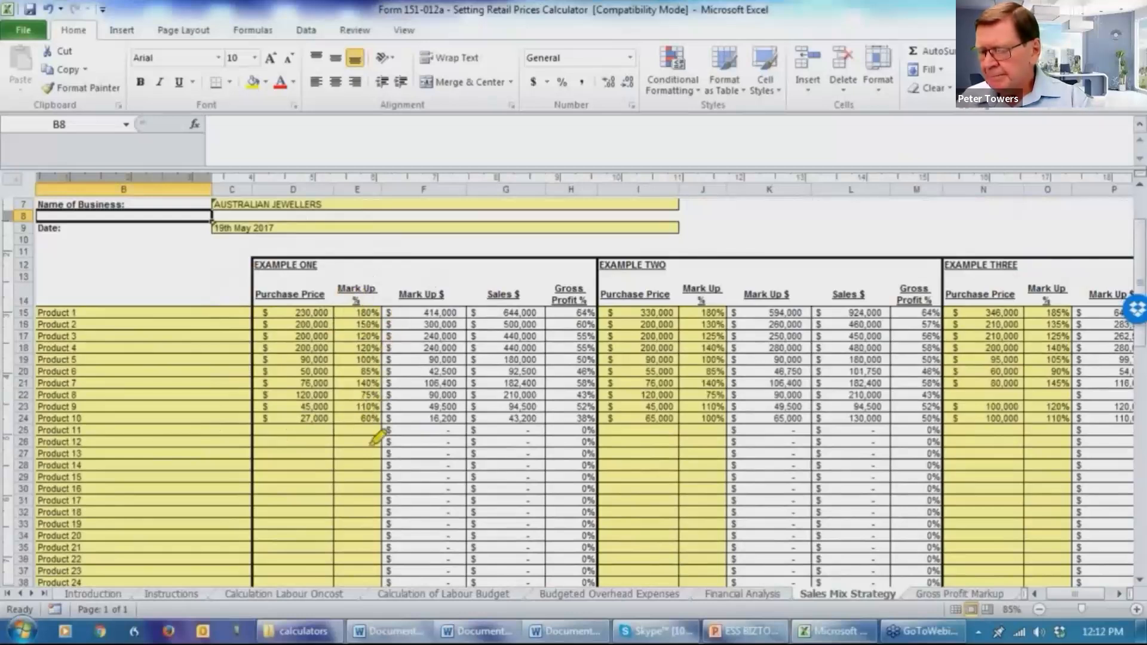
mouse_move(453, 450)
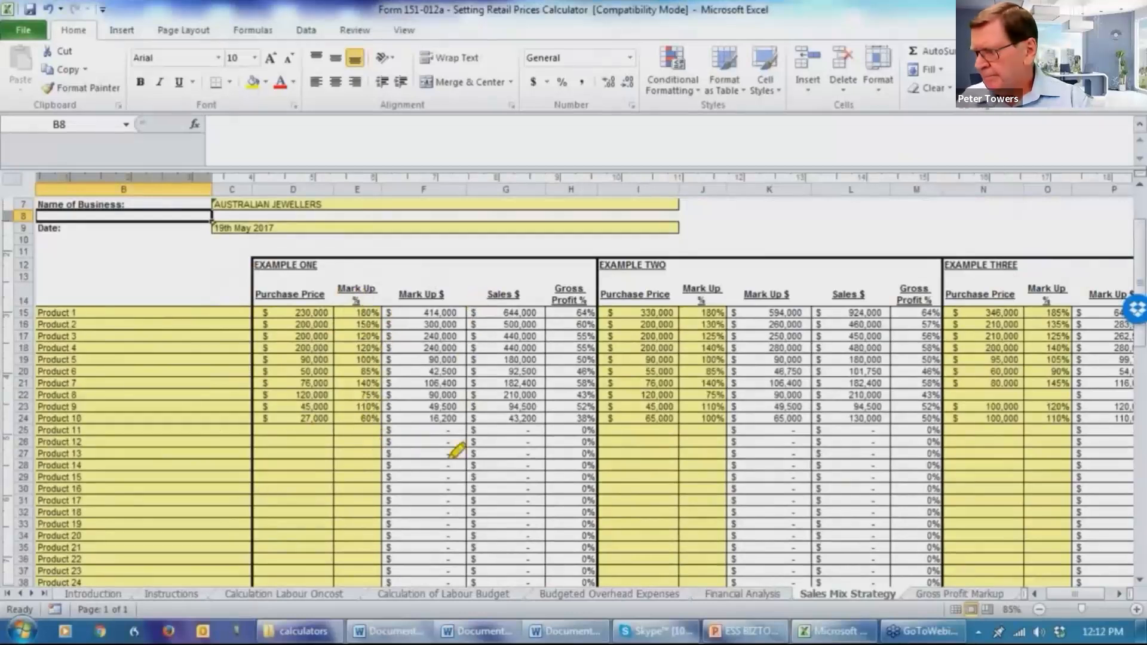
mouse_move(519, 424)
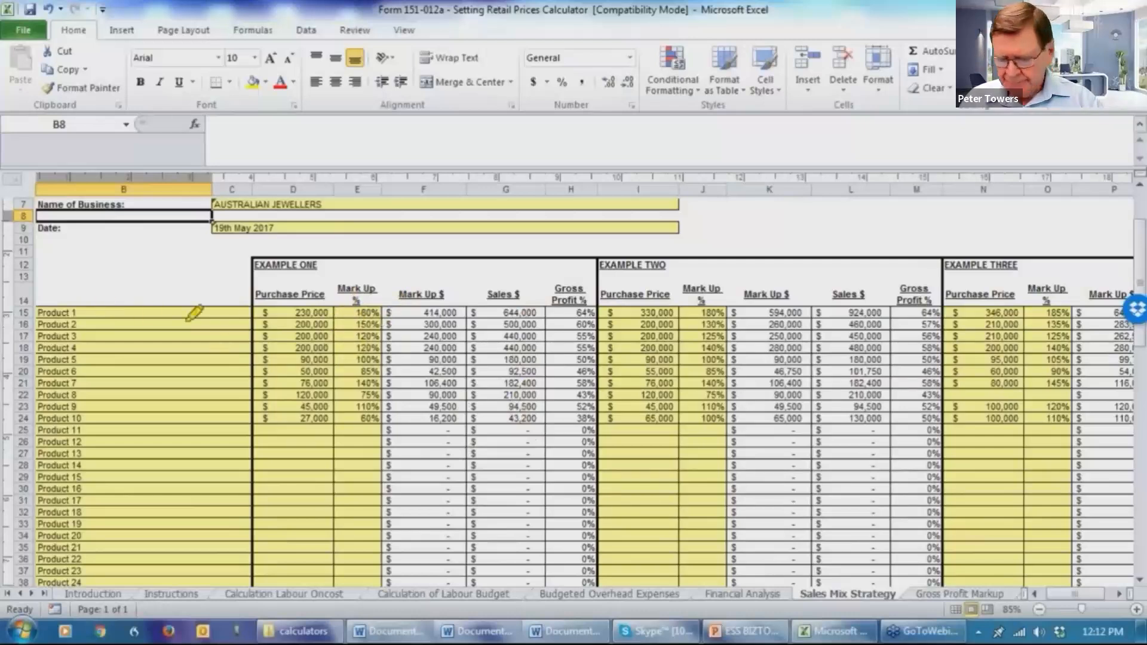
mouse_move(362, 352)
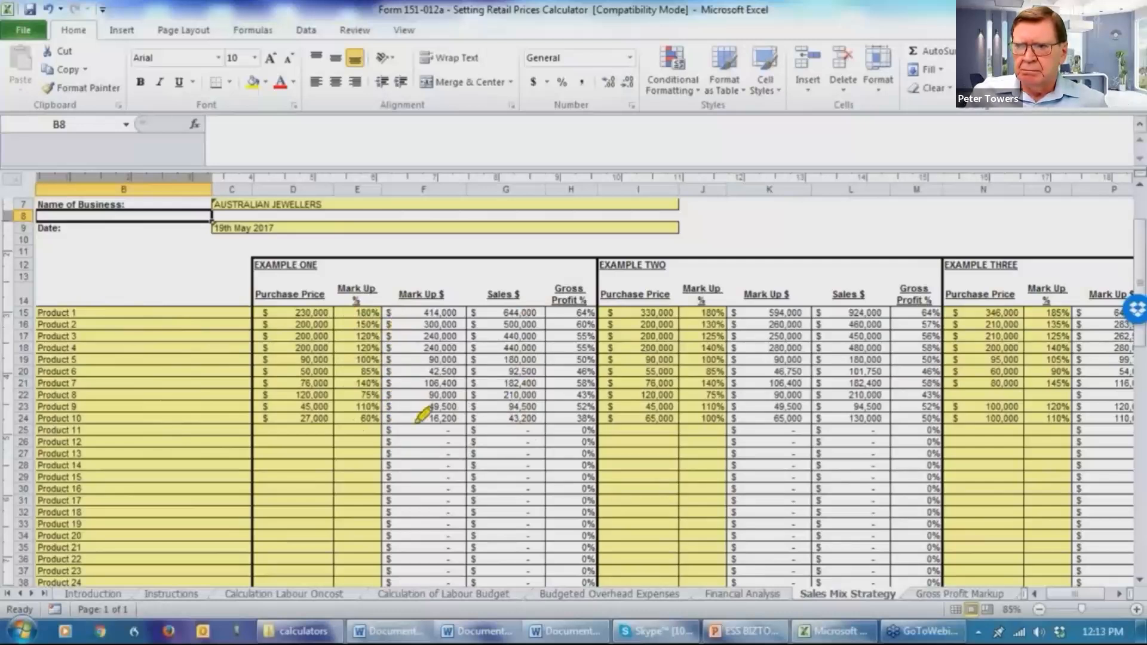
mouse_move(450, 448)
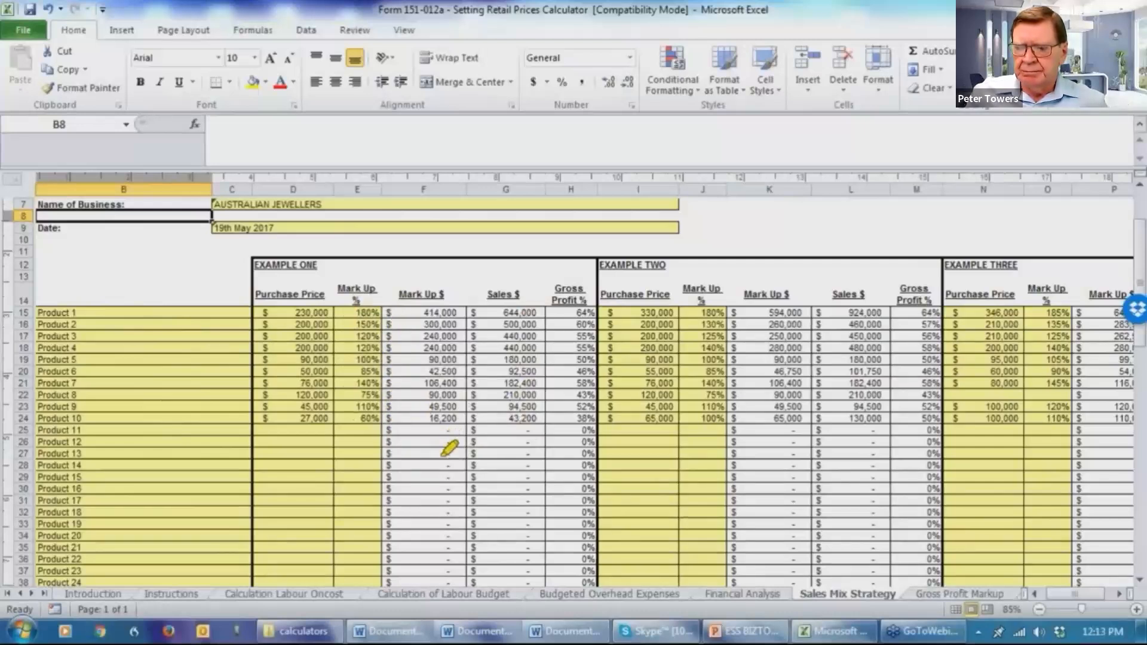
mouse_move(1013, 255)
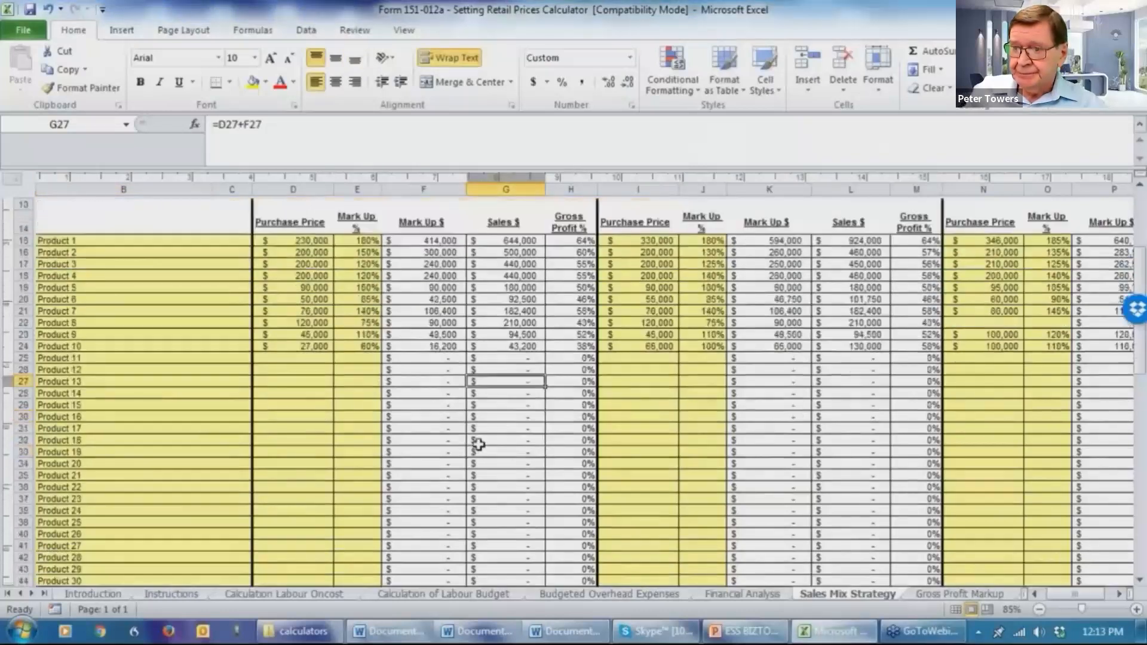
scroll(down, 3)
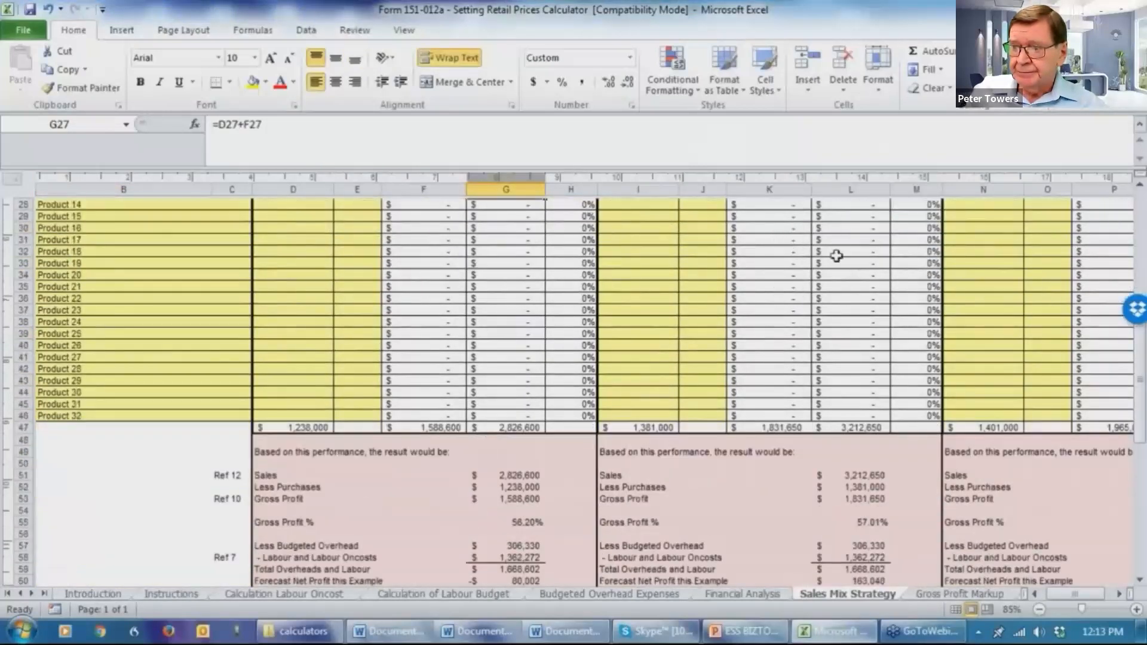
Scroll to Example One's $80,002 forecast net loss versus the $162,500 target
scroll(down, 3)
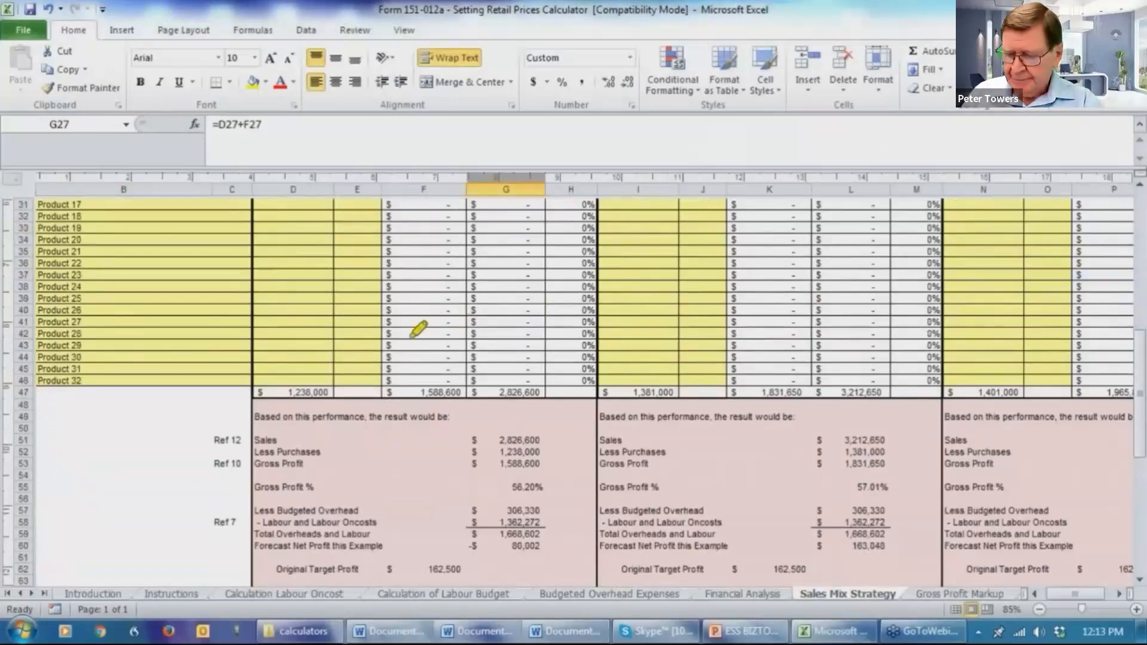
mouse_move(348, 393)
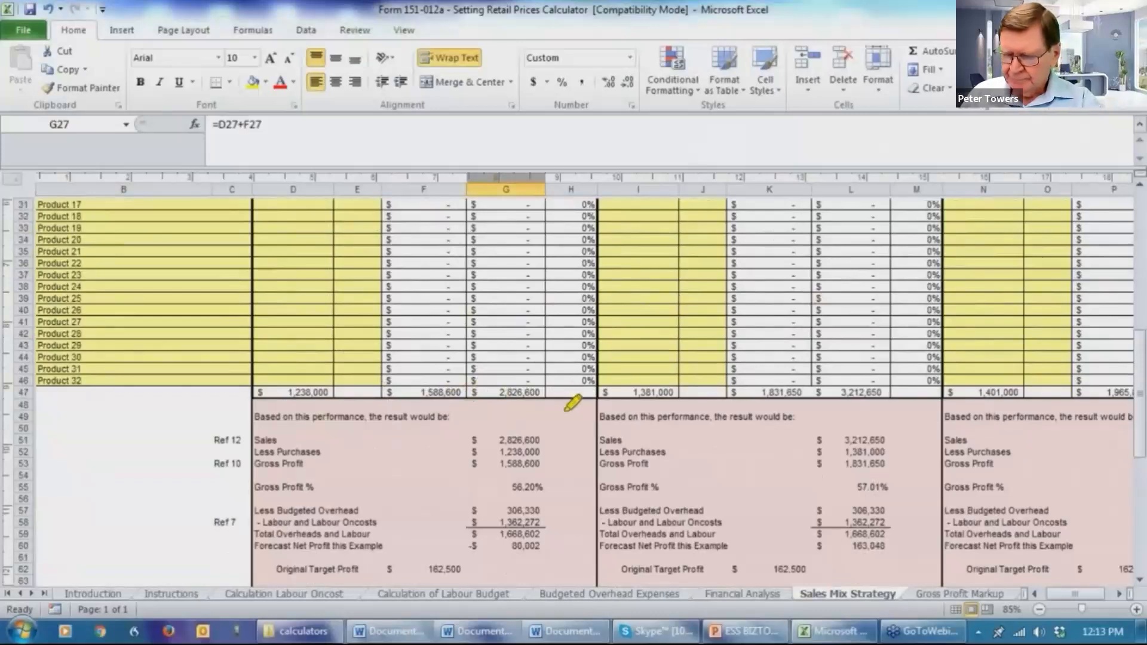
mouse_move(552, 430)
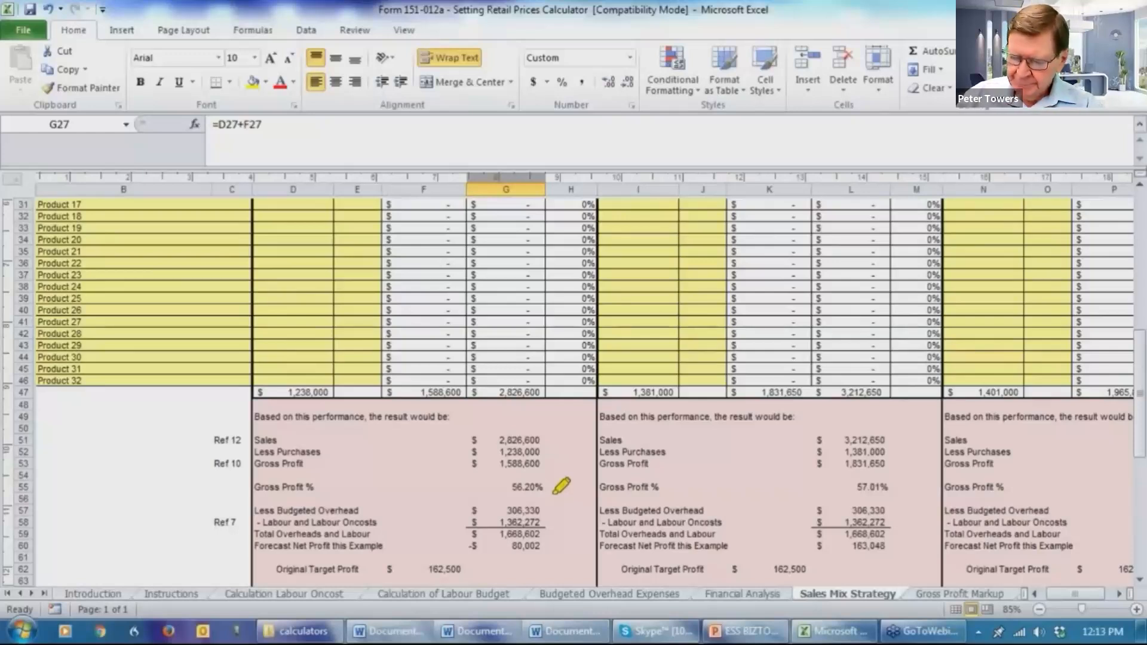
mouse_move(556, 451)
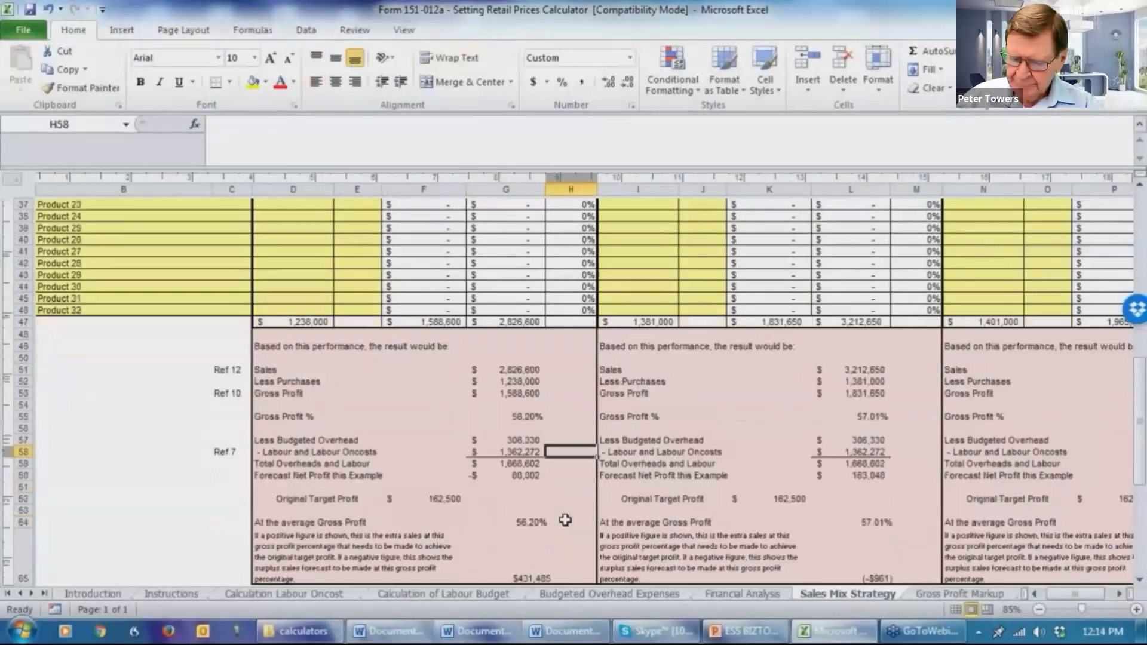
scroll(down, 3)
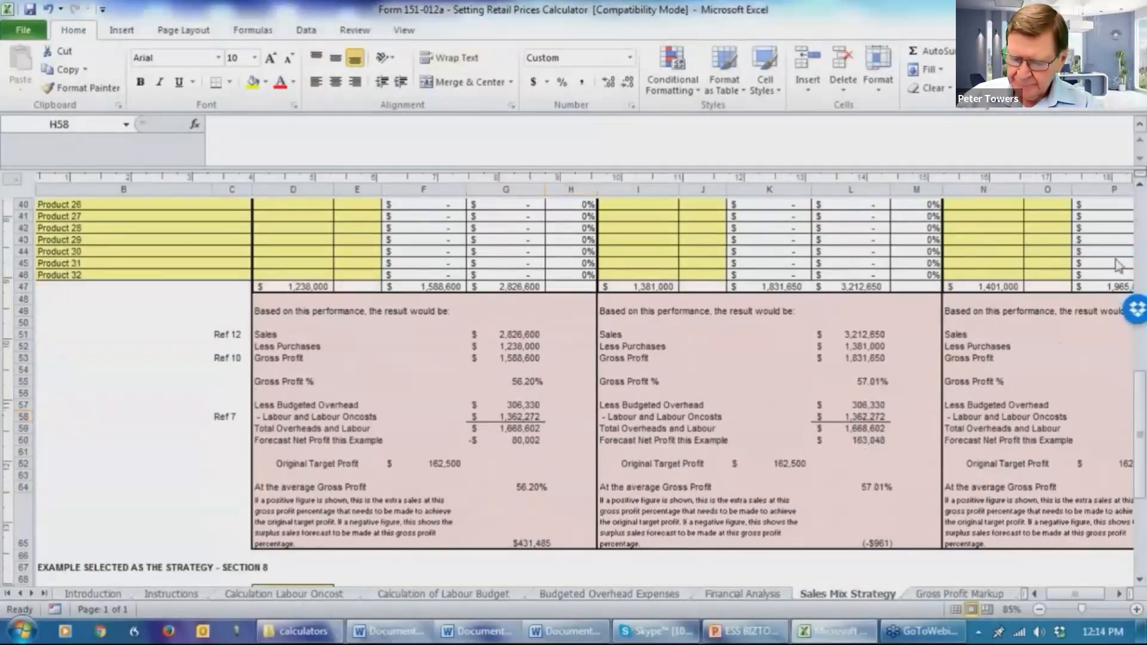
click(538, 417)
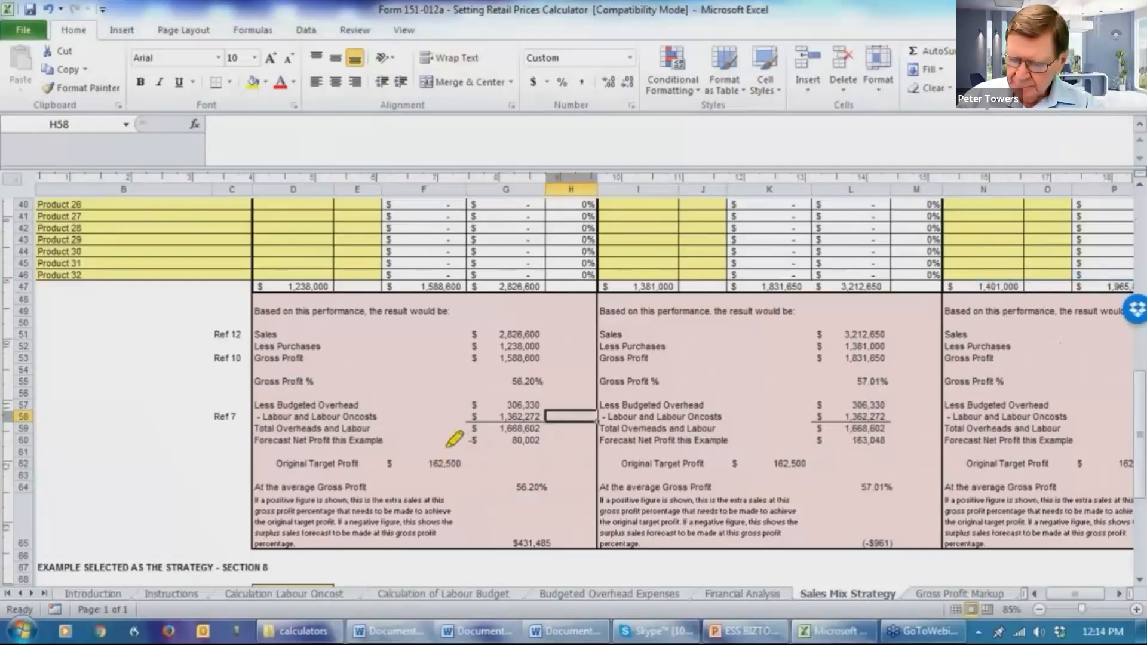
mouse_move(457, 471)
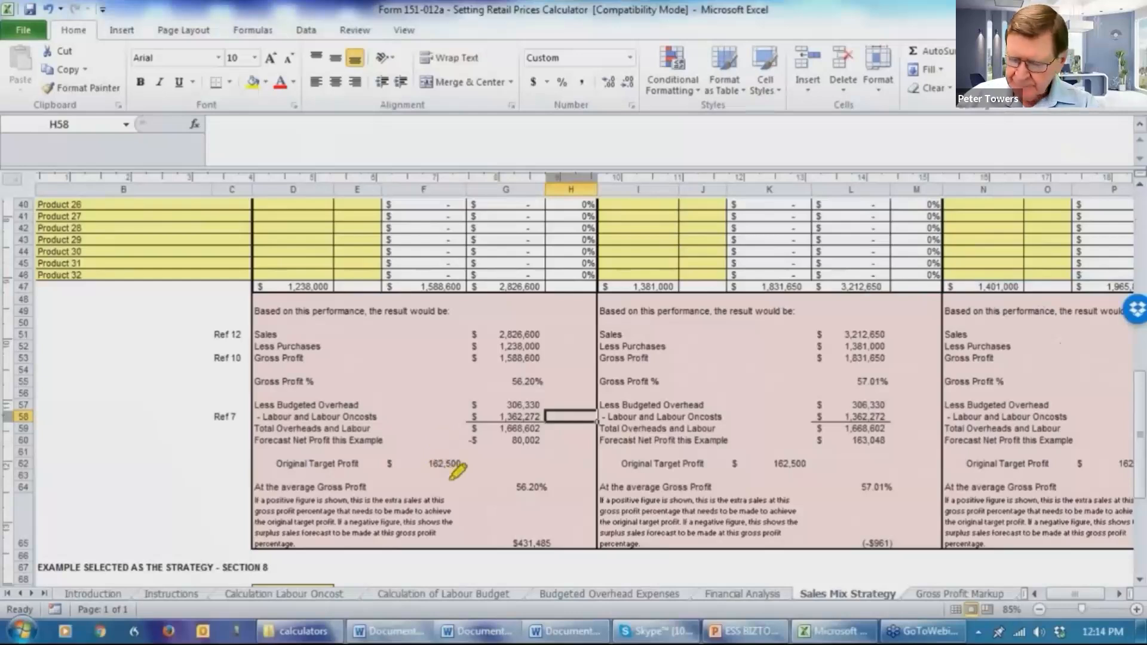
mouse_move(548, 457)
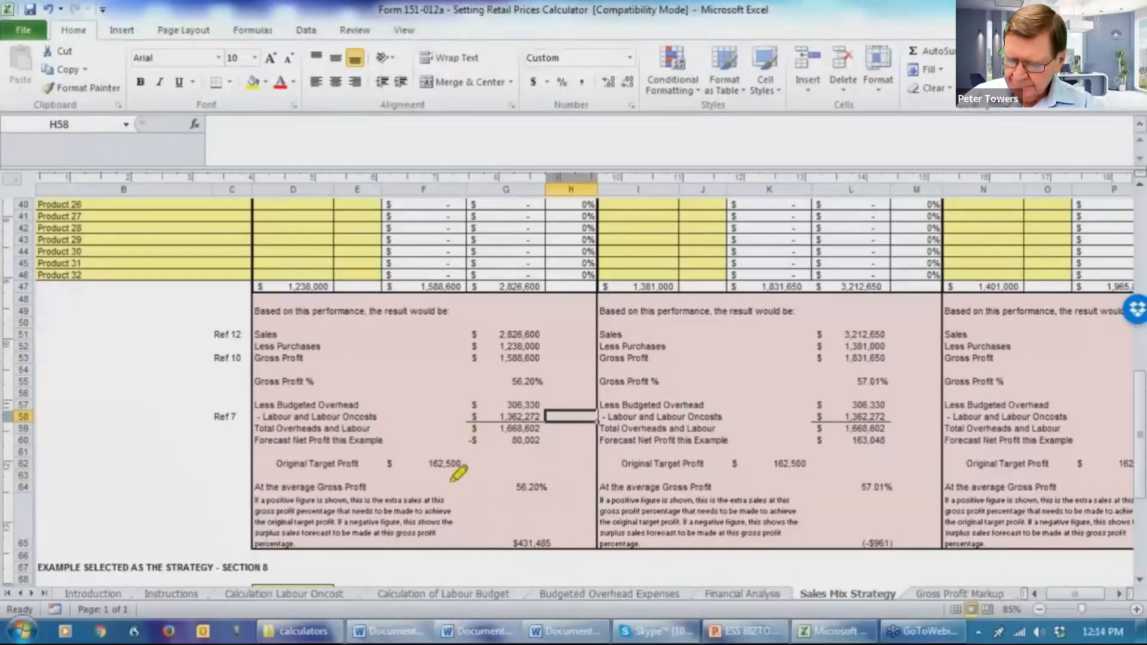
mouse_move(497, 472)
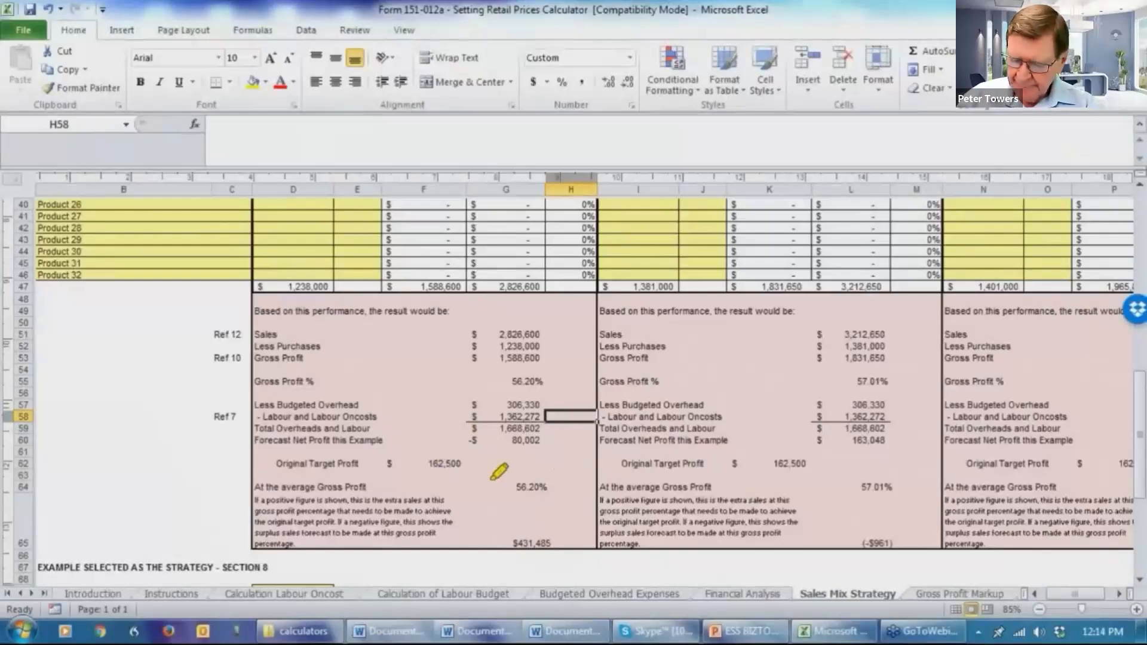
mouse_move(85, 170)
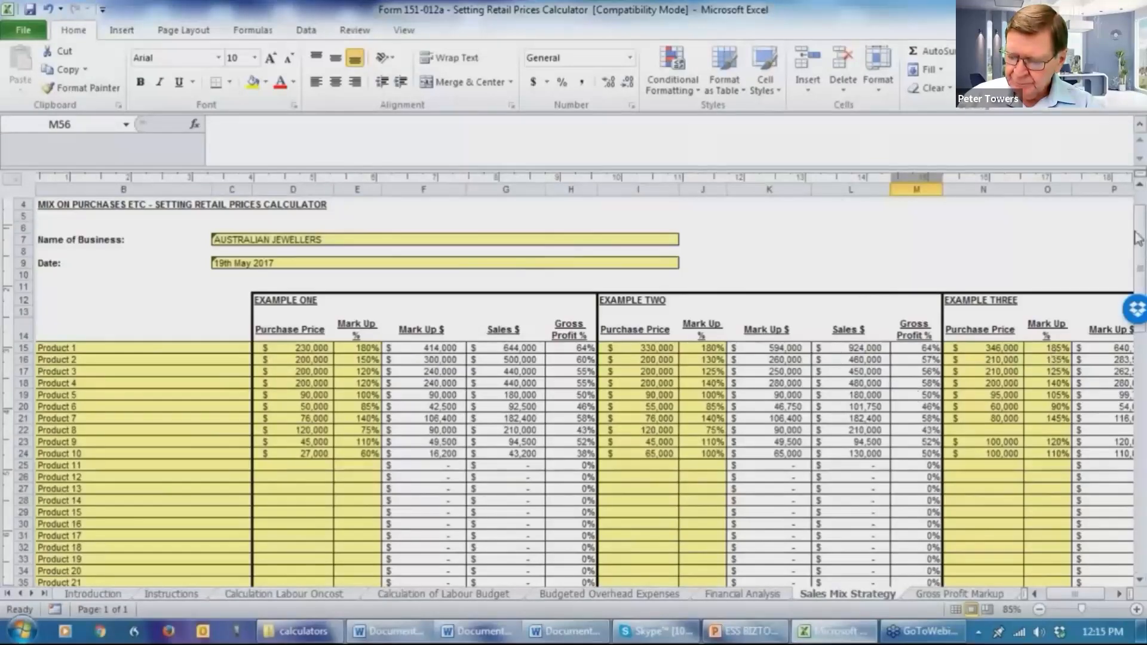
mouse_move(1024, 284)
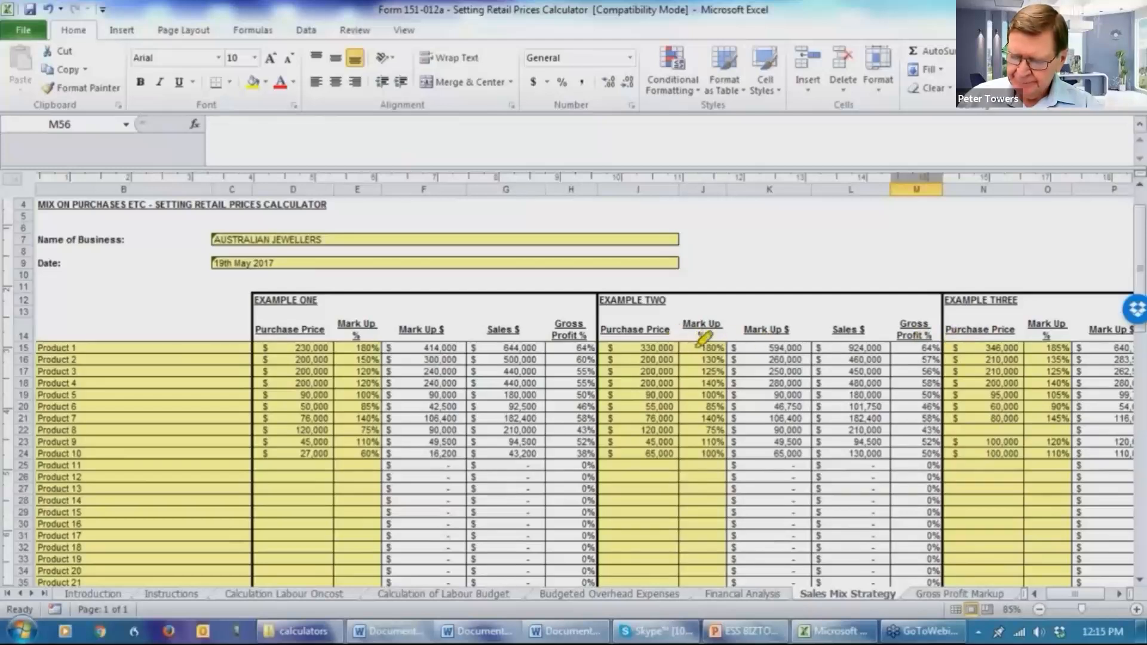
mouse_move(677, 357)
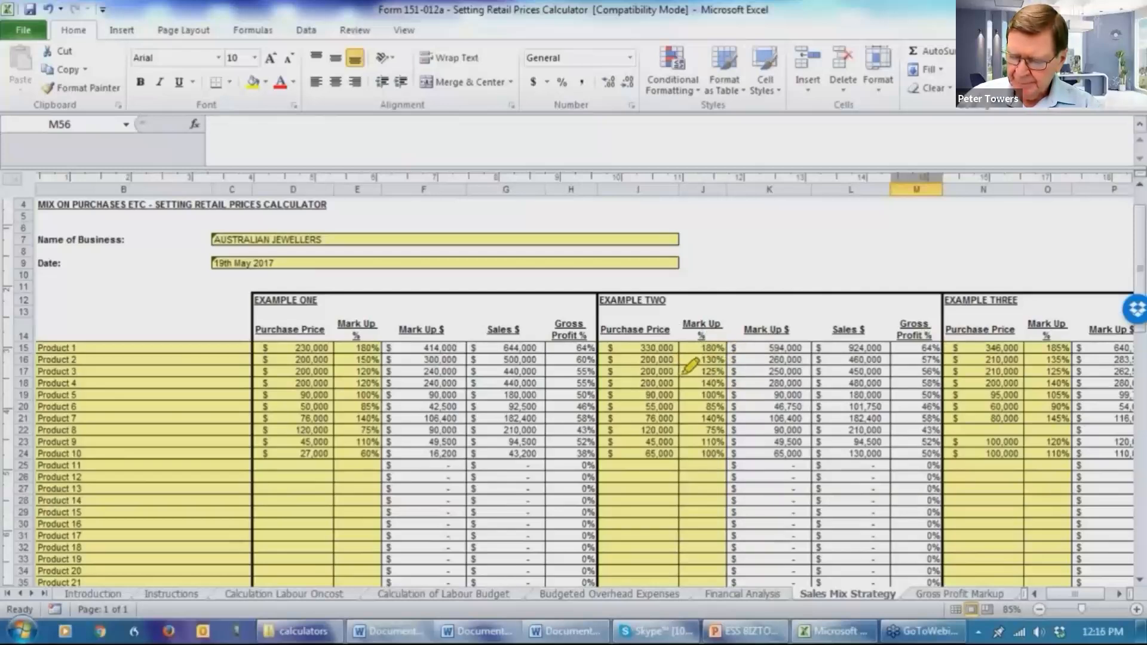
mouse_move(737, 362)
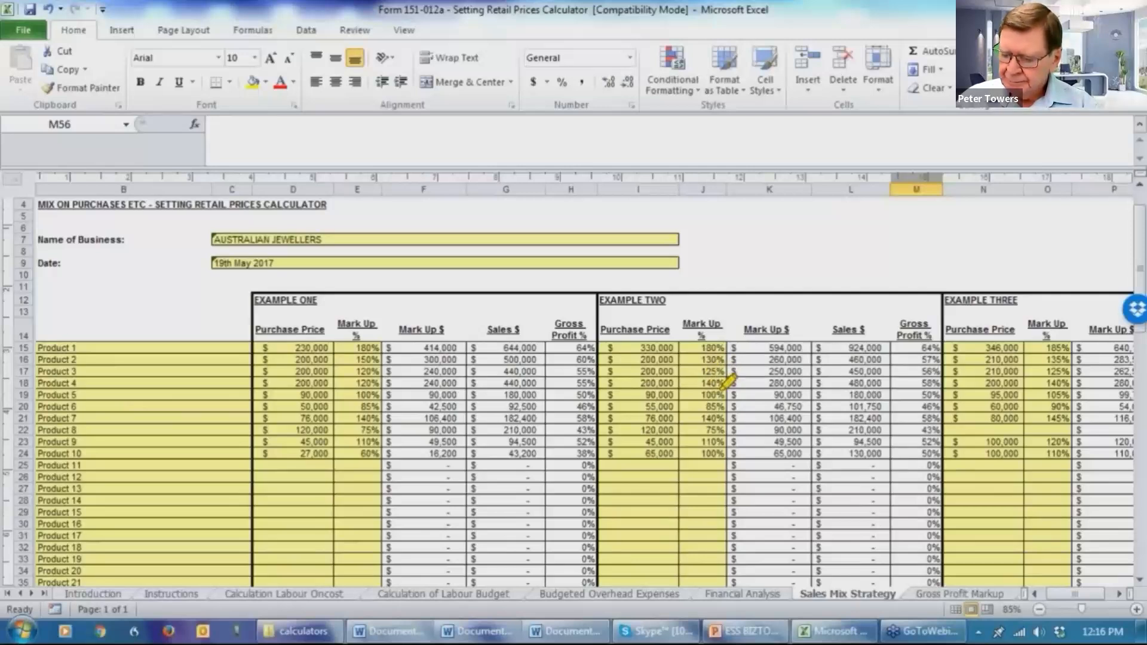
mouse_move(695, 384)
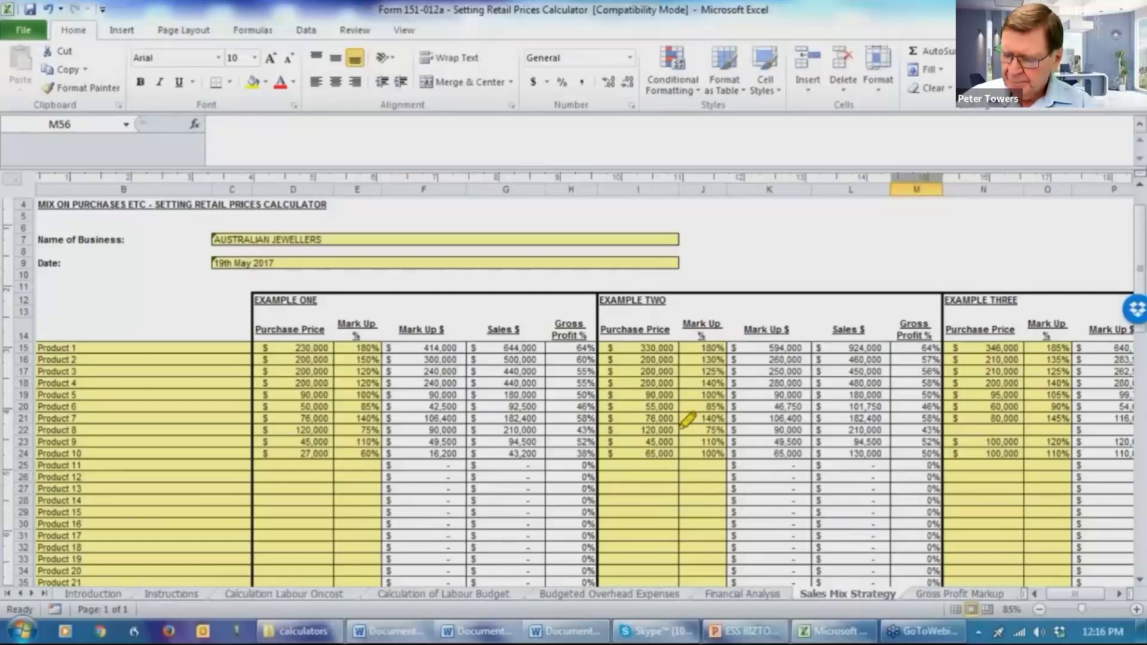
mouse_move(686, 431)
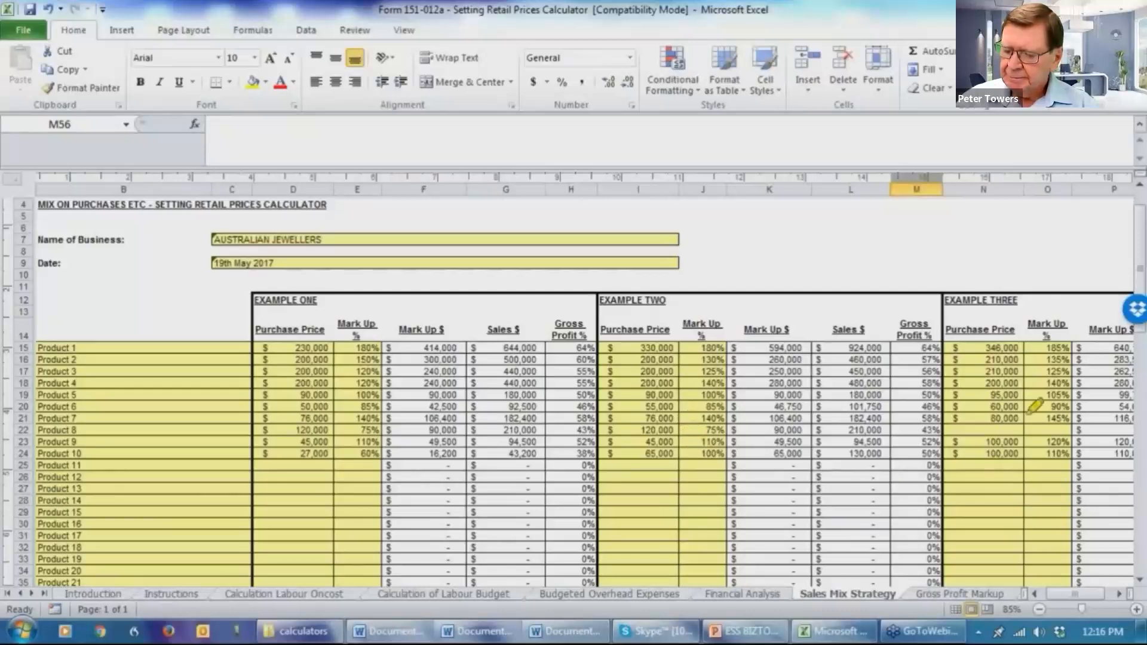
mouse_move(1019, 316)
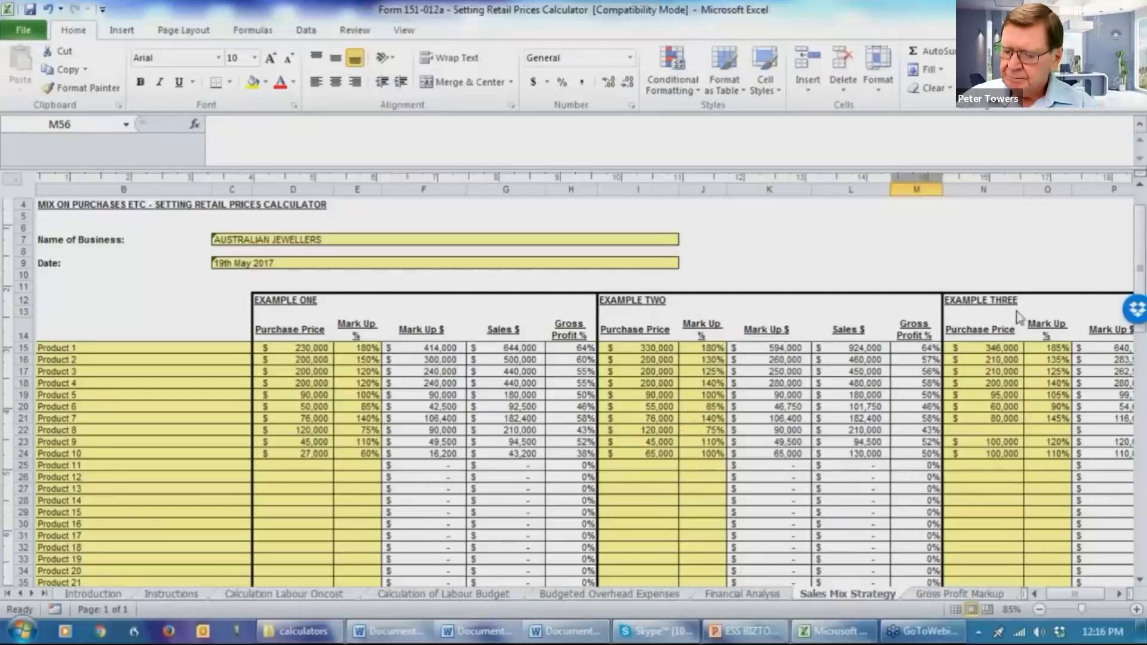
mouse_move(766, 287)
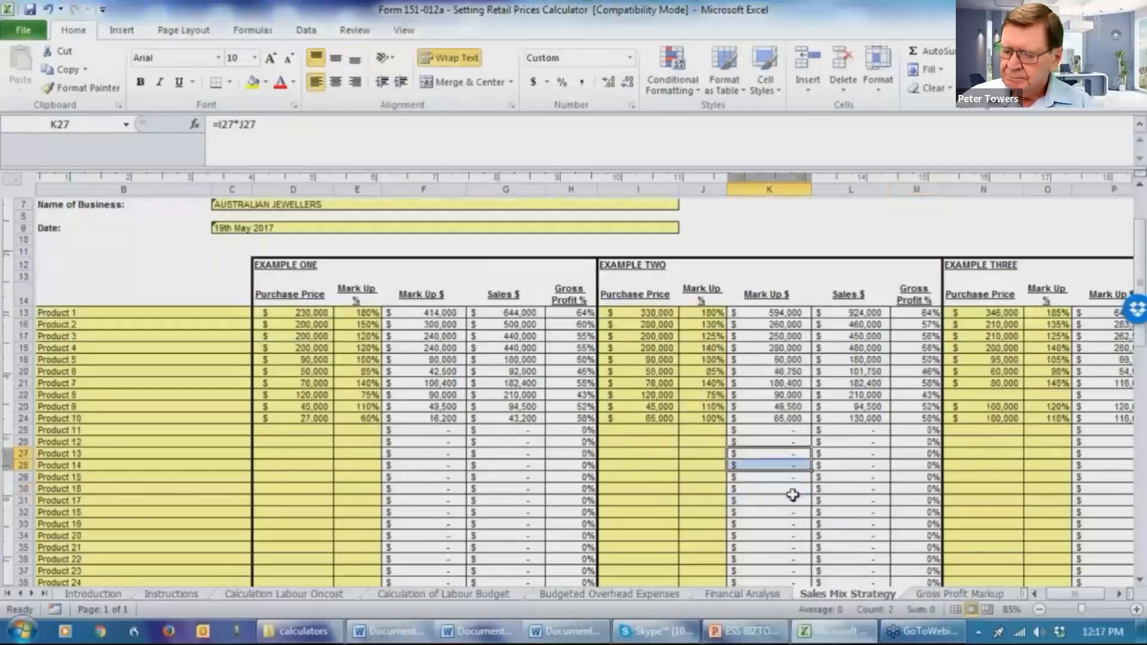
Scroll to Example Two's results: $3,212,650 sales and 57.01% gross profit
scroll(down, 3)
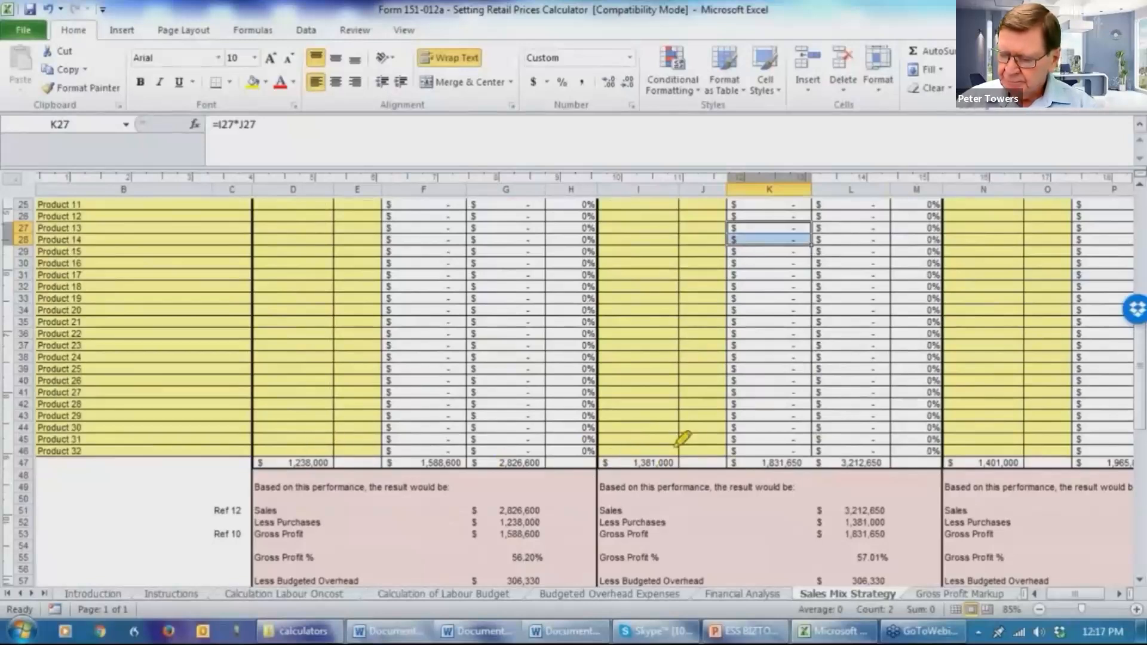
mouse_move(794, 479)
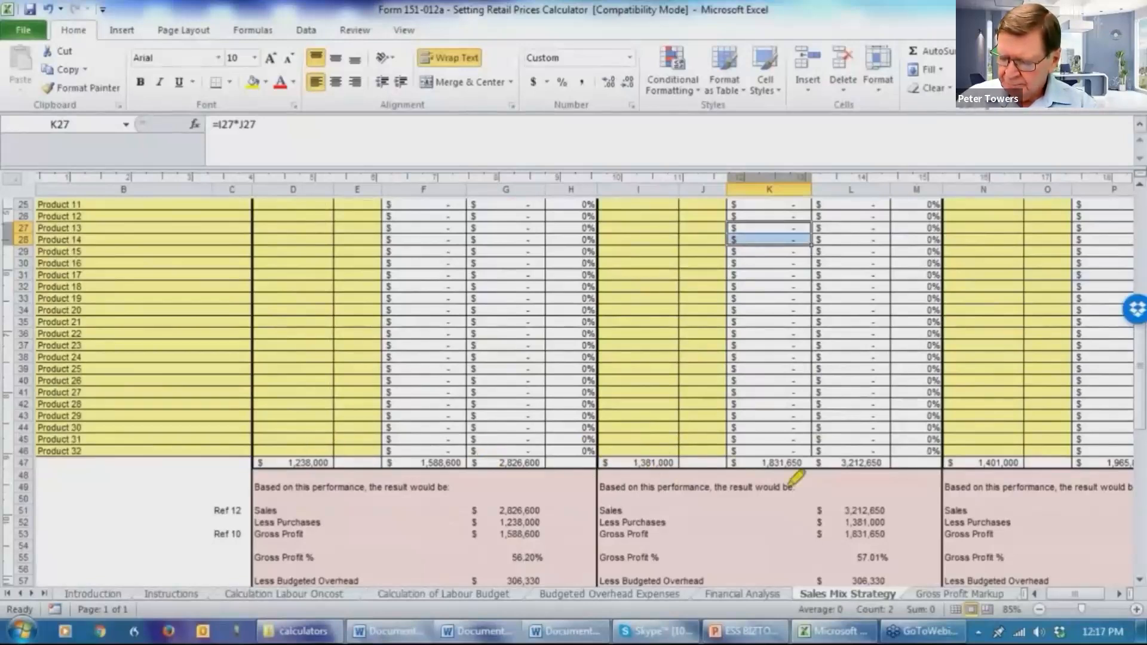
mouse_move(545, 457)
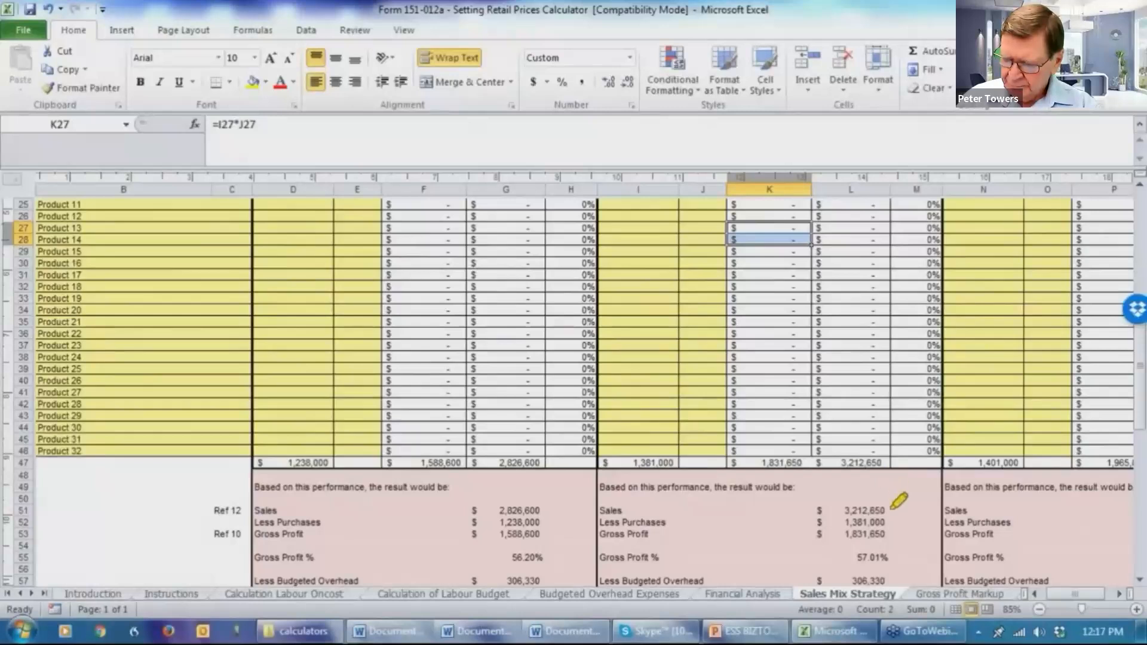
mouse_move(709, 548)
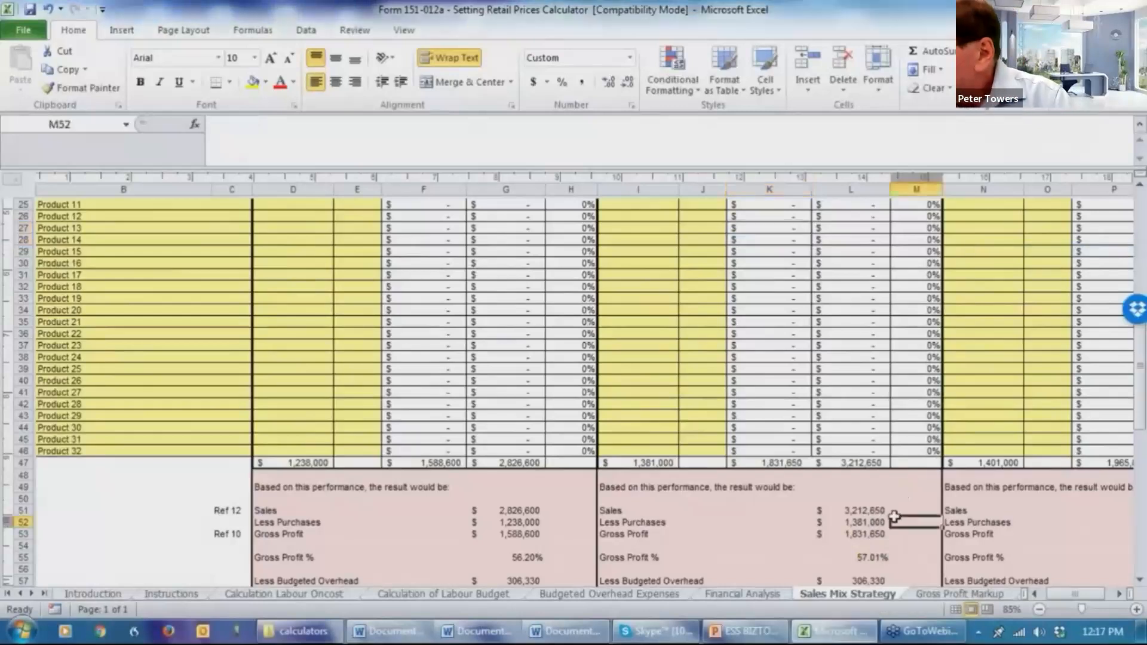
Scroll down to the Forecast Net Profit and 'At the average Gross Profit' rows
scroll(down, 3)
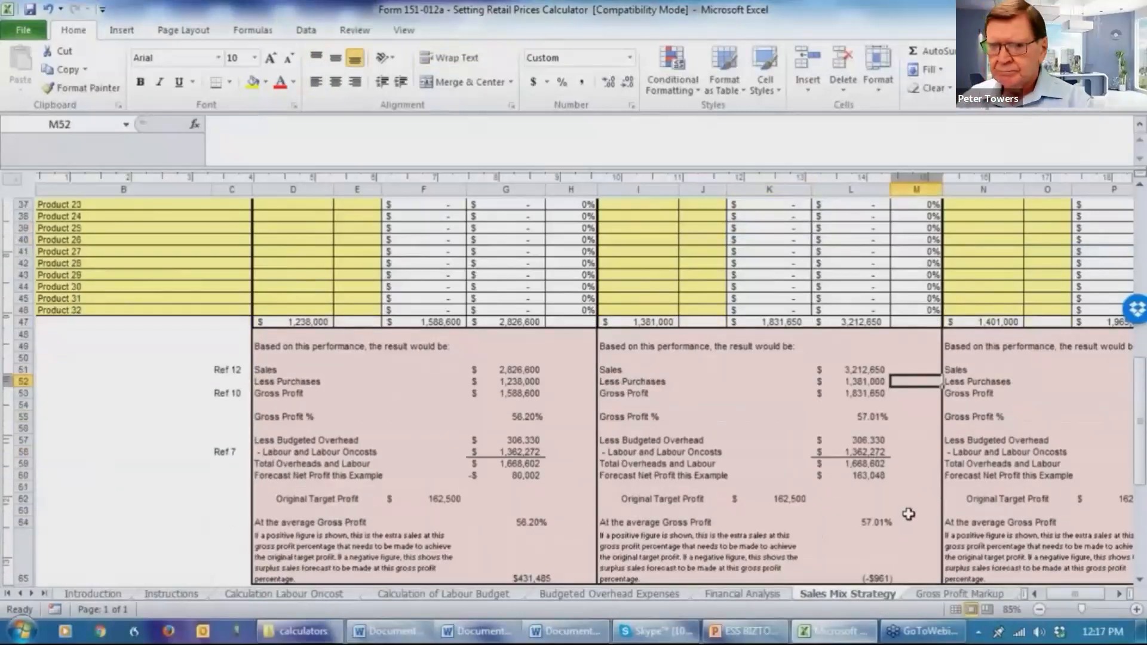
scroll(down, 3)
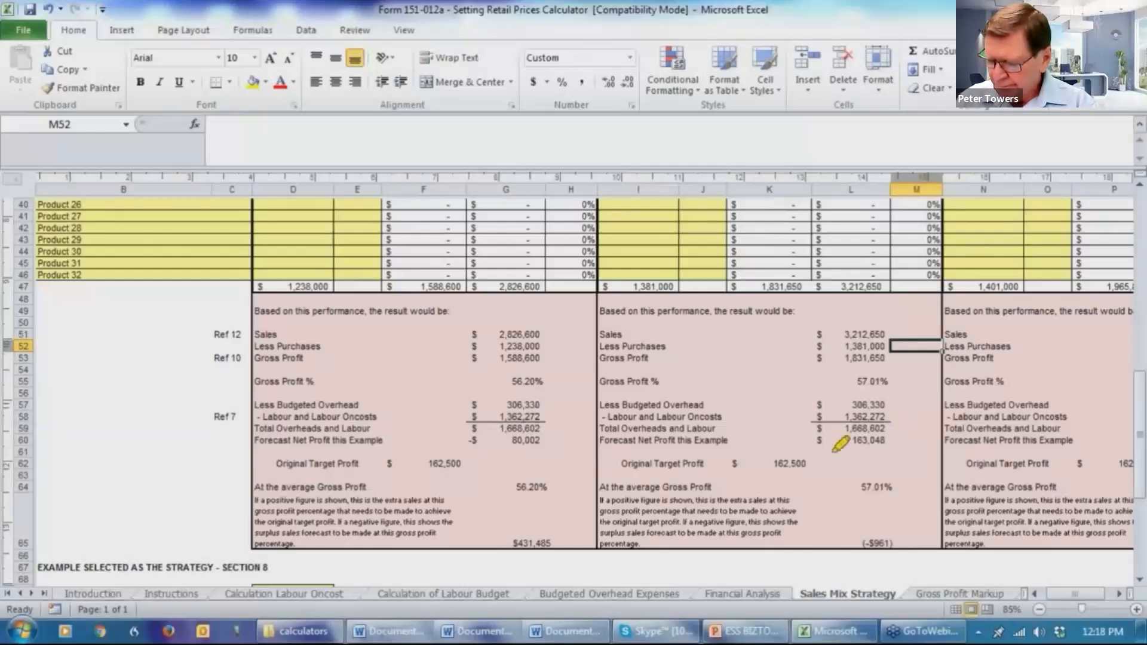
mouse_move(900, 431)
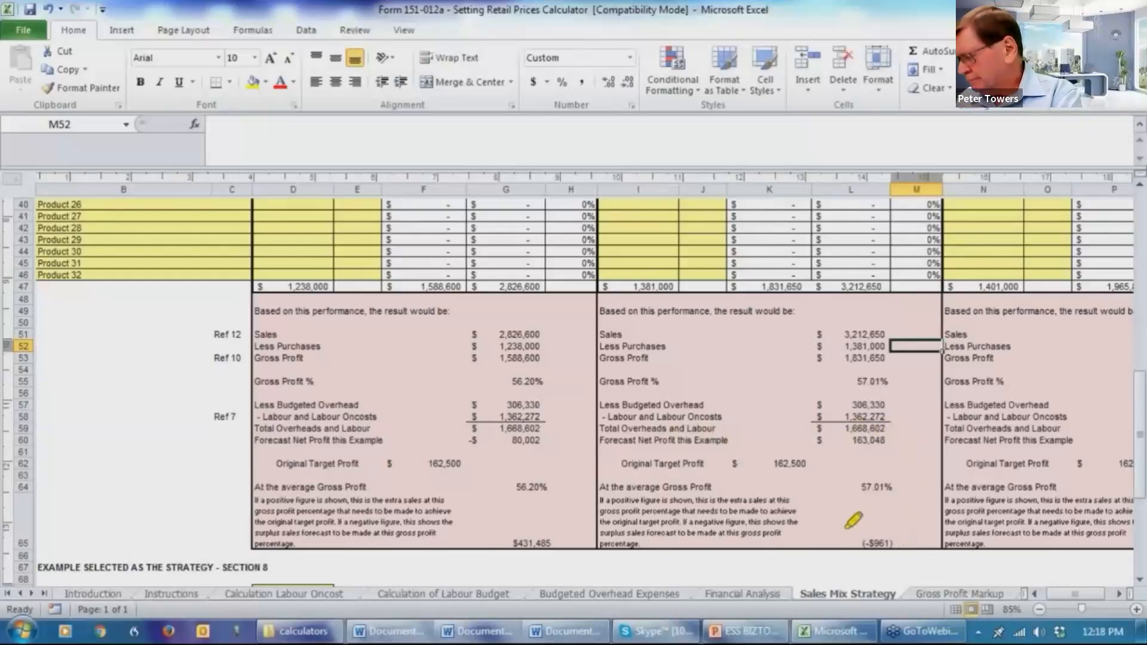
mouse_move(914, 545)
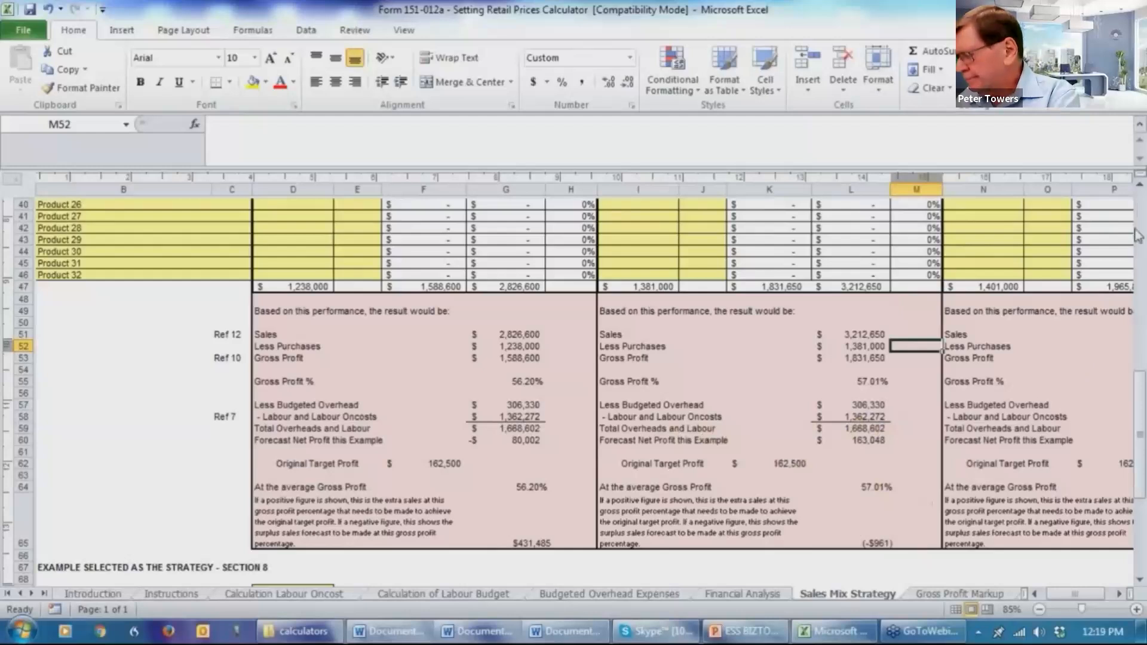
mouse_move(1034, 258)
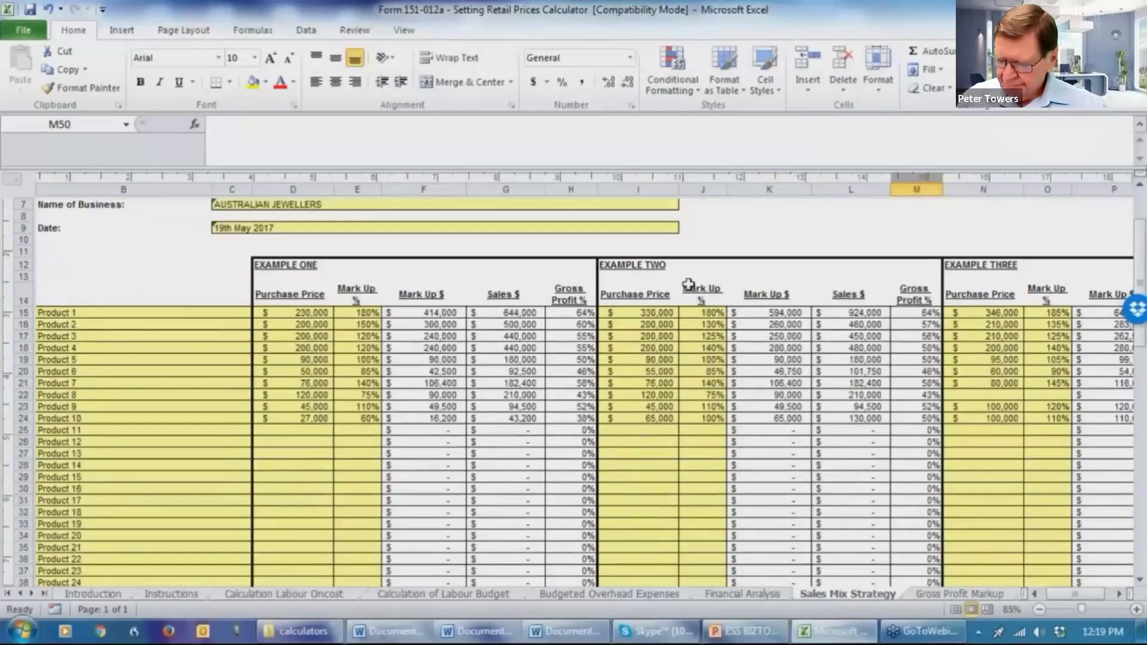
mouse_move(876, 300)
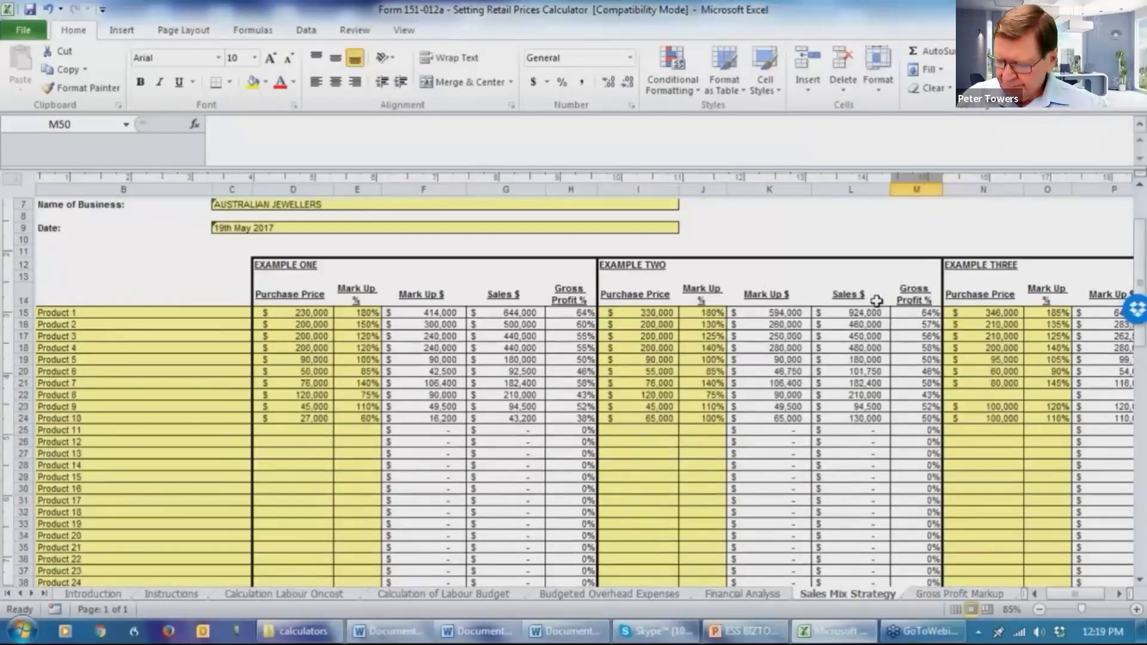
mouse_move(684, 313)
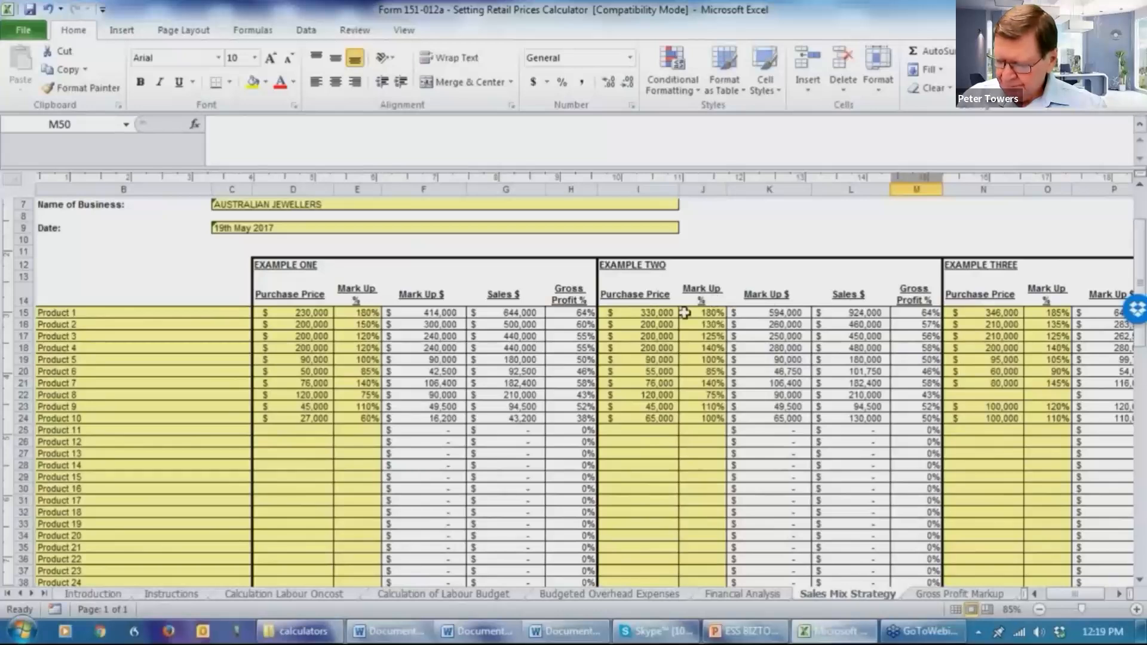
Scroll to rows 40–68 showing Example One's $431,485 and Example Two's -$961 extra sales
scroll(down, 3)
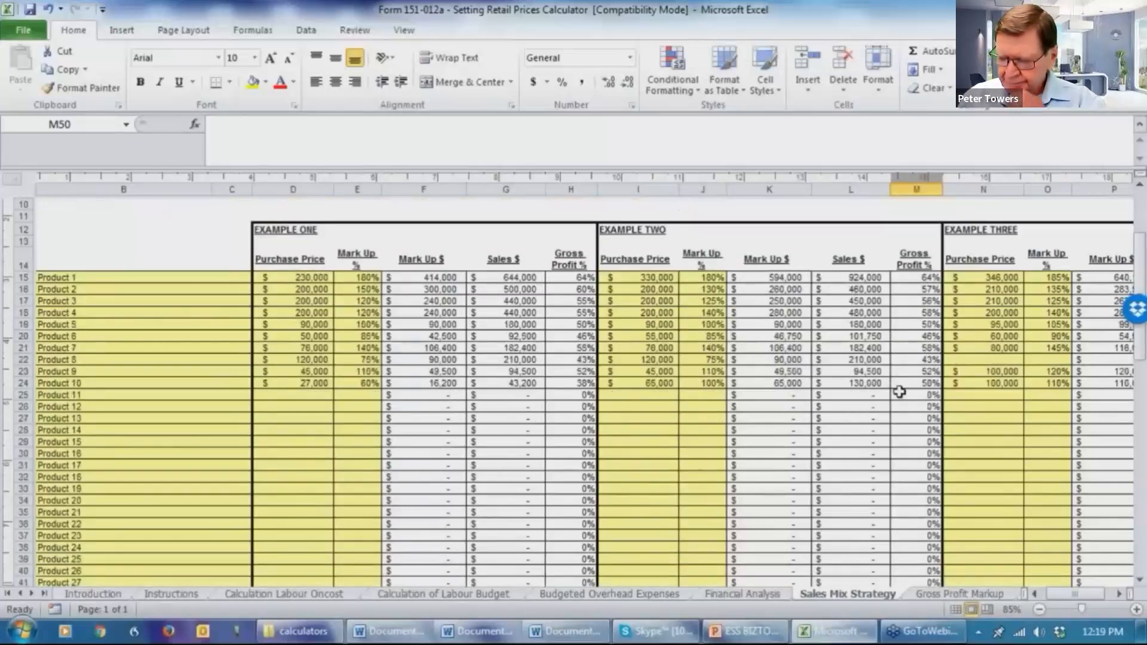
scroll(down, 3)
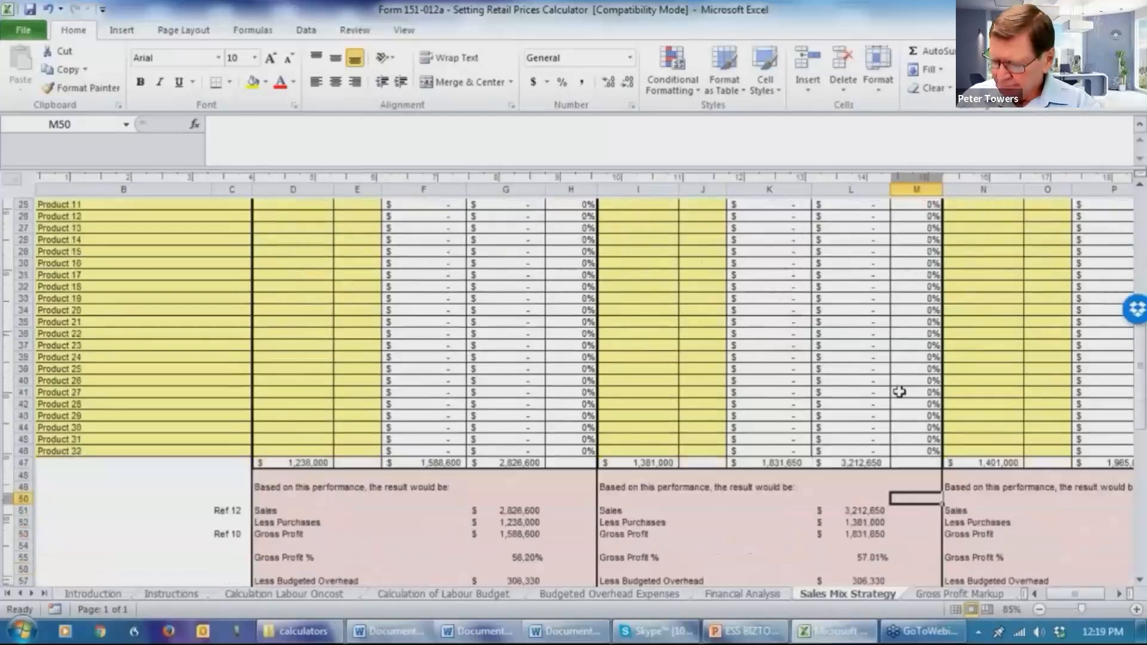
scroll(down, 3)
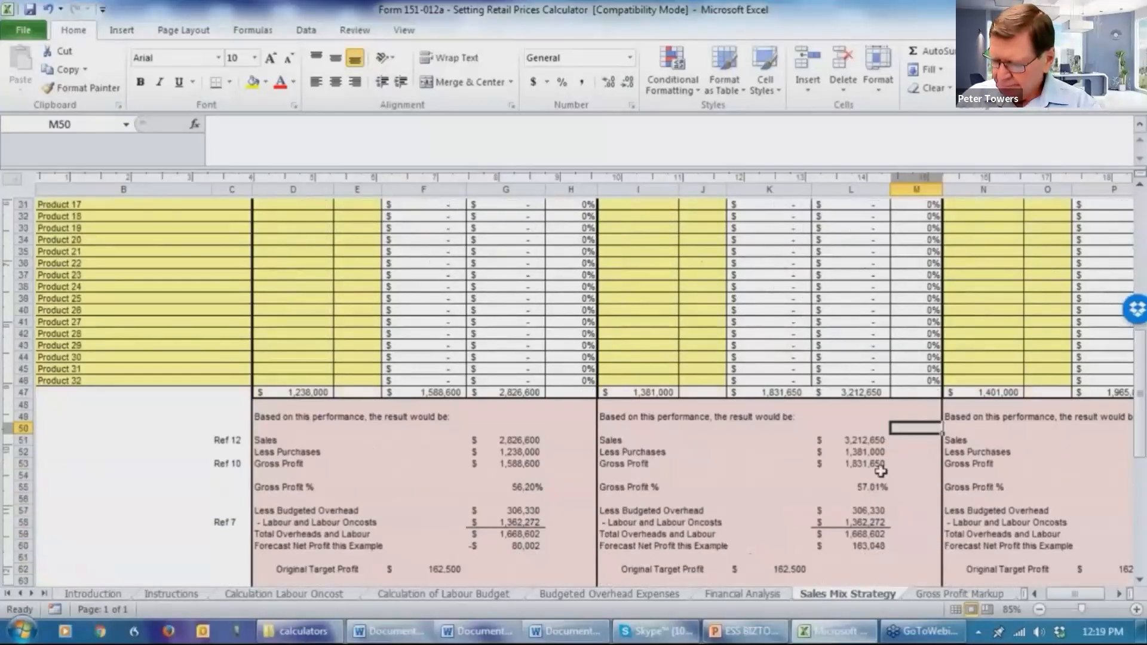
scroll(down, 3)
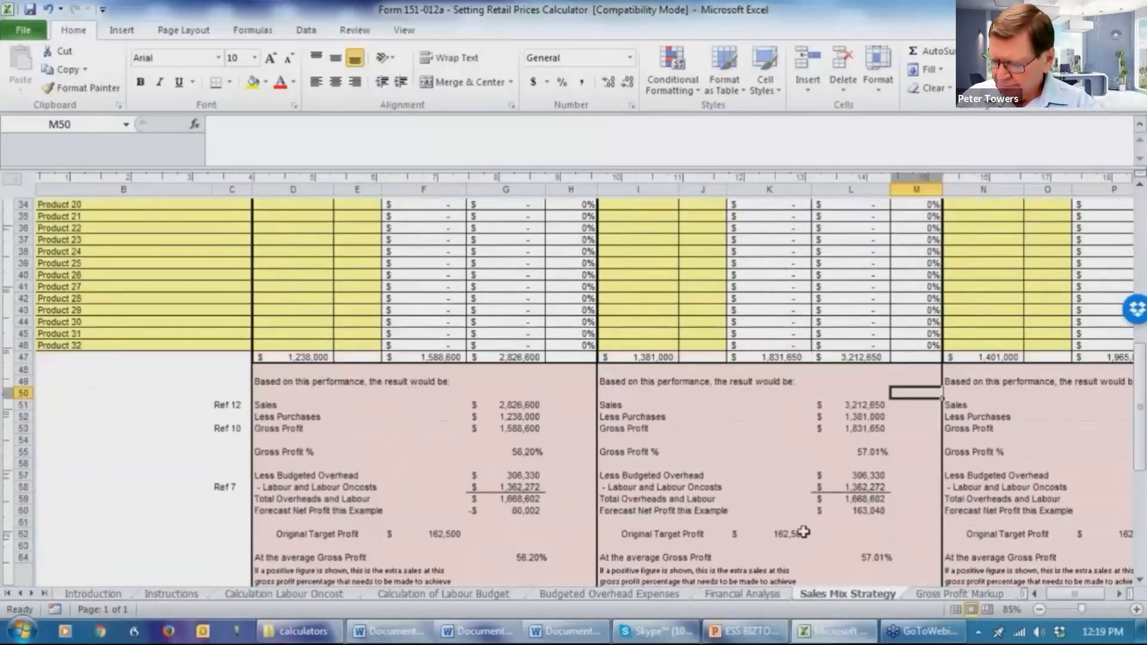
mouse_move(812, 542)
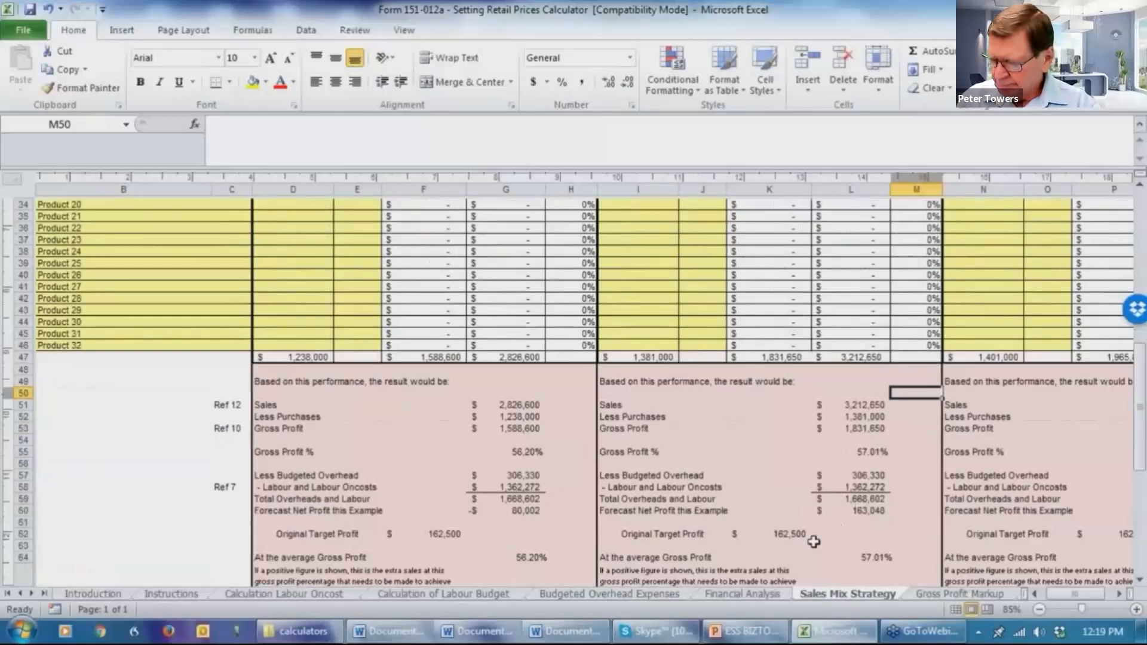
scroll(down, 3)
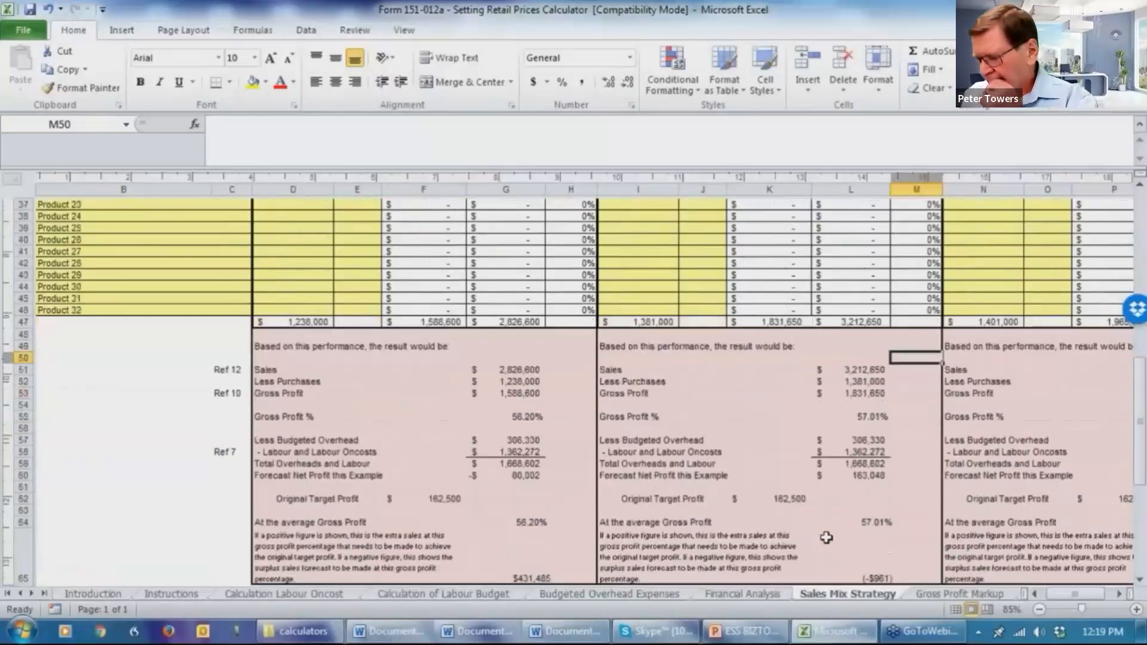
scroll(down, 3)
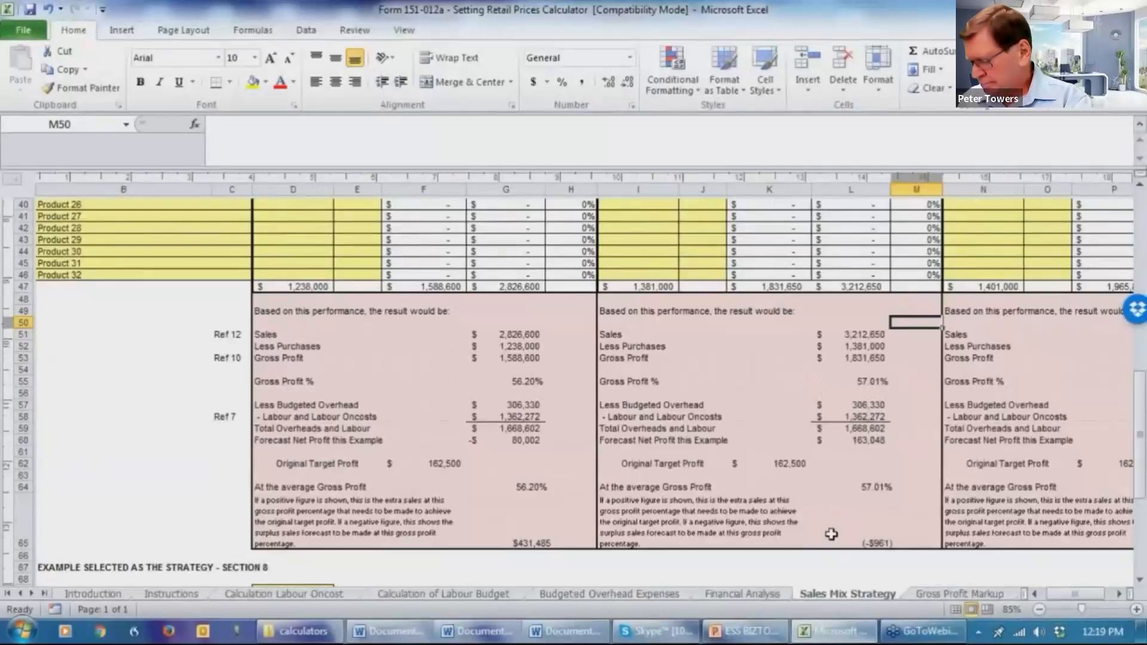
mouse_move(853, 532)
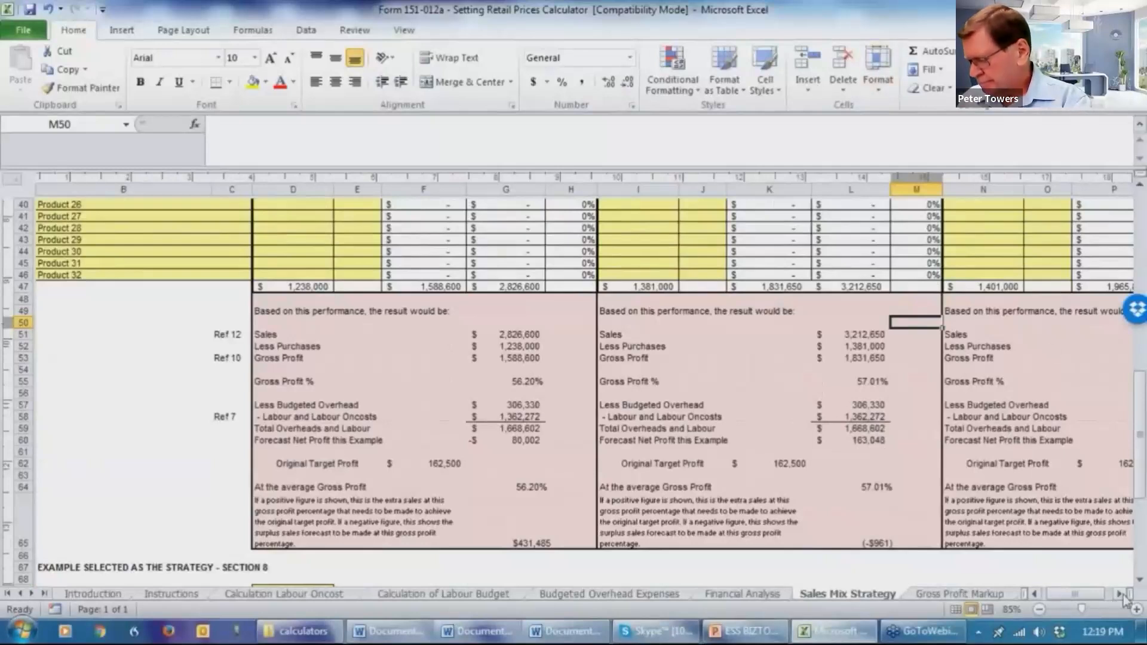
Scroll the sheet to show the three examples' purchase prices, mark-ups and sales per product
scroll(right, 3)
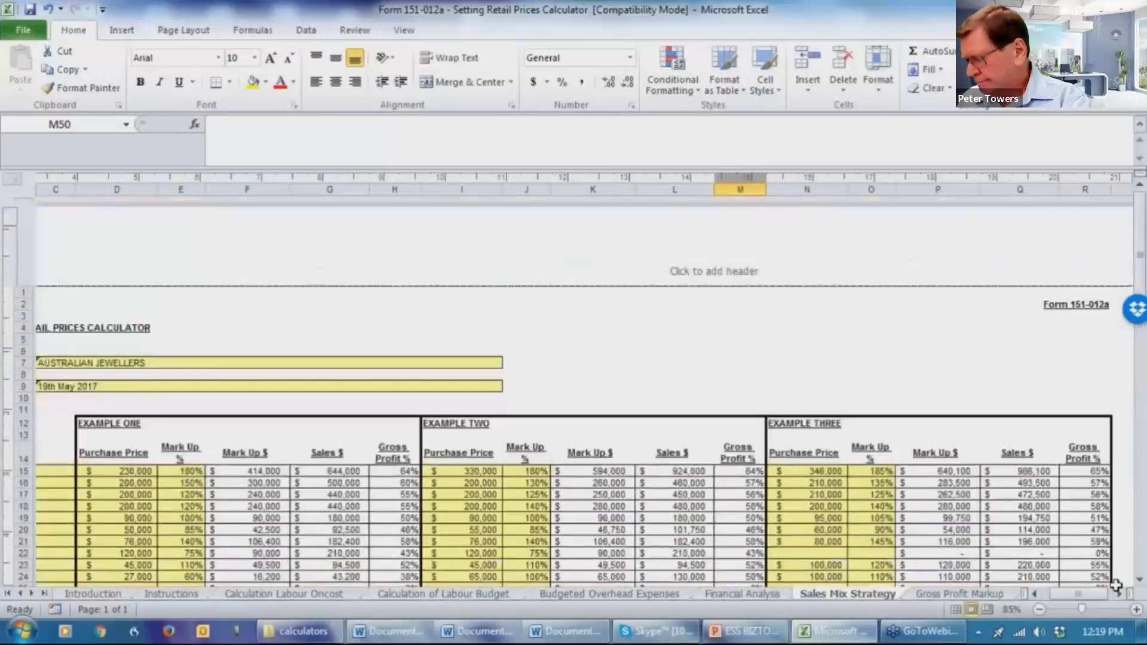
scroll(down, 3)
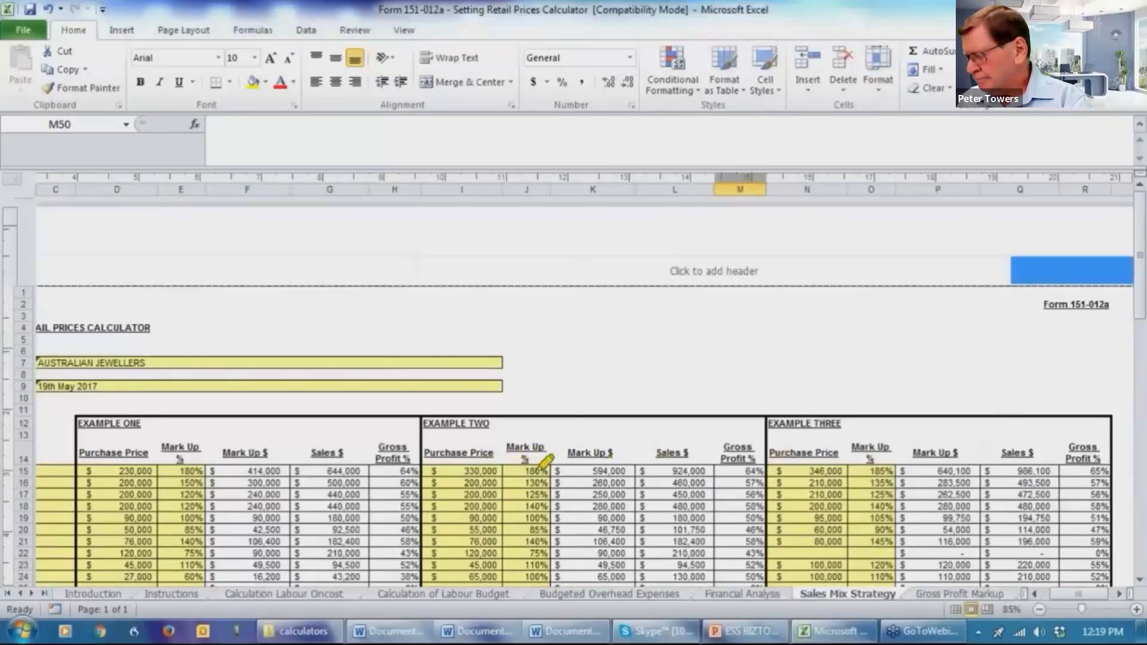
mouse_move(860, 450)
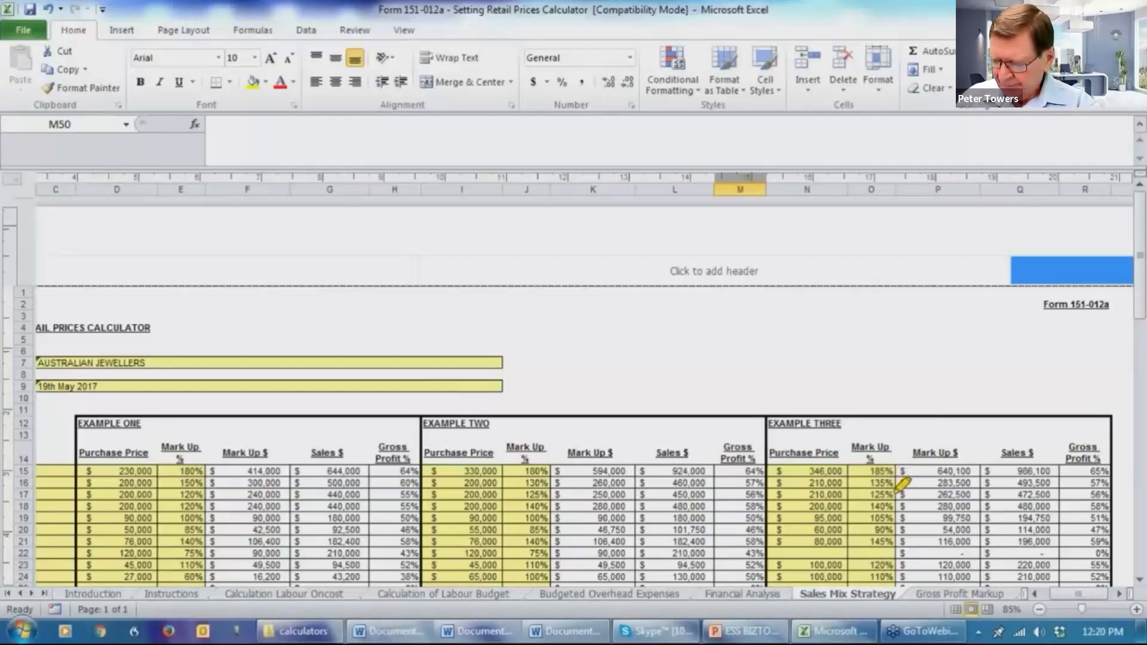
mouse_move(852, 487)
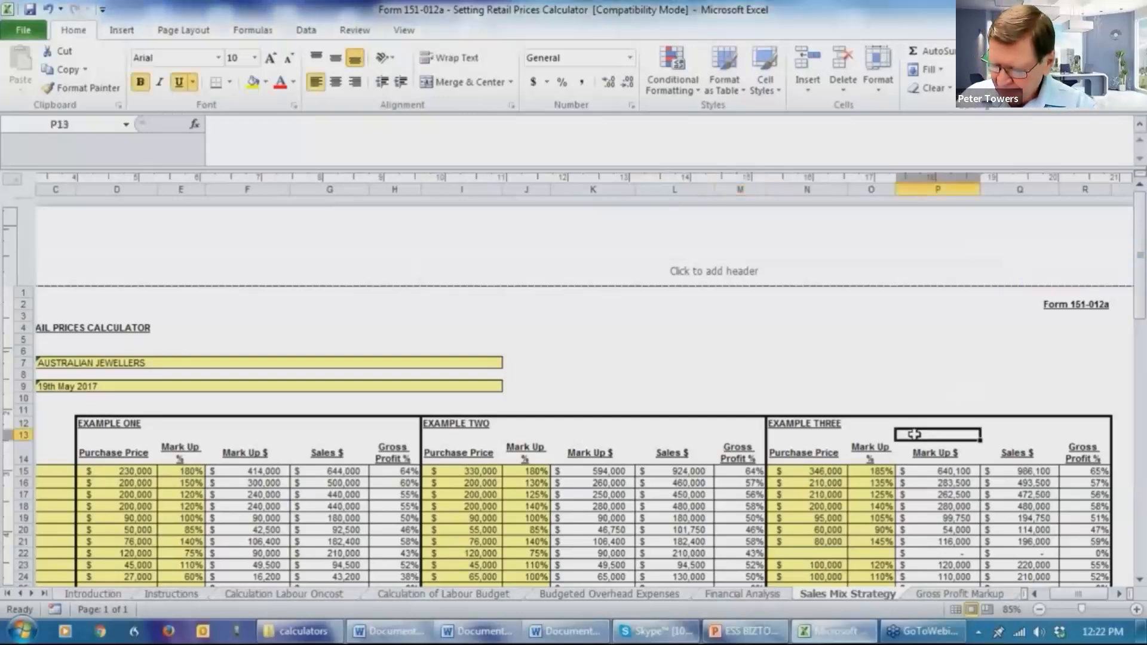
Scroll to Example Three's results: 58.39% gross profit and $297,248 forecast net profit
scroll(down, 3)
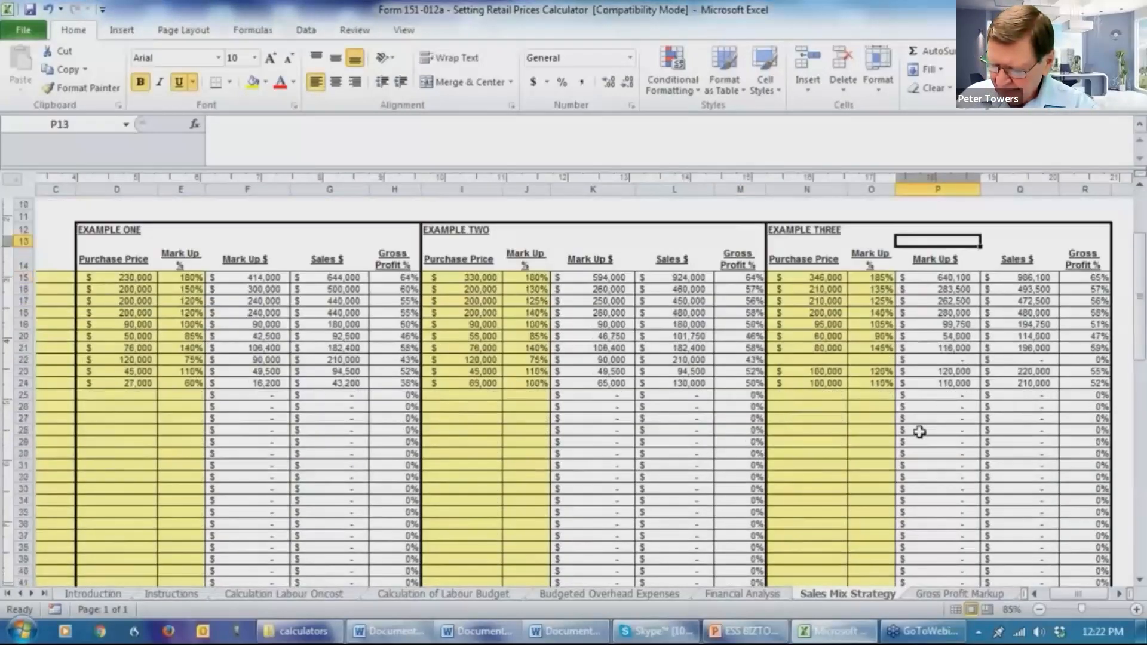
scroll(down, 3)
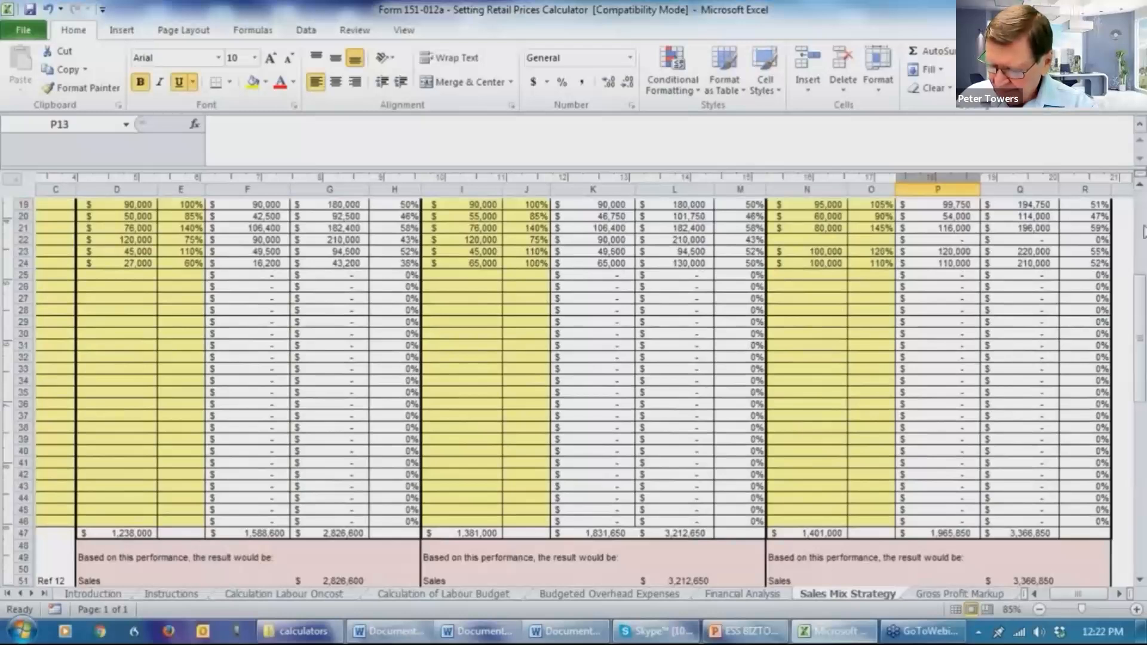
scroll(down, 3)
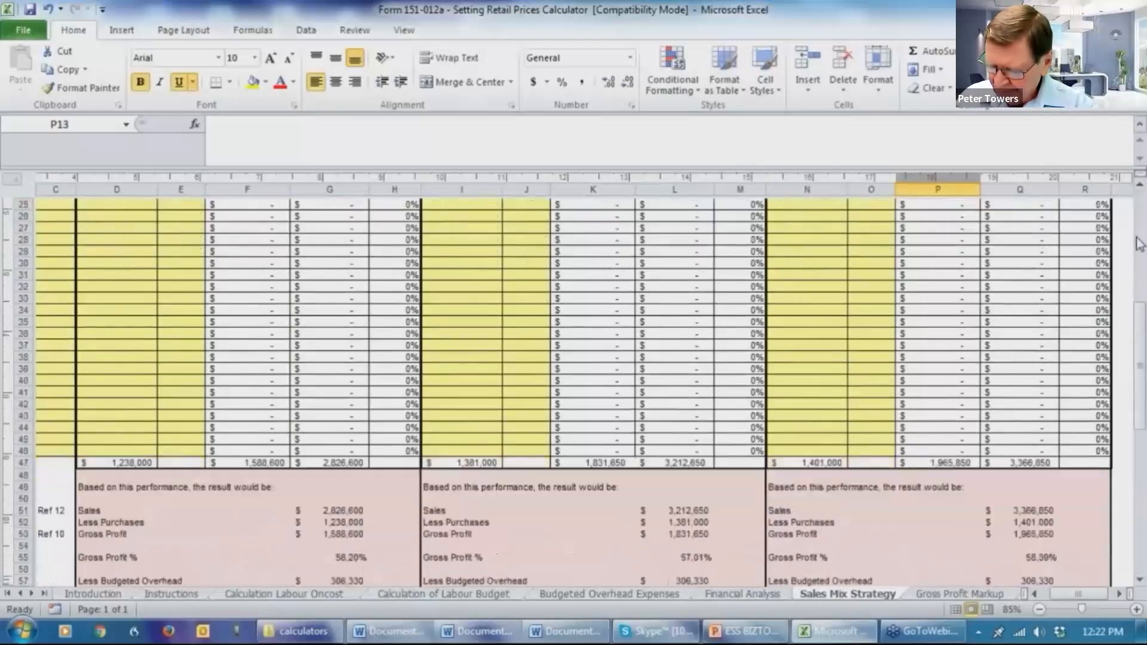
scroll(down, 3)
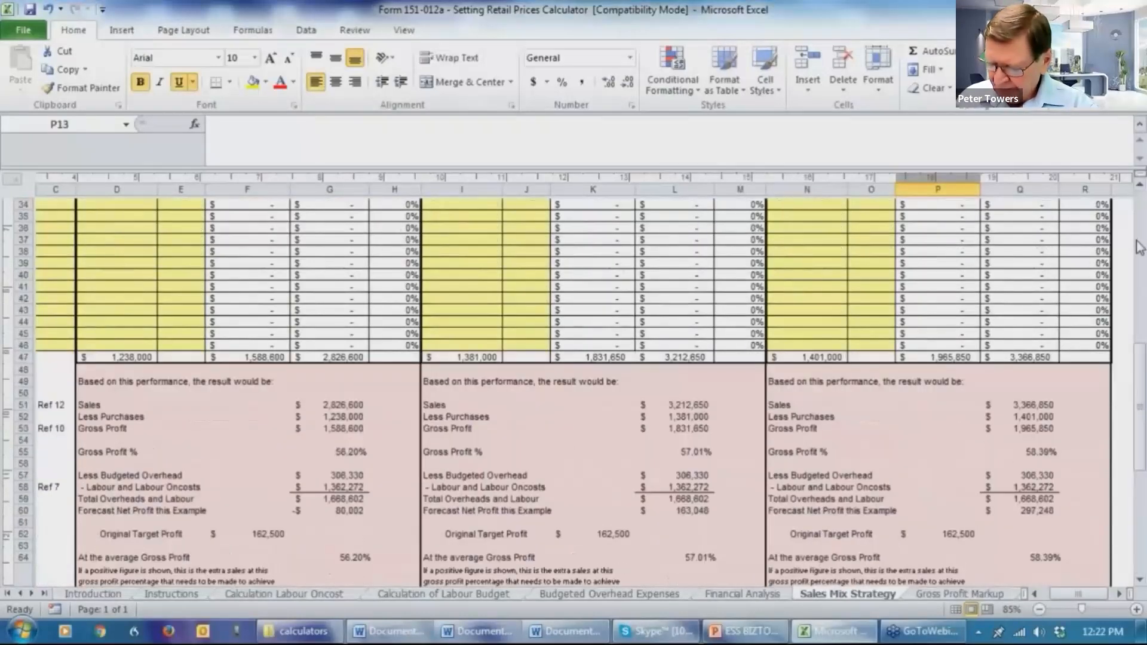
scroll(down, 3)
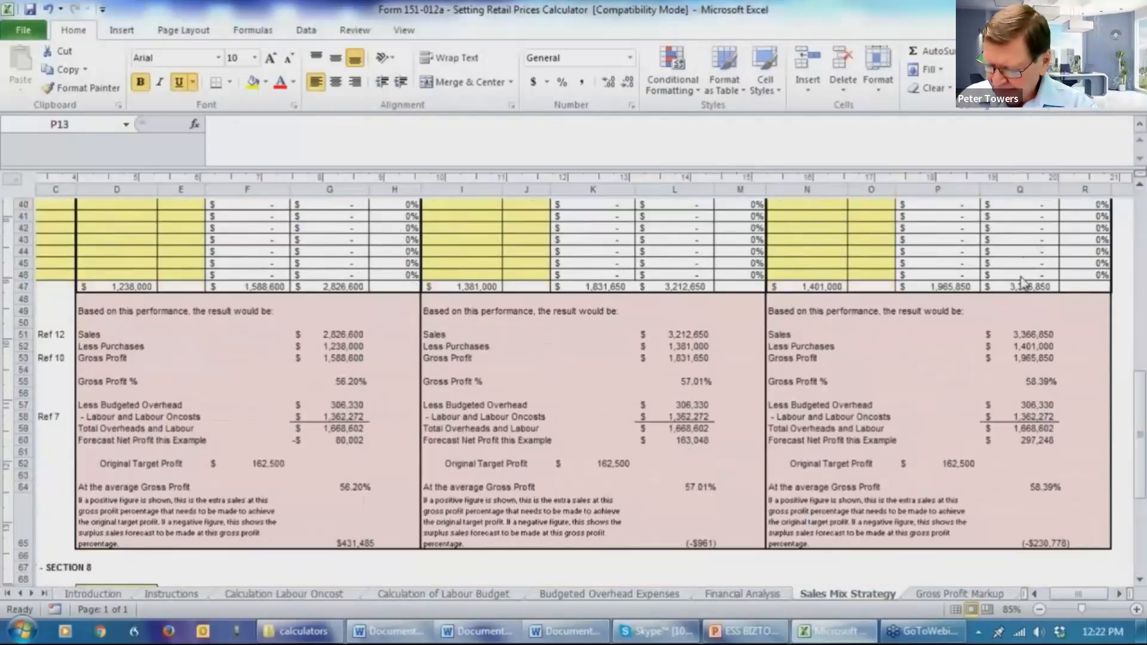
click(936, 189)
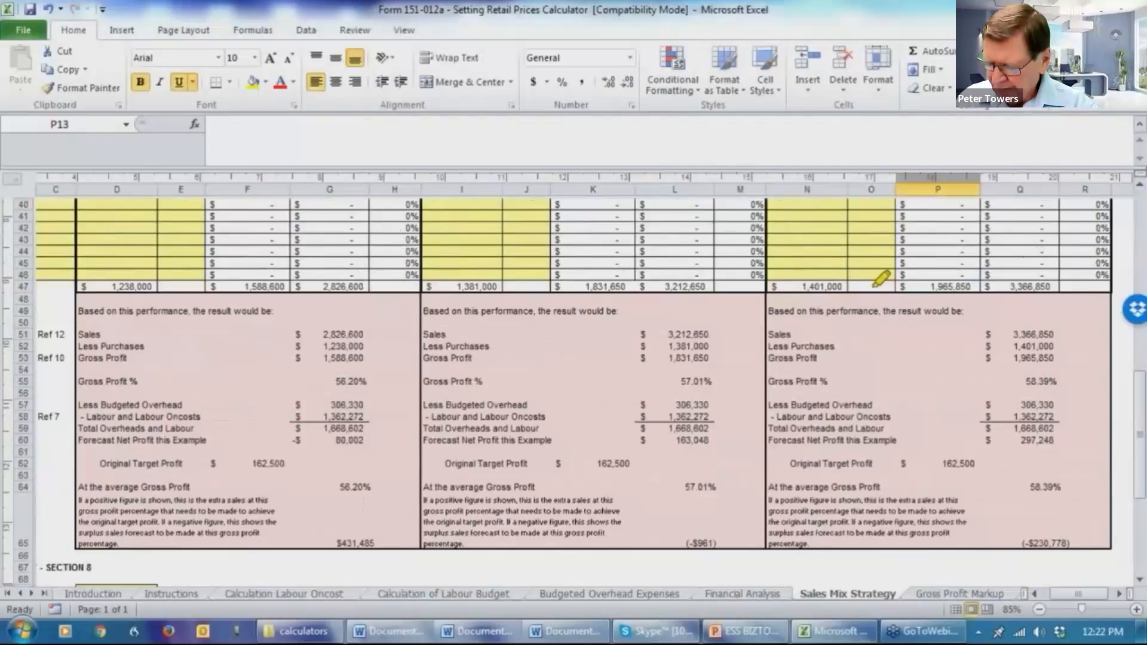
mouse_move(658, 268)
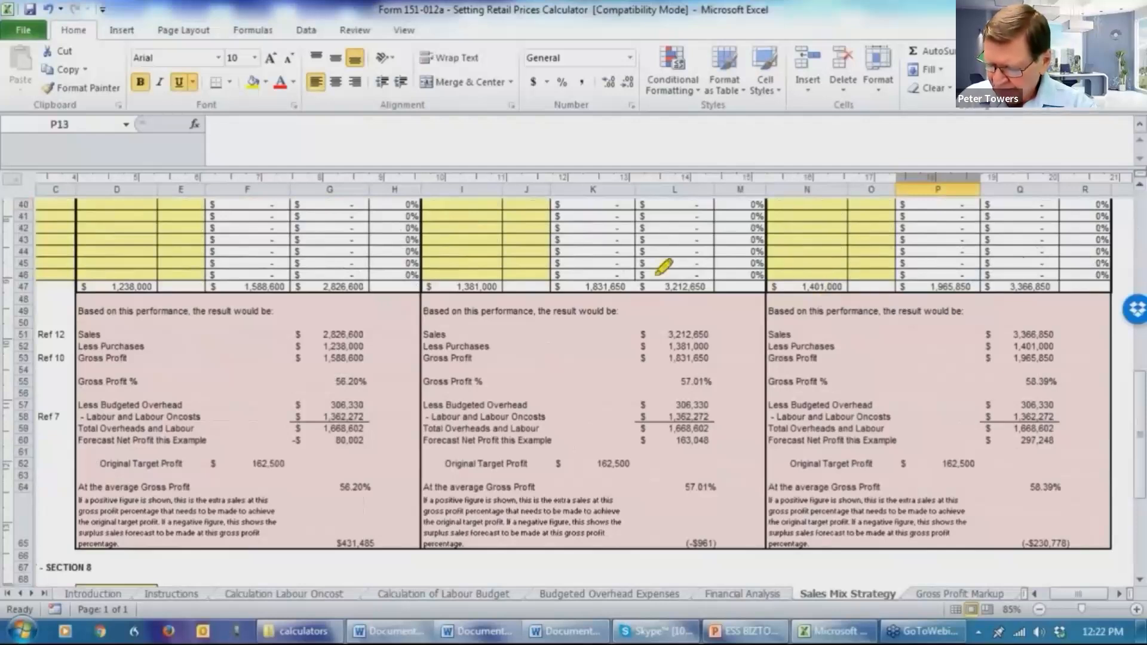
mouse_move(454, 281)
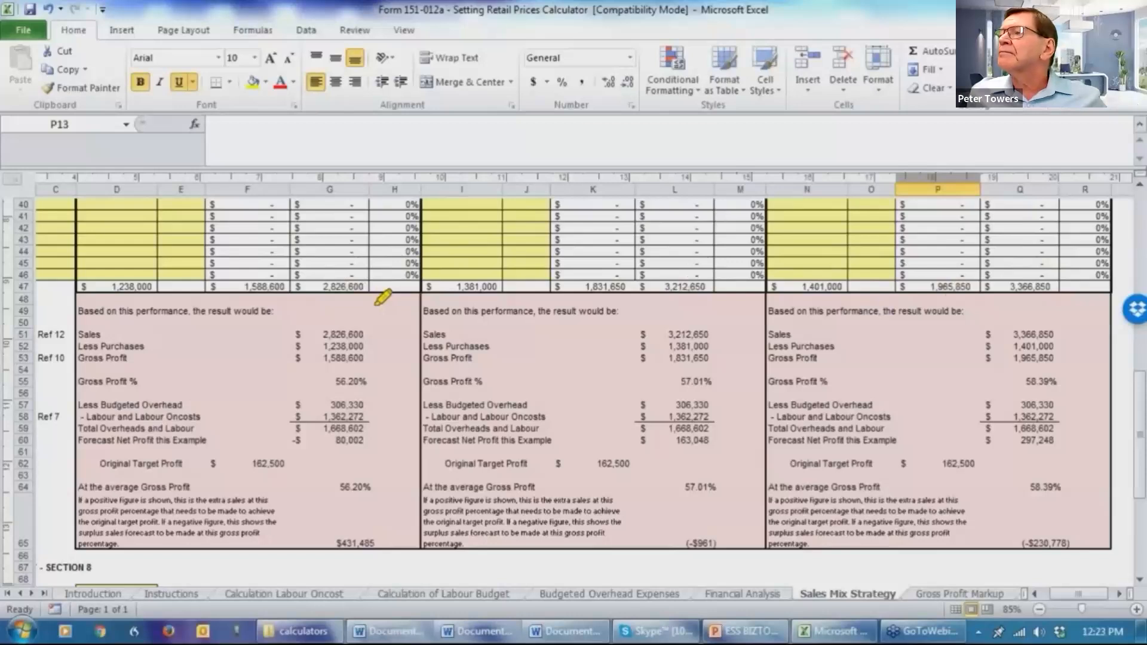
mouse_move(648, 340)
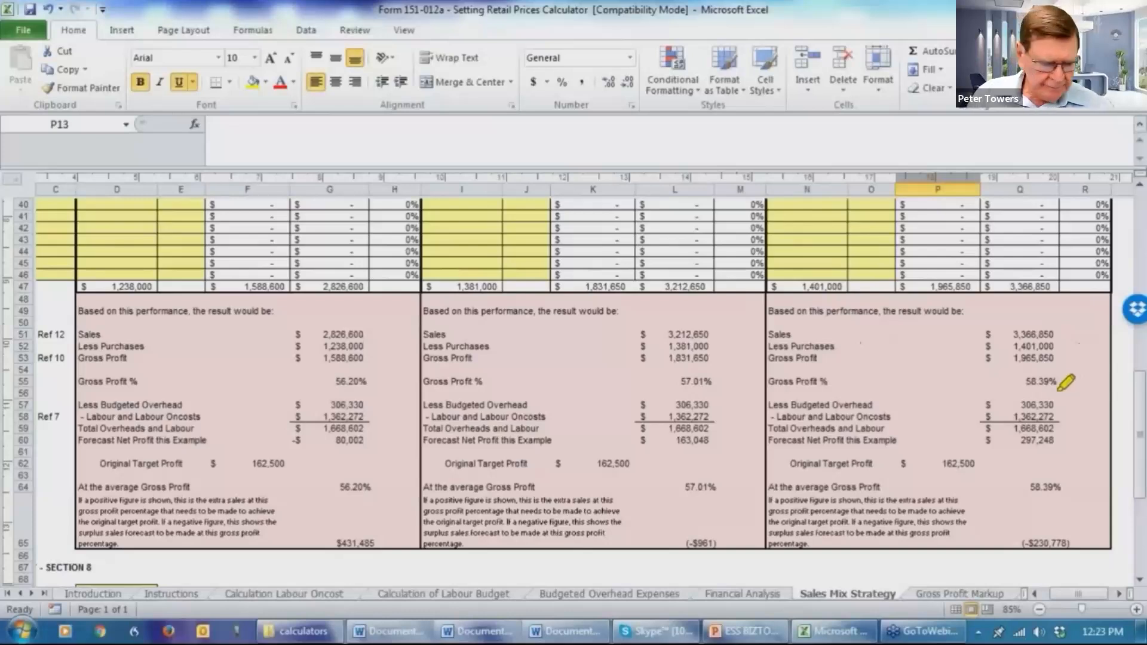
mouse_move(1064, 432)
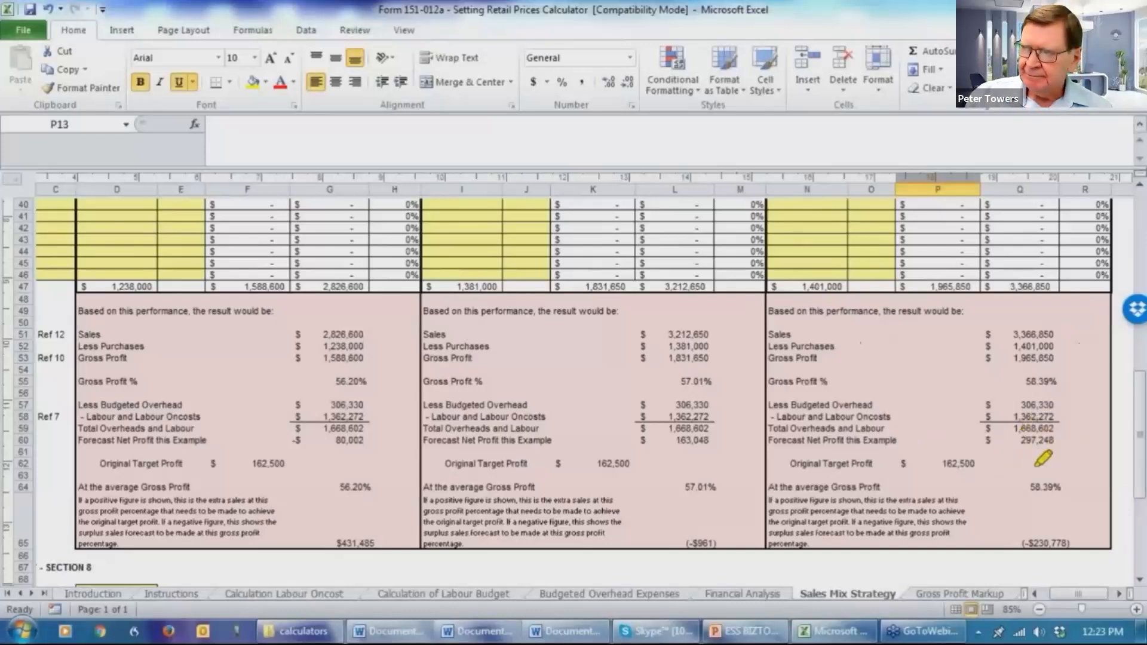
mouse_move(1065, 452)
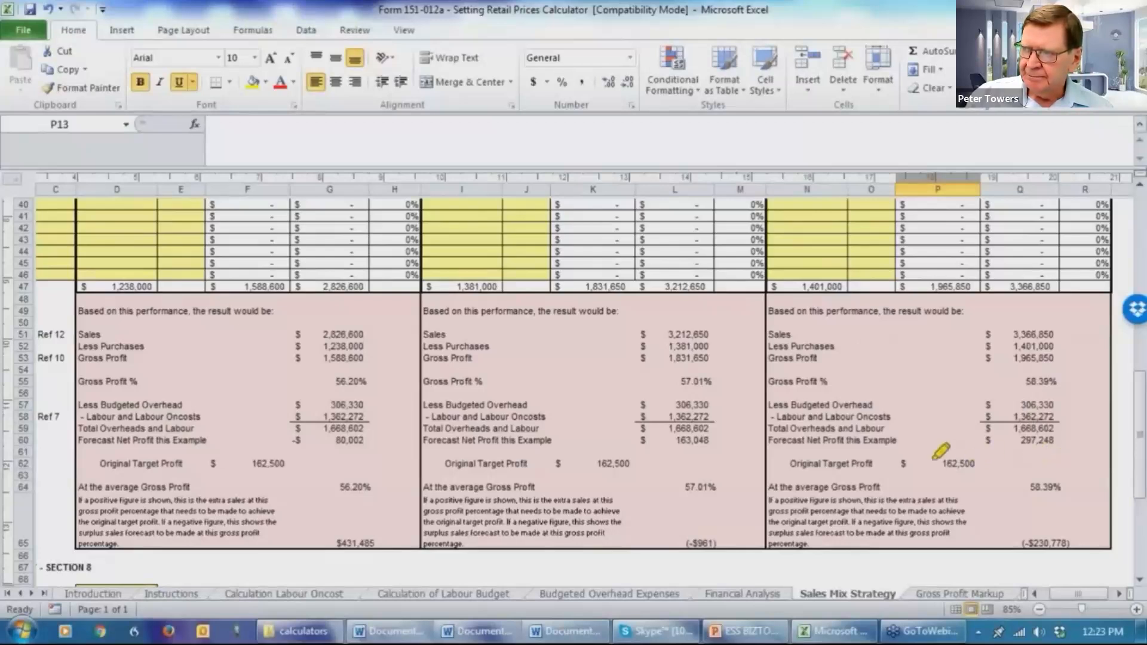
mouse_move(698, 274)
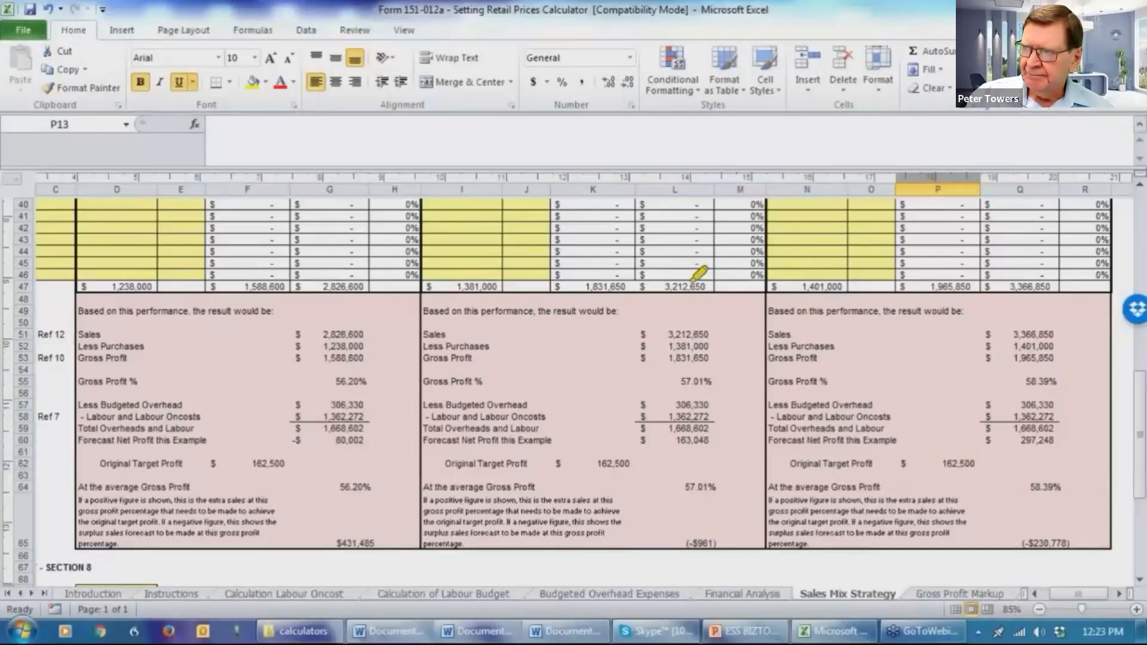
mouse_move(918, 285)
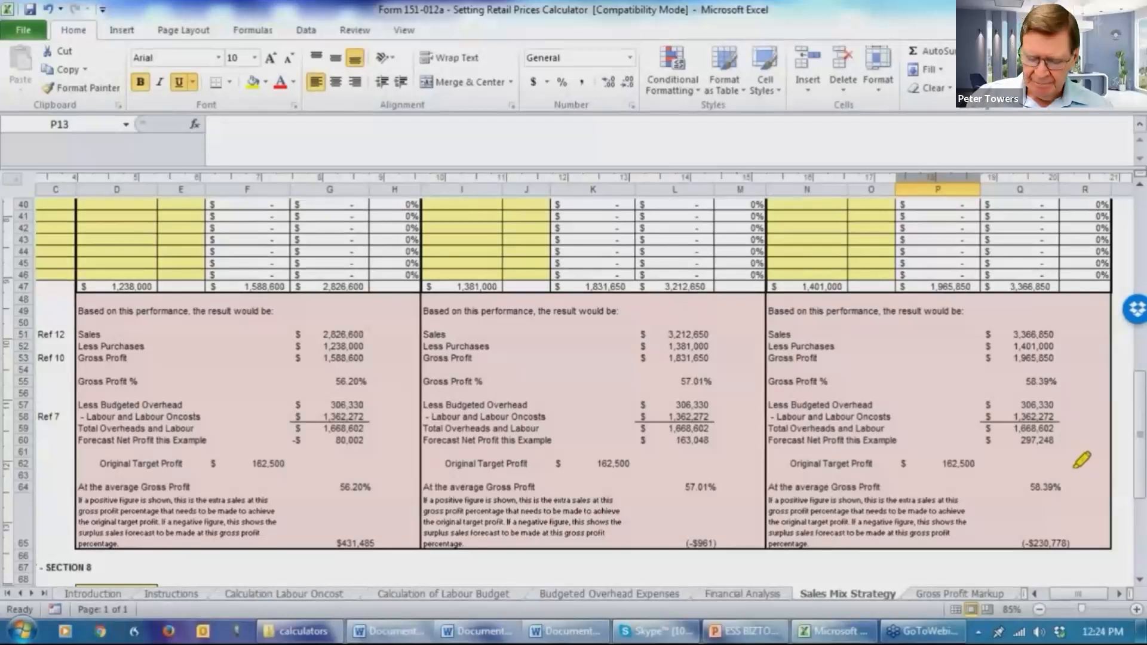
mouse_move(622, 463)
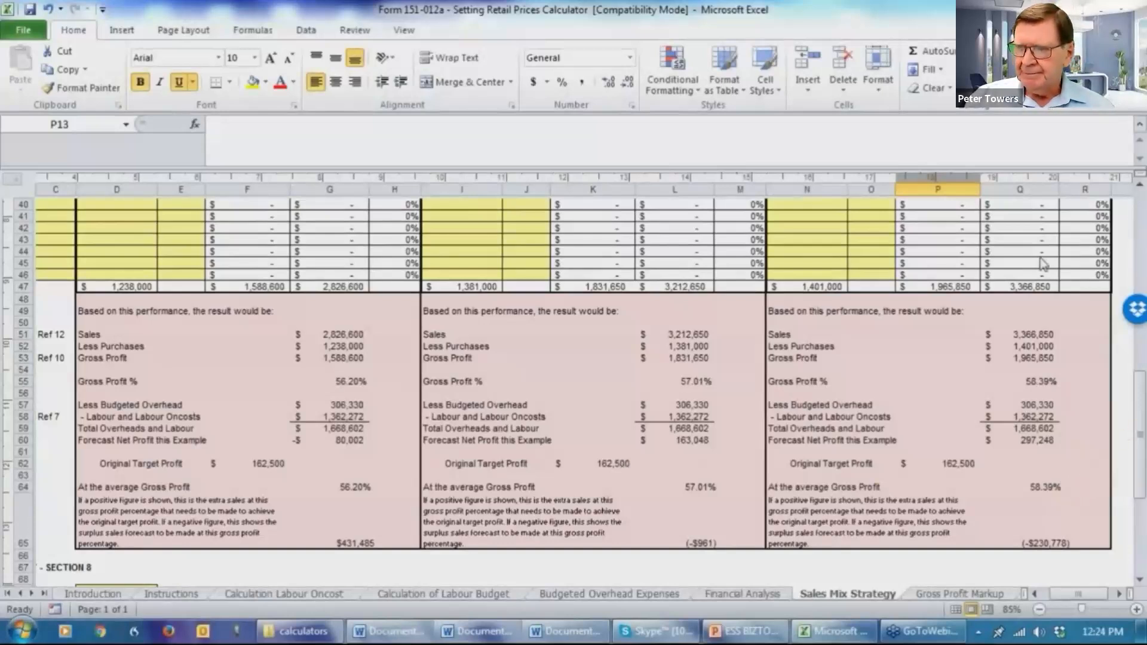
mouse_move(1076, 387)
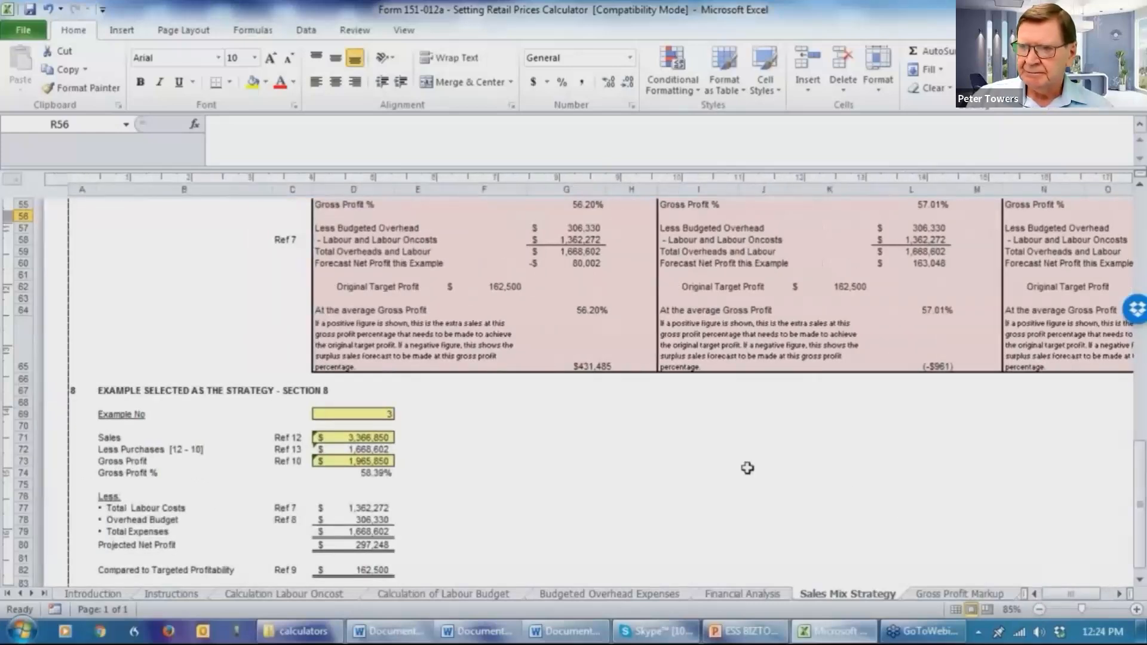
mouse_move(743, 462)
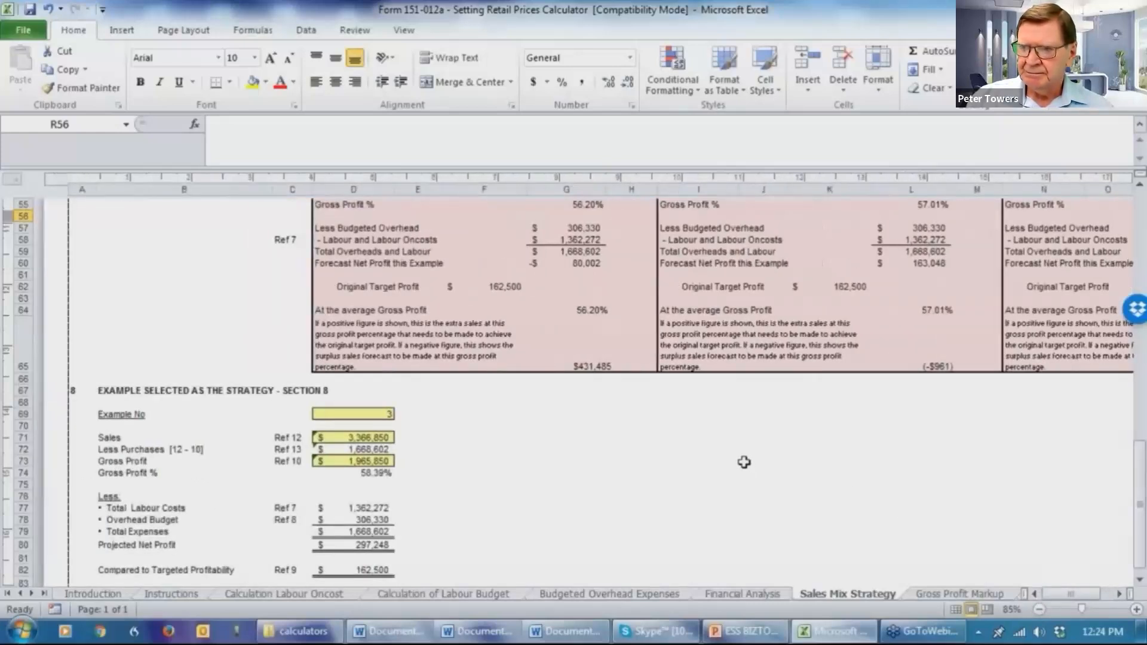
mouse_move(166, 427)
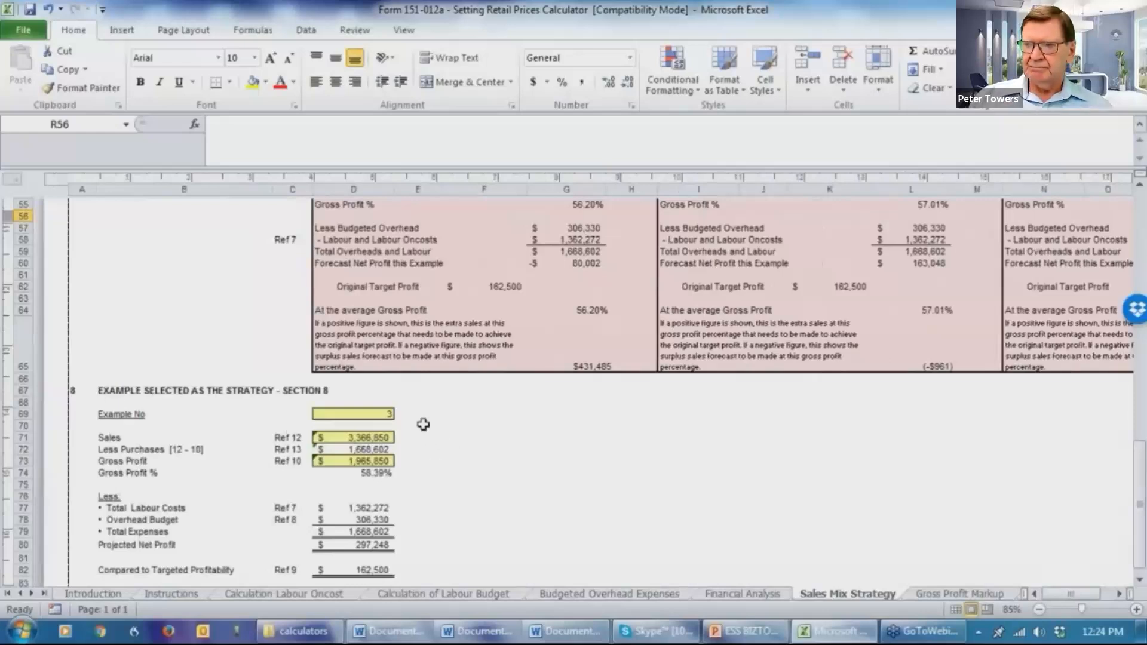
scroll(down, 3)
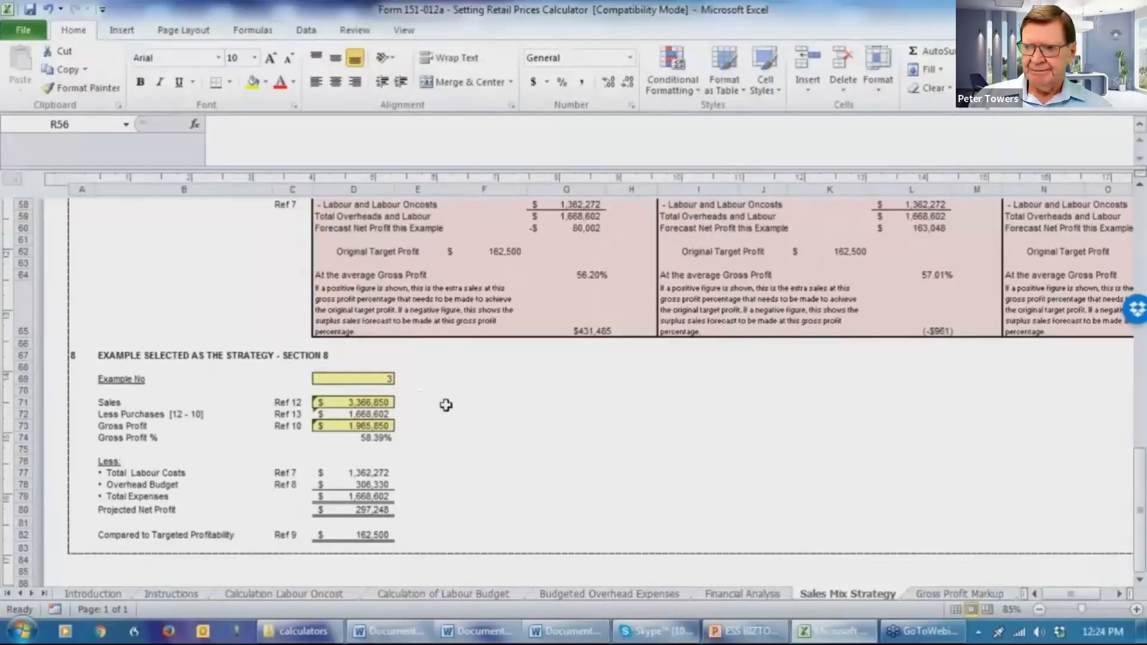
mouse_move(252, 403)
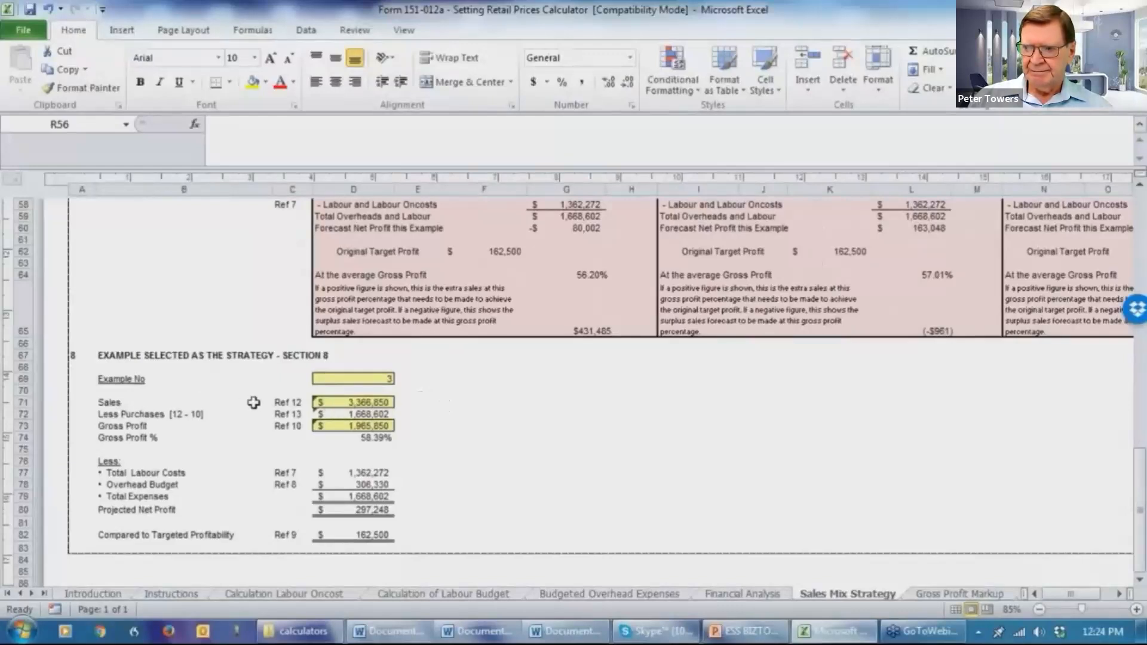
mouse_move(415, 410)
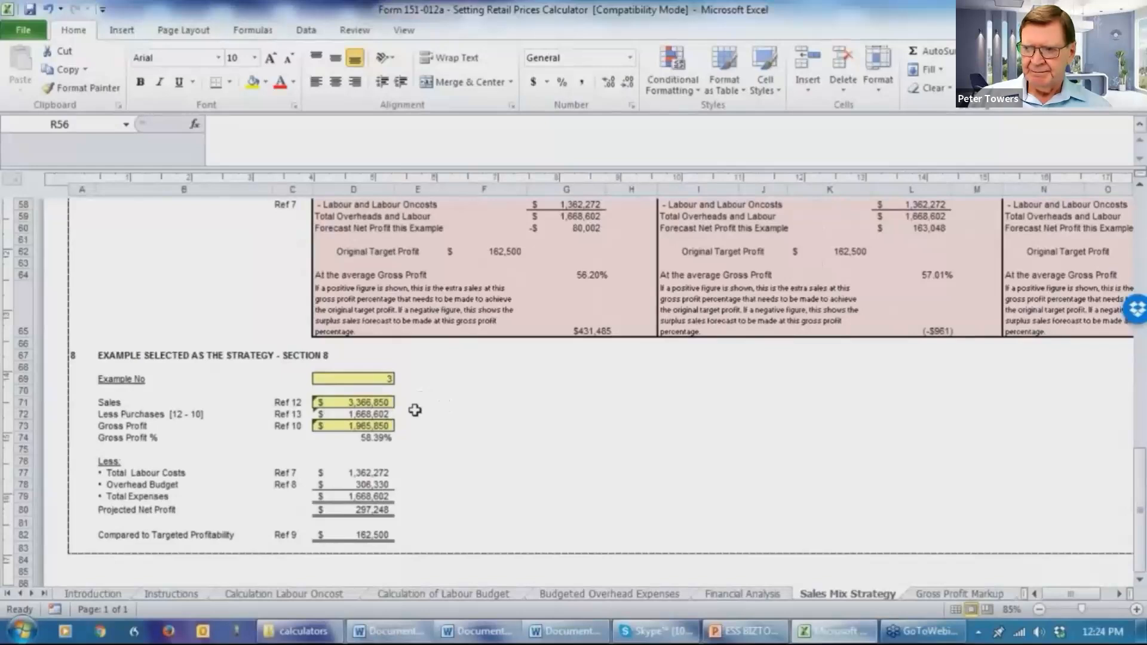
mouse_move(398, 453)
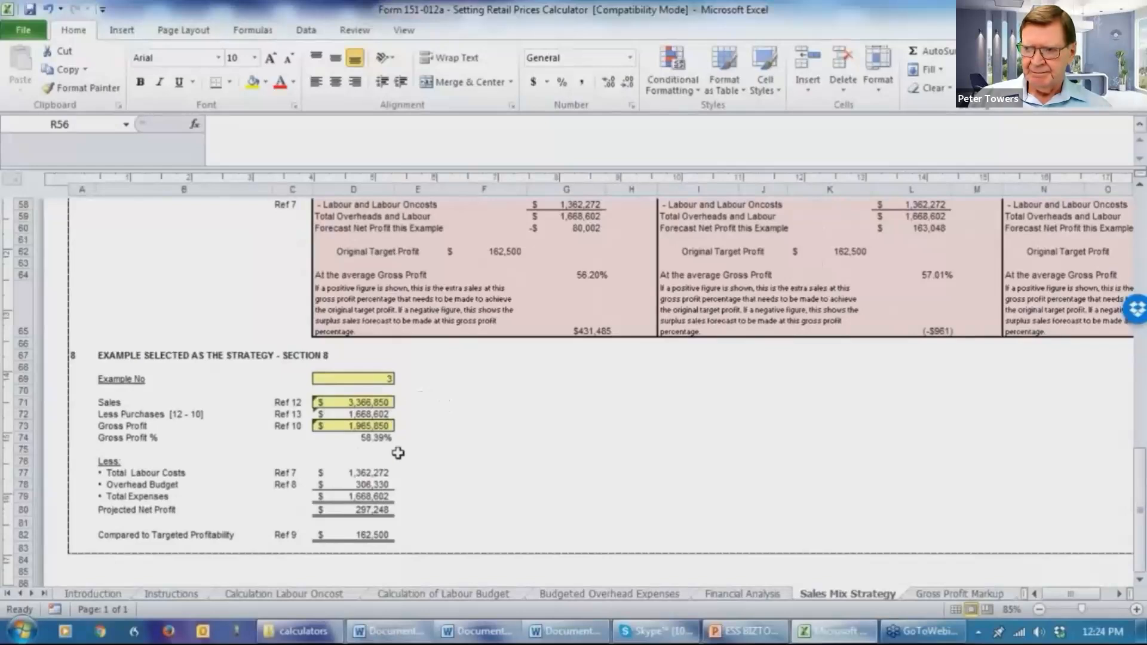
mouse_move(424, 449)
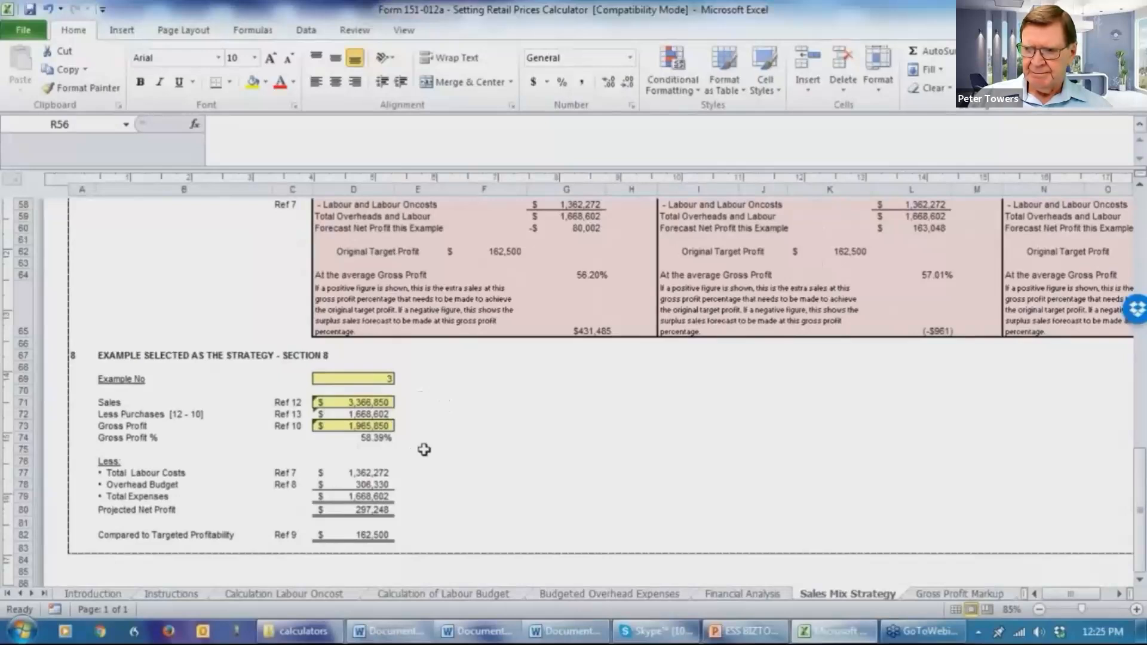
scroll(down, 3)
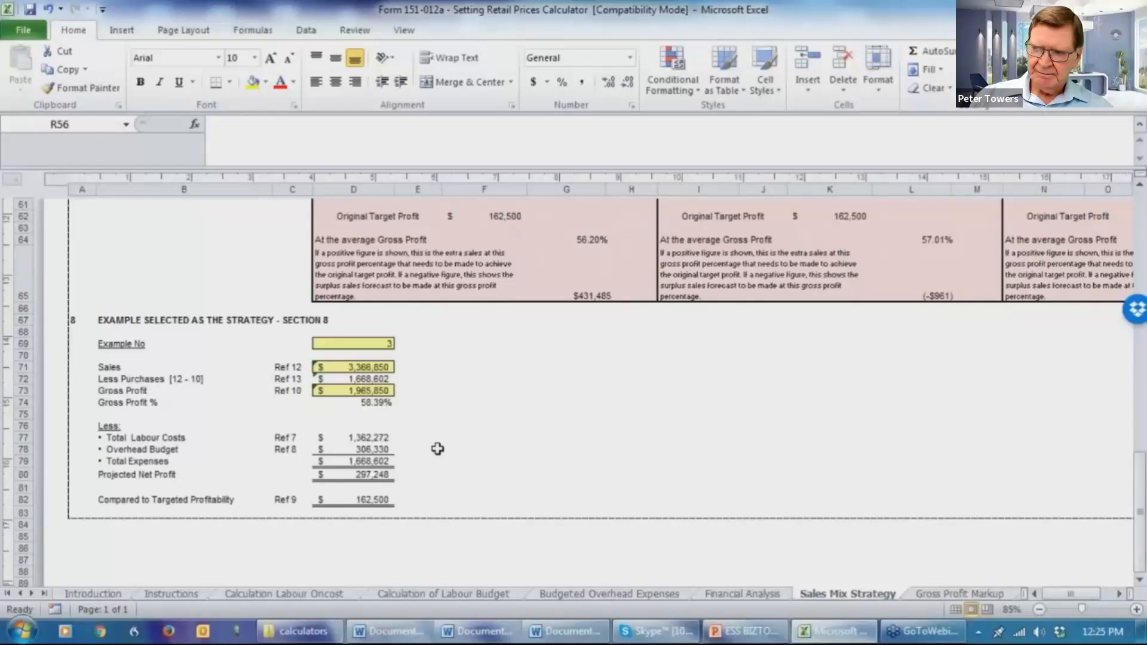
mouse_move(404, 482)
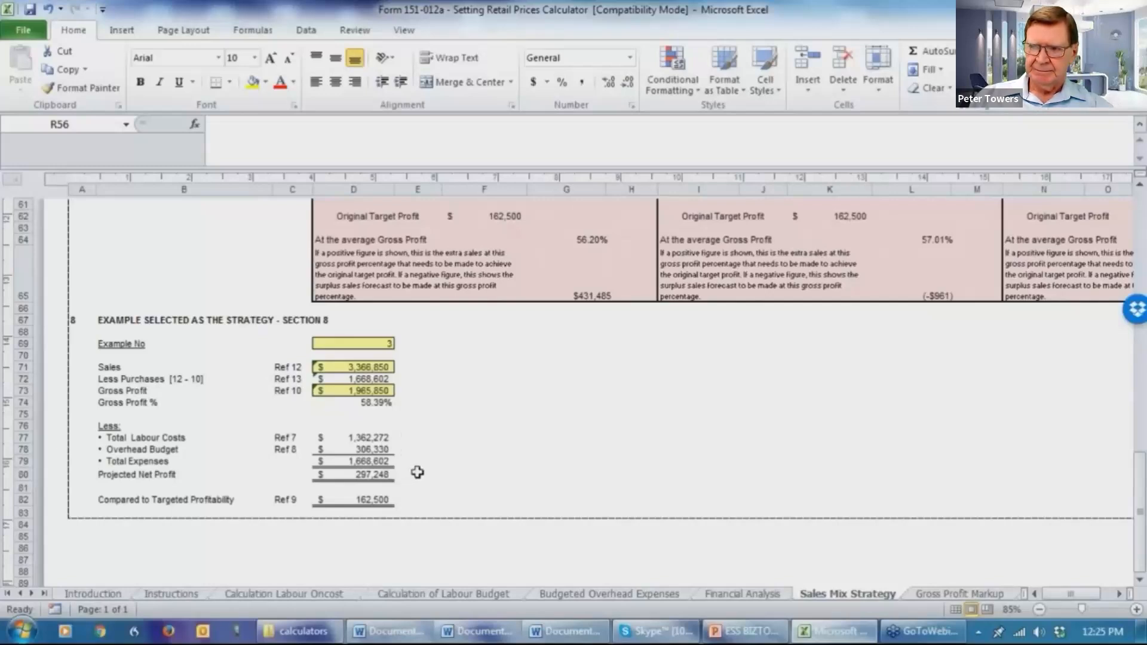
mouse_move(418, 470)
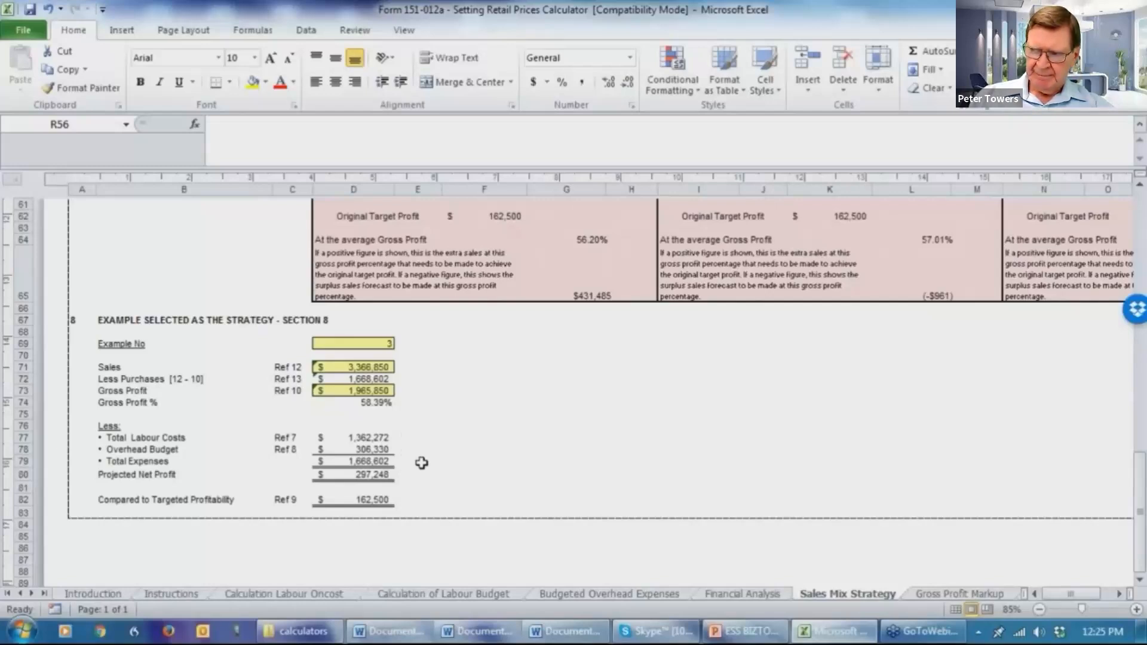
mouse_move(437, 459)
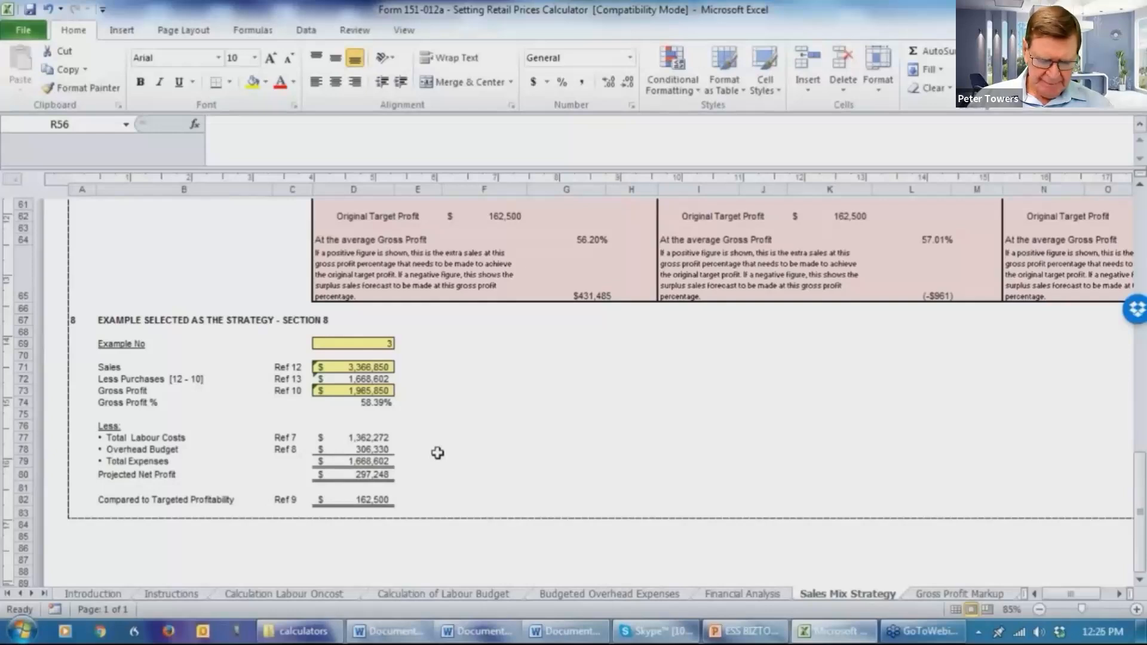
mouse_move(444, 432)
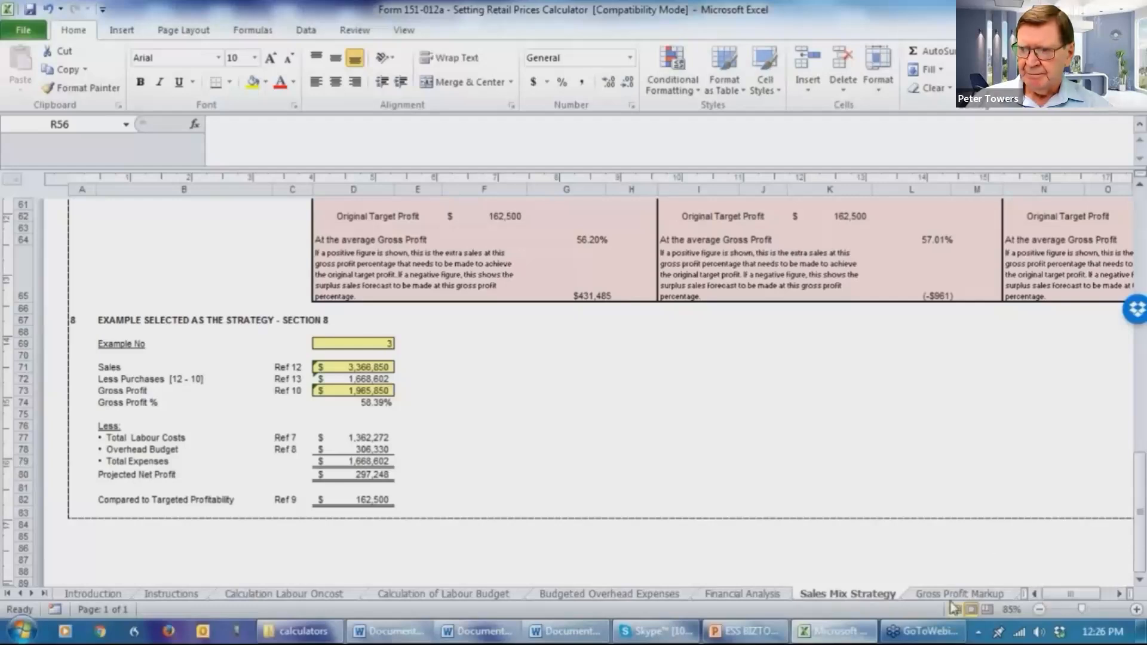
Open the Gross Profit Markup sheet and scroll its 5%–200% mark-up conversion table
click(887, 593)
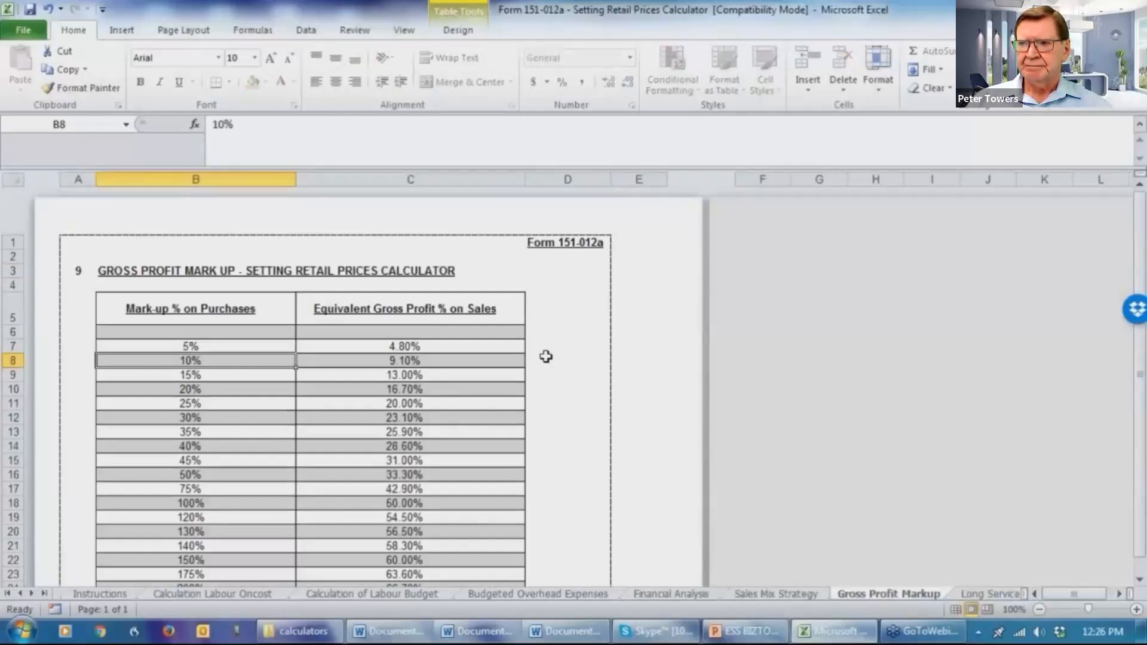
scroll(down, 3)
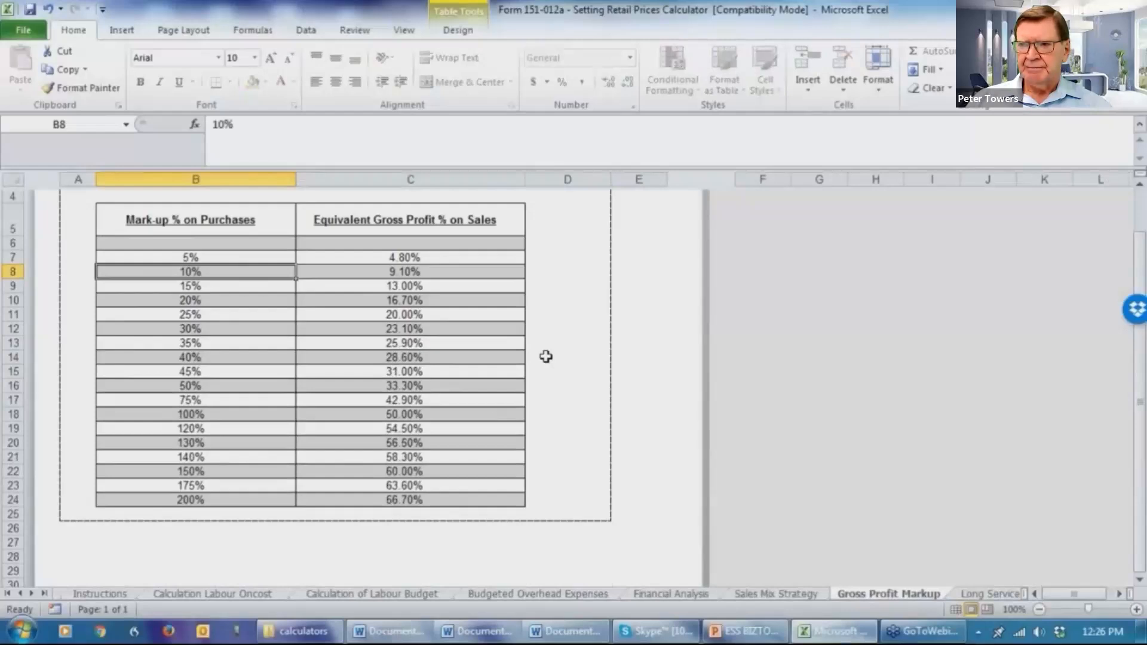
mouse_move(599, 438)
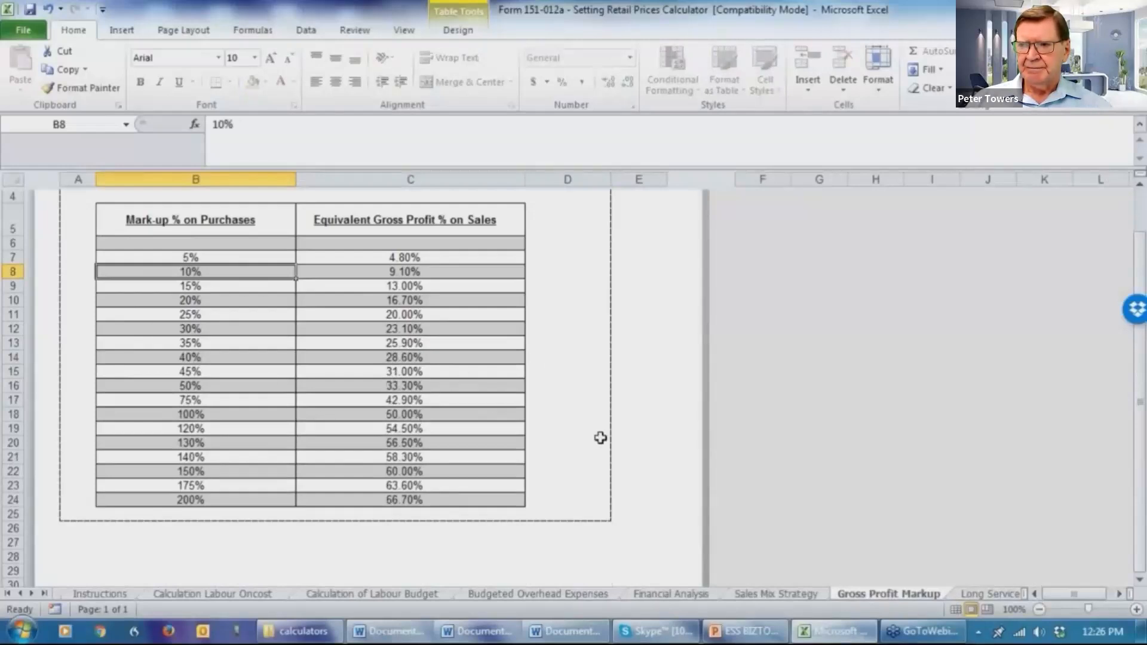
mouse_move(573, 423)
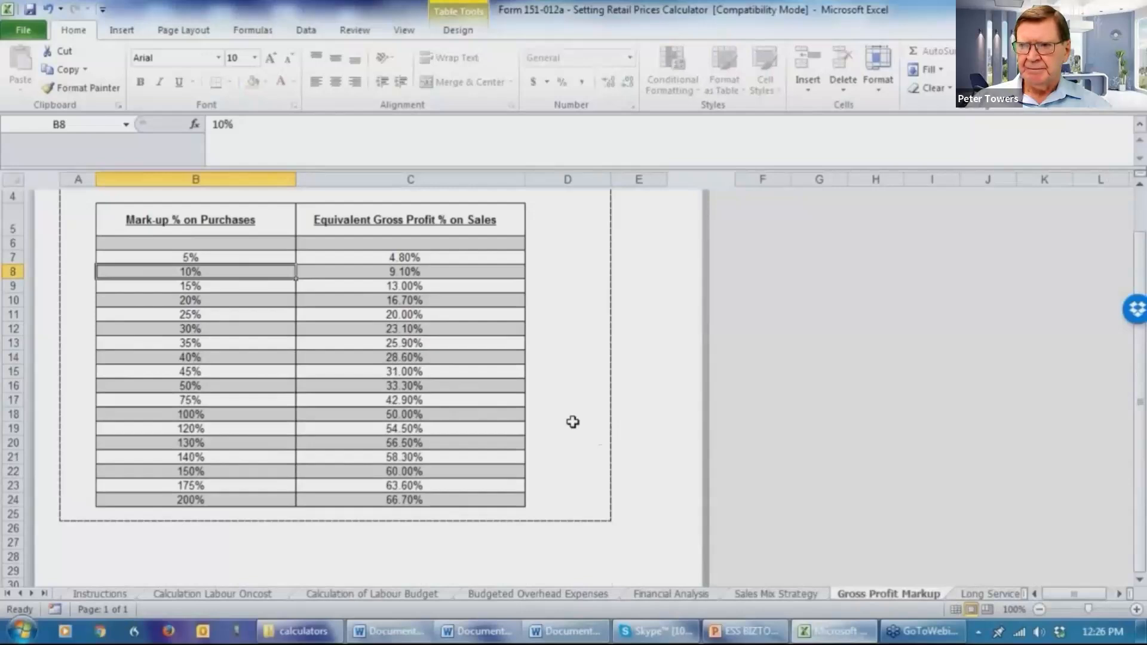
mouse_move(573, 420)
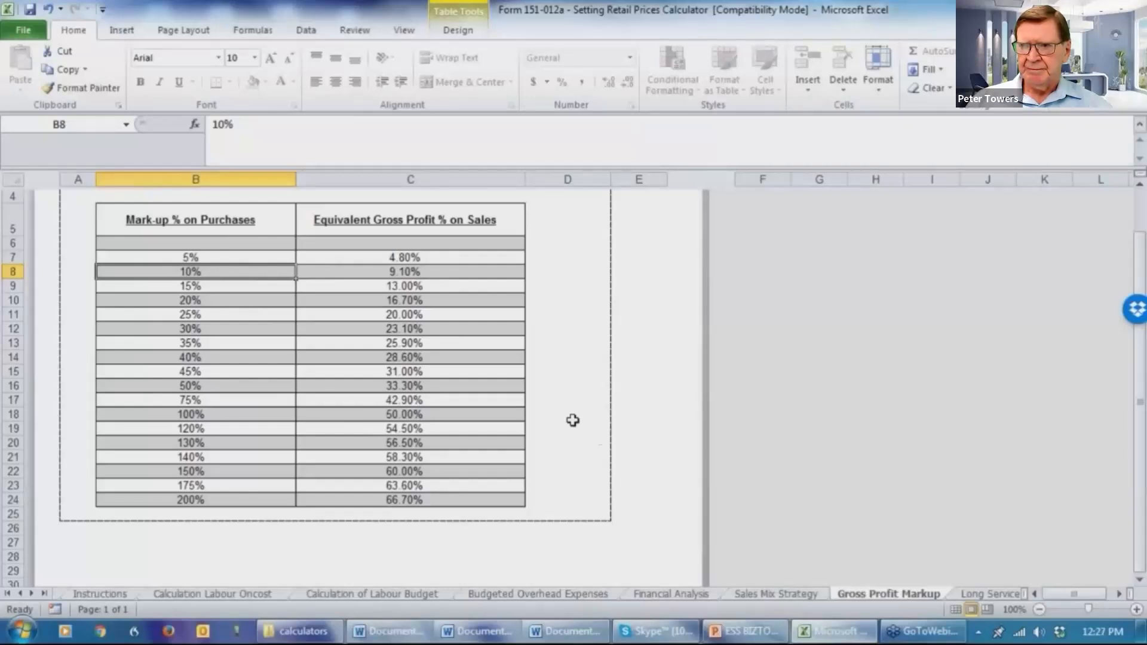
mouse_move(144, 429)
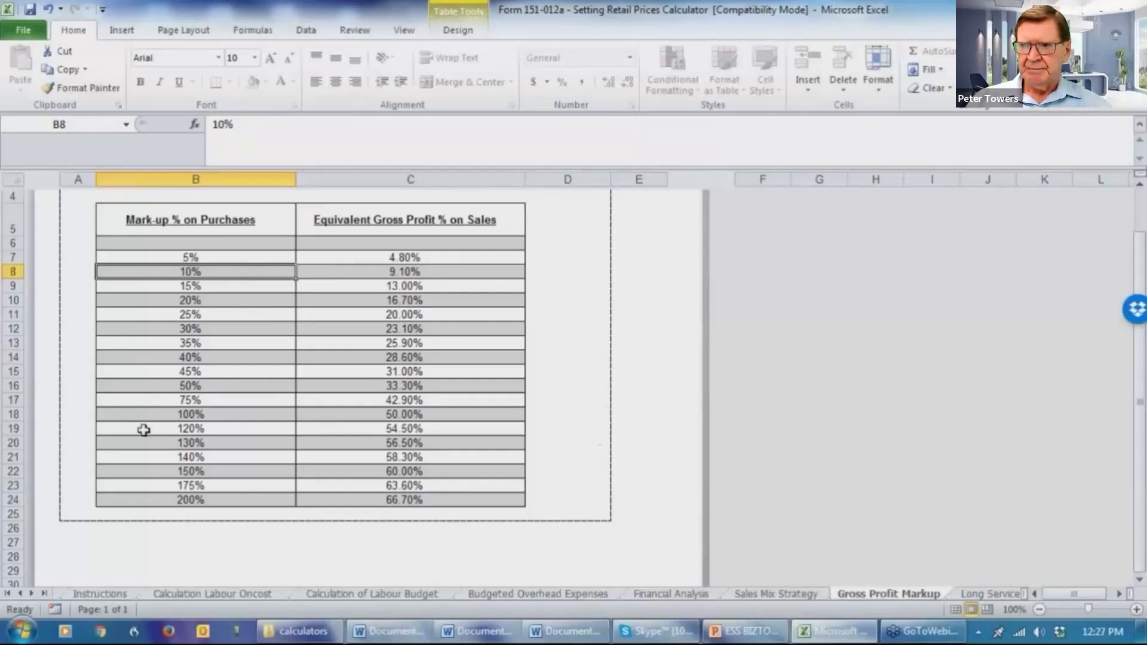
mouse_move(364, 515)
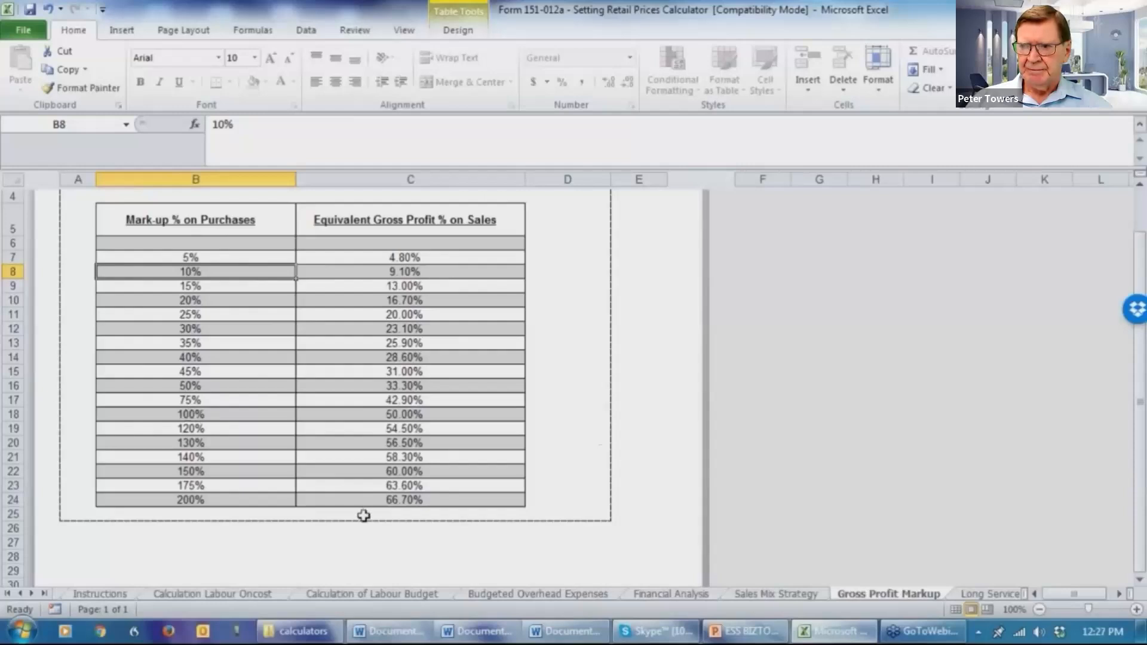
mouse_move(294, 487)
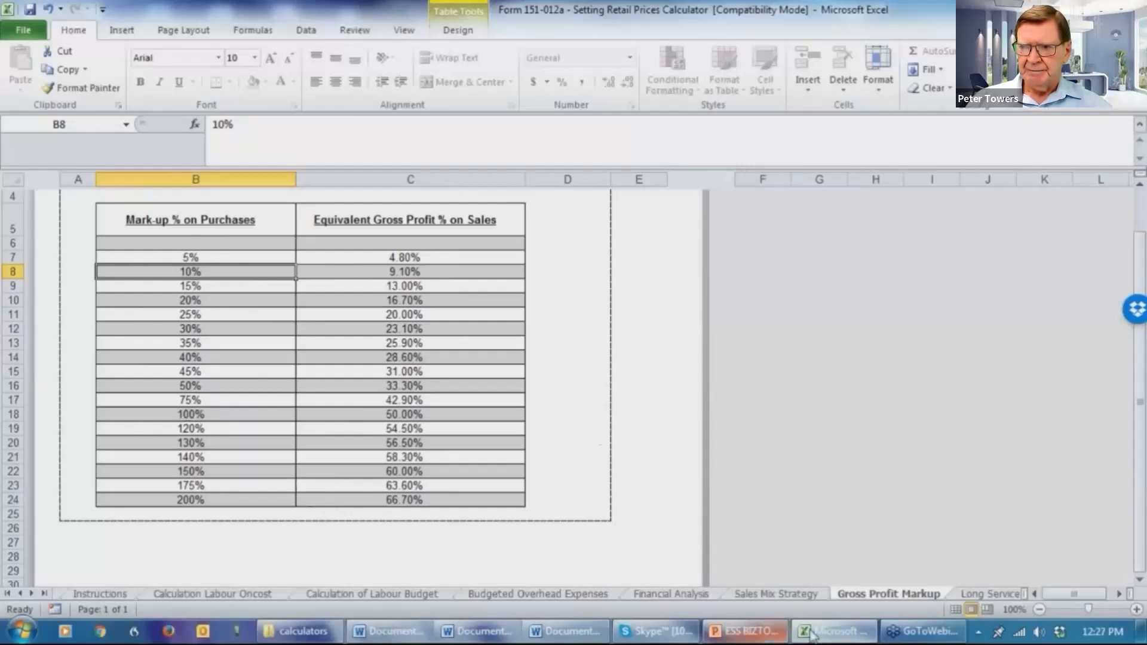
Open the Long Service Leave Summary sheet showing each state's weeks and days
click(797, 593)
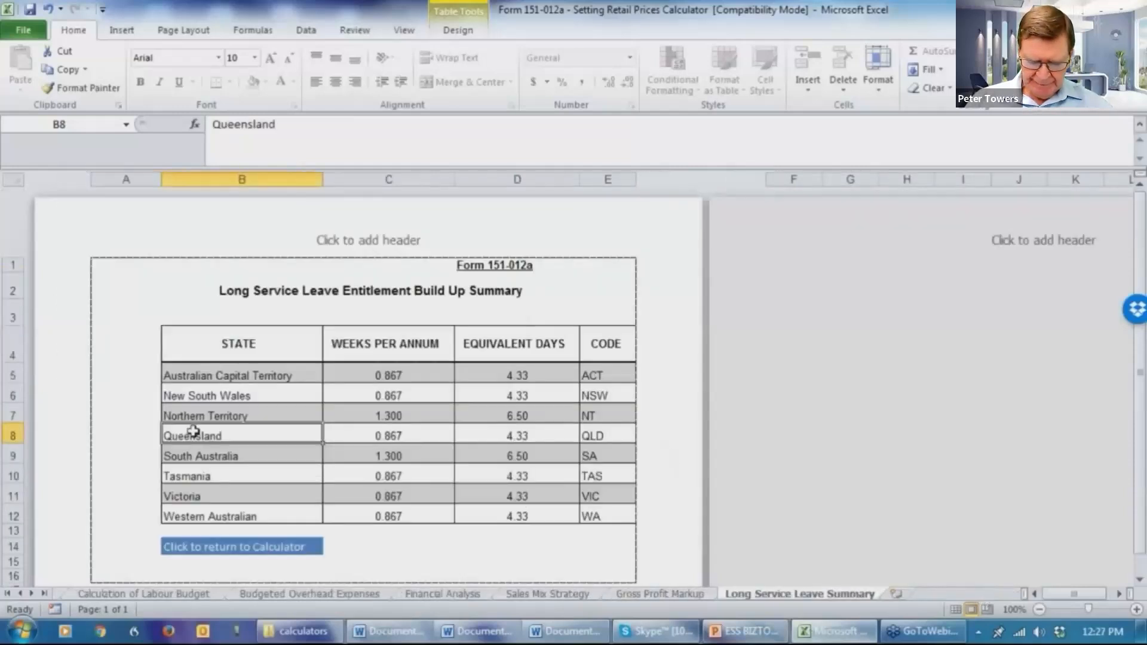
mouse_move(326, 525)
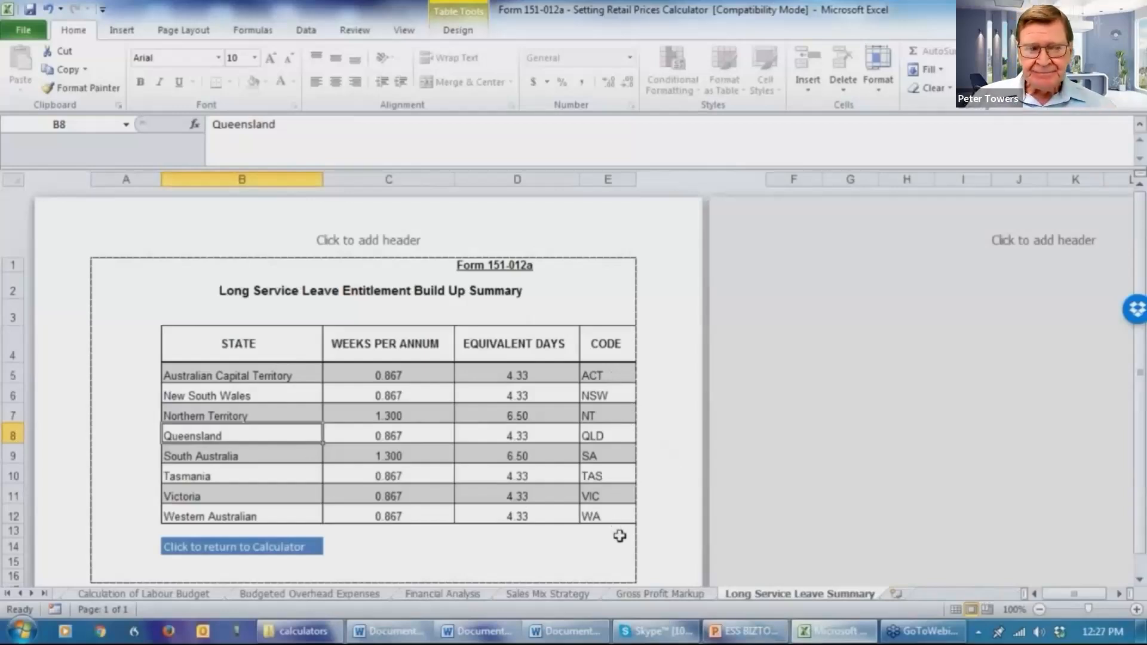
mouse_move(623, 530)
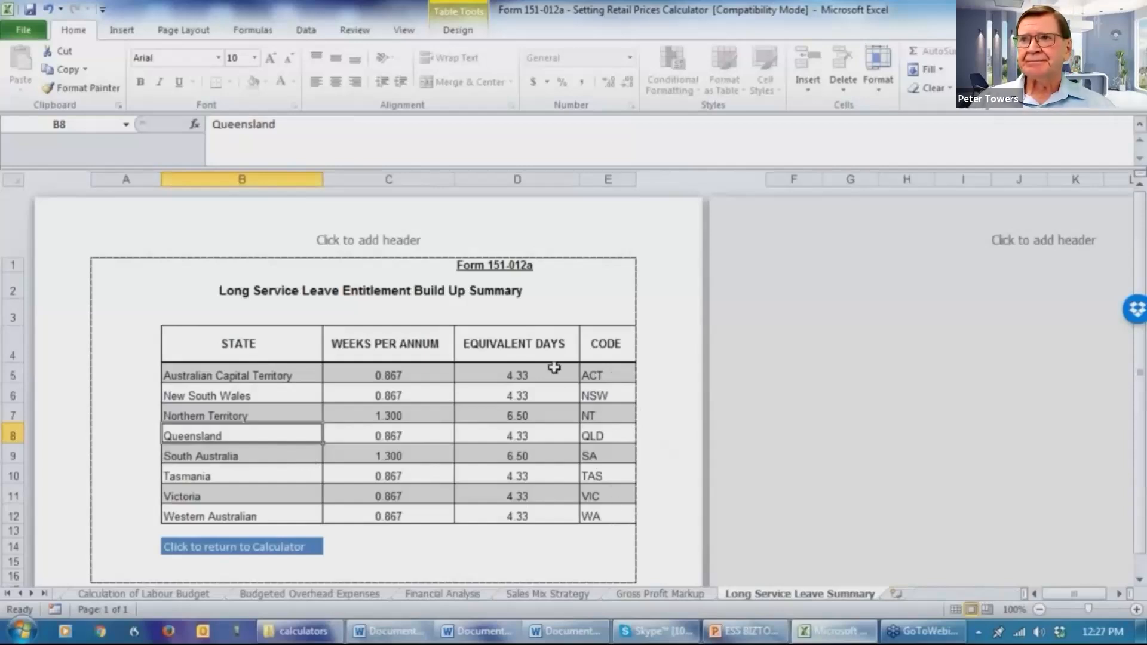
mouse_move(366, 410)
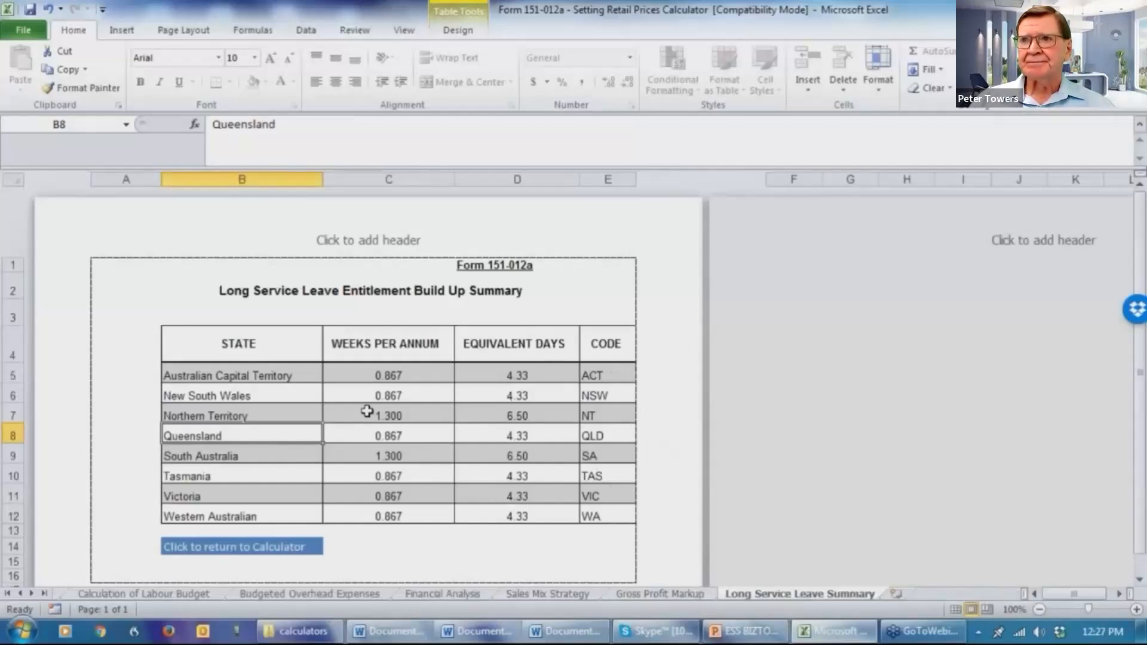
mouse_move(417, 481)
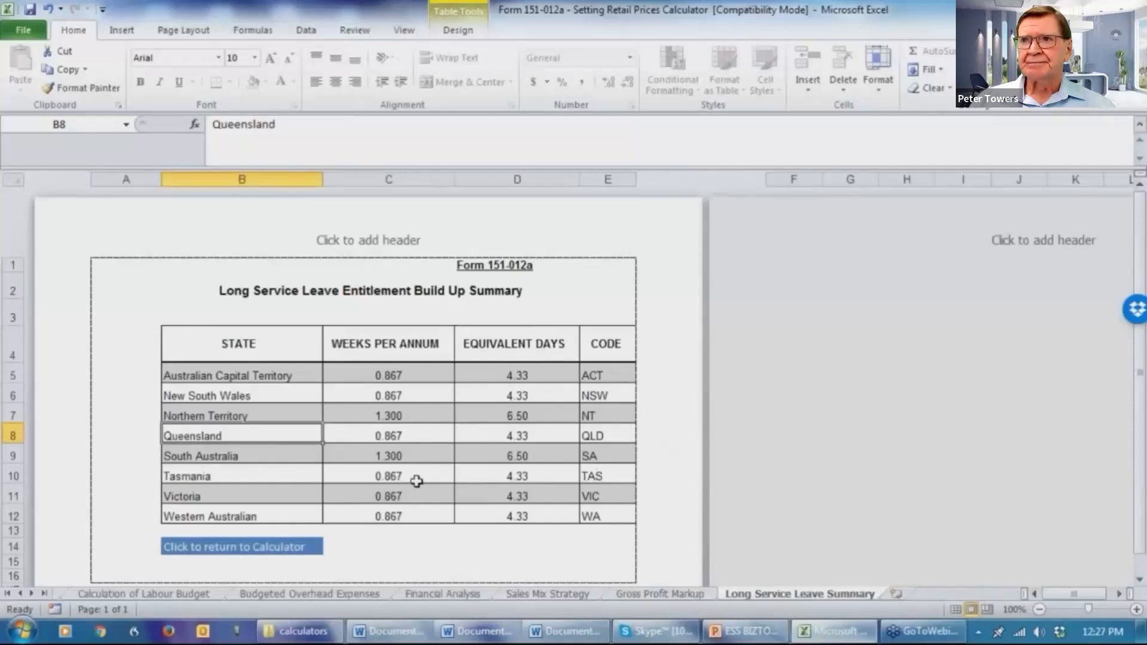
mouse_move(564, 437)
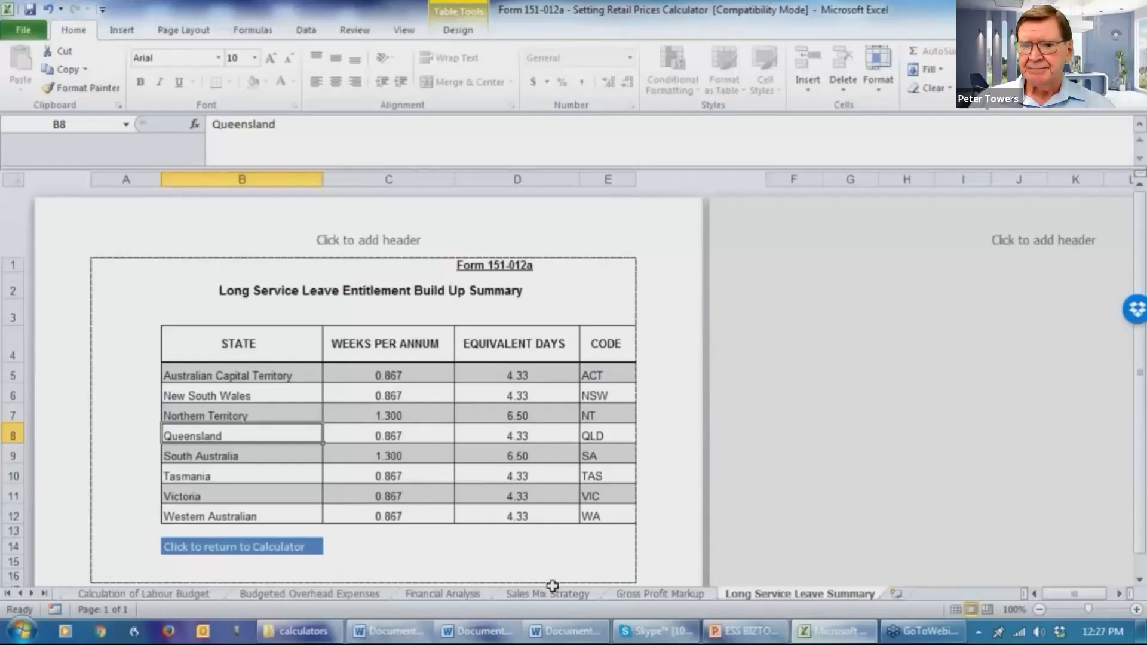
mouse_move(540, 607)
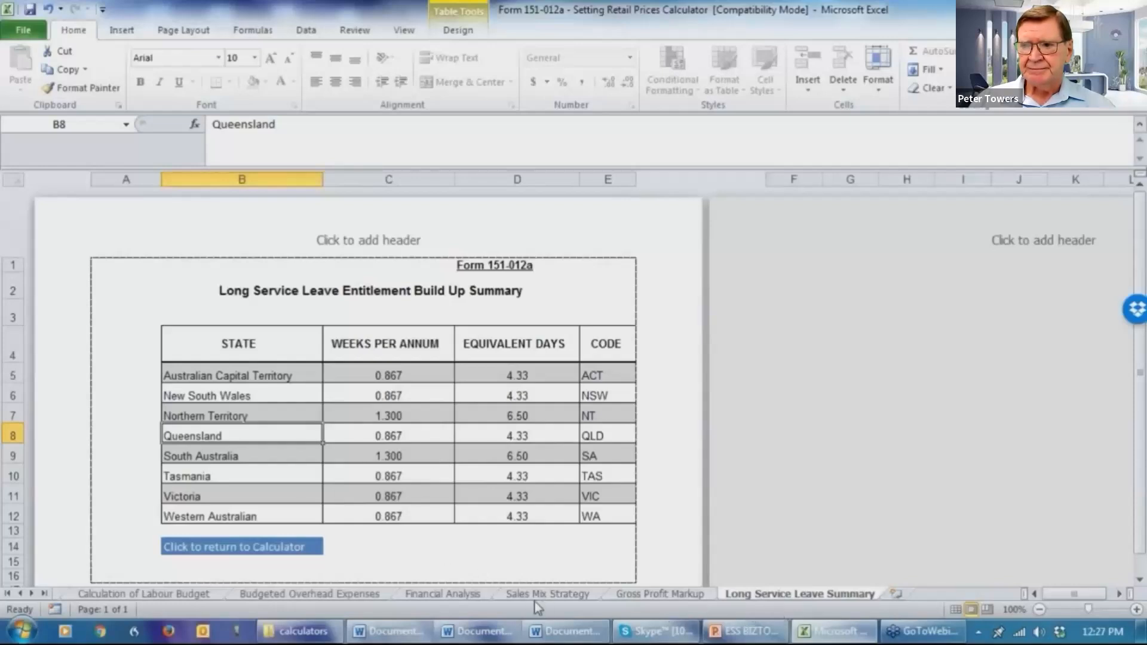
Go back to the Sales Mix Strategy sheet and scroll up to the example tables
click(547, 594)
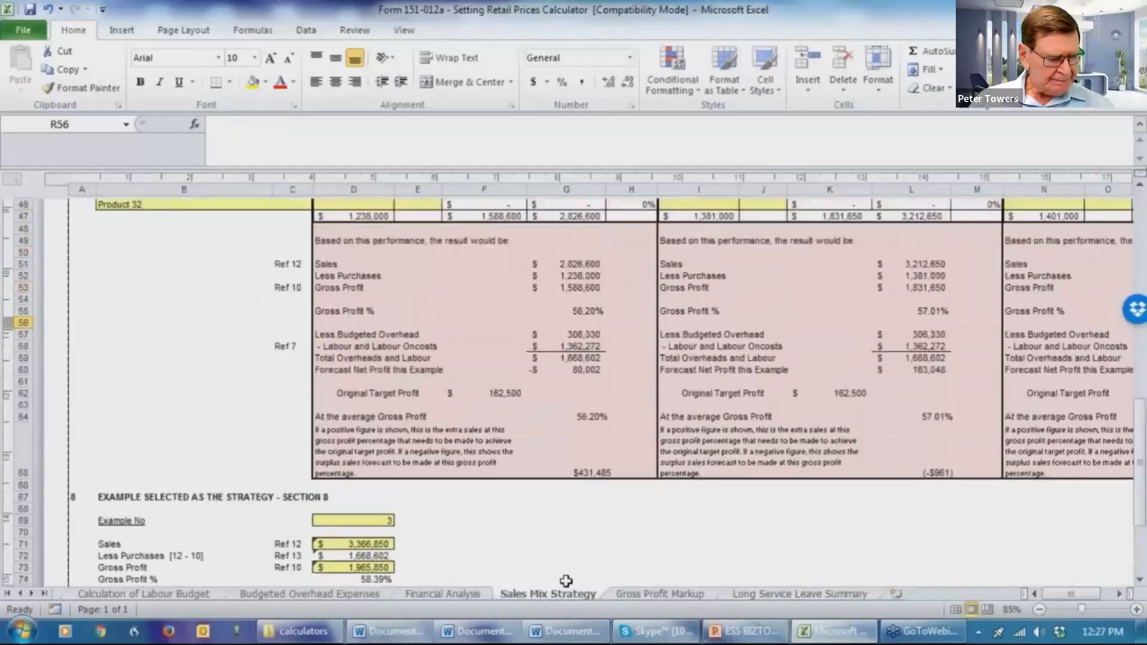
scroll(up, 3)
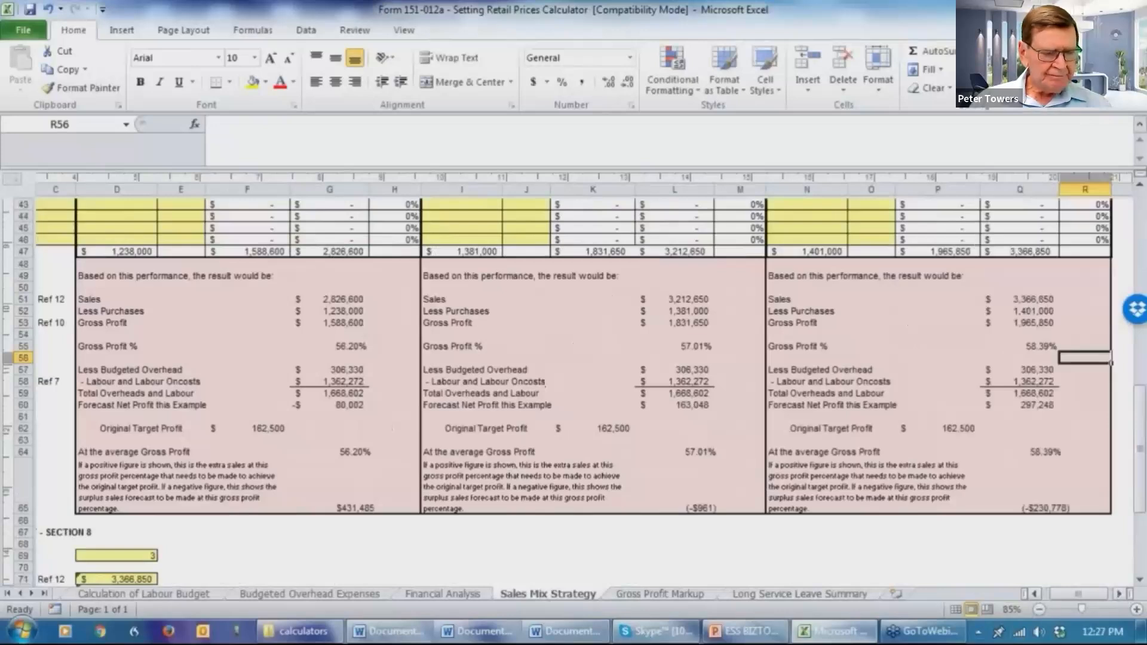
scroll(up, 3)
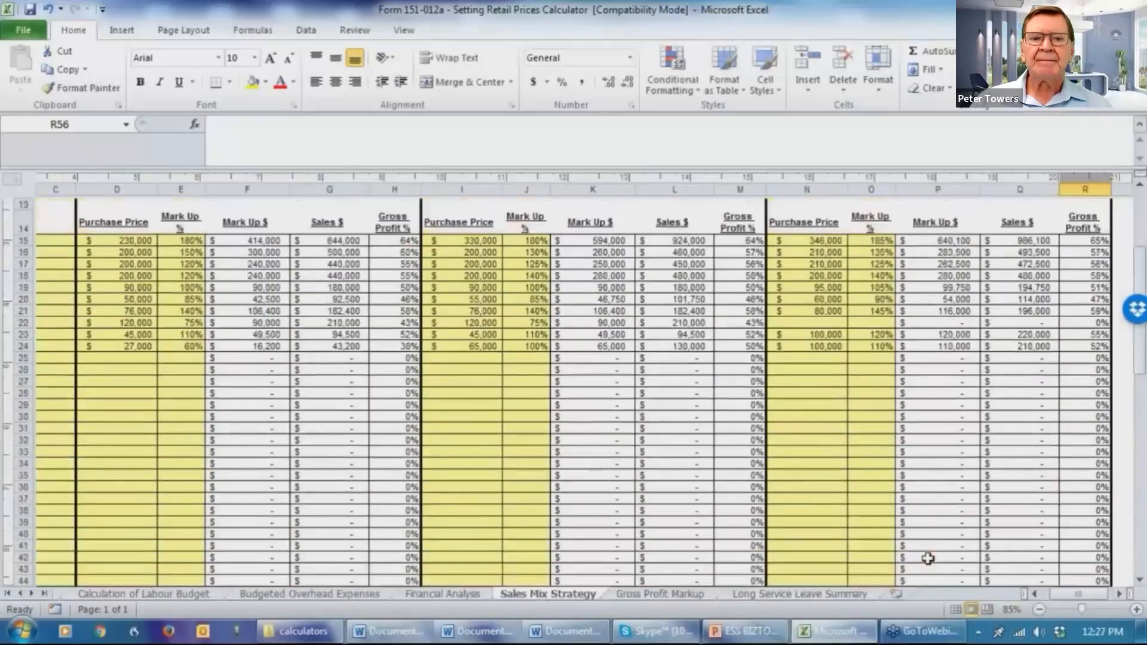